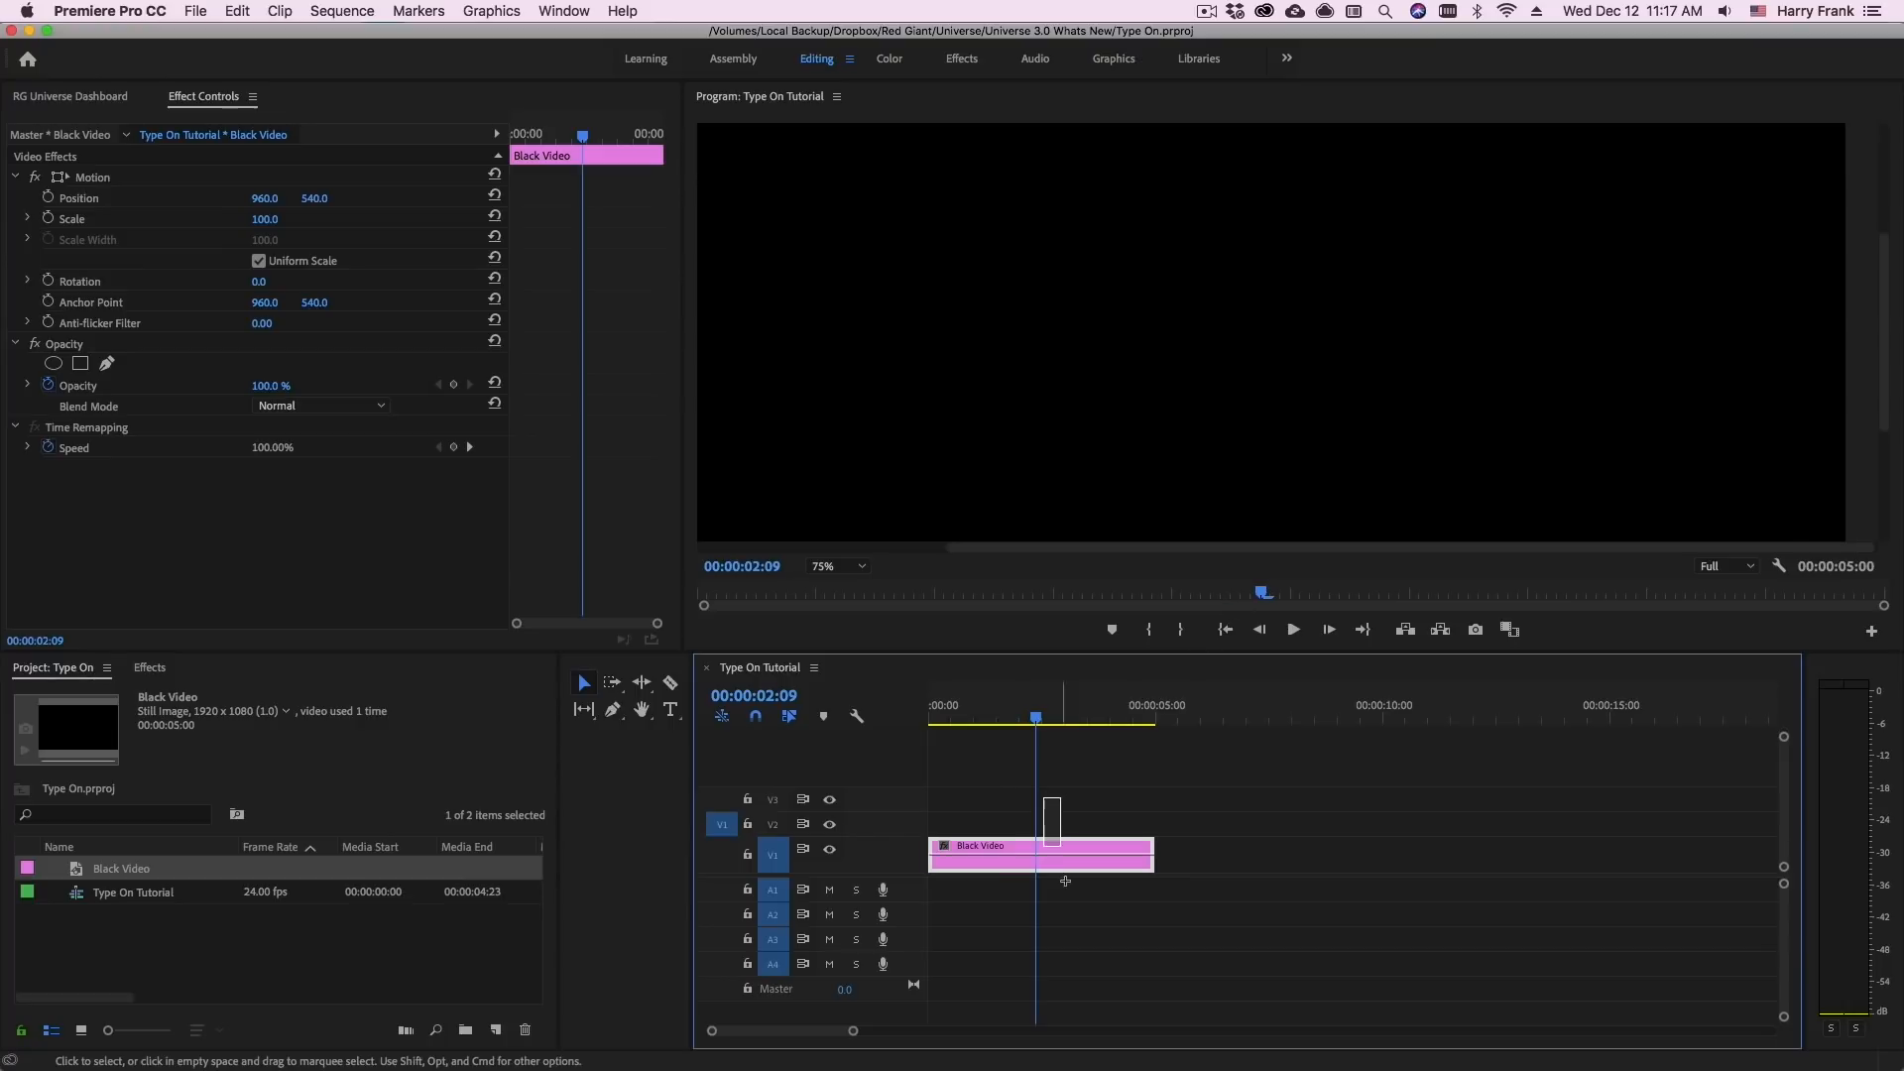
Deselect the Black Video clip and expand the RG Universe Text folder in the Effects library
left_click(194, 12)
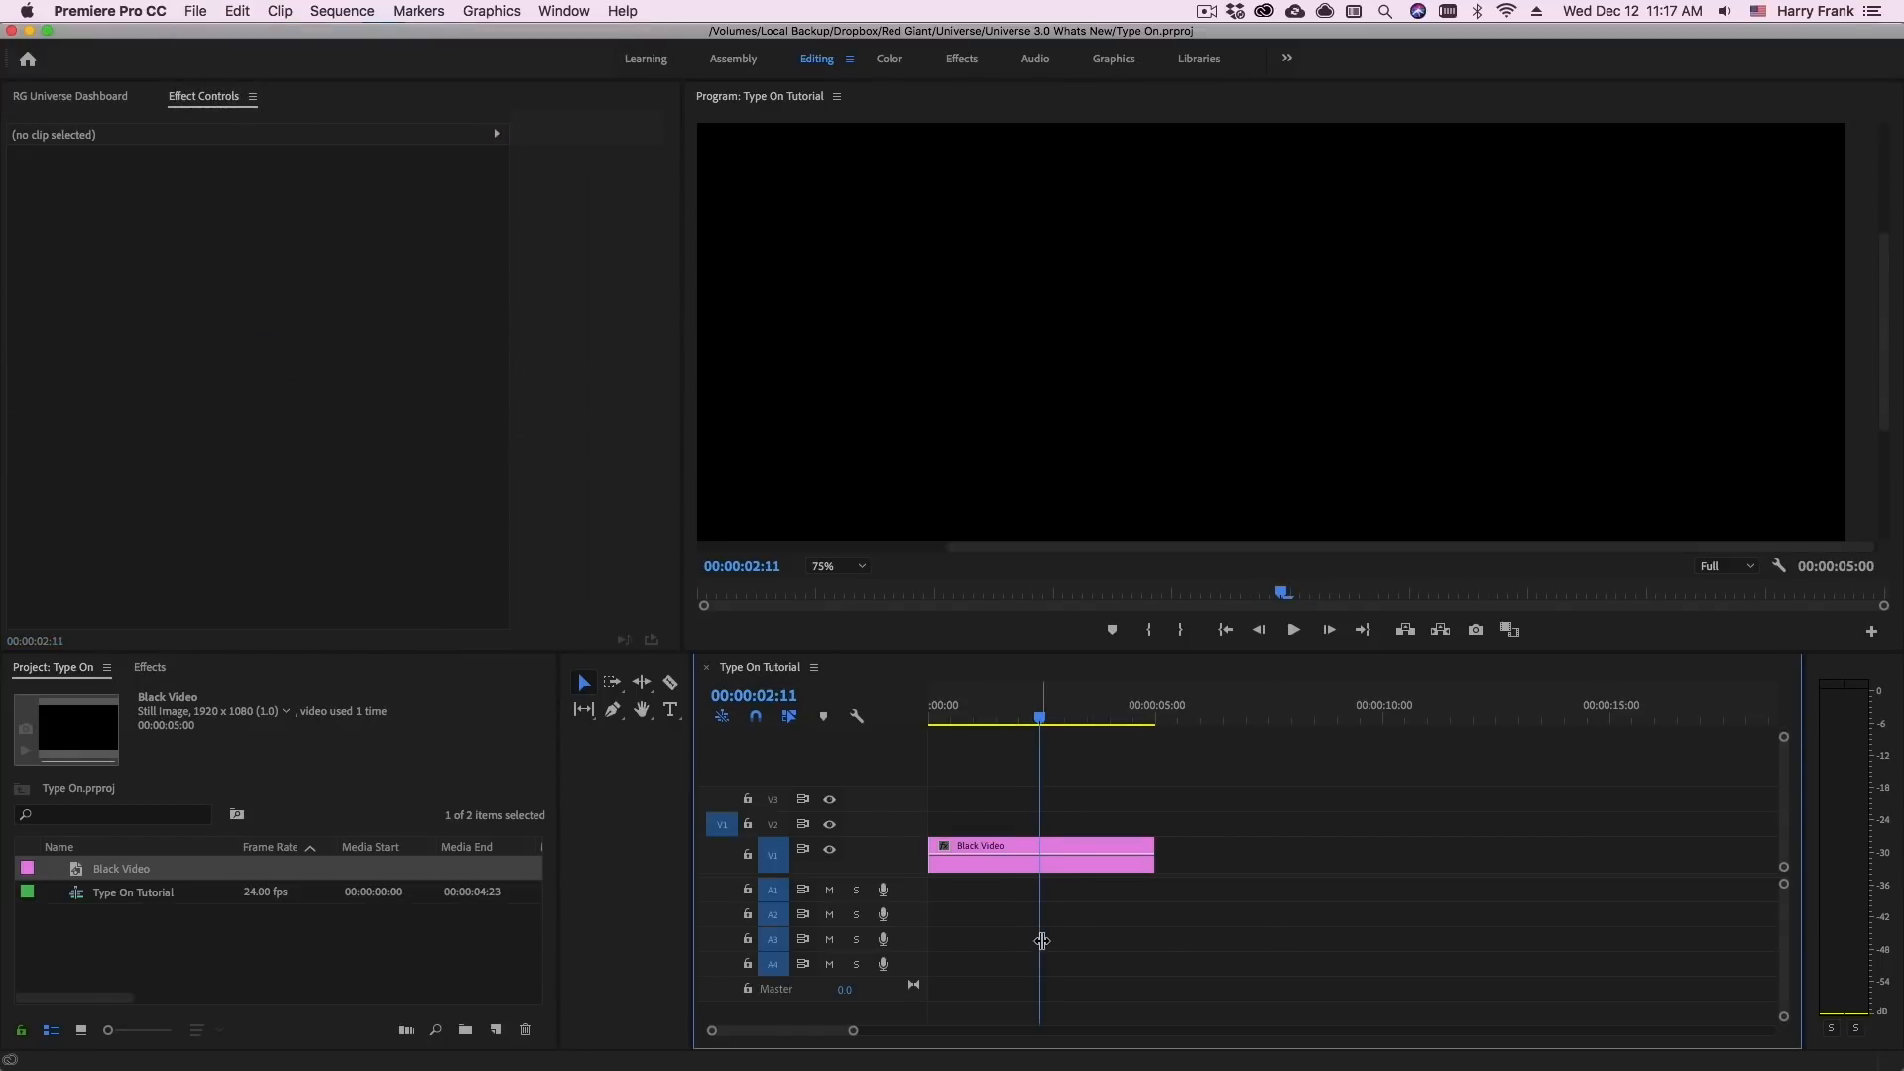
left_click(1037, 847)
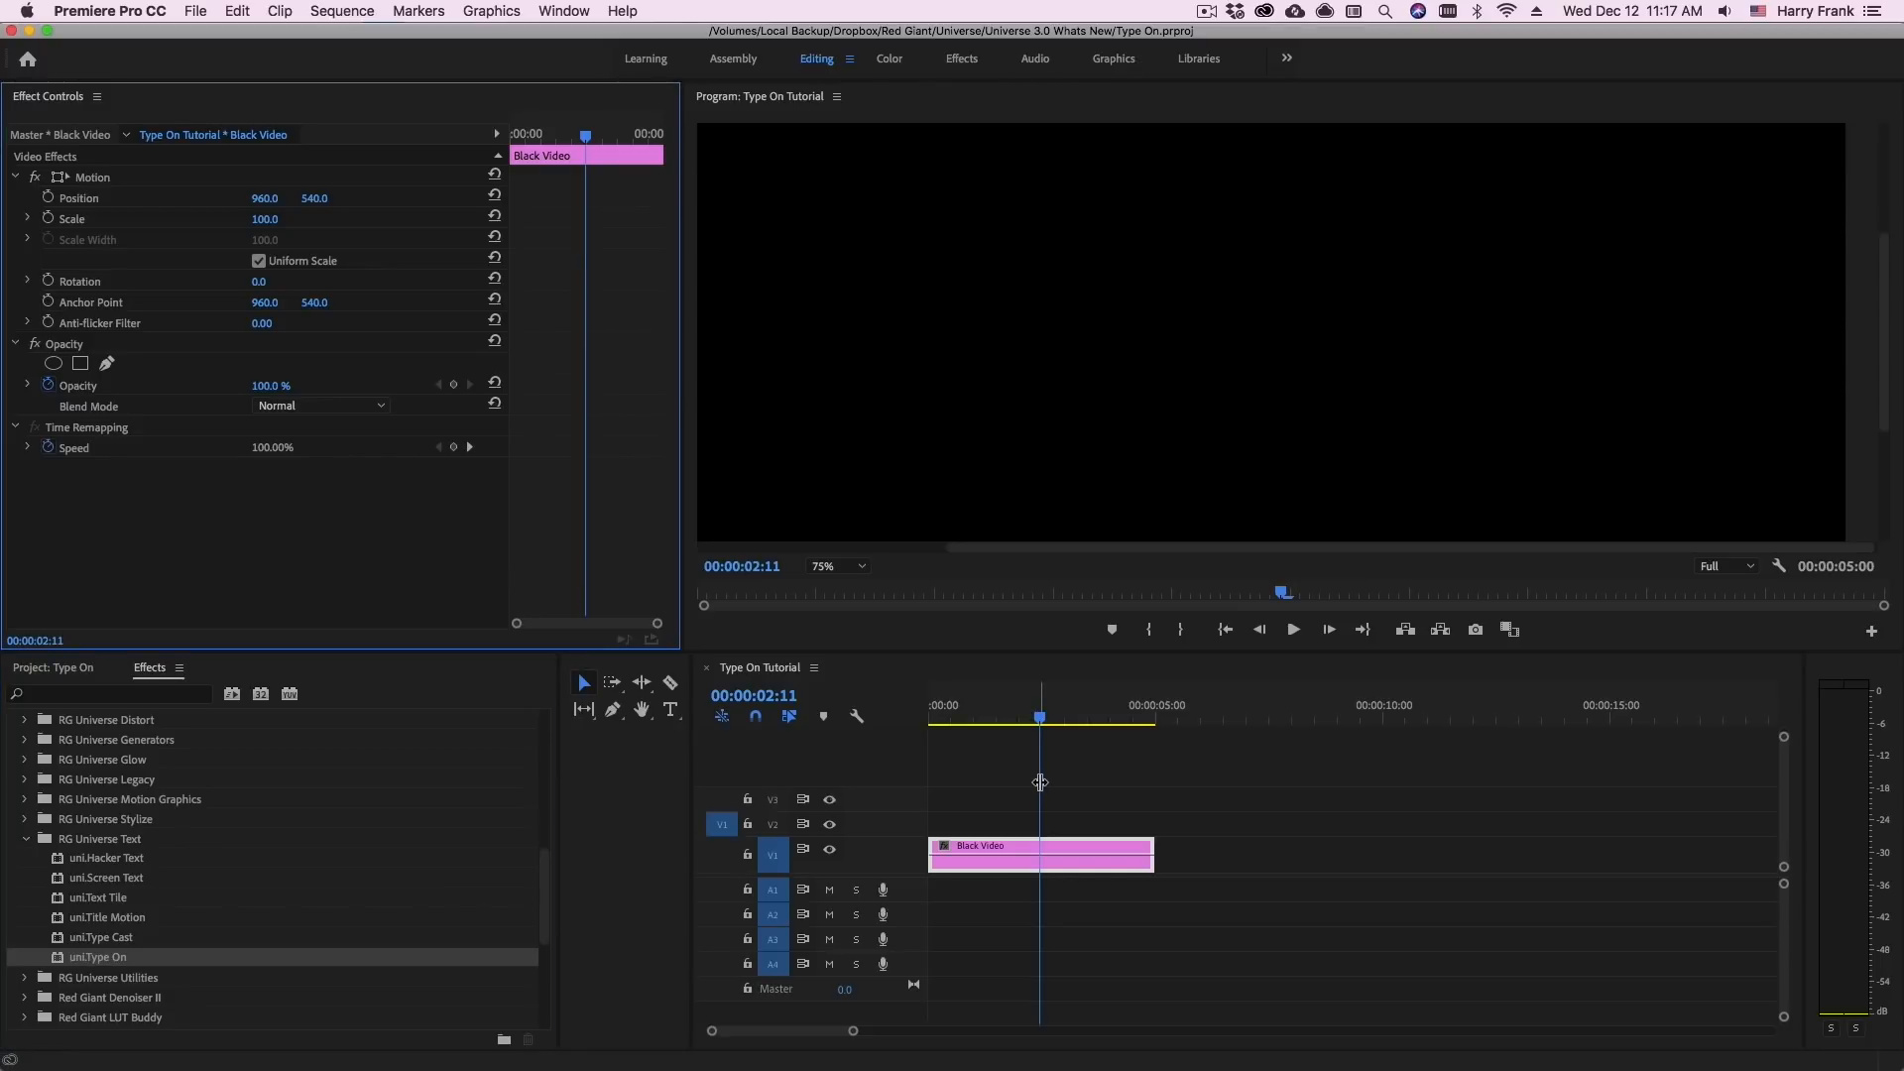
Bring up the RG Universe Dashboard from Window > Extensions and filter it to the Text category
left_click(561, 12)
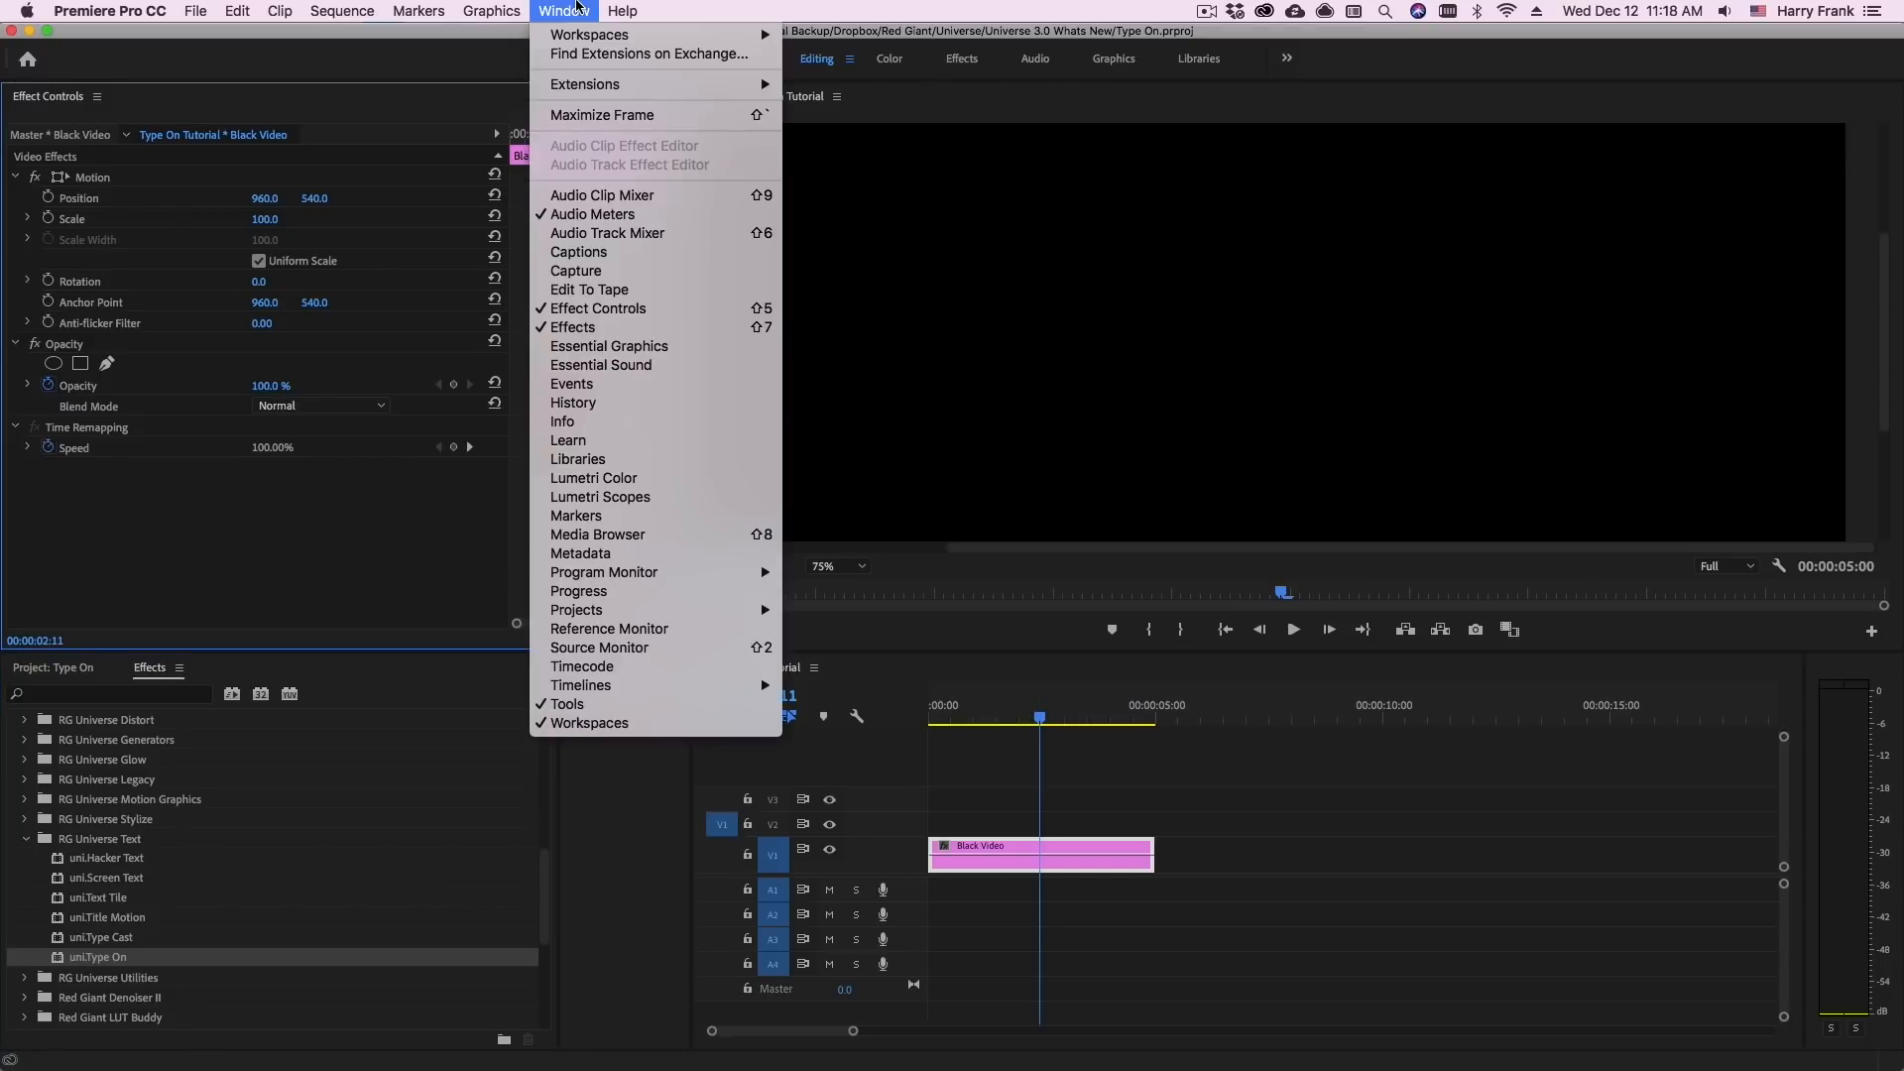
mouse_move(583, 83)
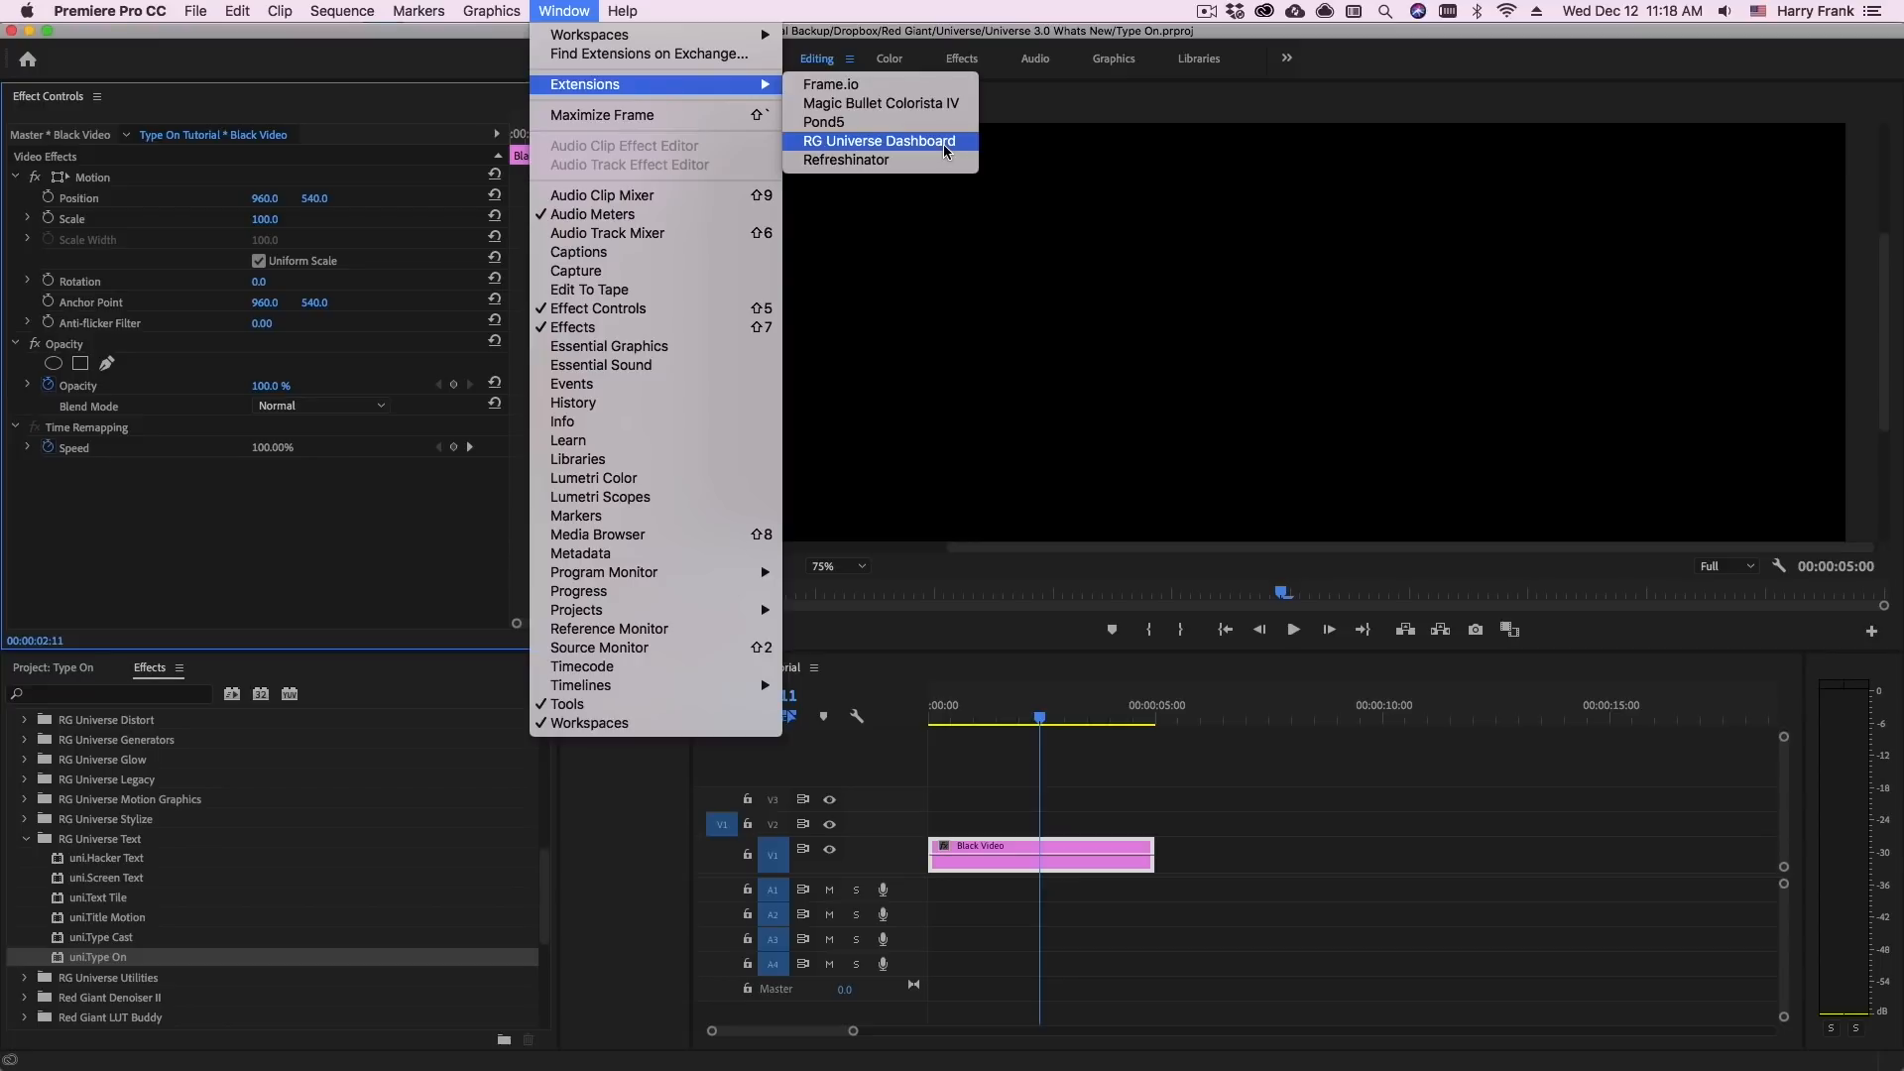
left_click(879, 141)
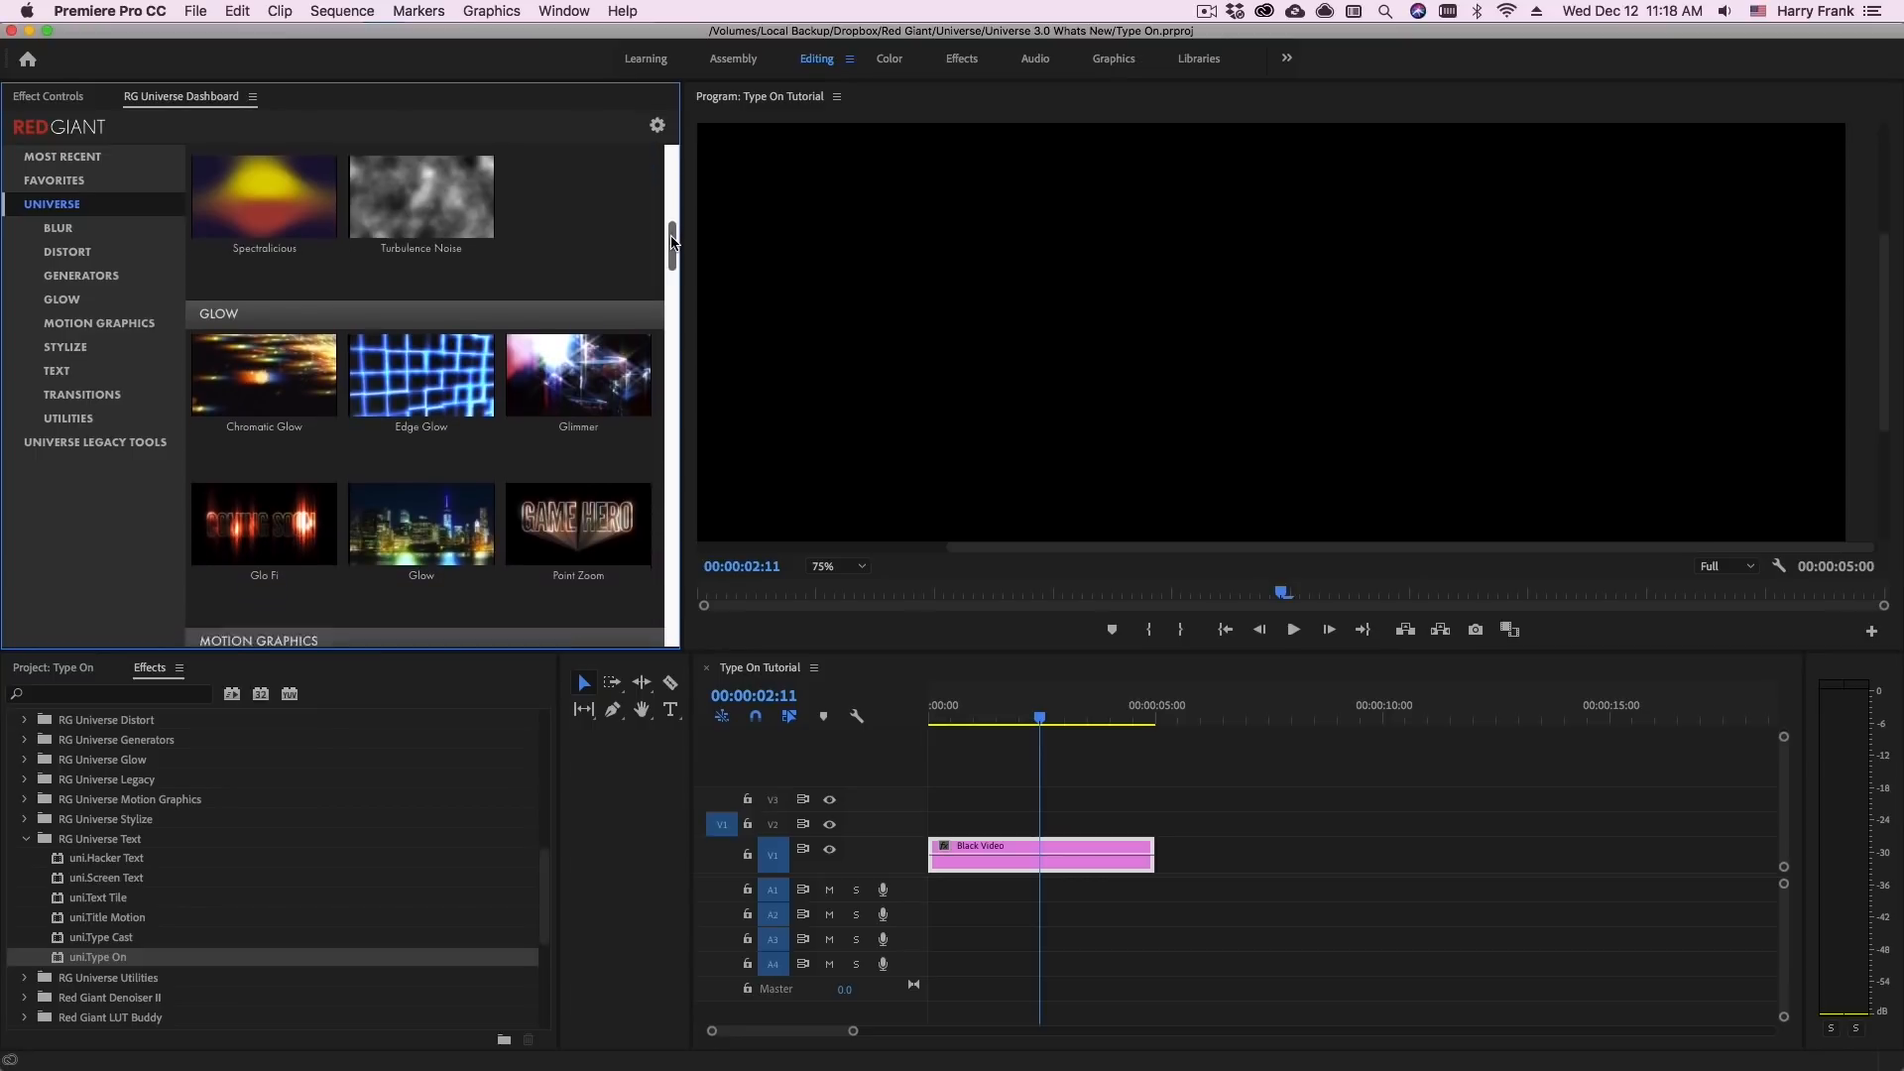
scroll("down", 3)
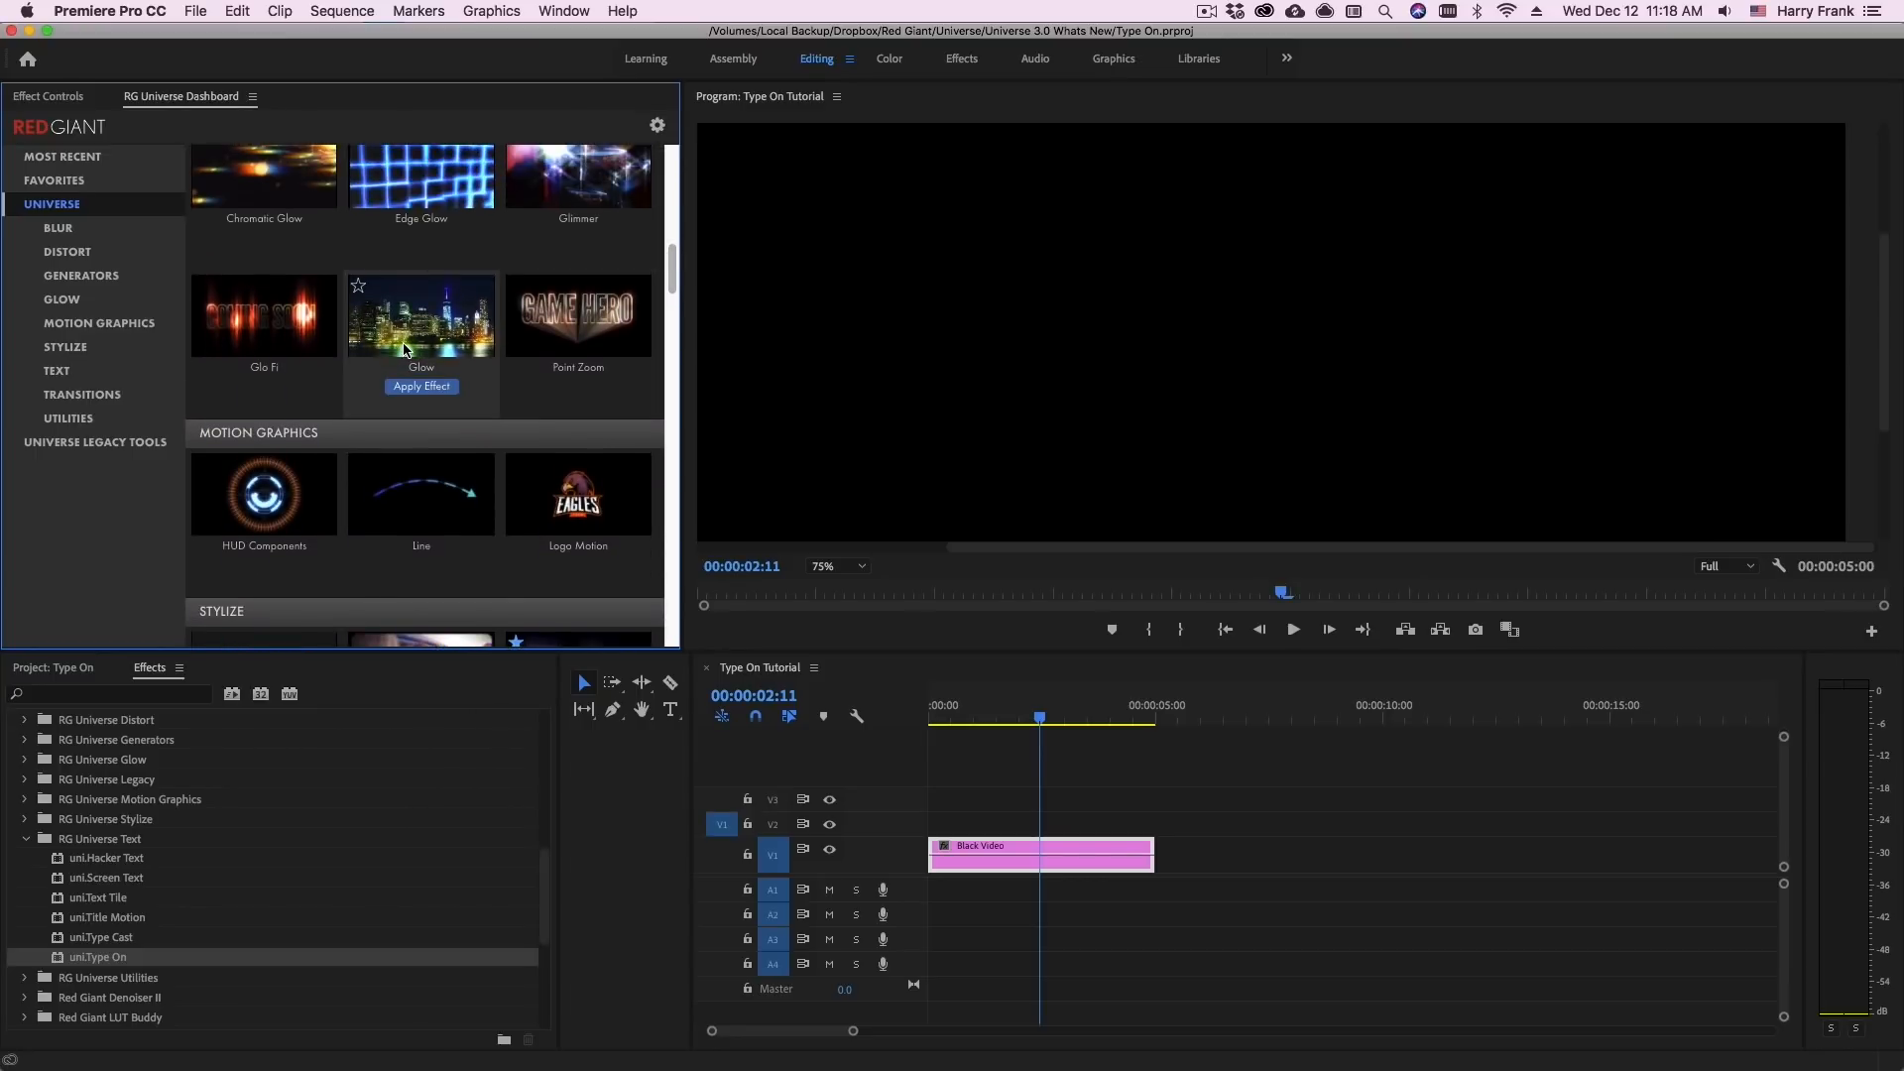
mouse_move(264, 315)
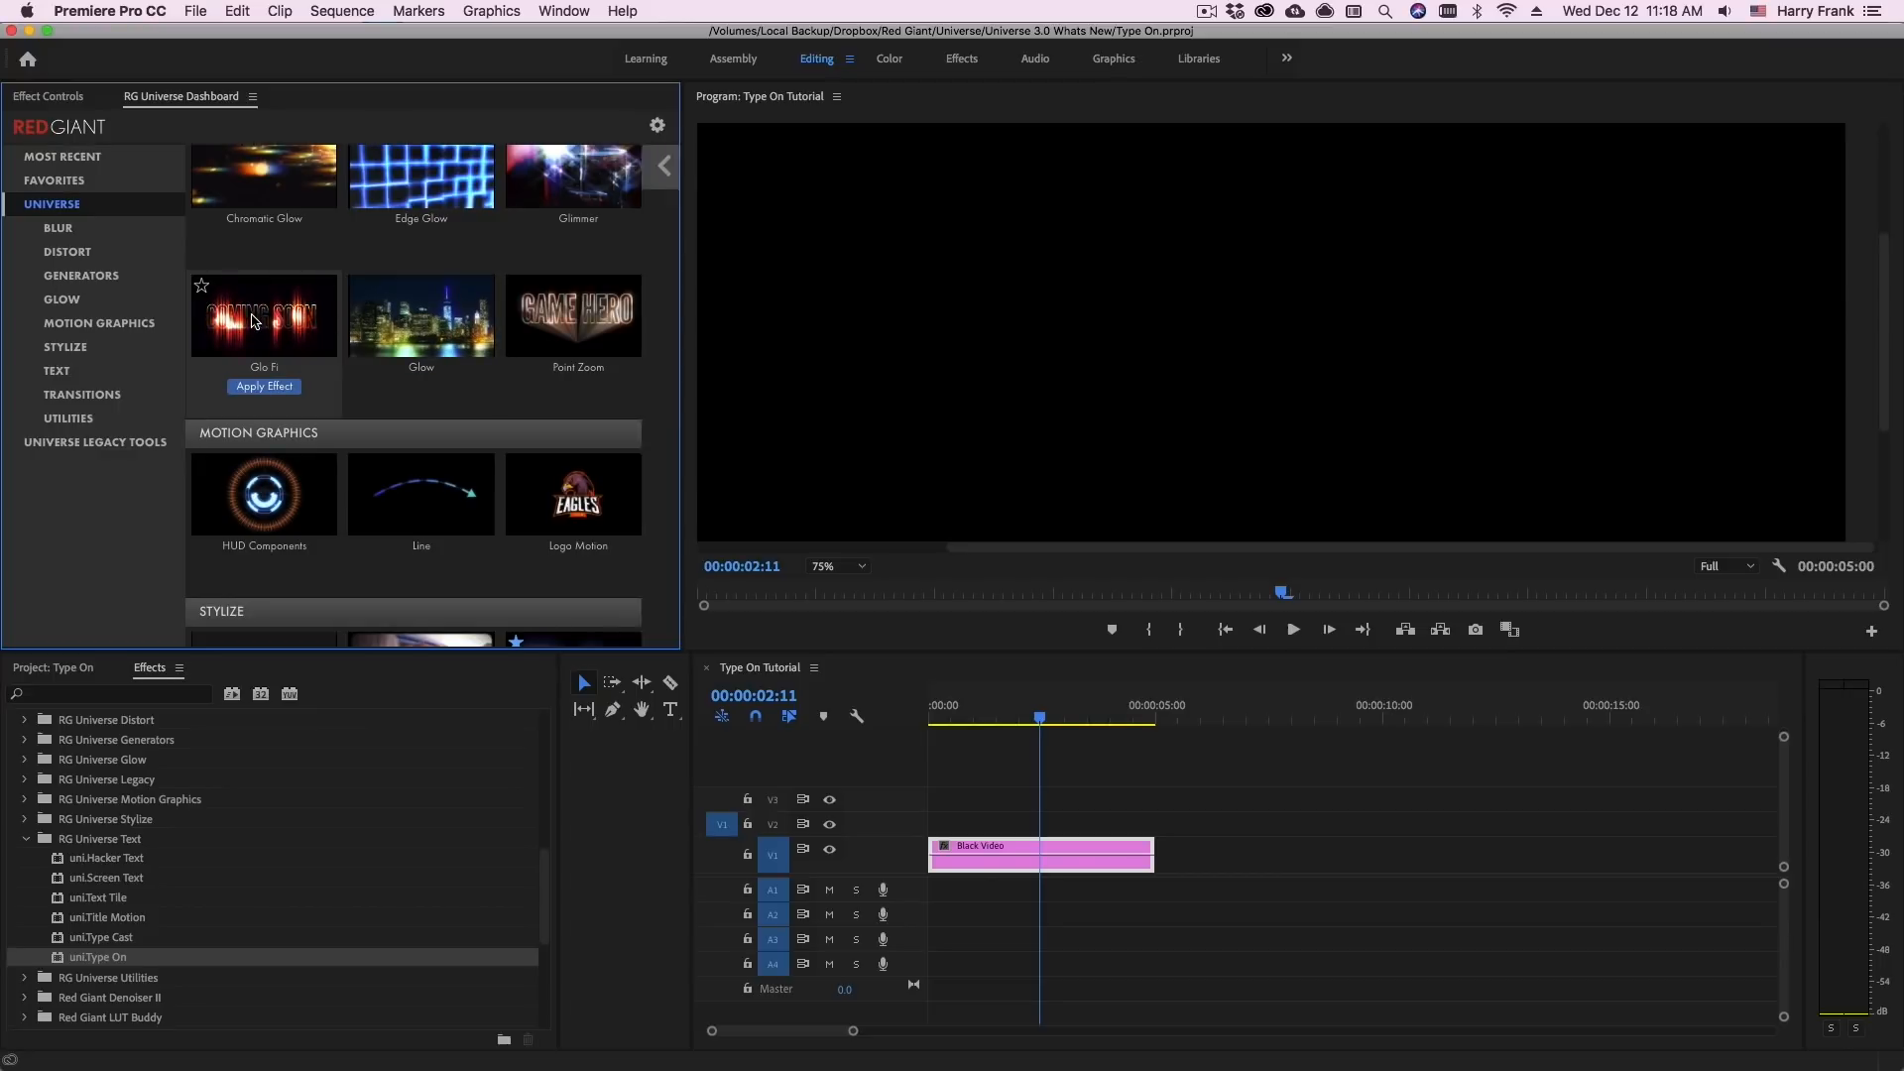
left_click(264, 317)
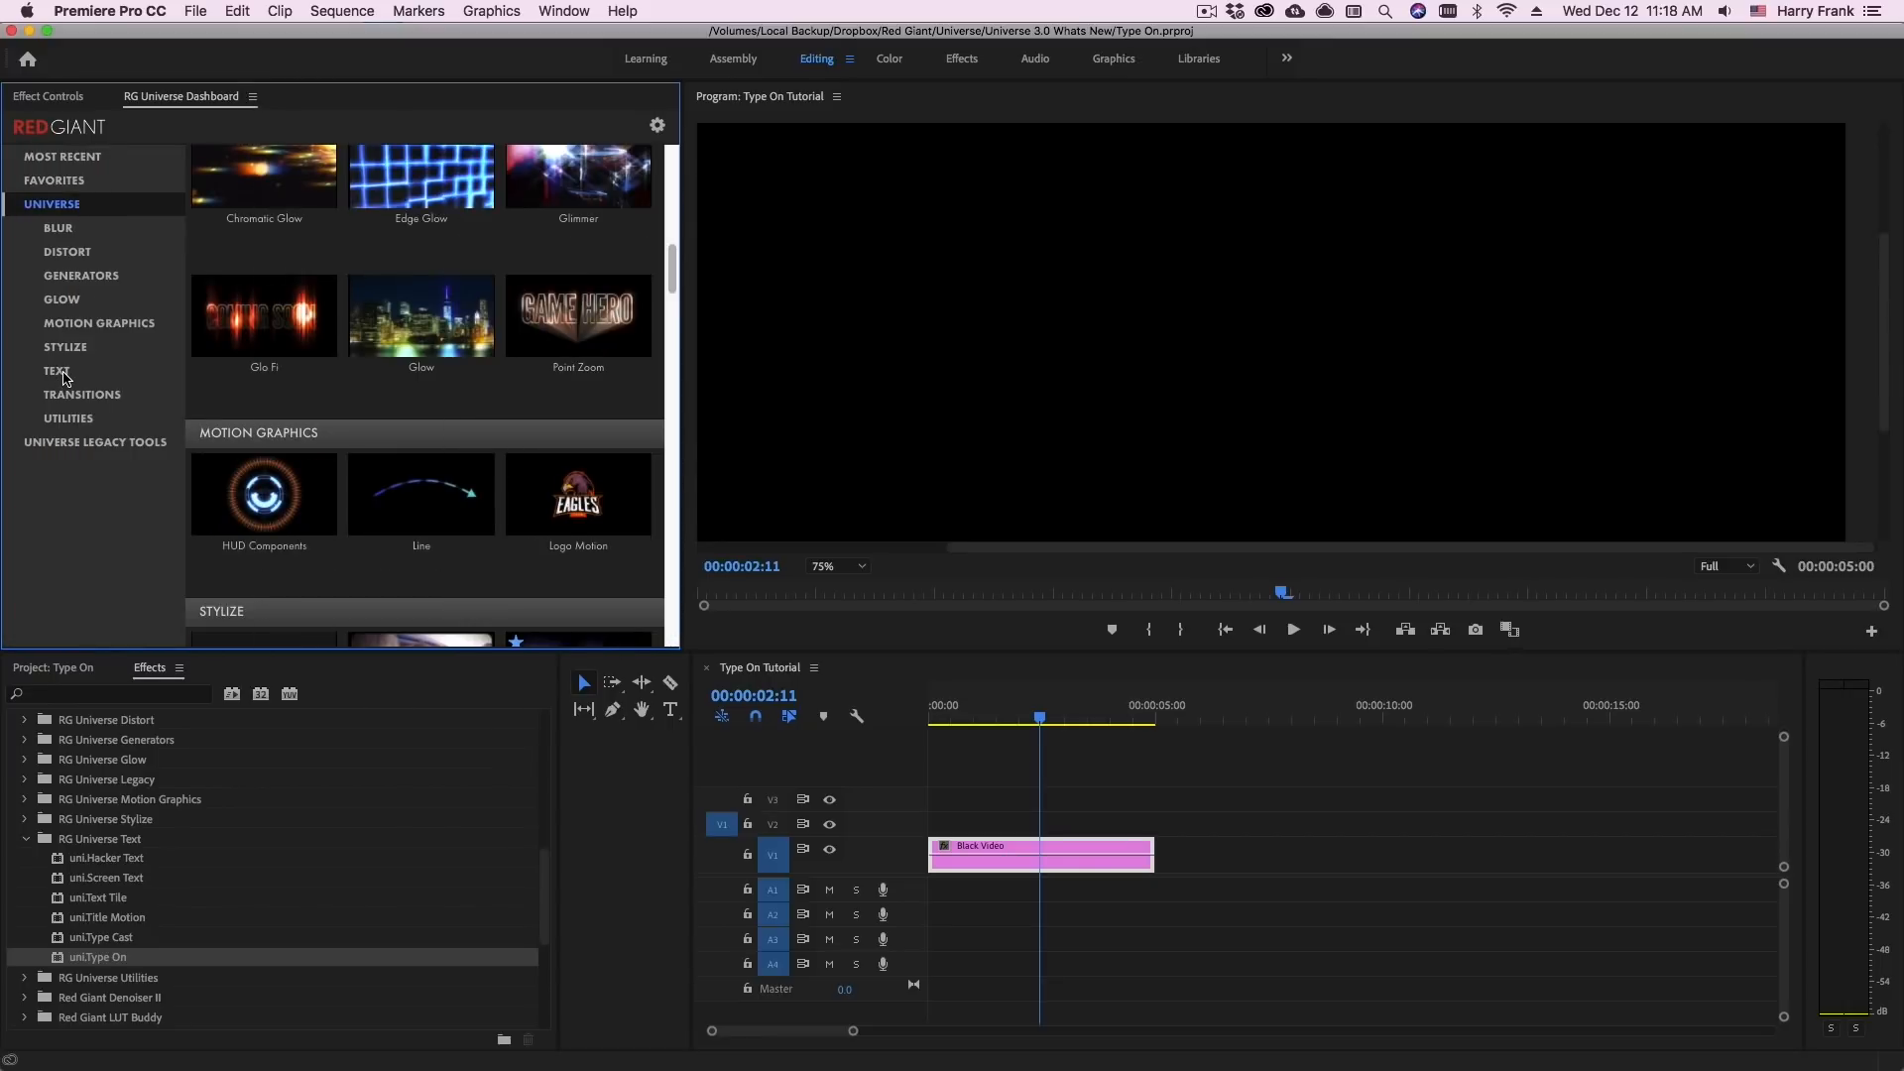
left_click(55, 371)
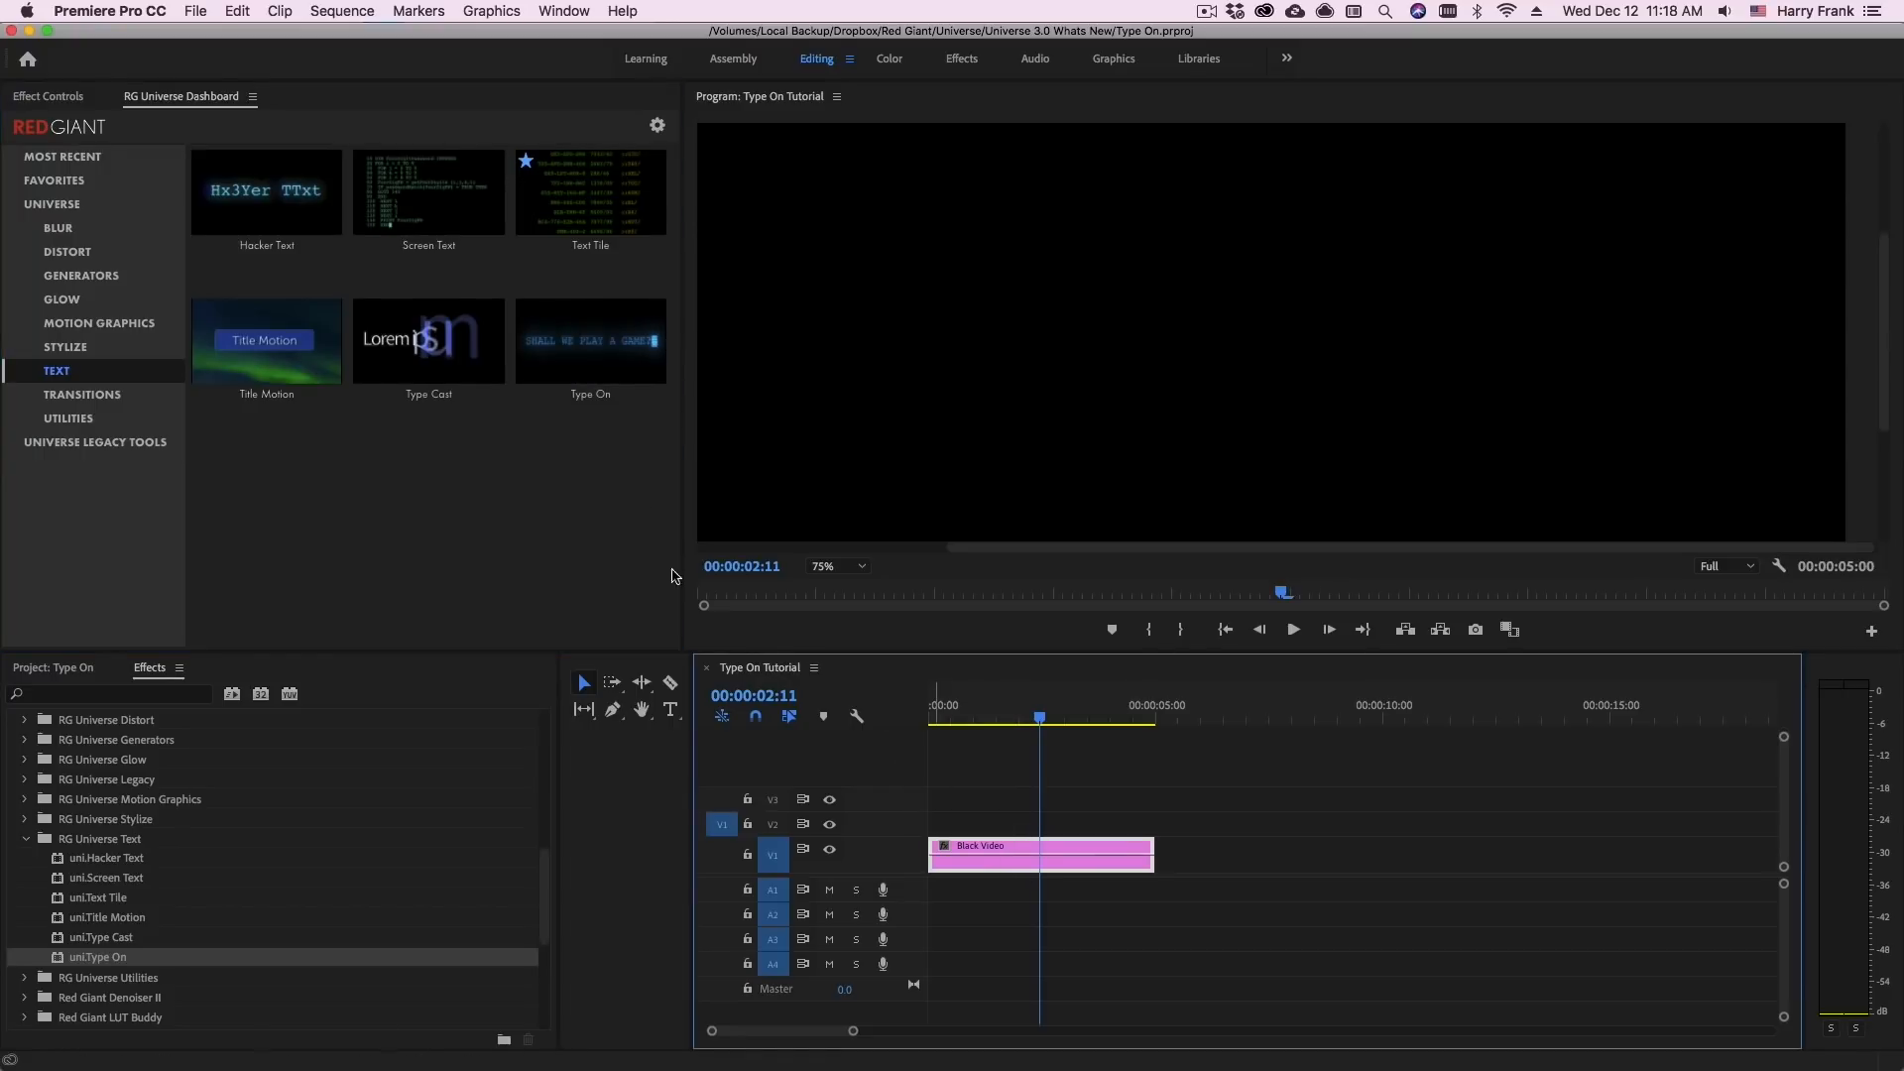
mouse_move(591, 340)
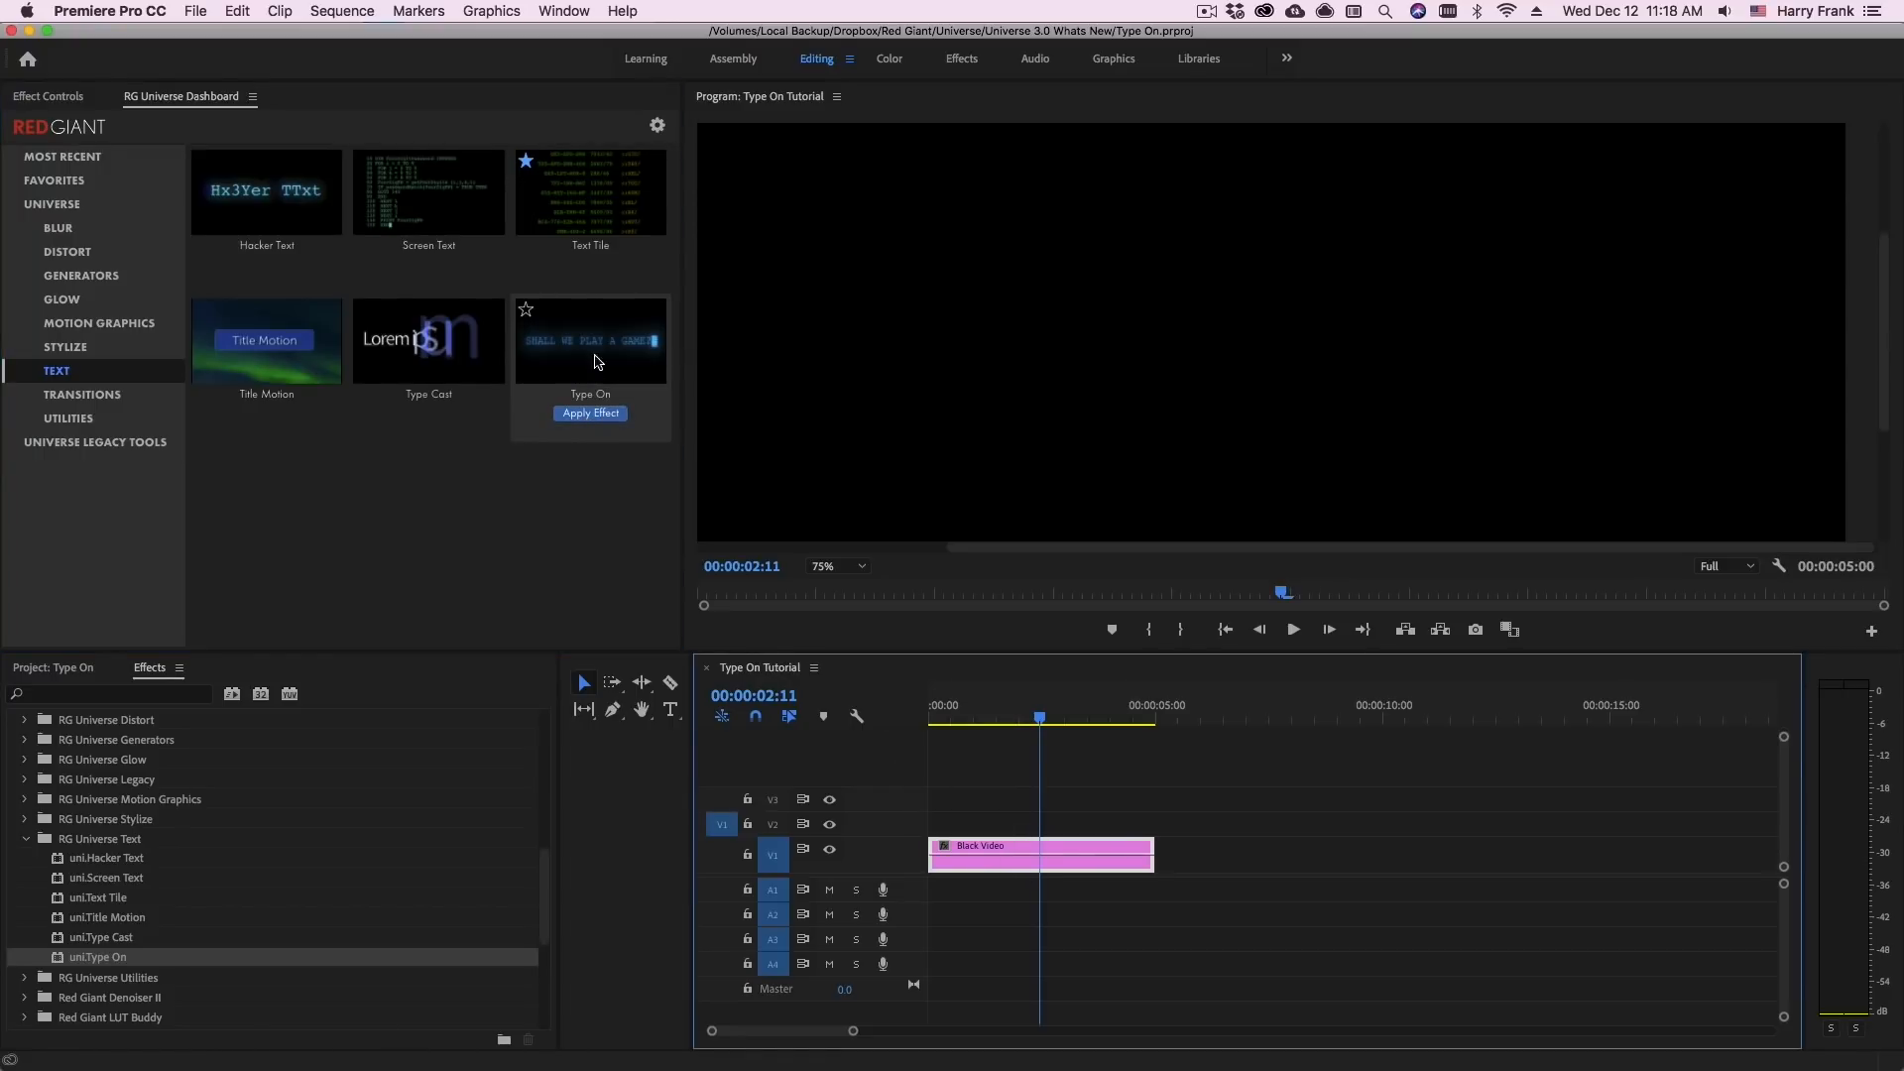
Apply Type On to the clip from the dashboard and show it in Effect Controls
left_click(591, 413)
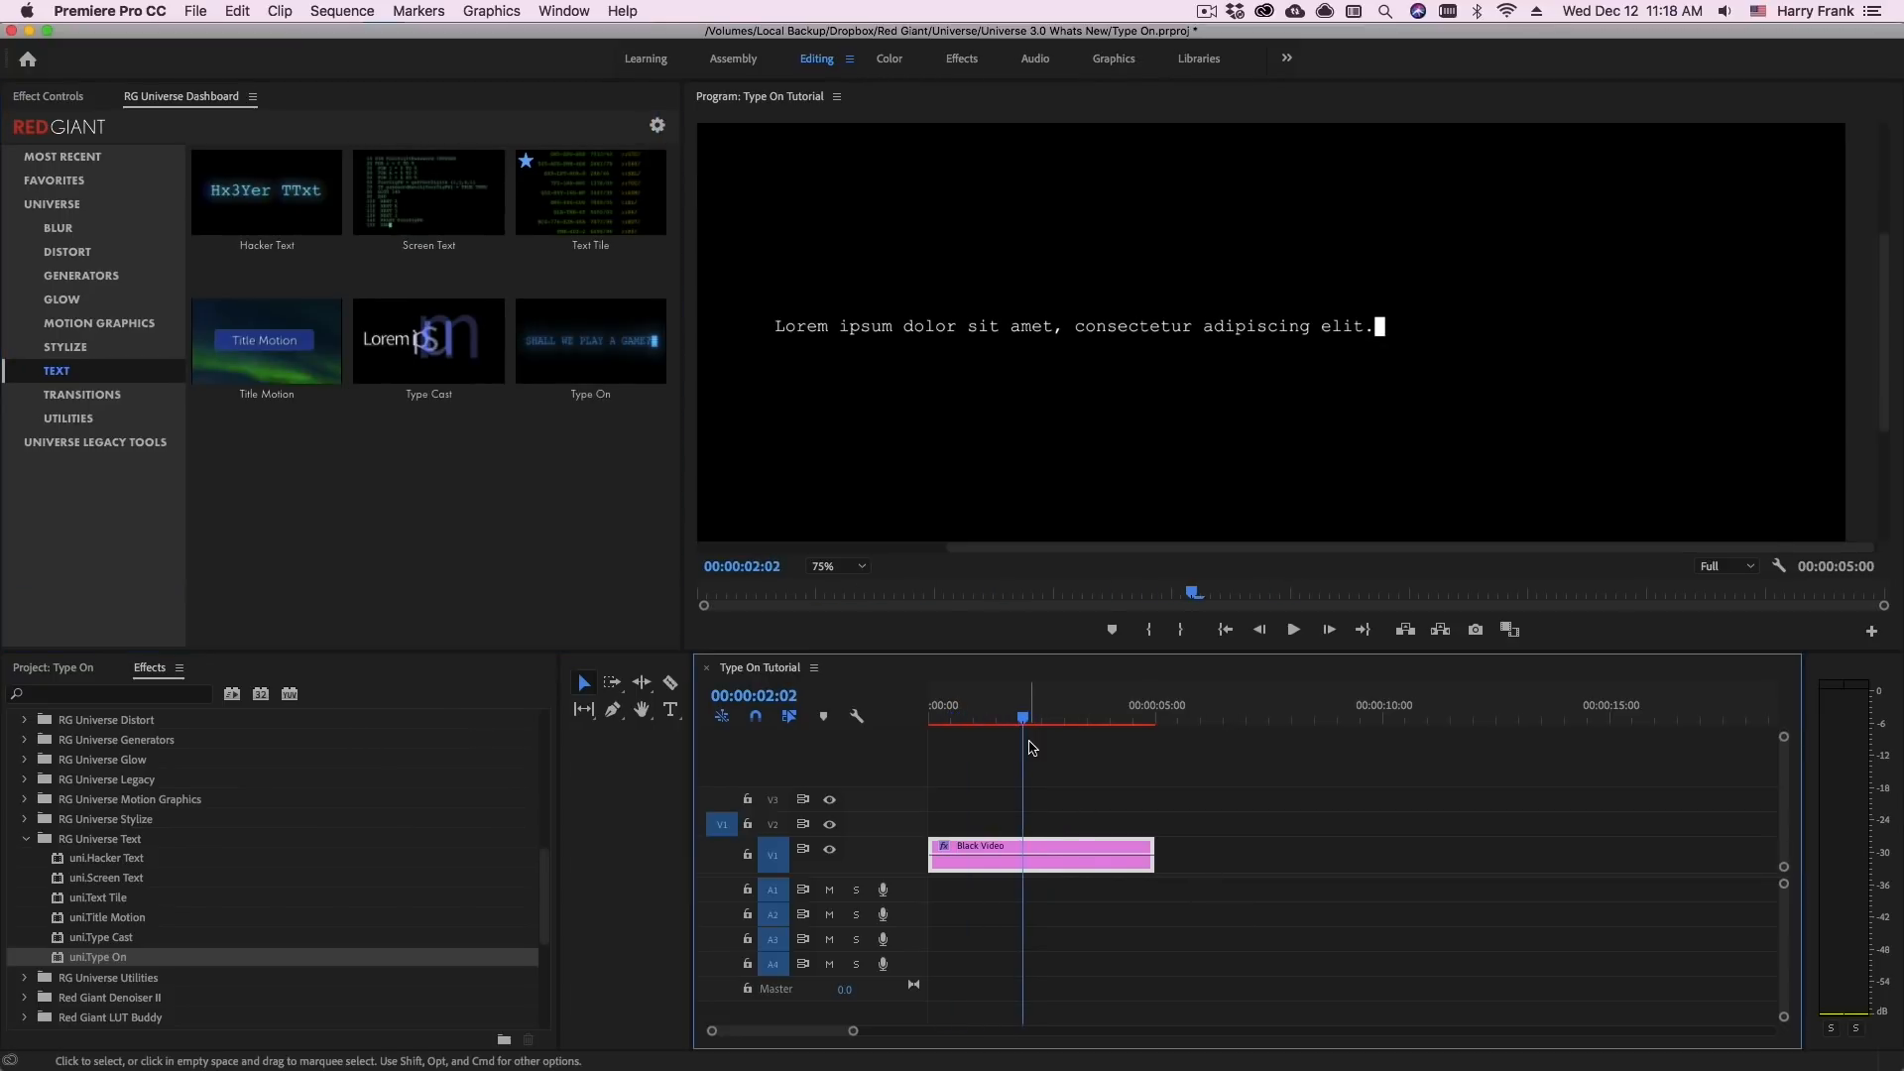
mouse_move(591, 339)
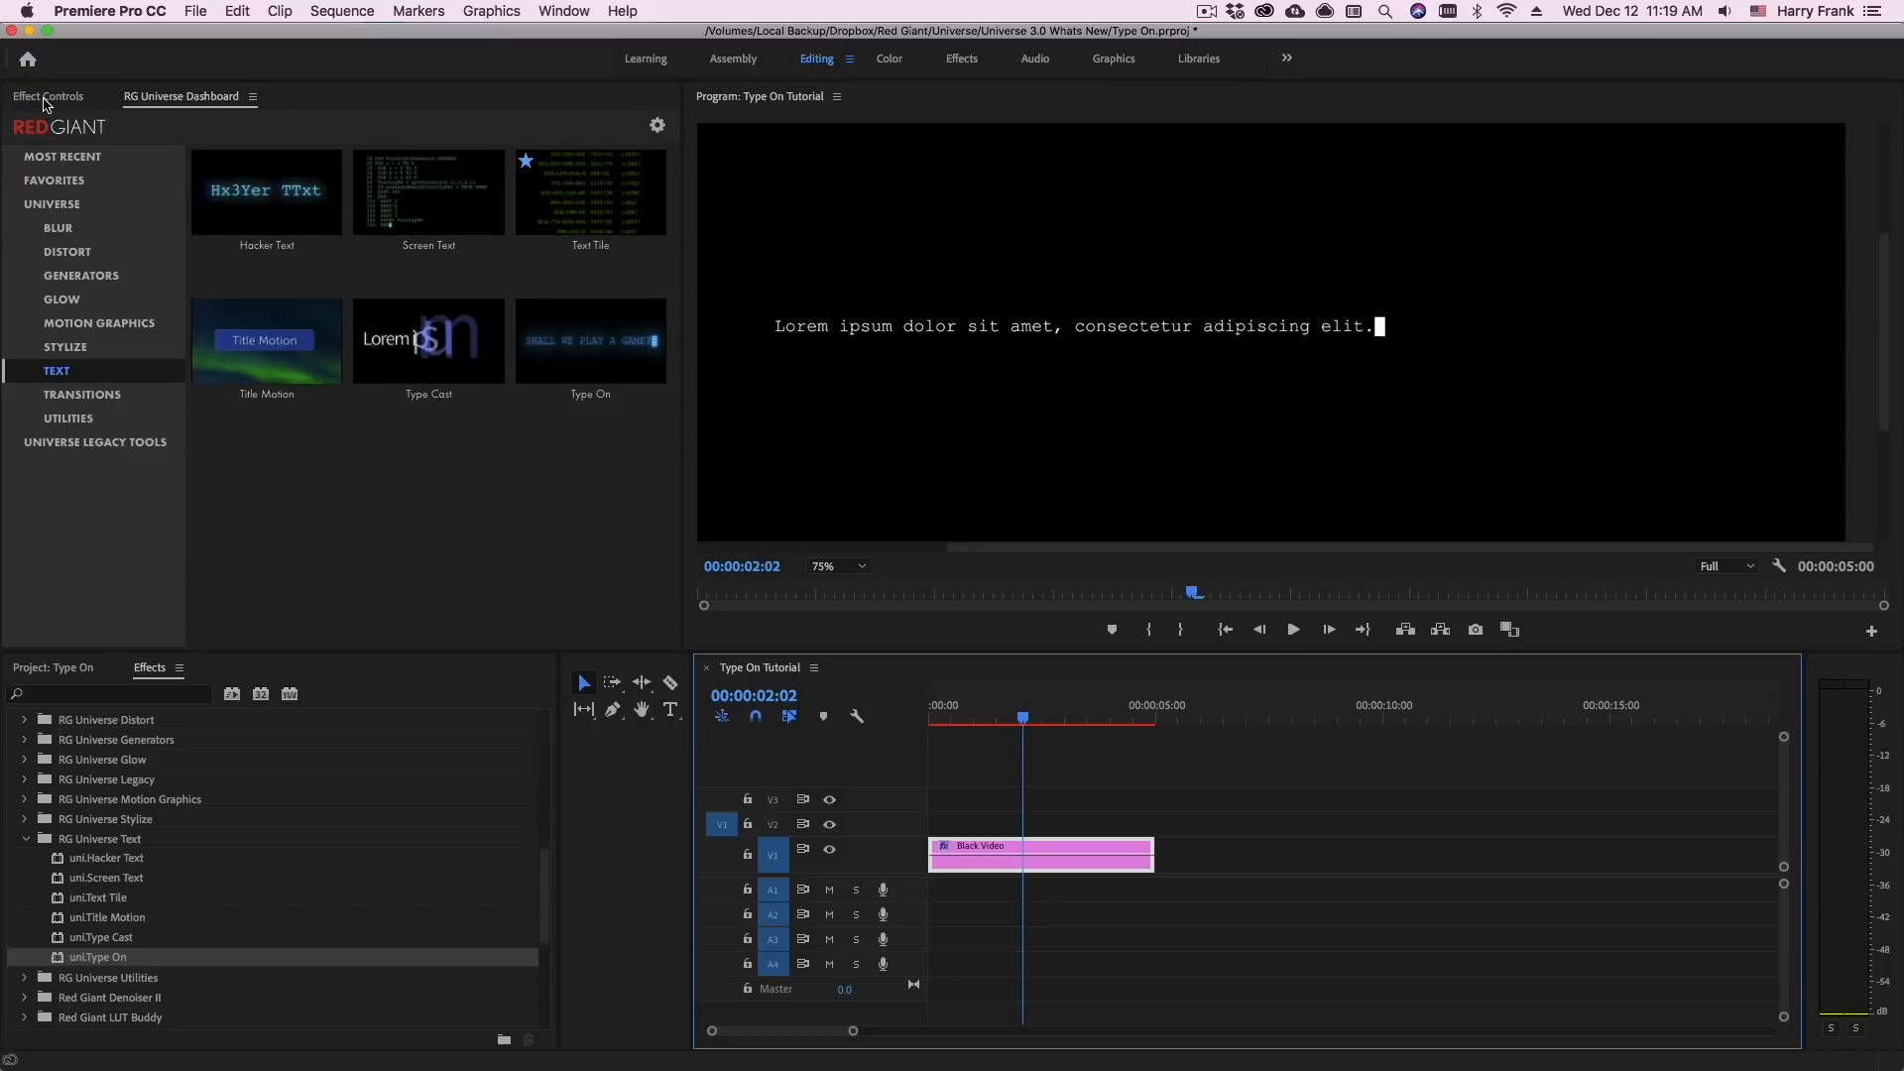
left_click(48, 95)
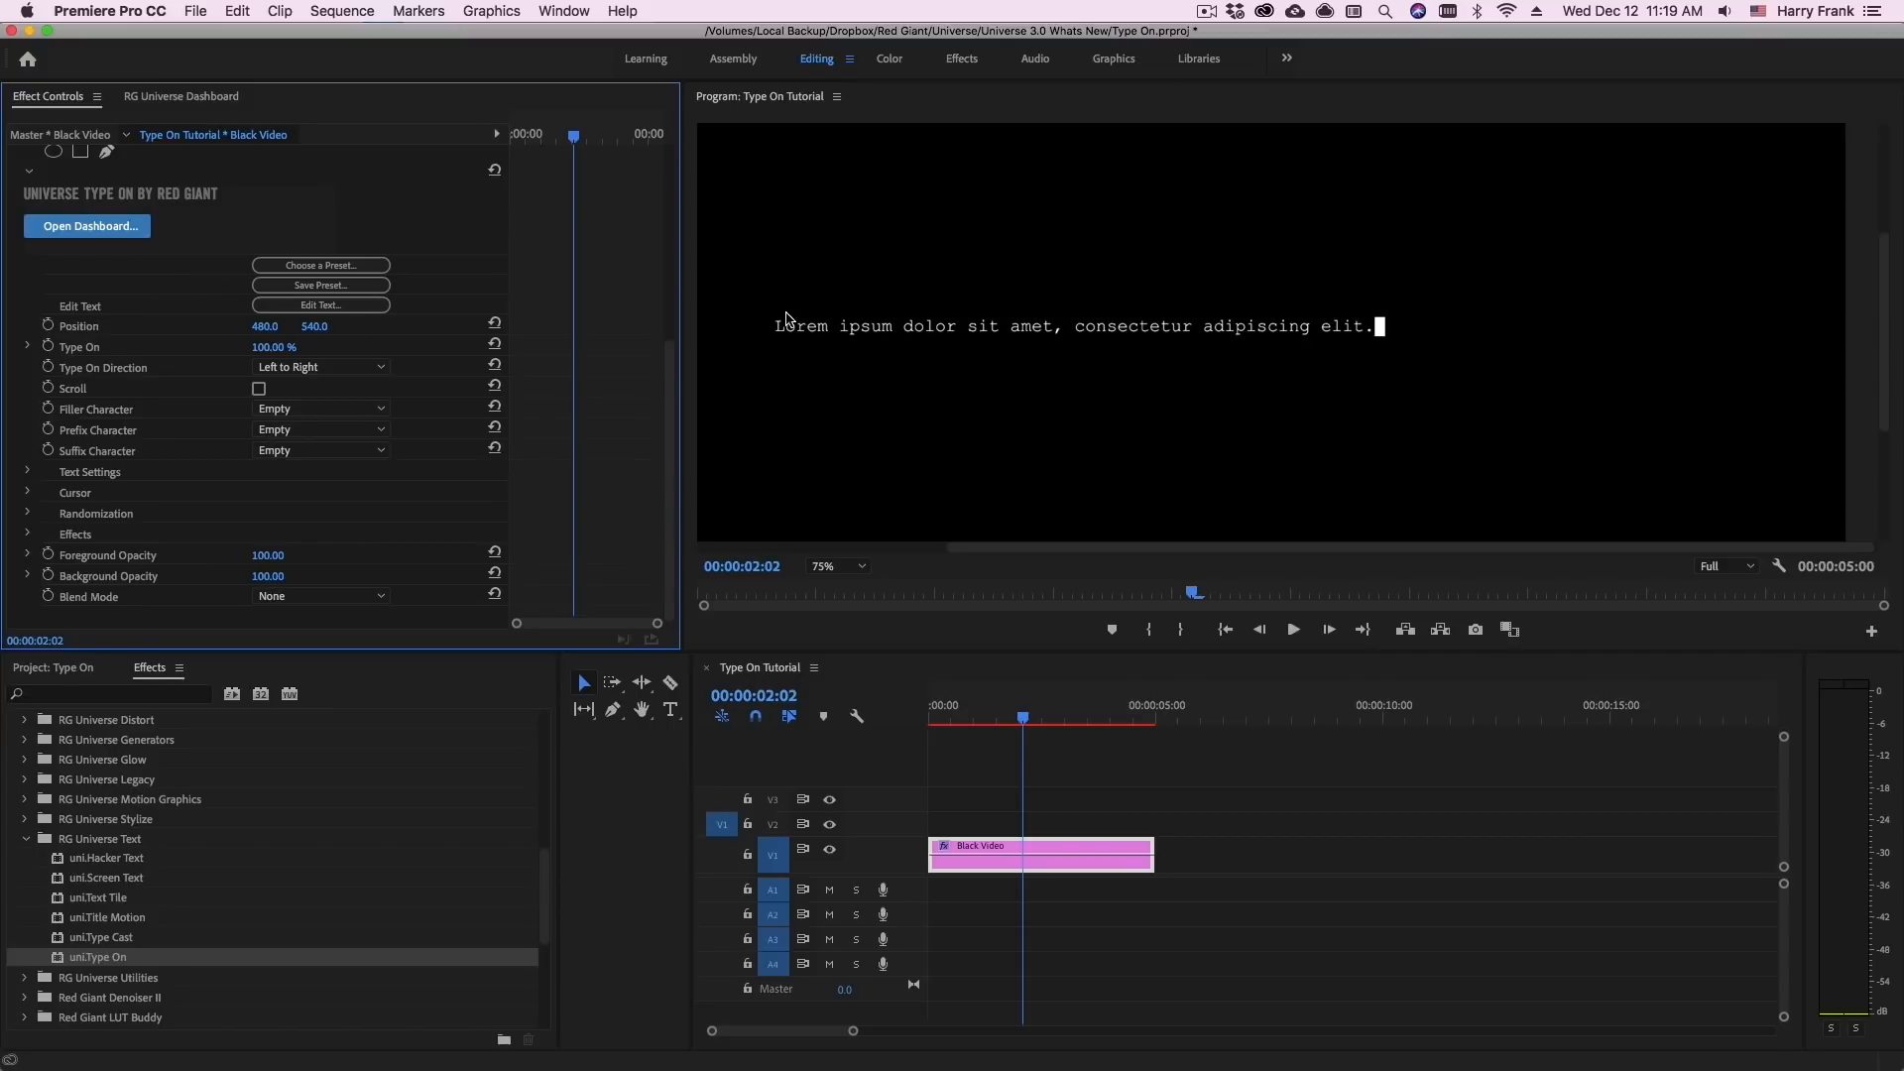
mouse_move(1354, 339)
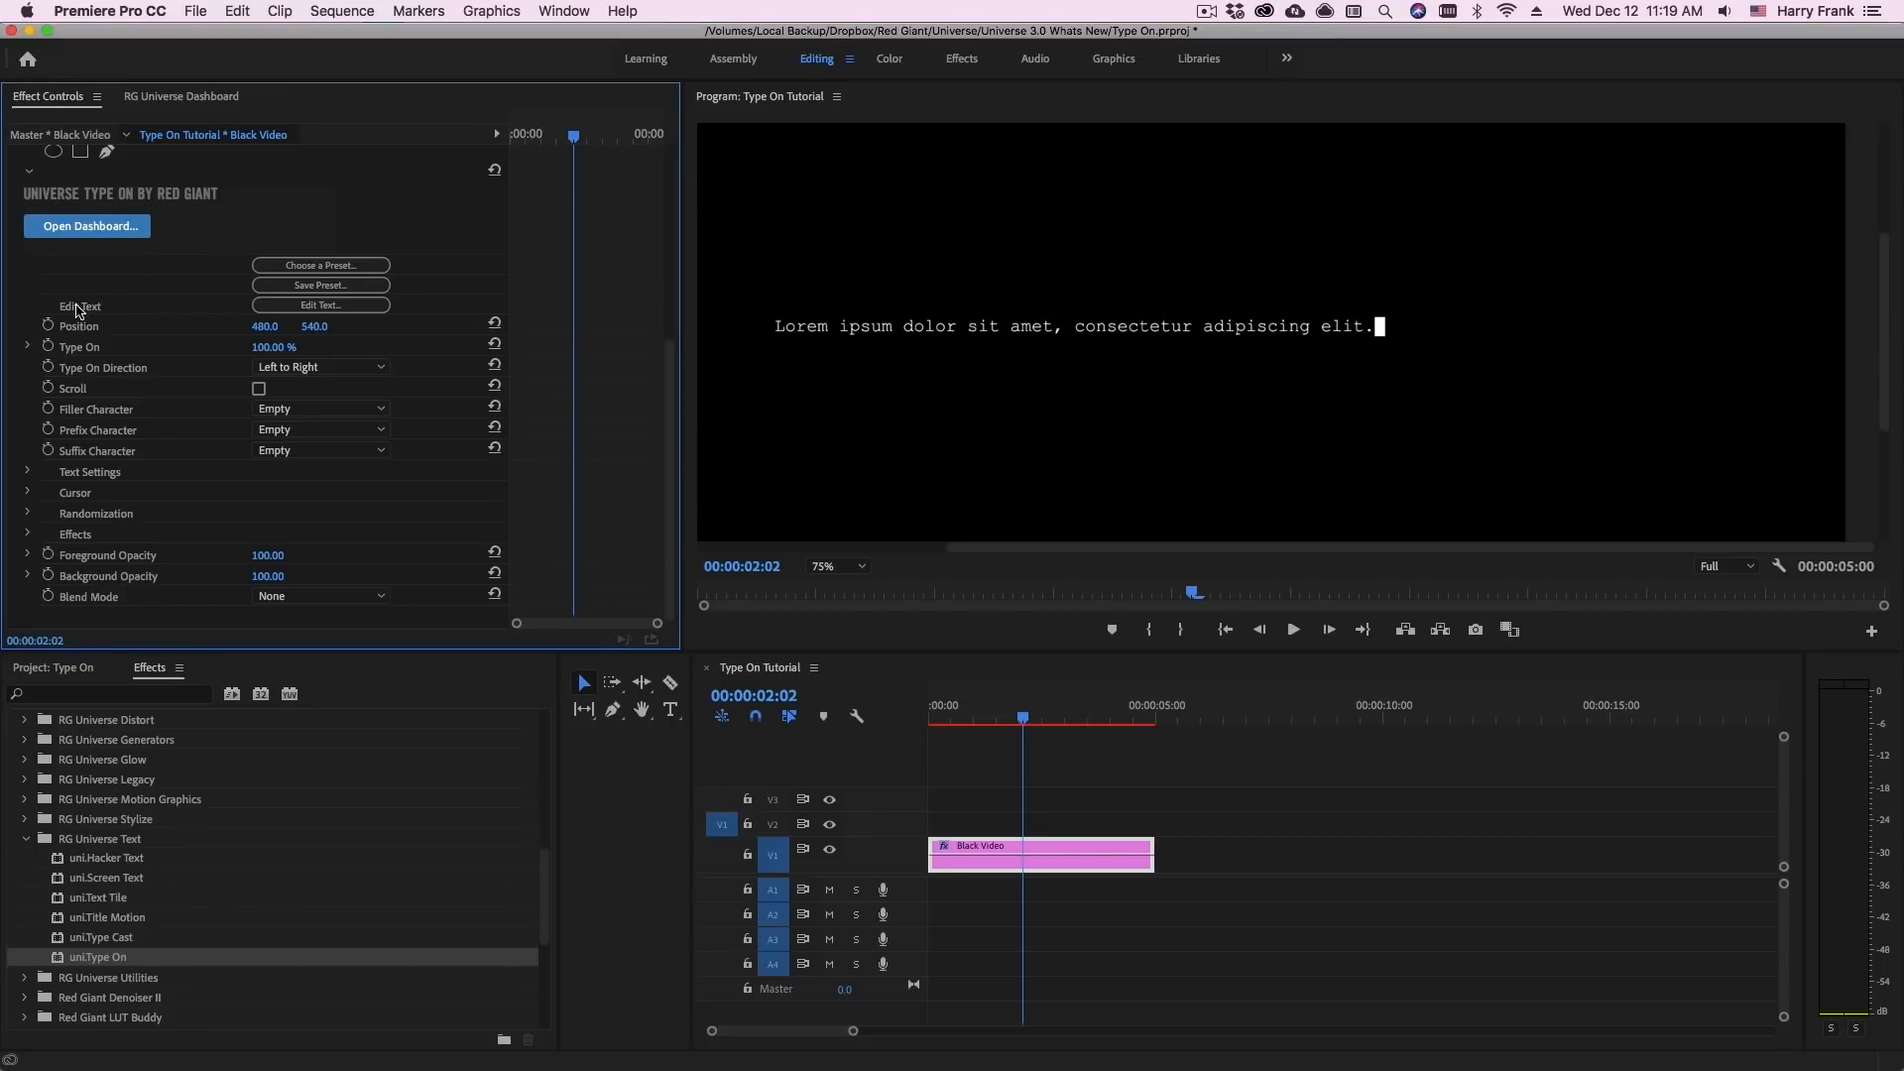
Enter the coordinate text in Input Mono Compressed at size 48 and confirm the text editor
left_click(319, 306)
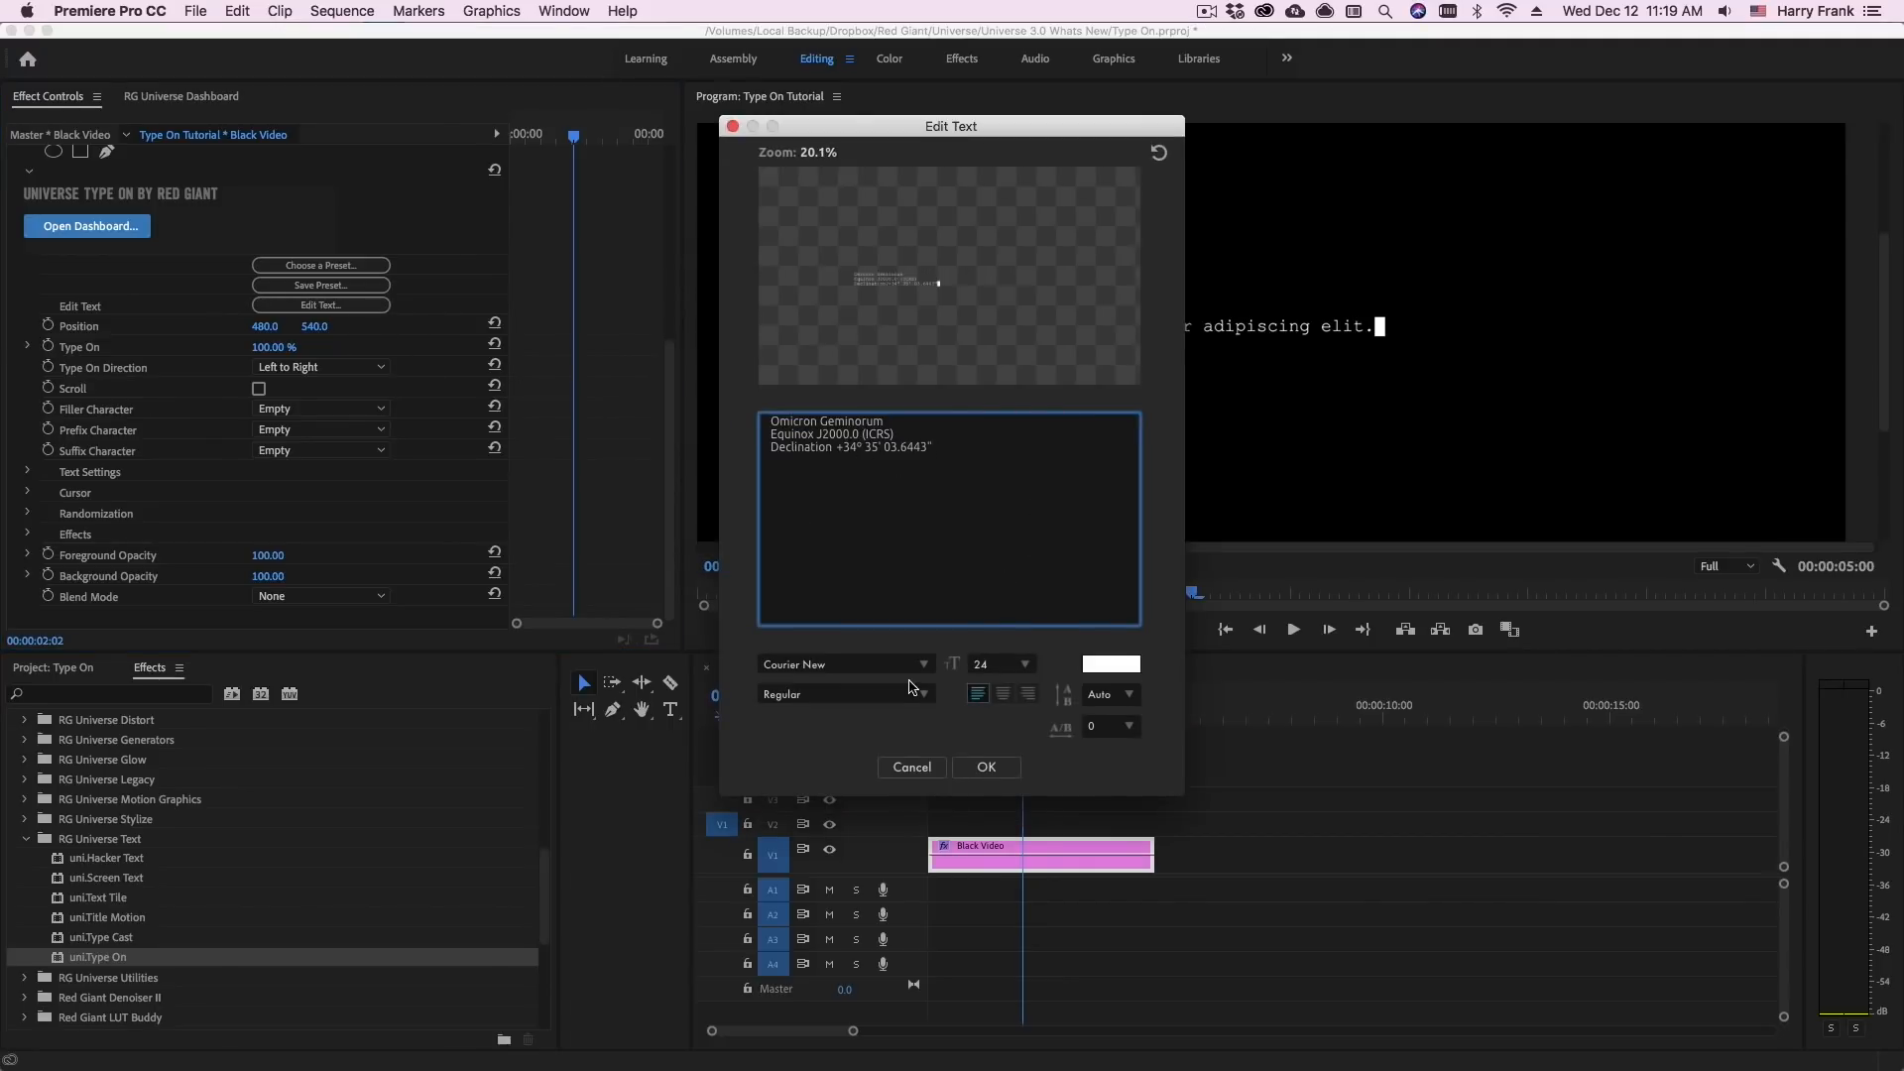
left_click(843, 664)
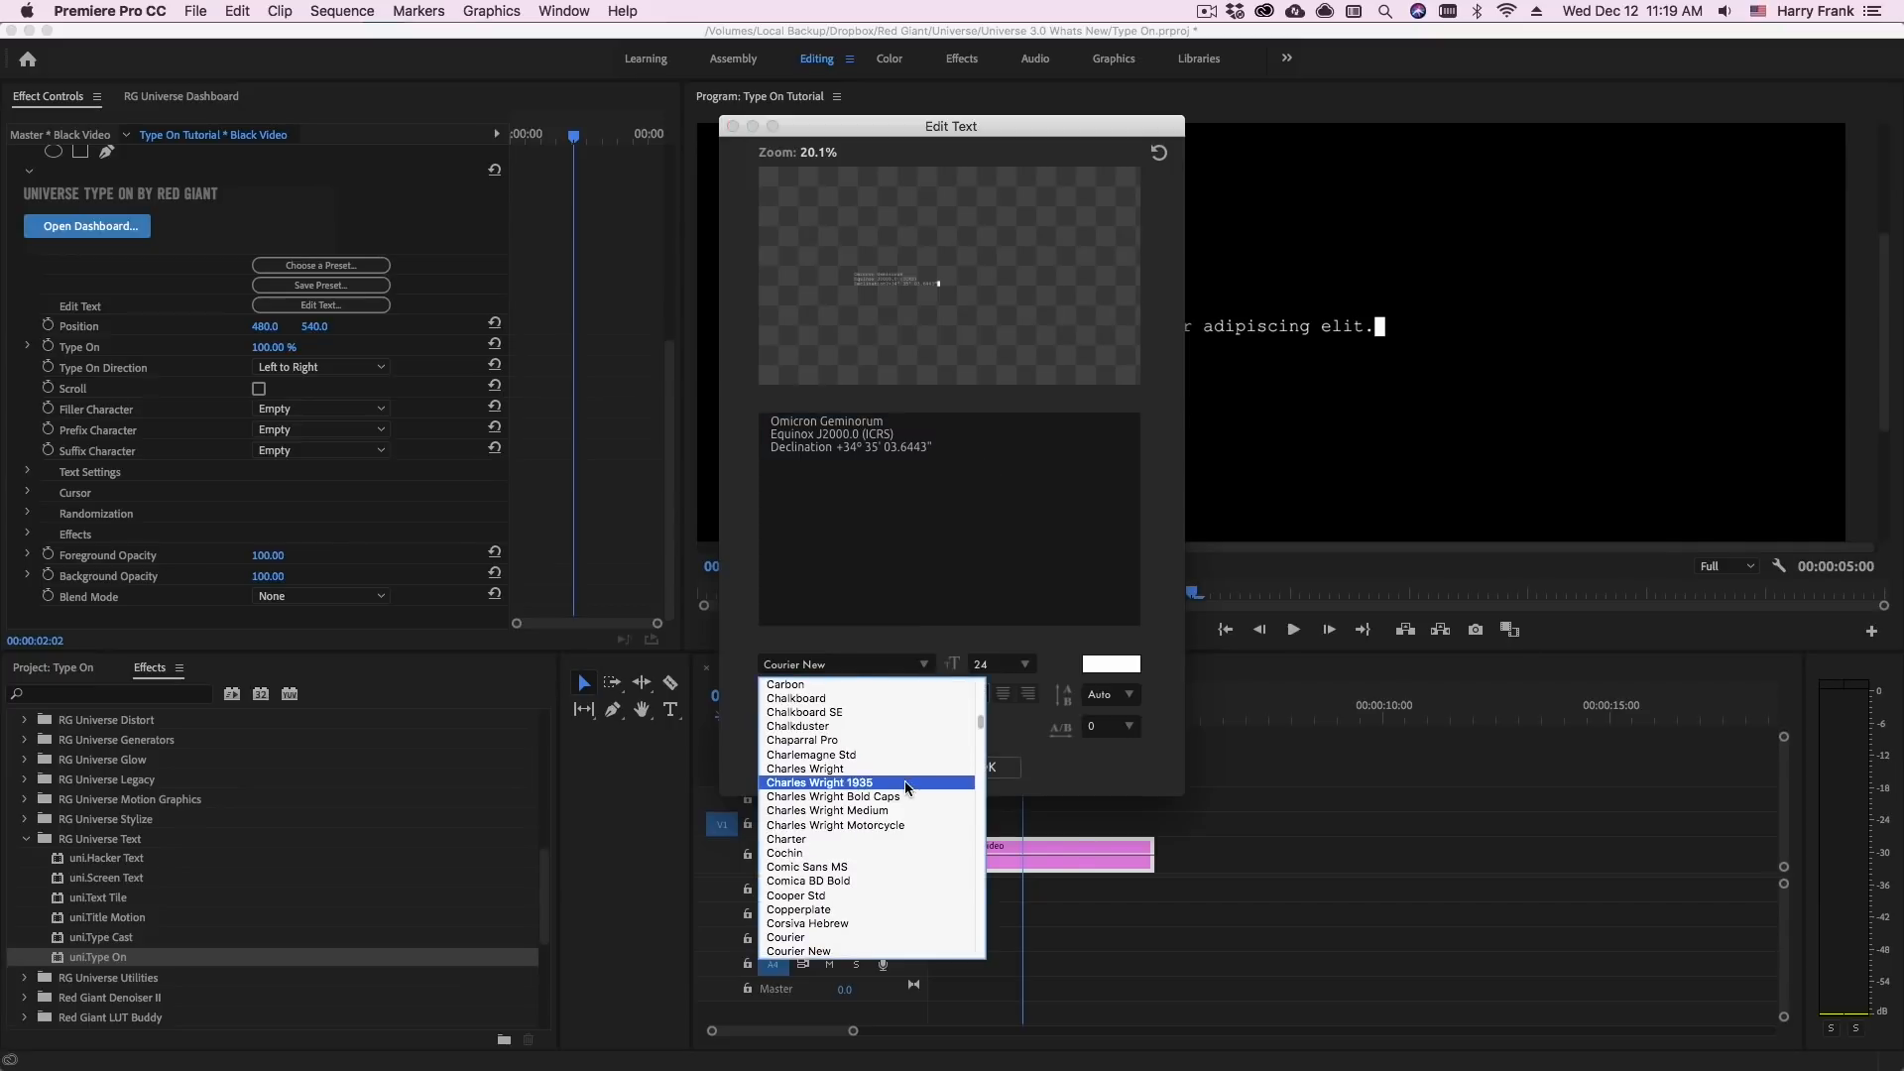
scroll("down", 3)
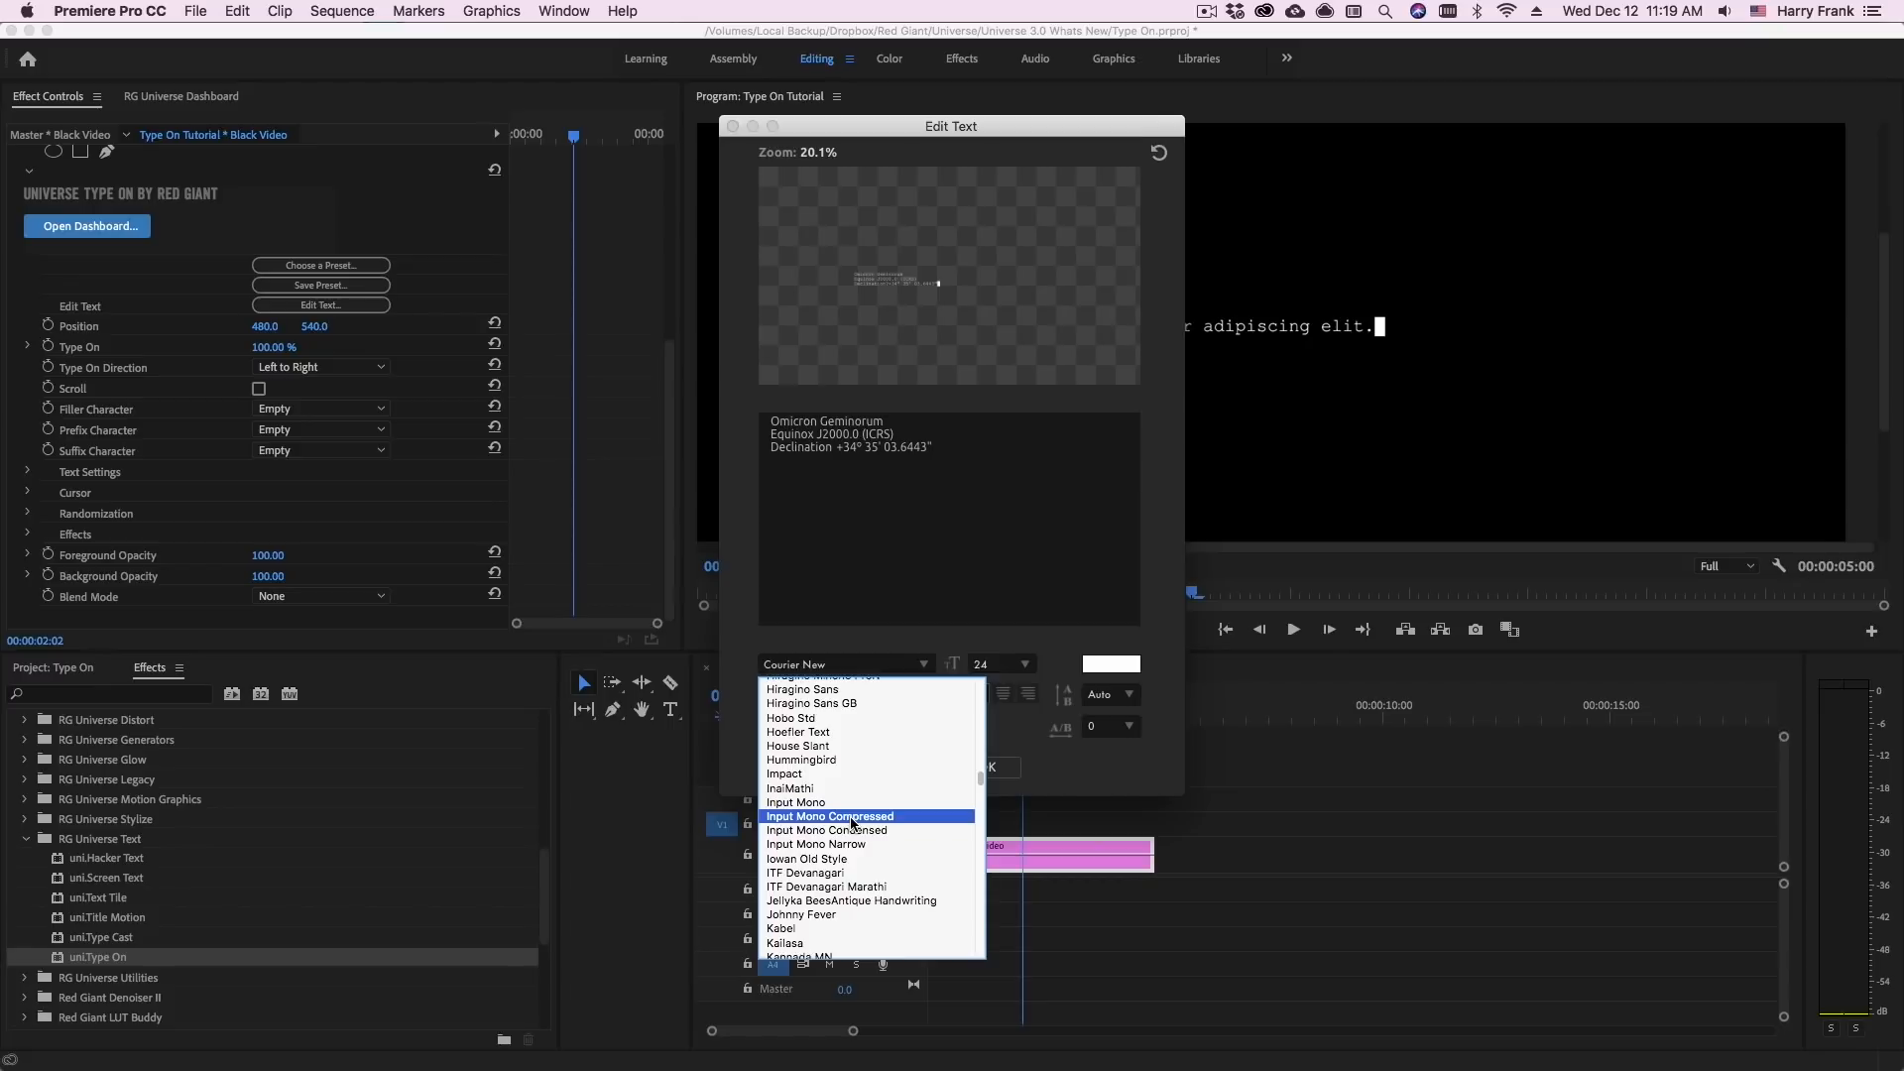
mouse_move(856, 825)
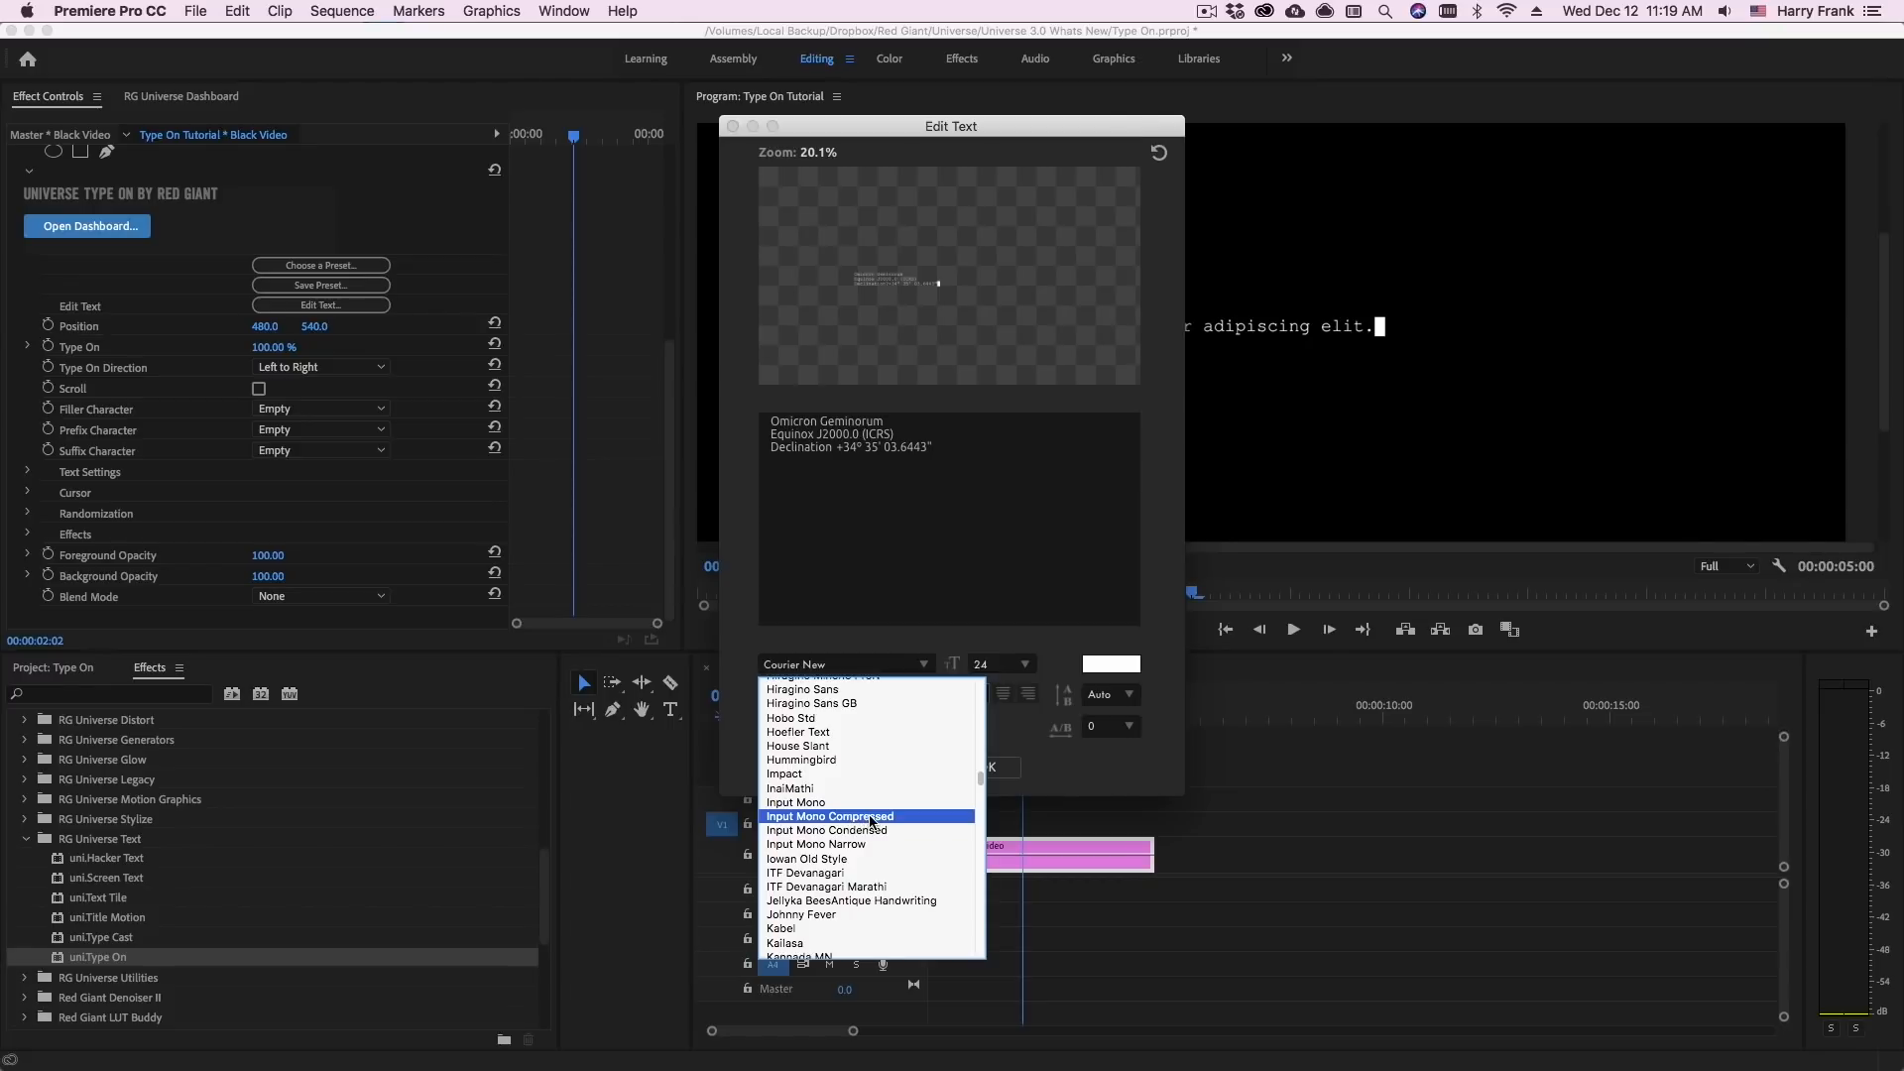
left_click(829, 815)
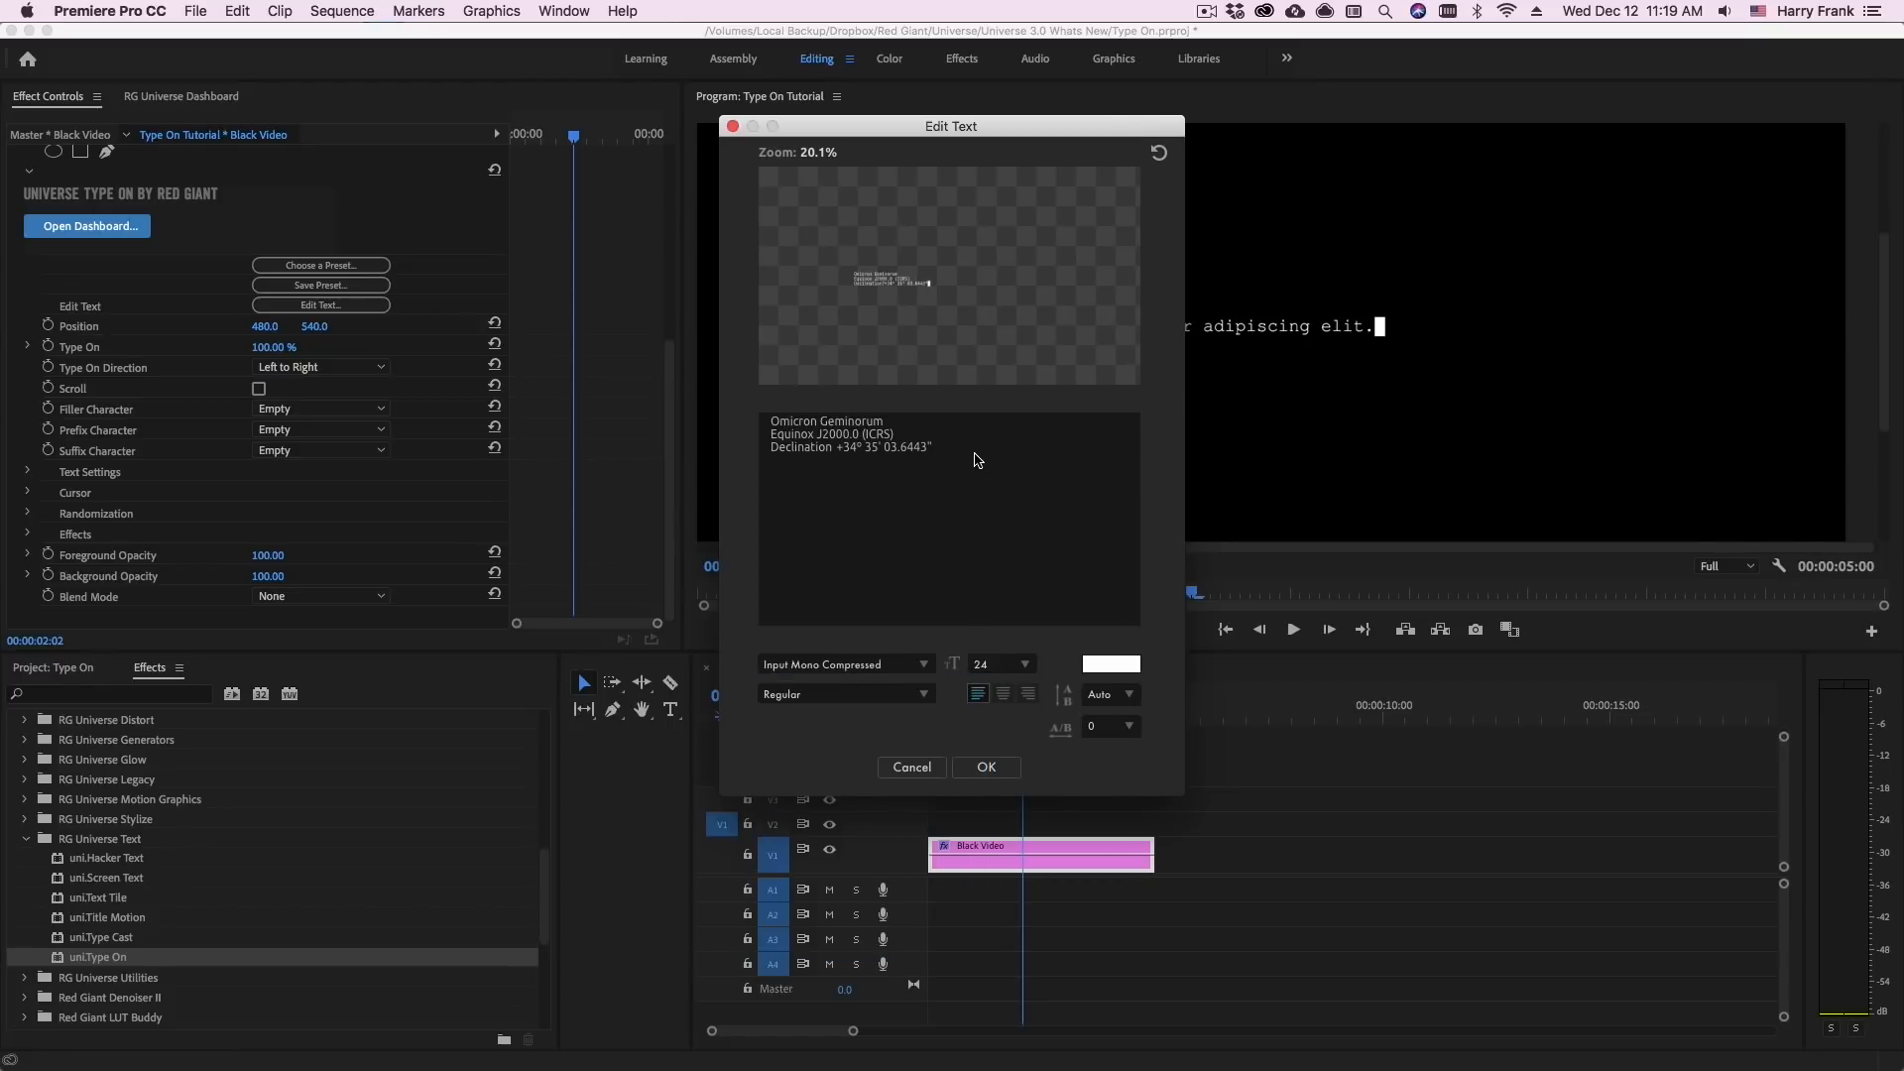
left_click(1026, 662)
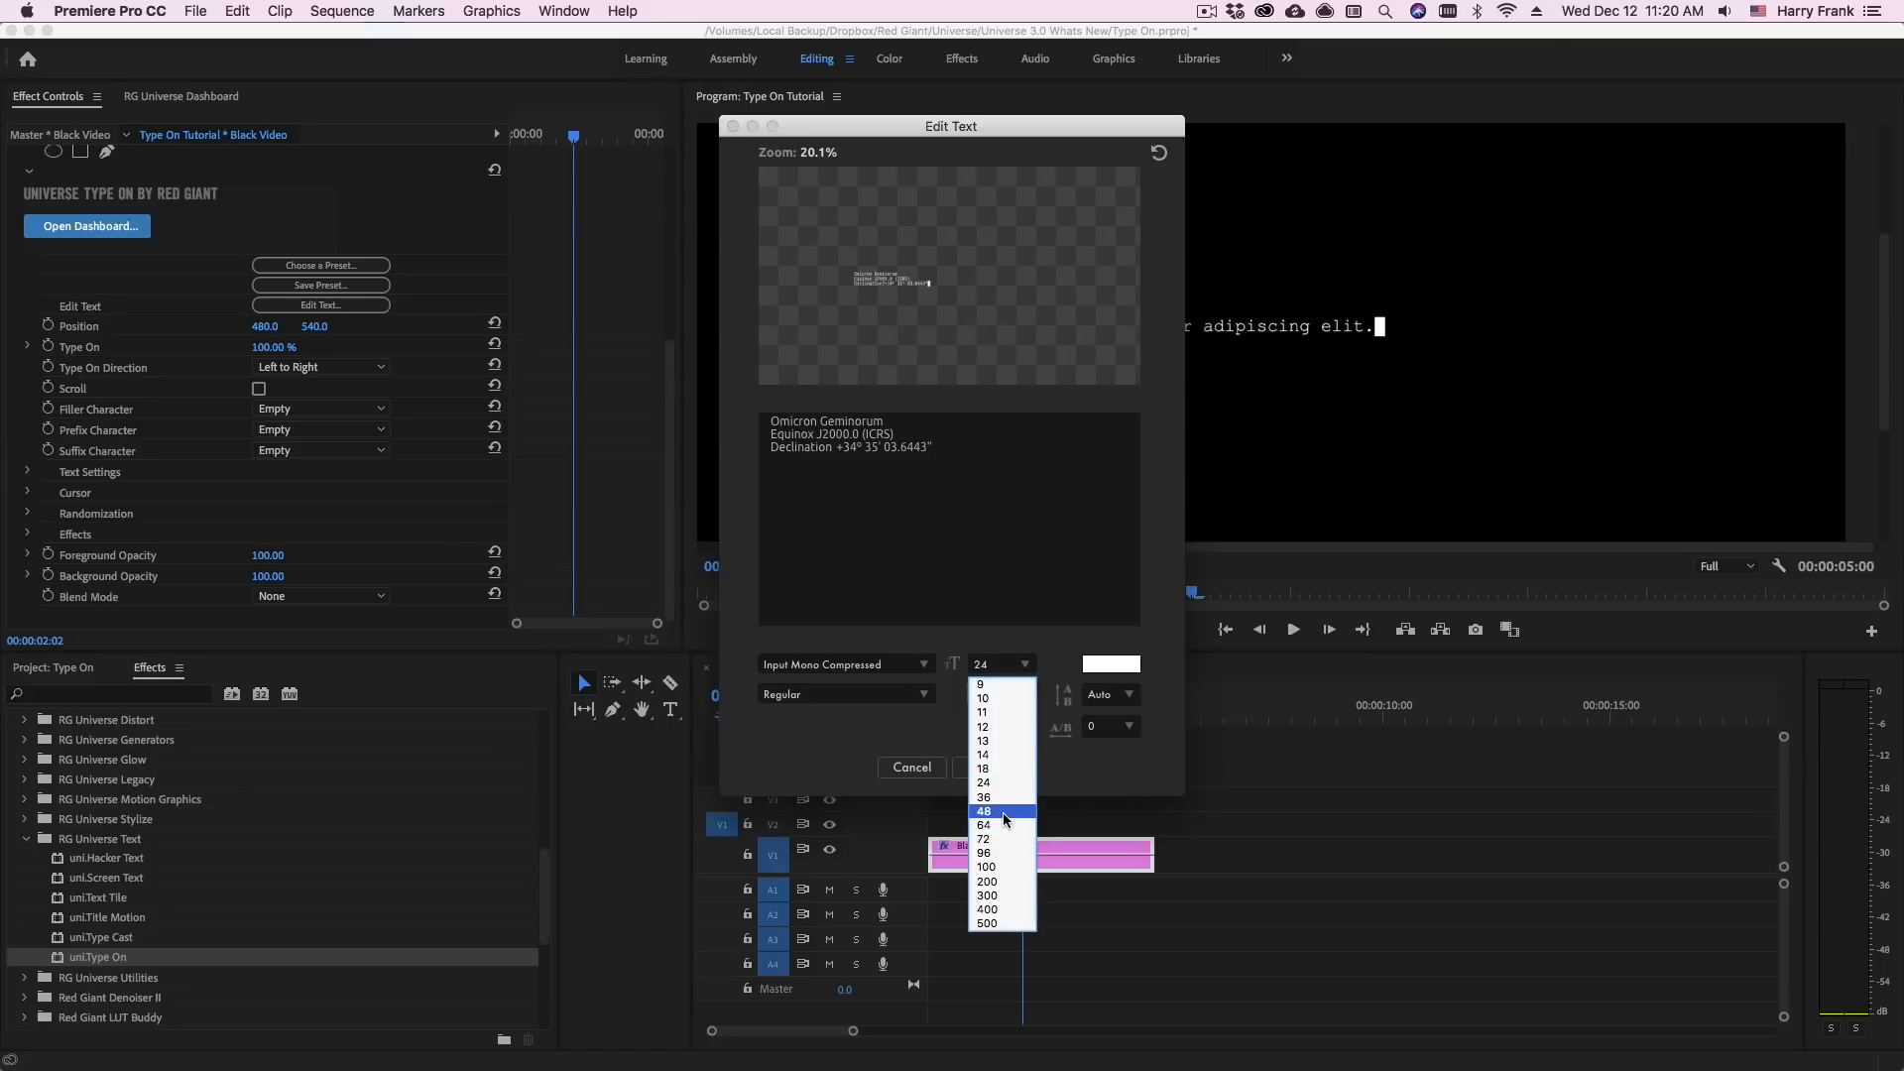
left_click(984, 811)
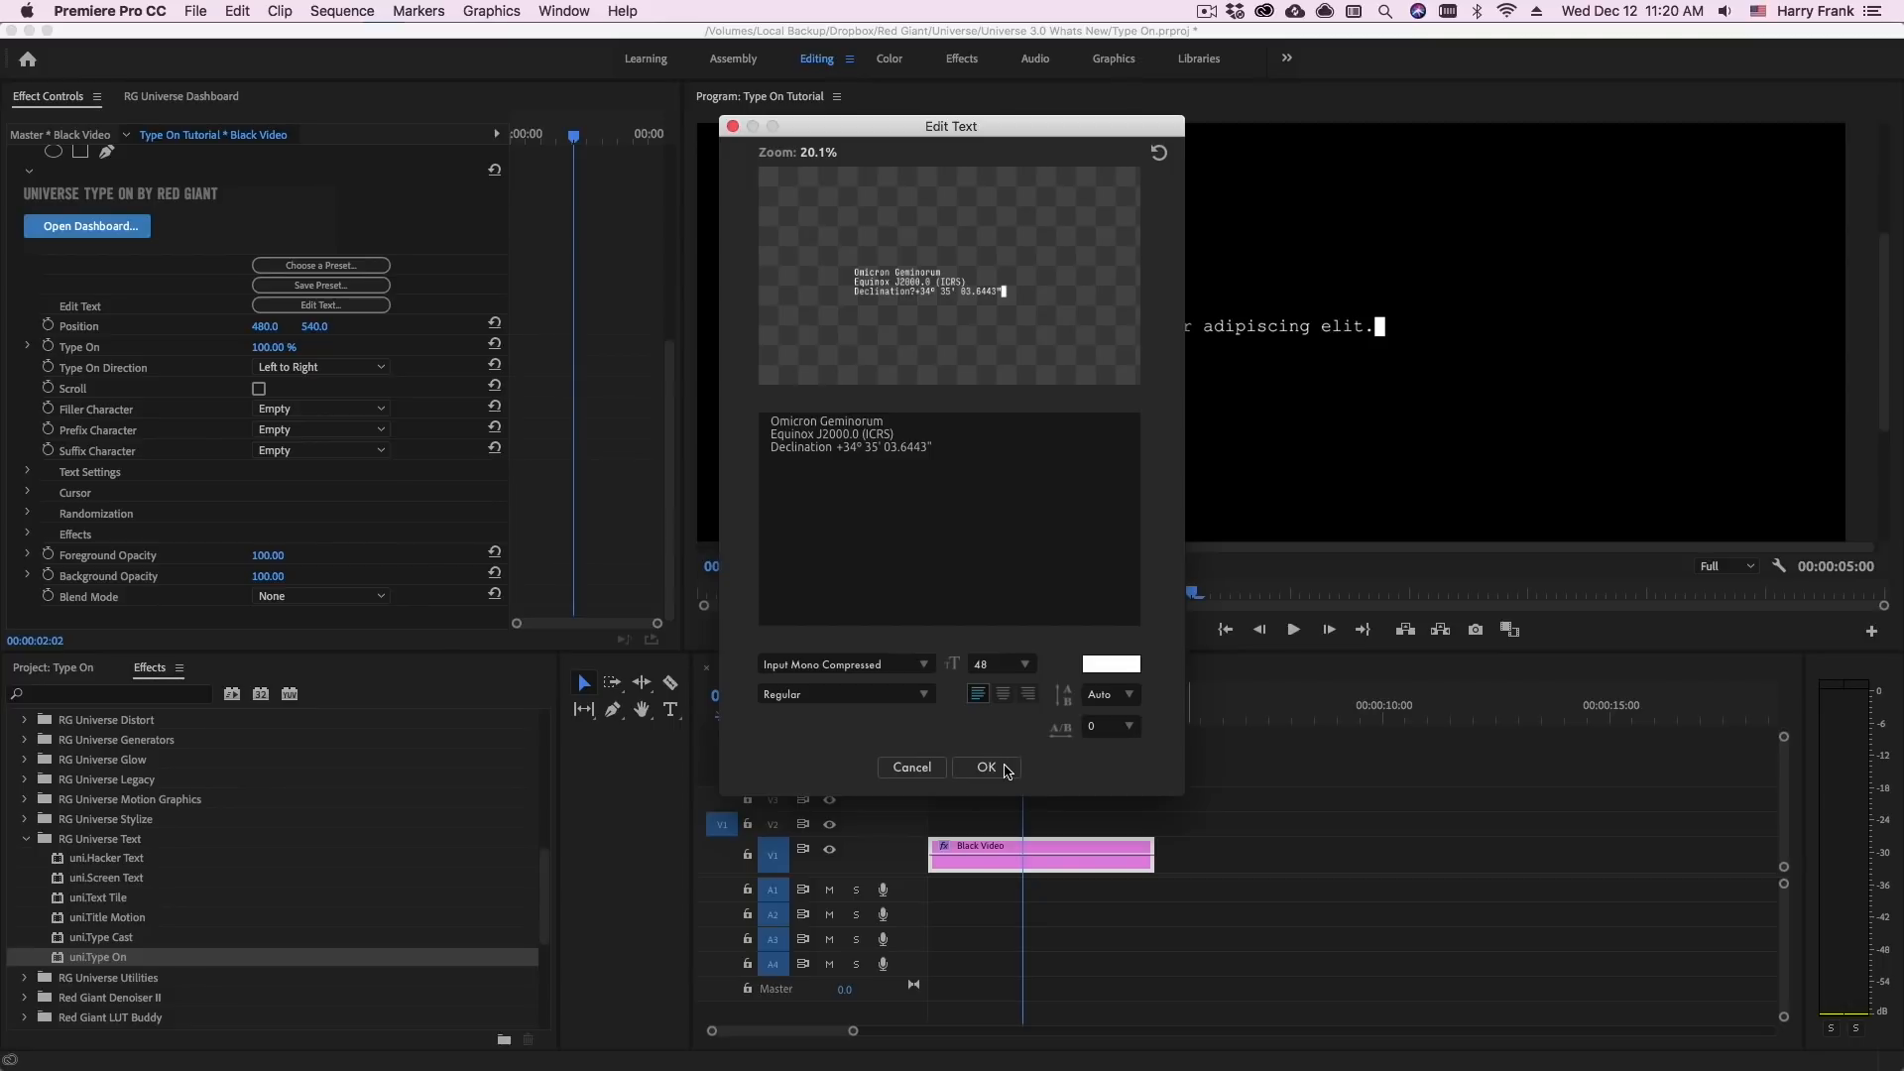
left_click(986, 765)
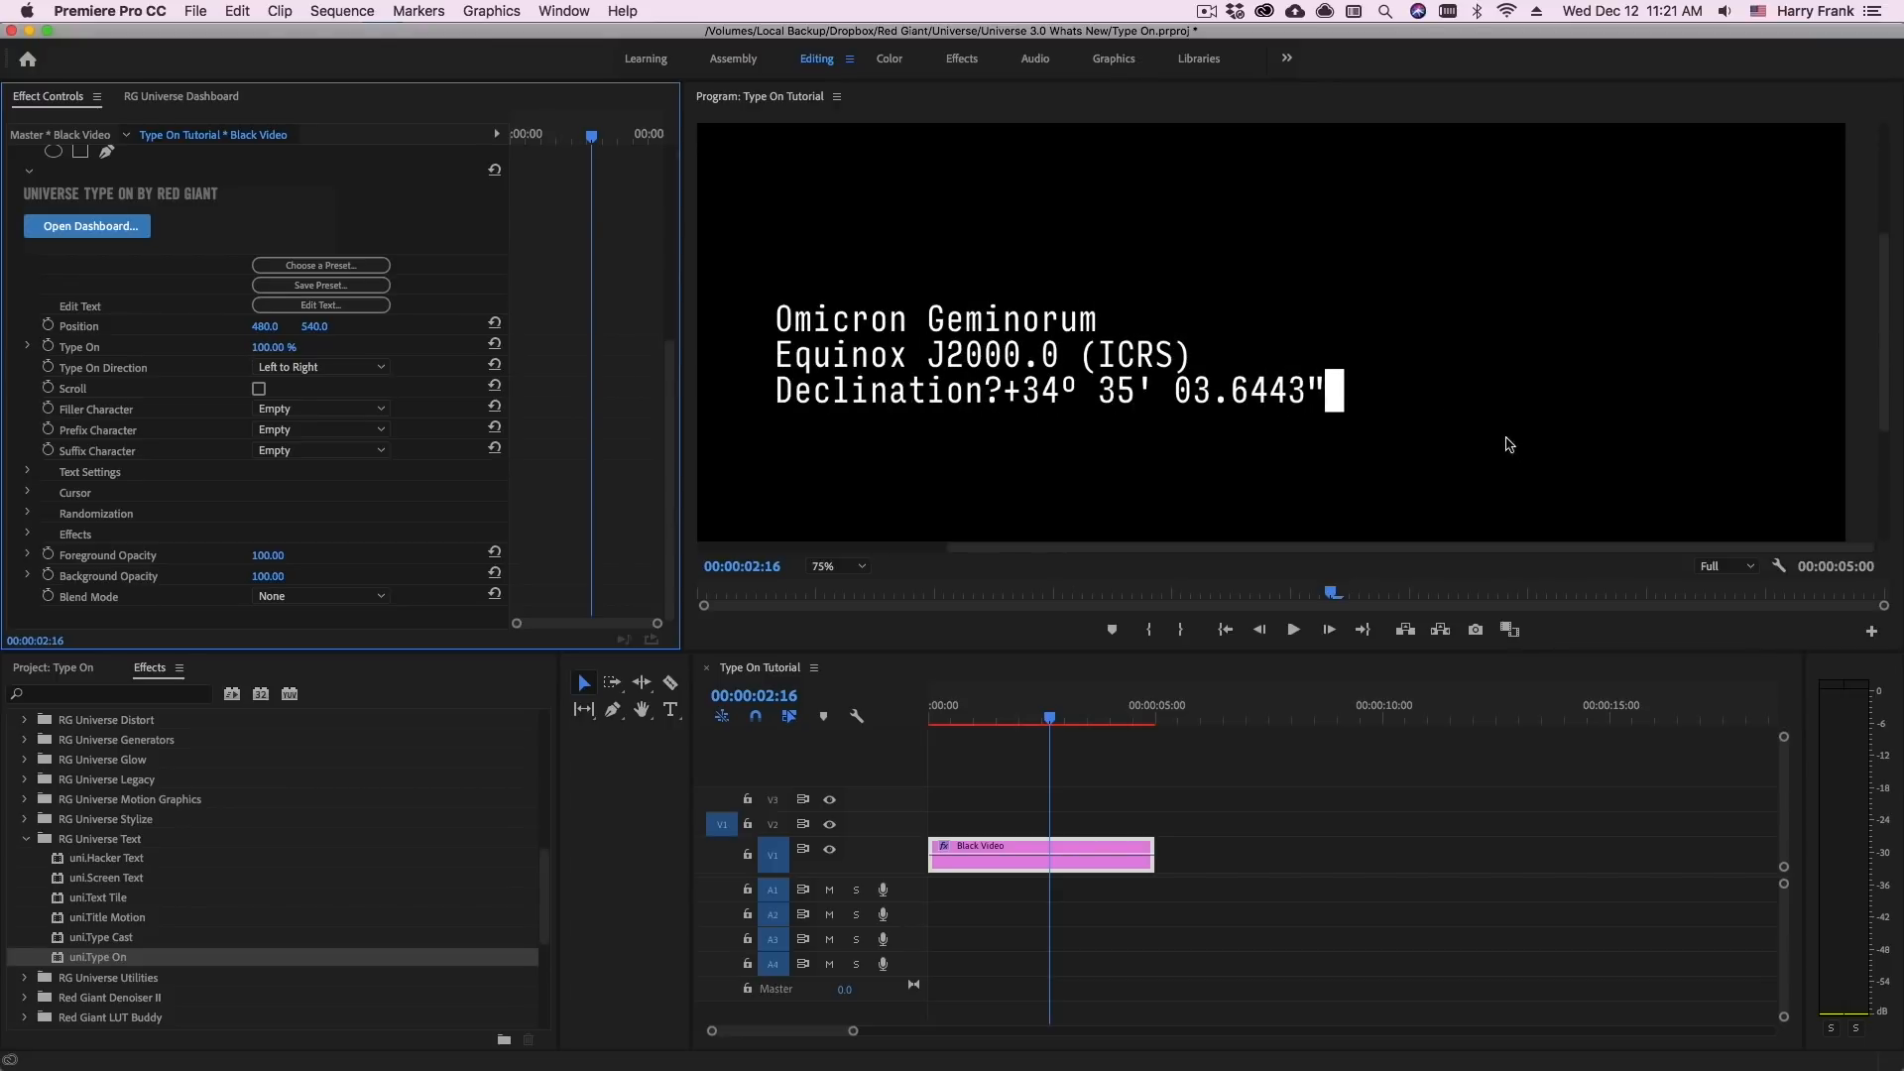
Keep direction Left to Right, keyframe Type On at 0% and move the playhead later for the 100% value
left_click(321, 367)
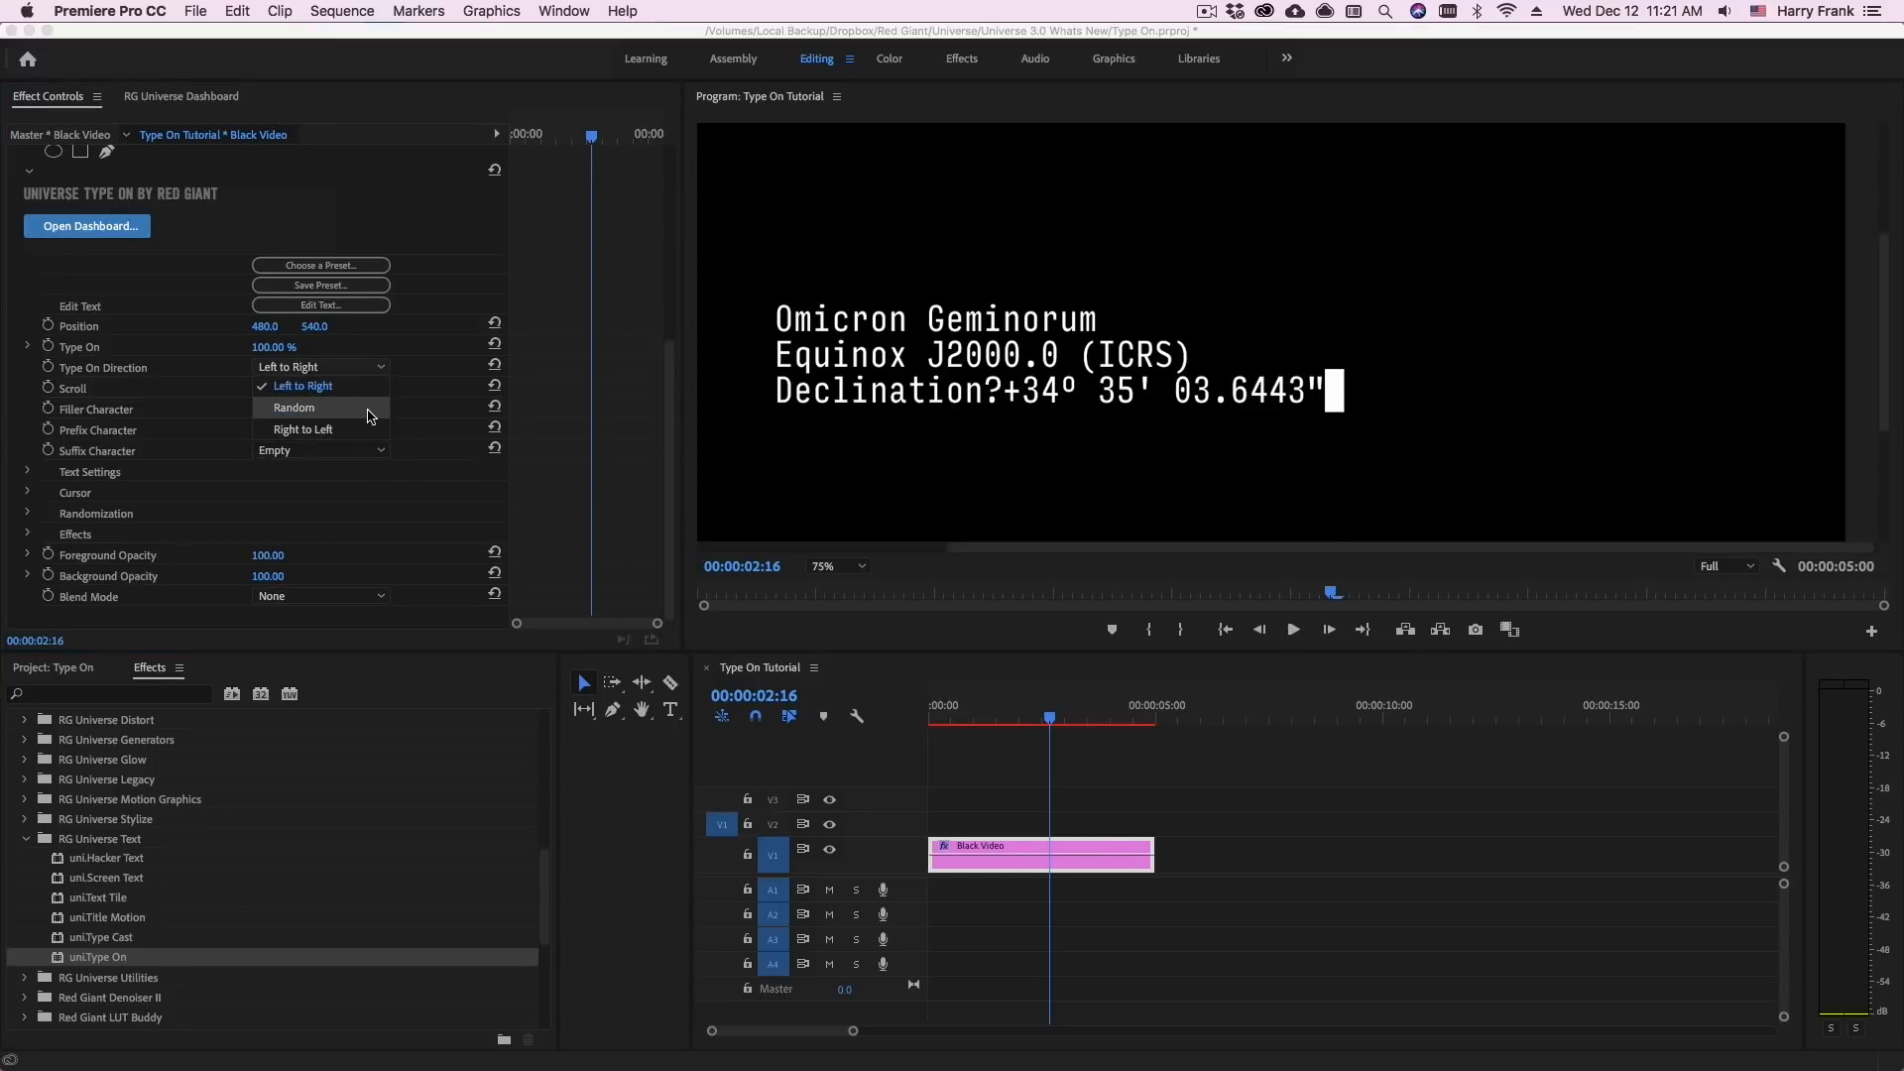
mouse_move(911, 459)
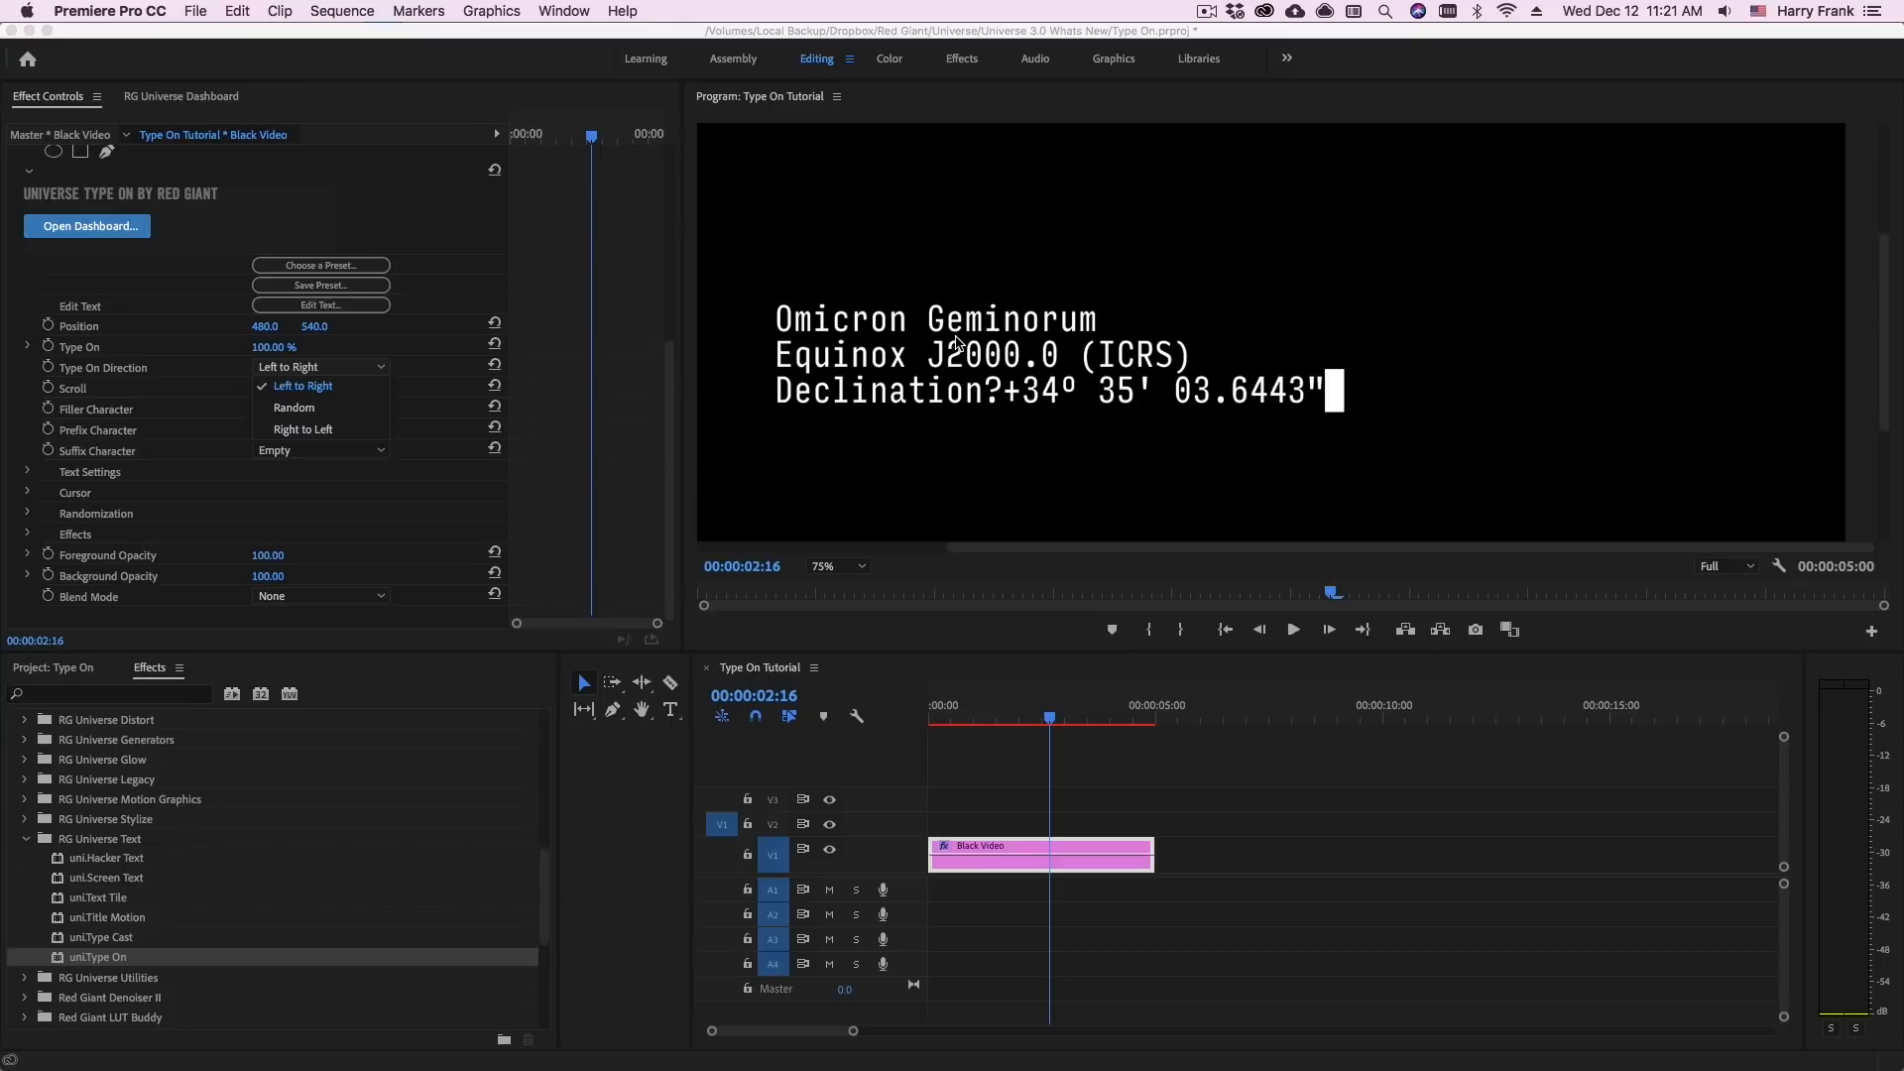
left_click(302, 385)
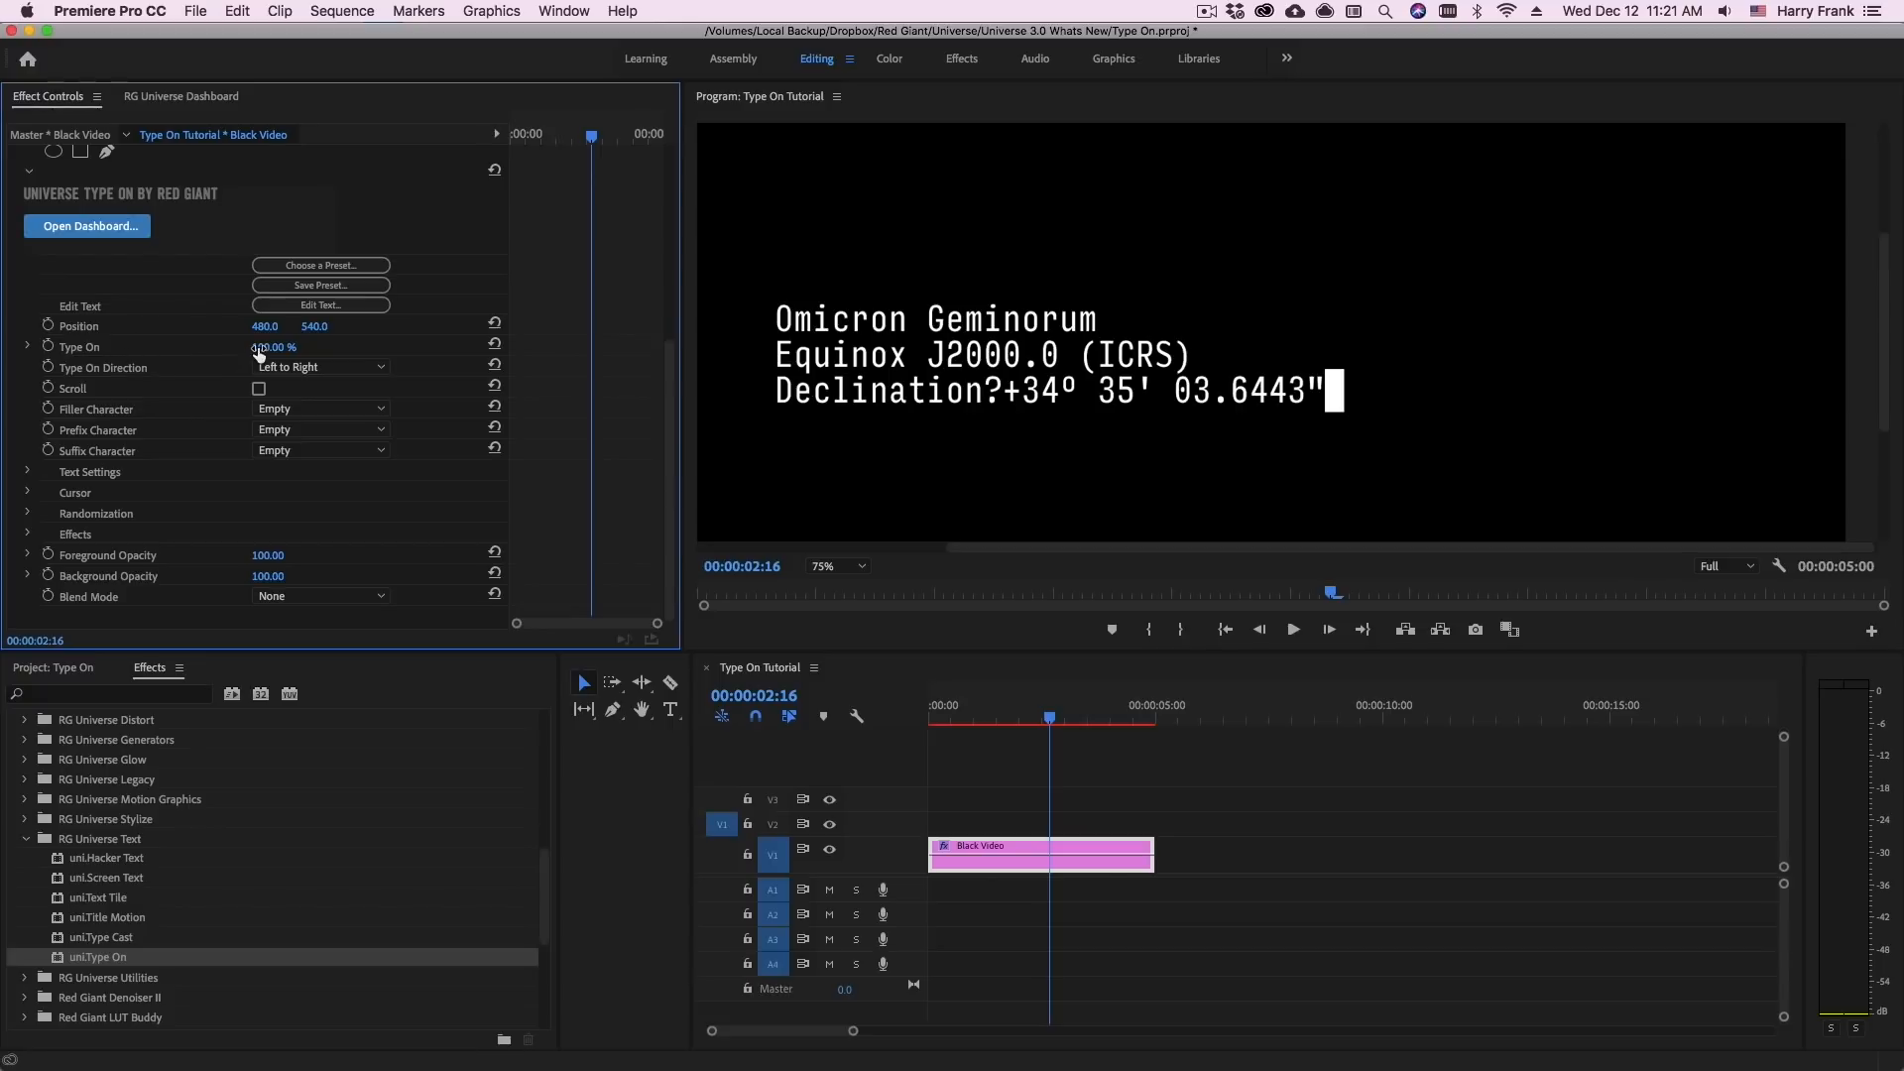
left_click_drag(274, 347, 252, 347)
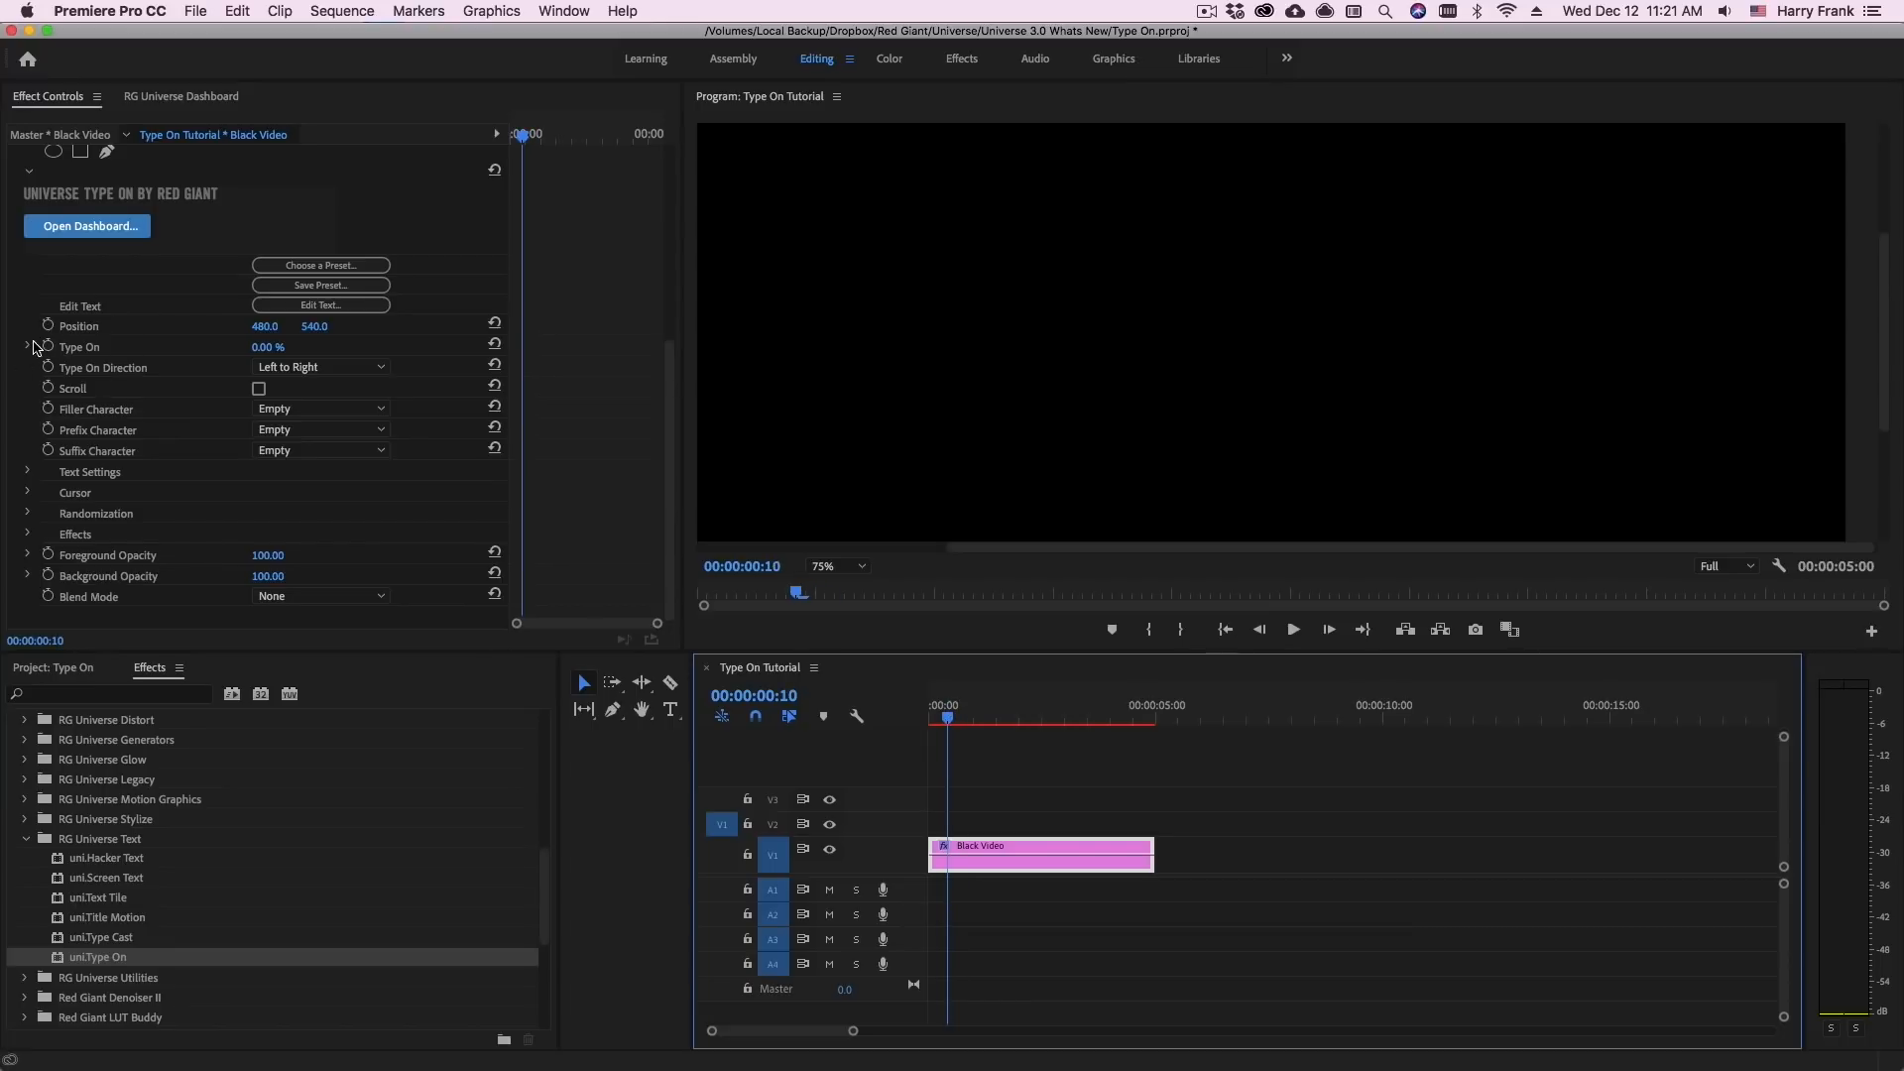
left_click(48, 345)
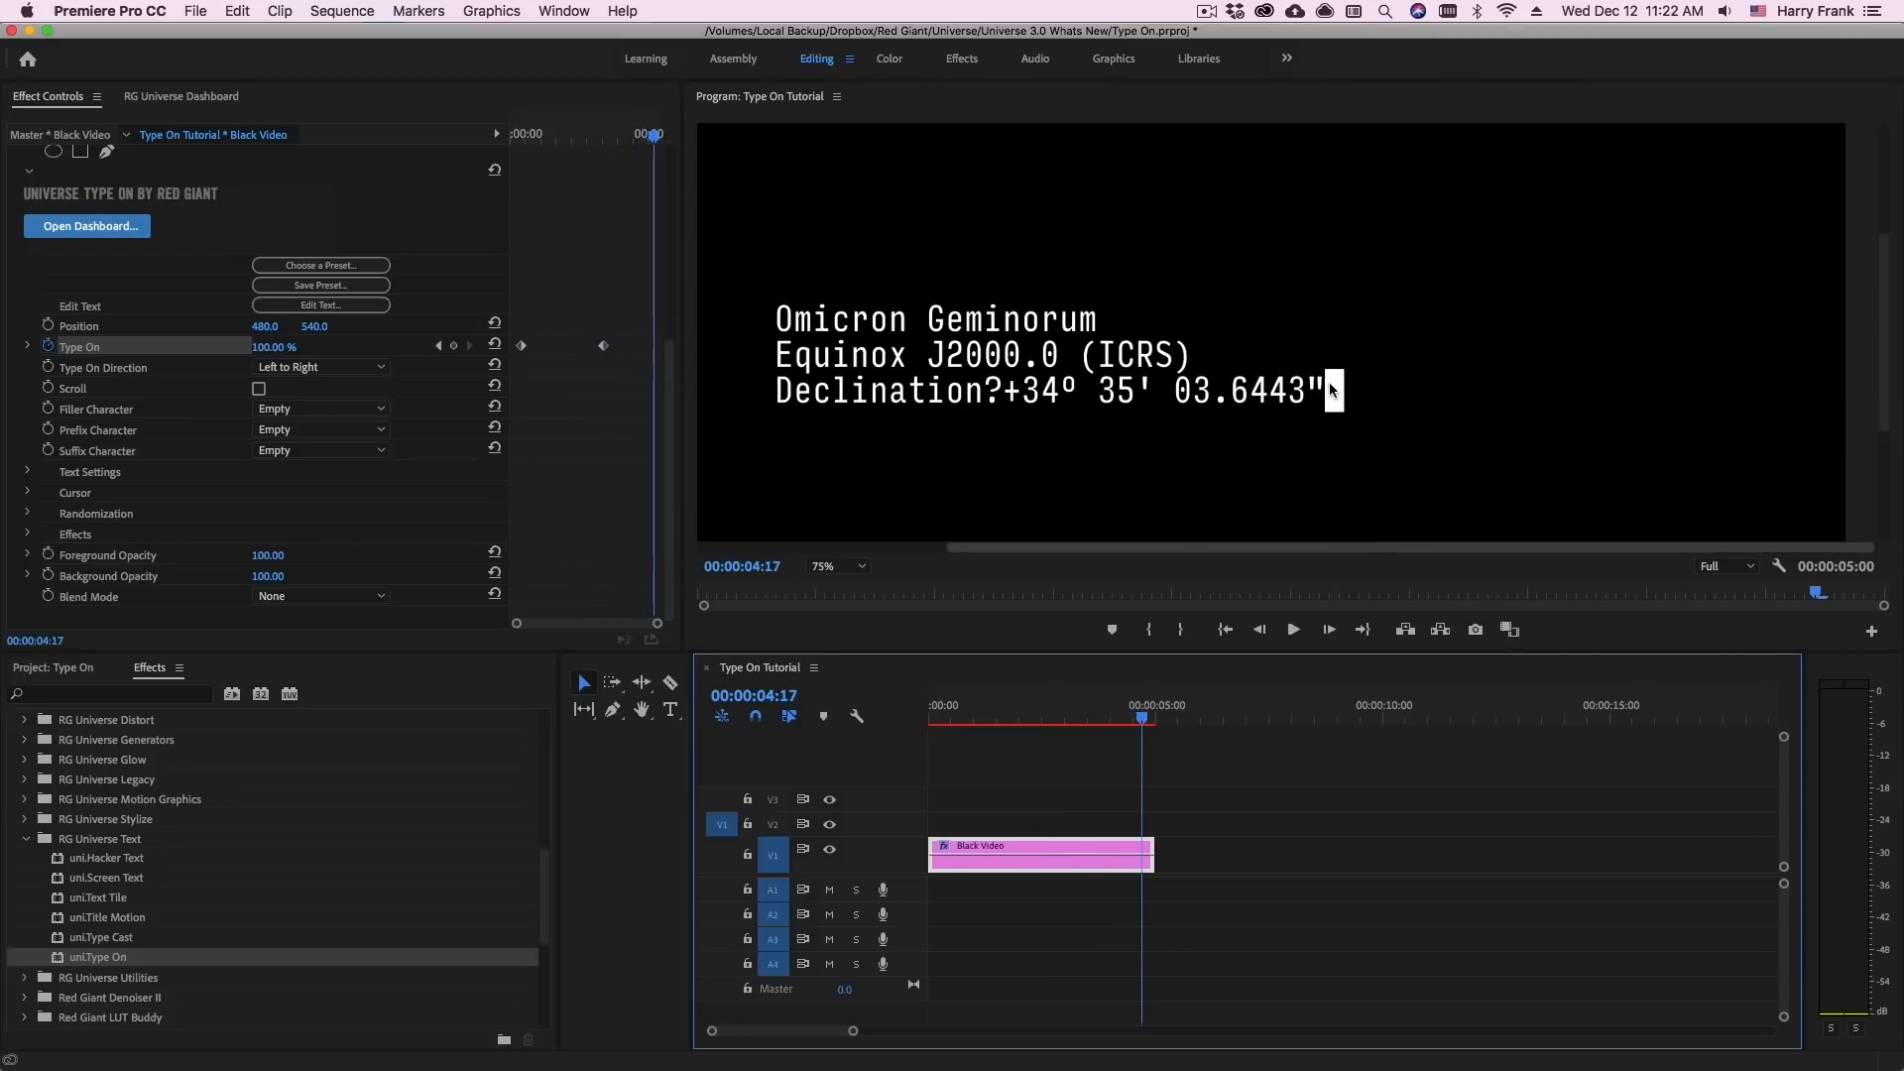
left_click(1292, 628)
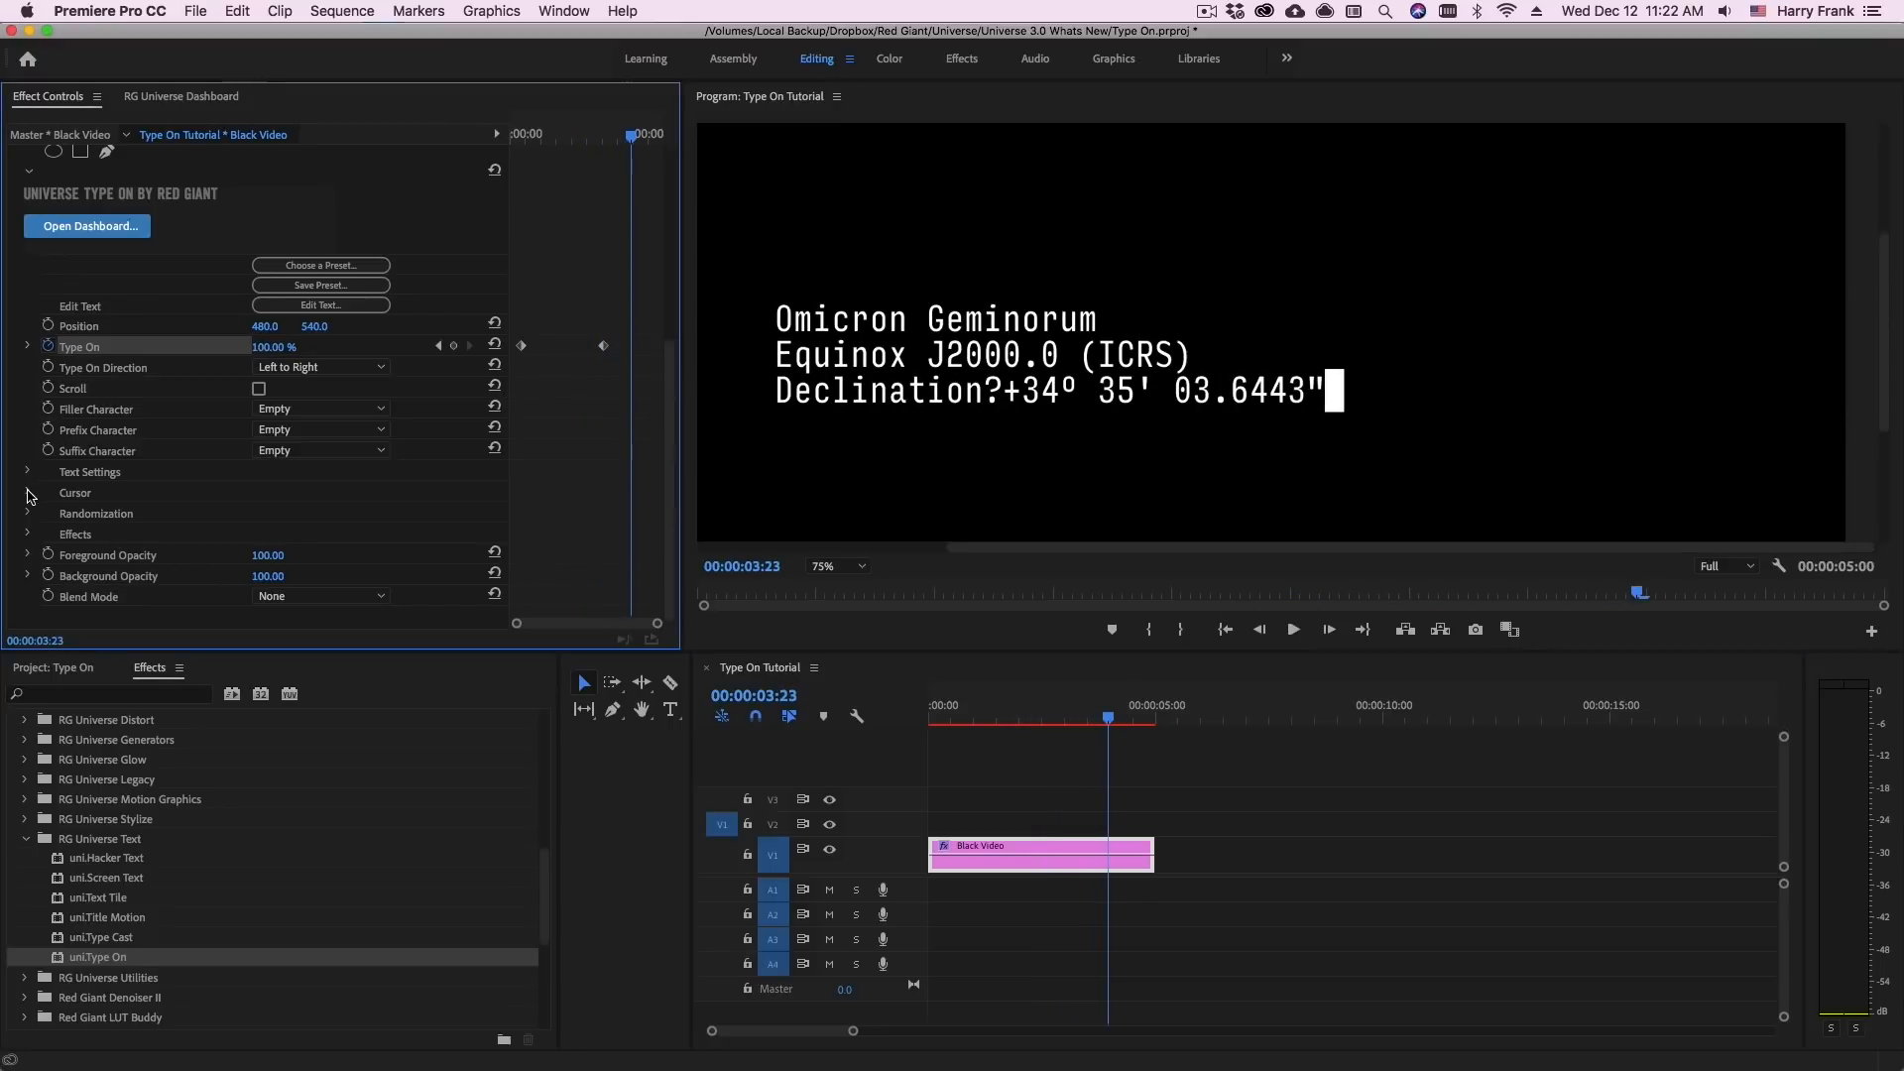
Try the Off and Inverted Square cursor types, then set the cursor back to Solid Box
left_click(26, 494)
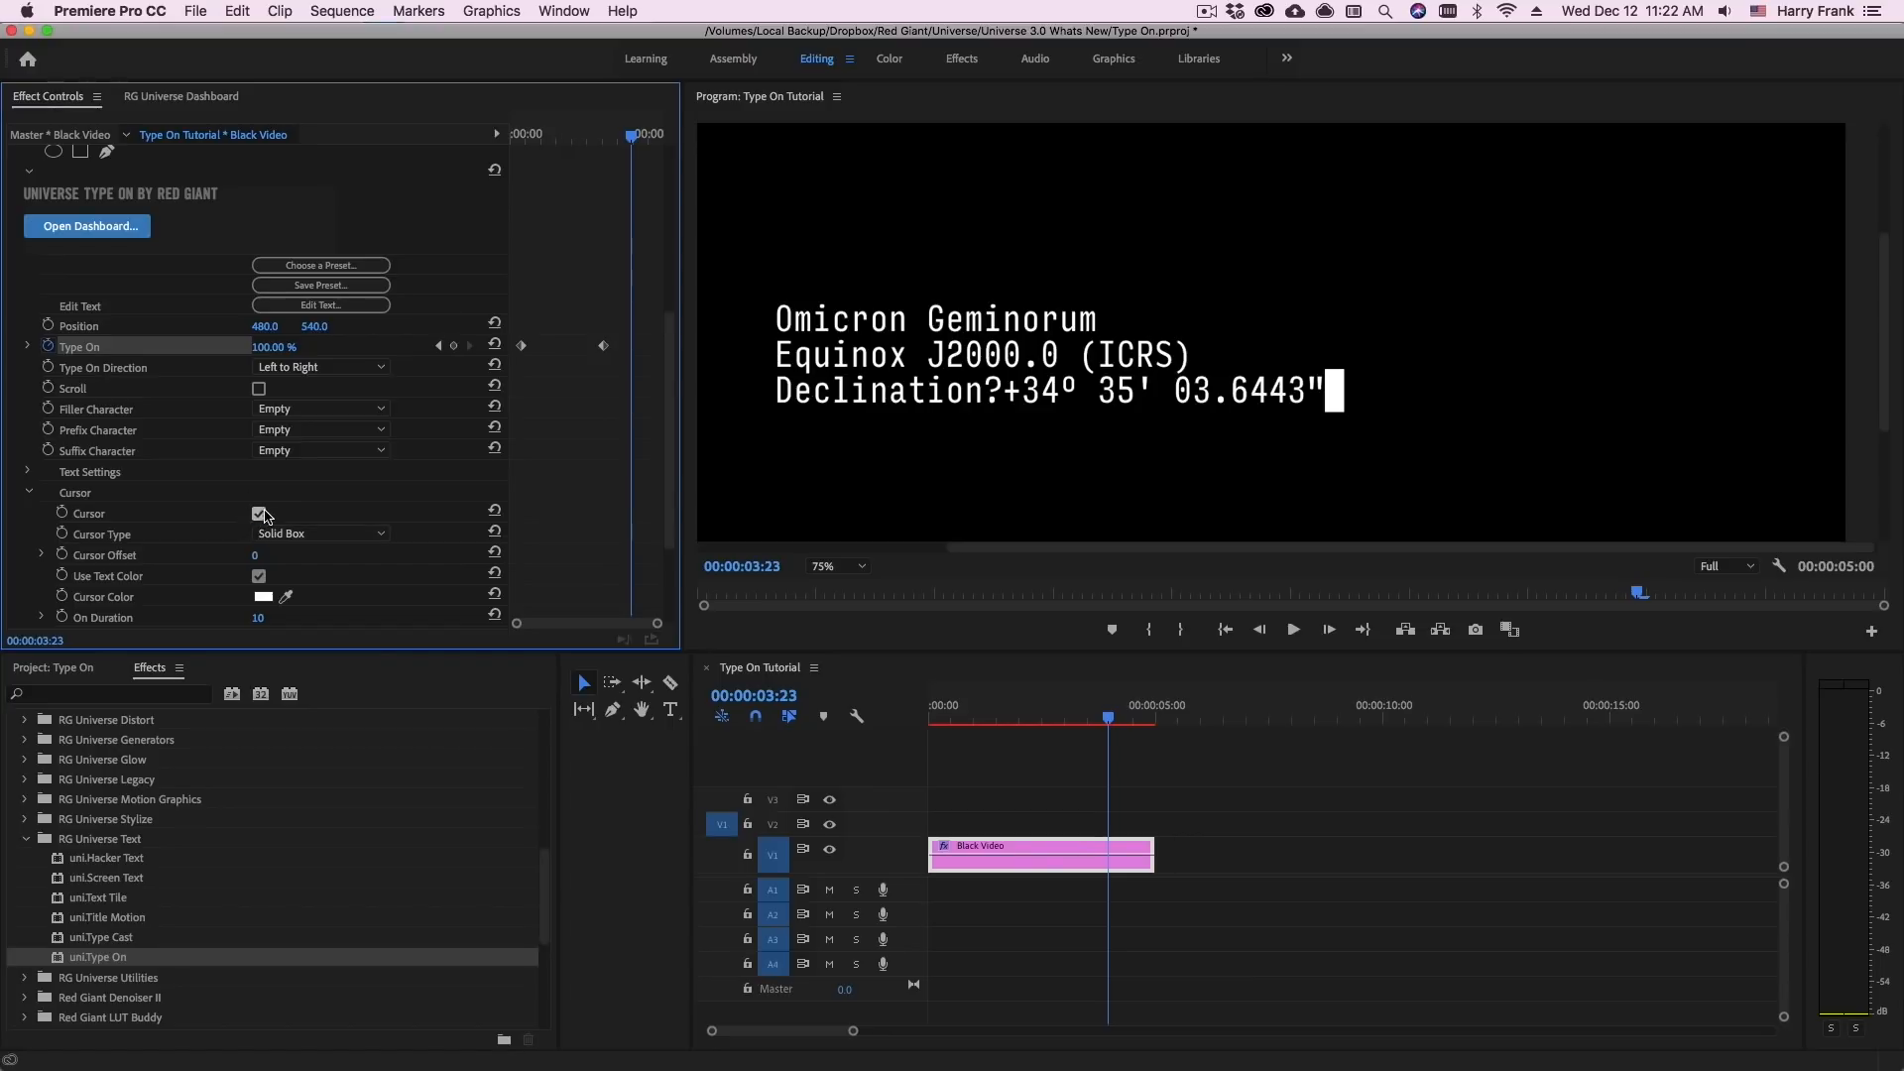
left_click(257, 511)
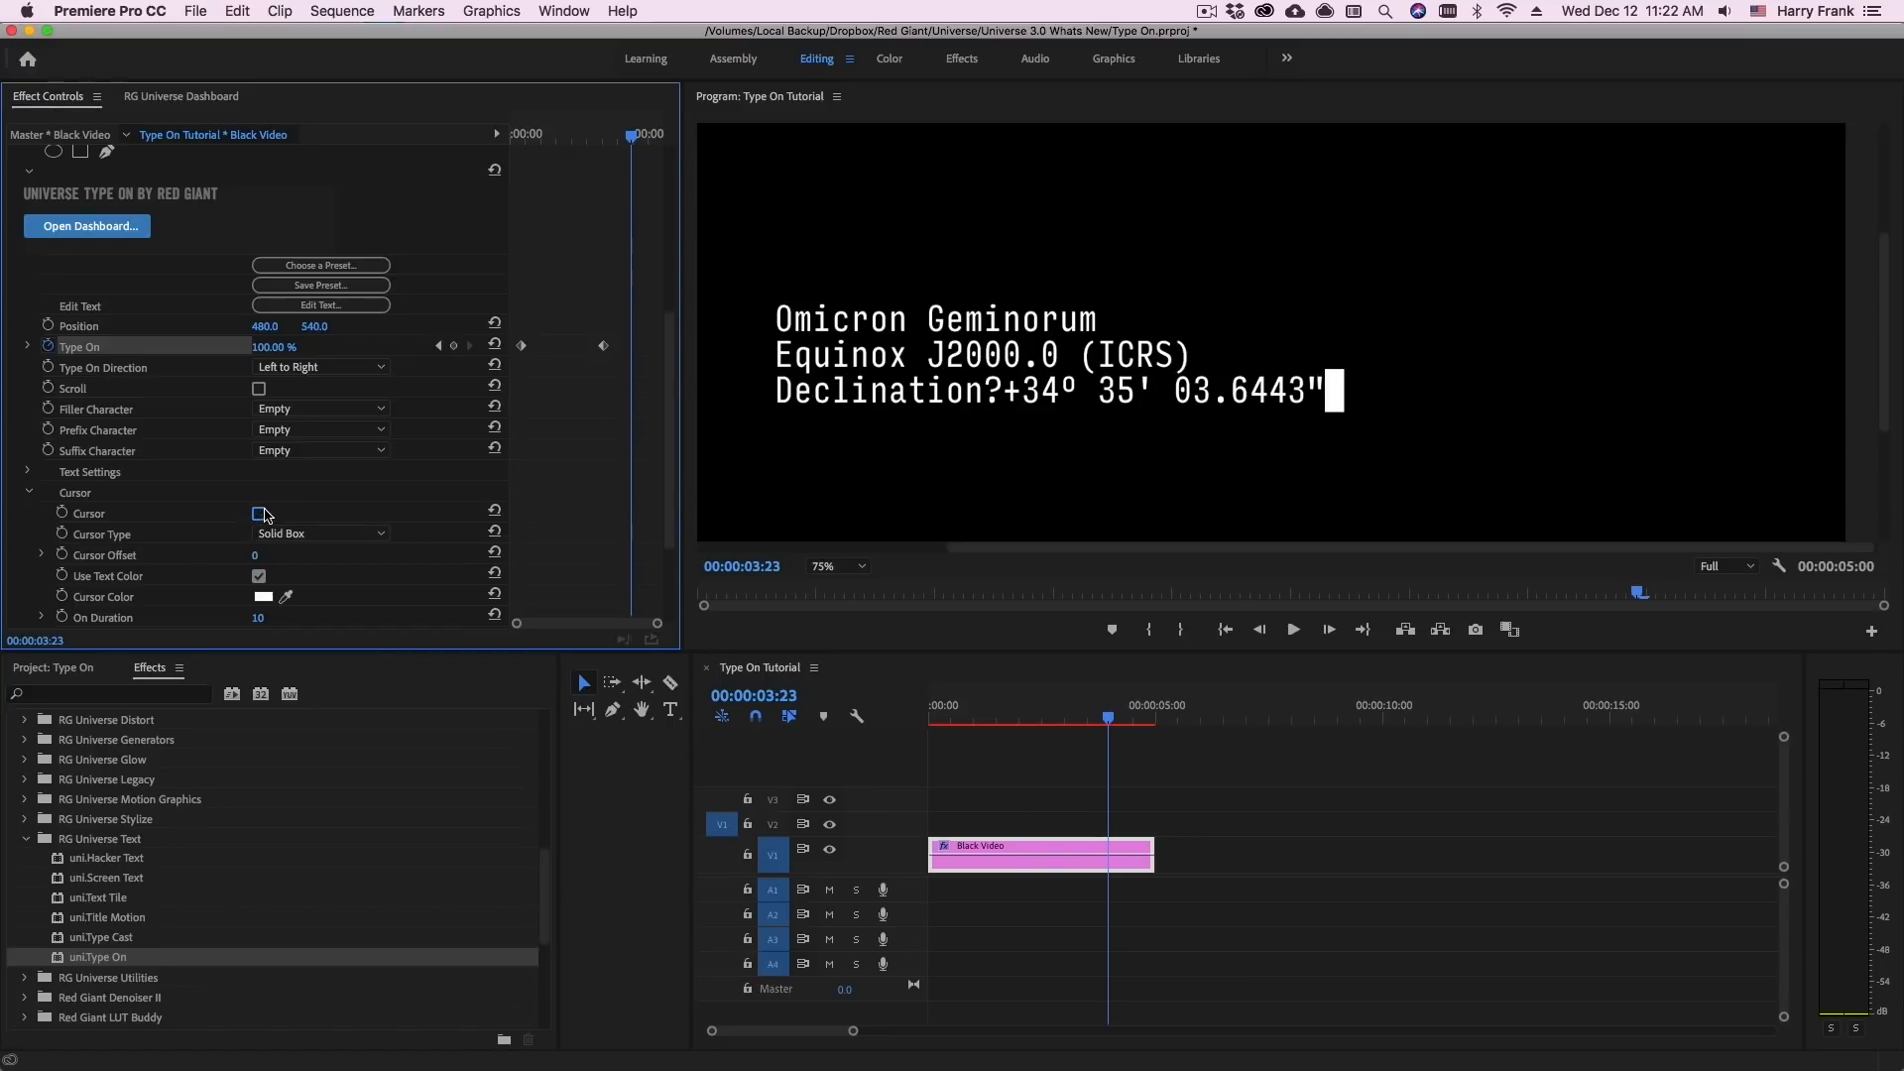
left_click(322, 533)
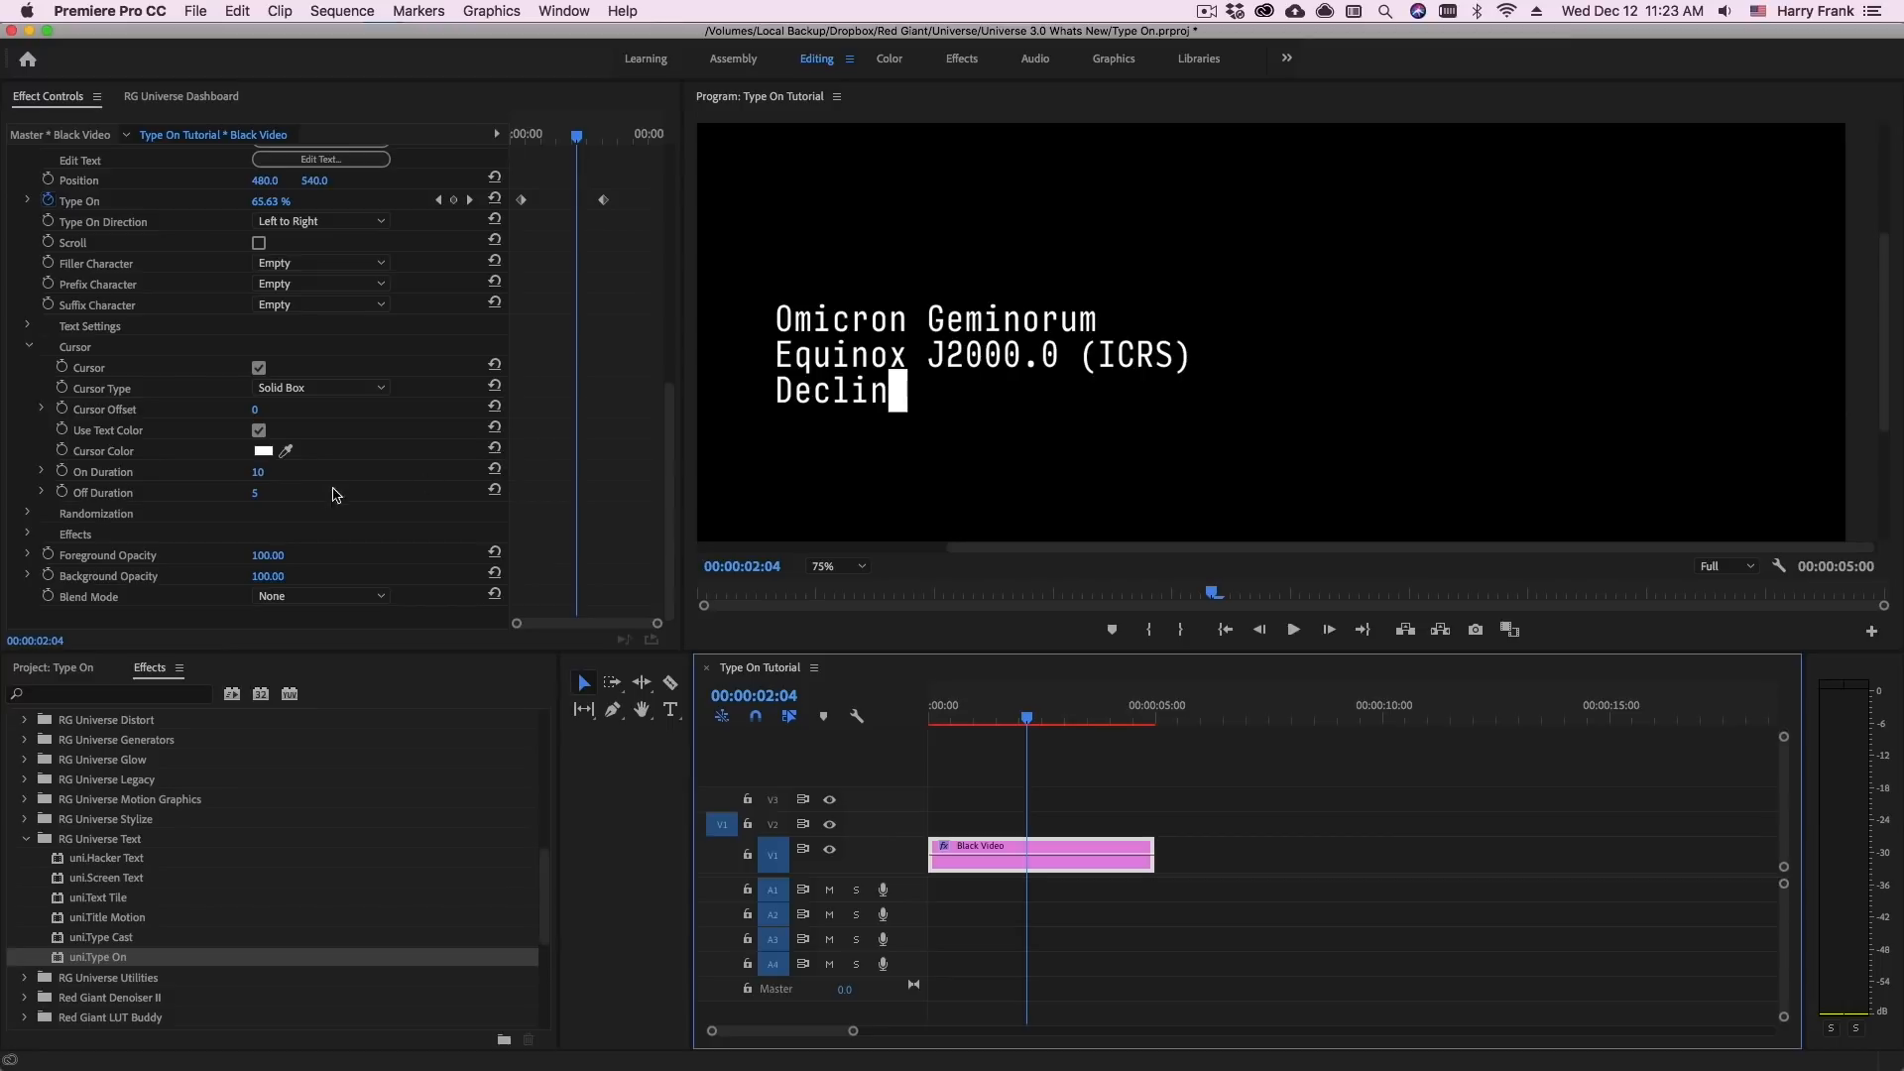
left_click(321, 387)
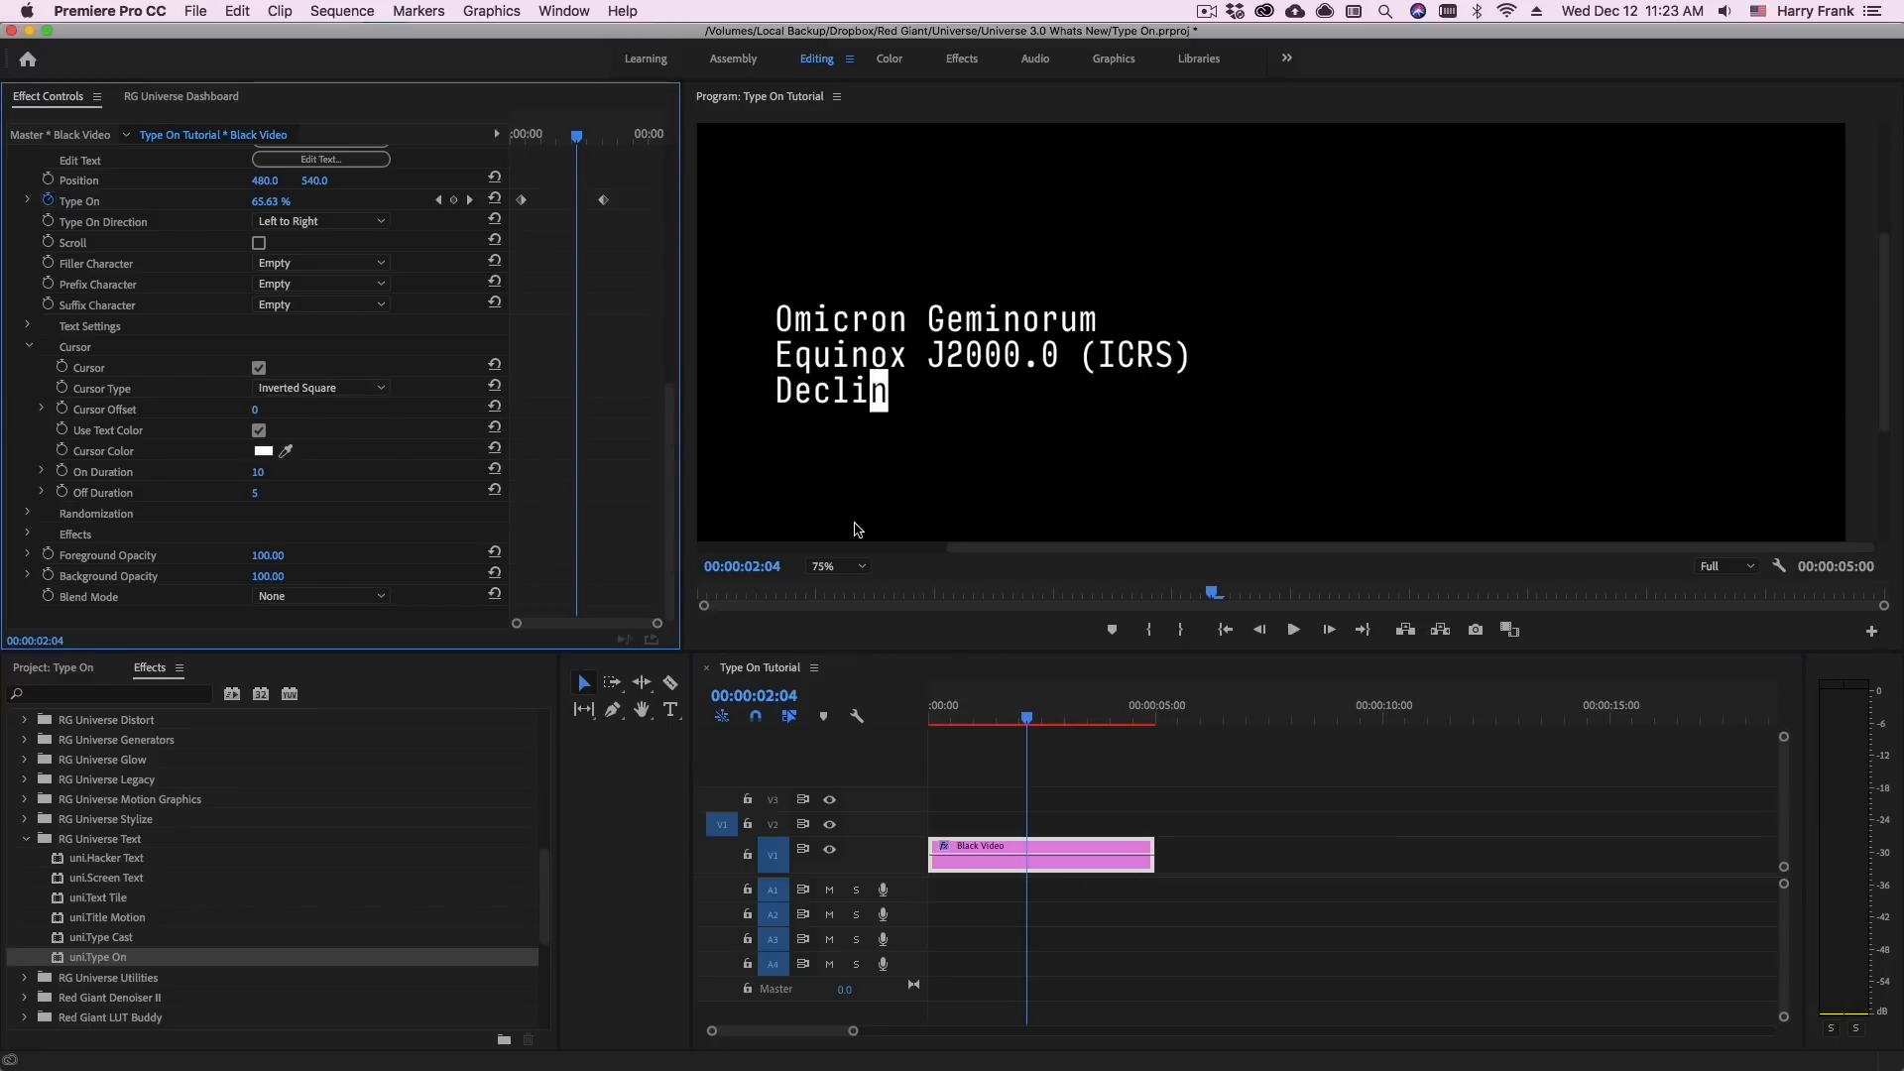
mouse_move(880, 420)
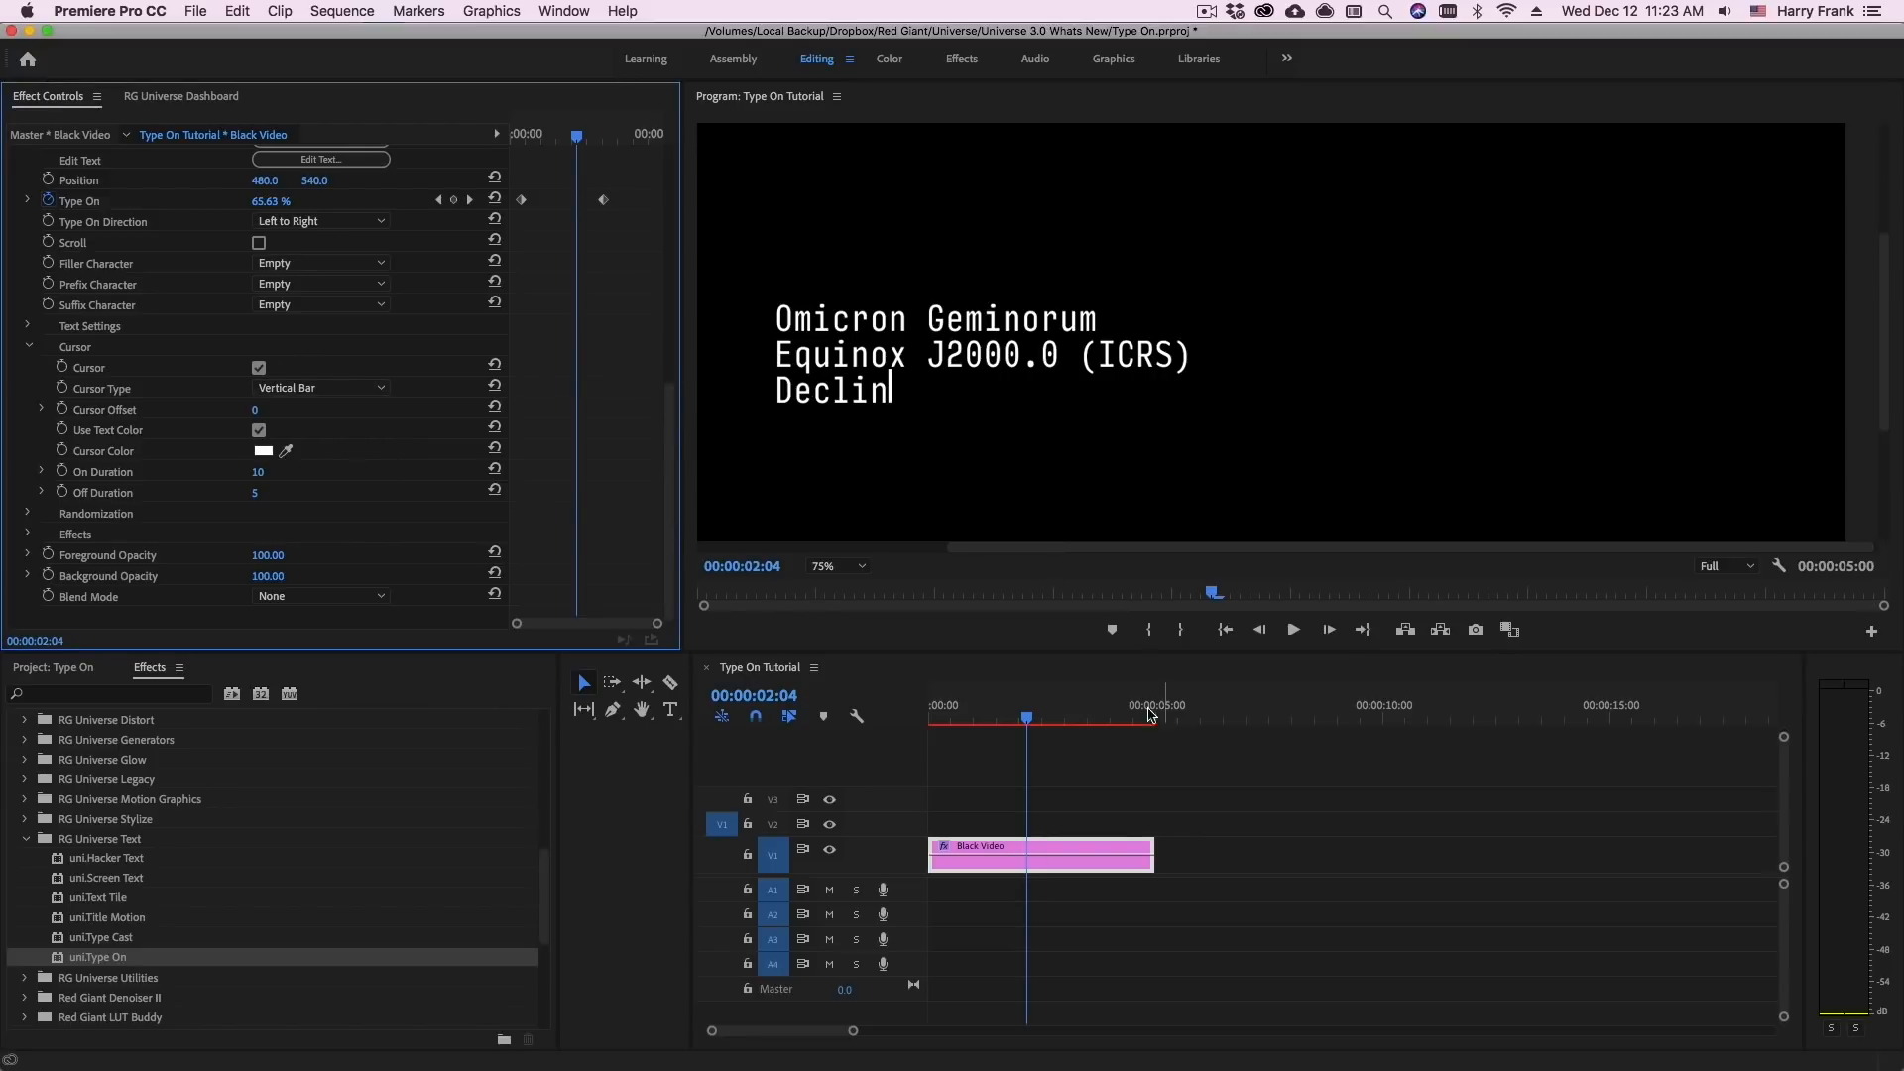
left_click(322, 386)
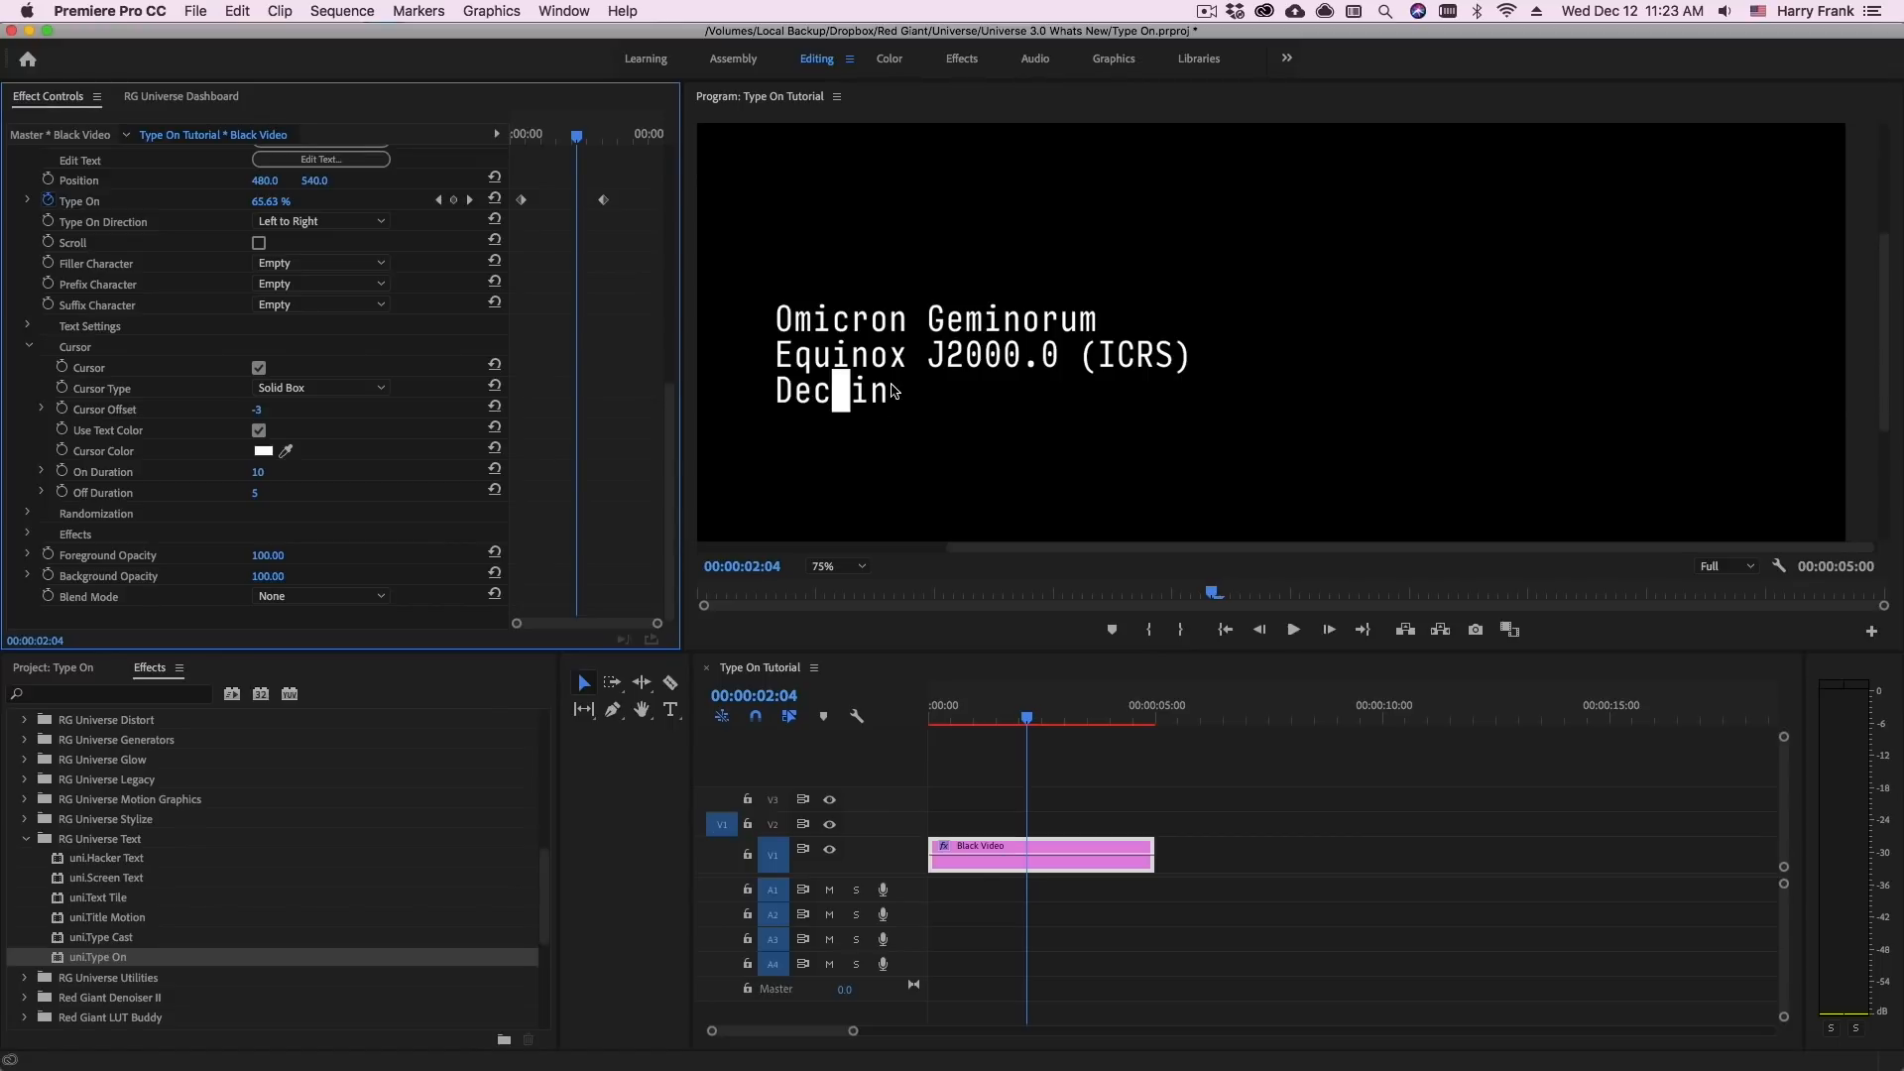
Set Cursor Offset to 0 and untick Use Text Color for the cursor
double_click(268, 409)
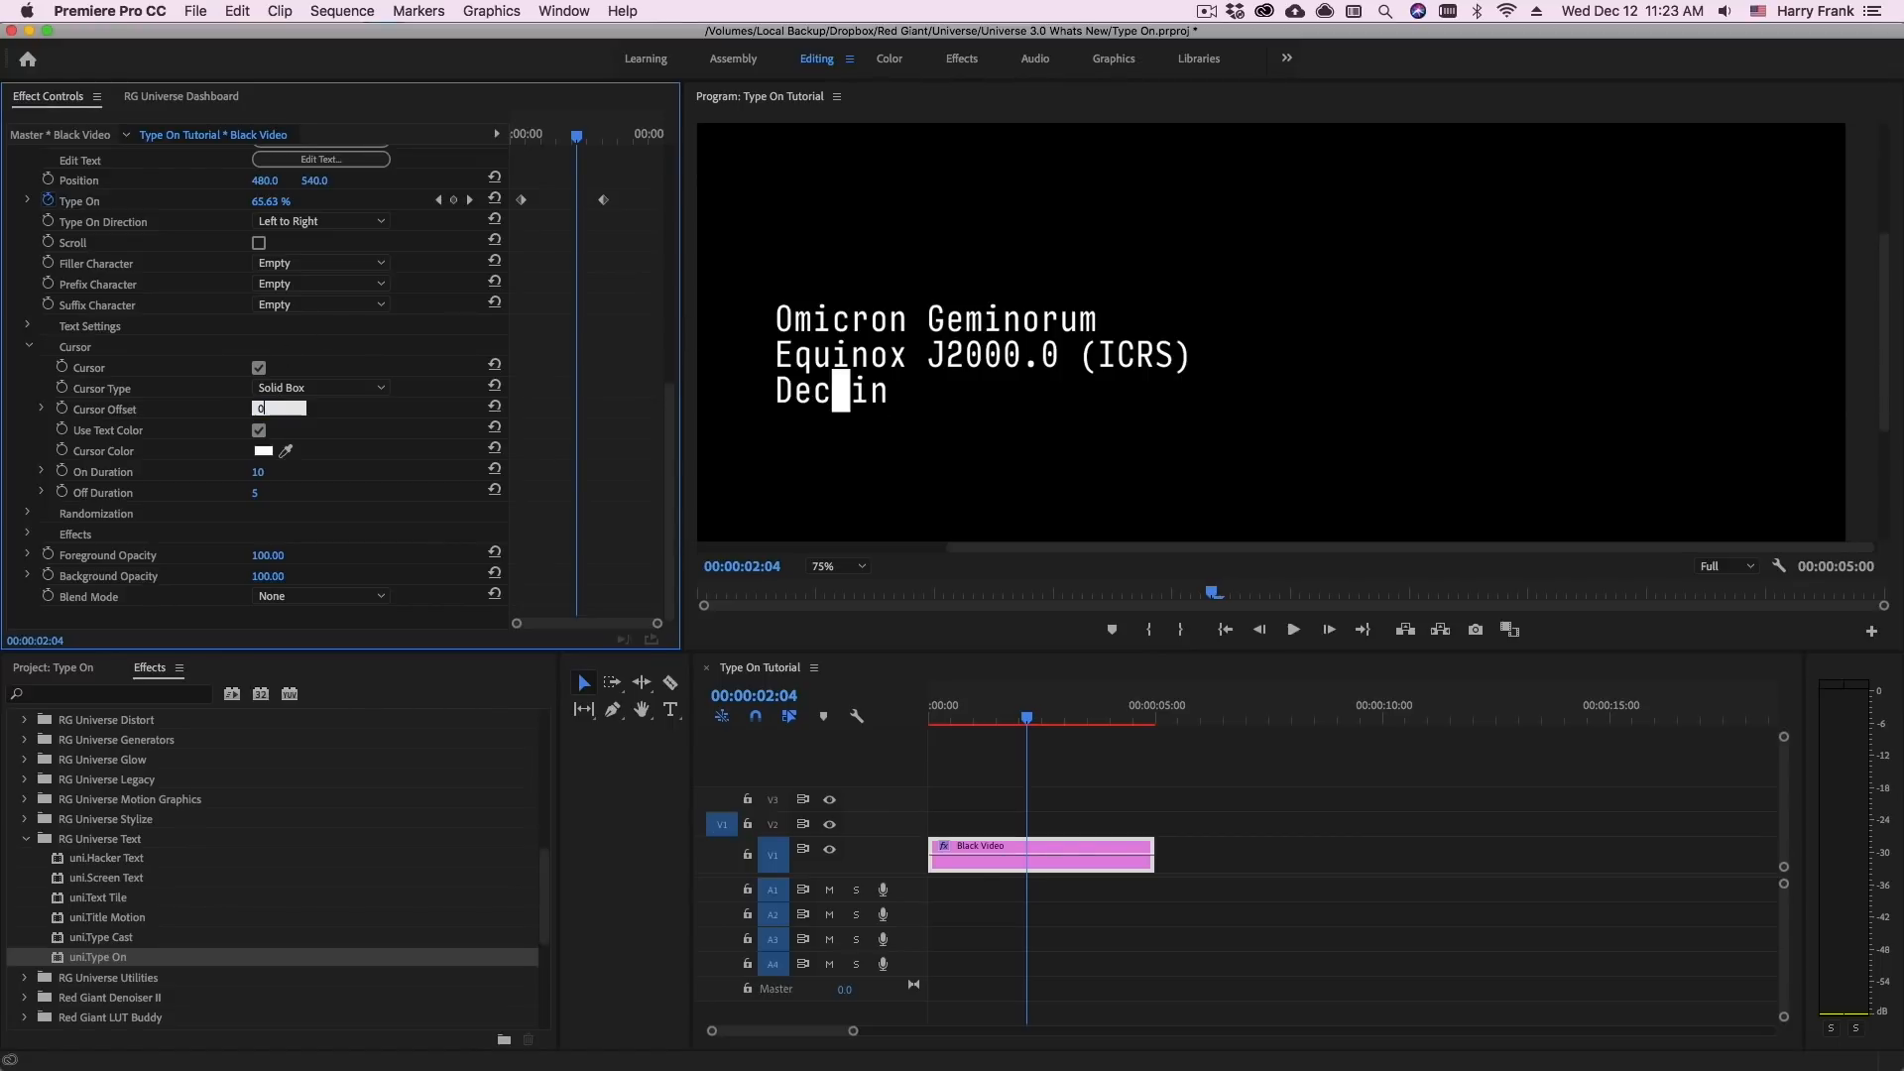
left_click(258, 430)
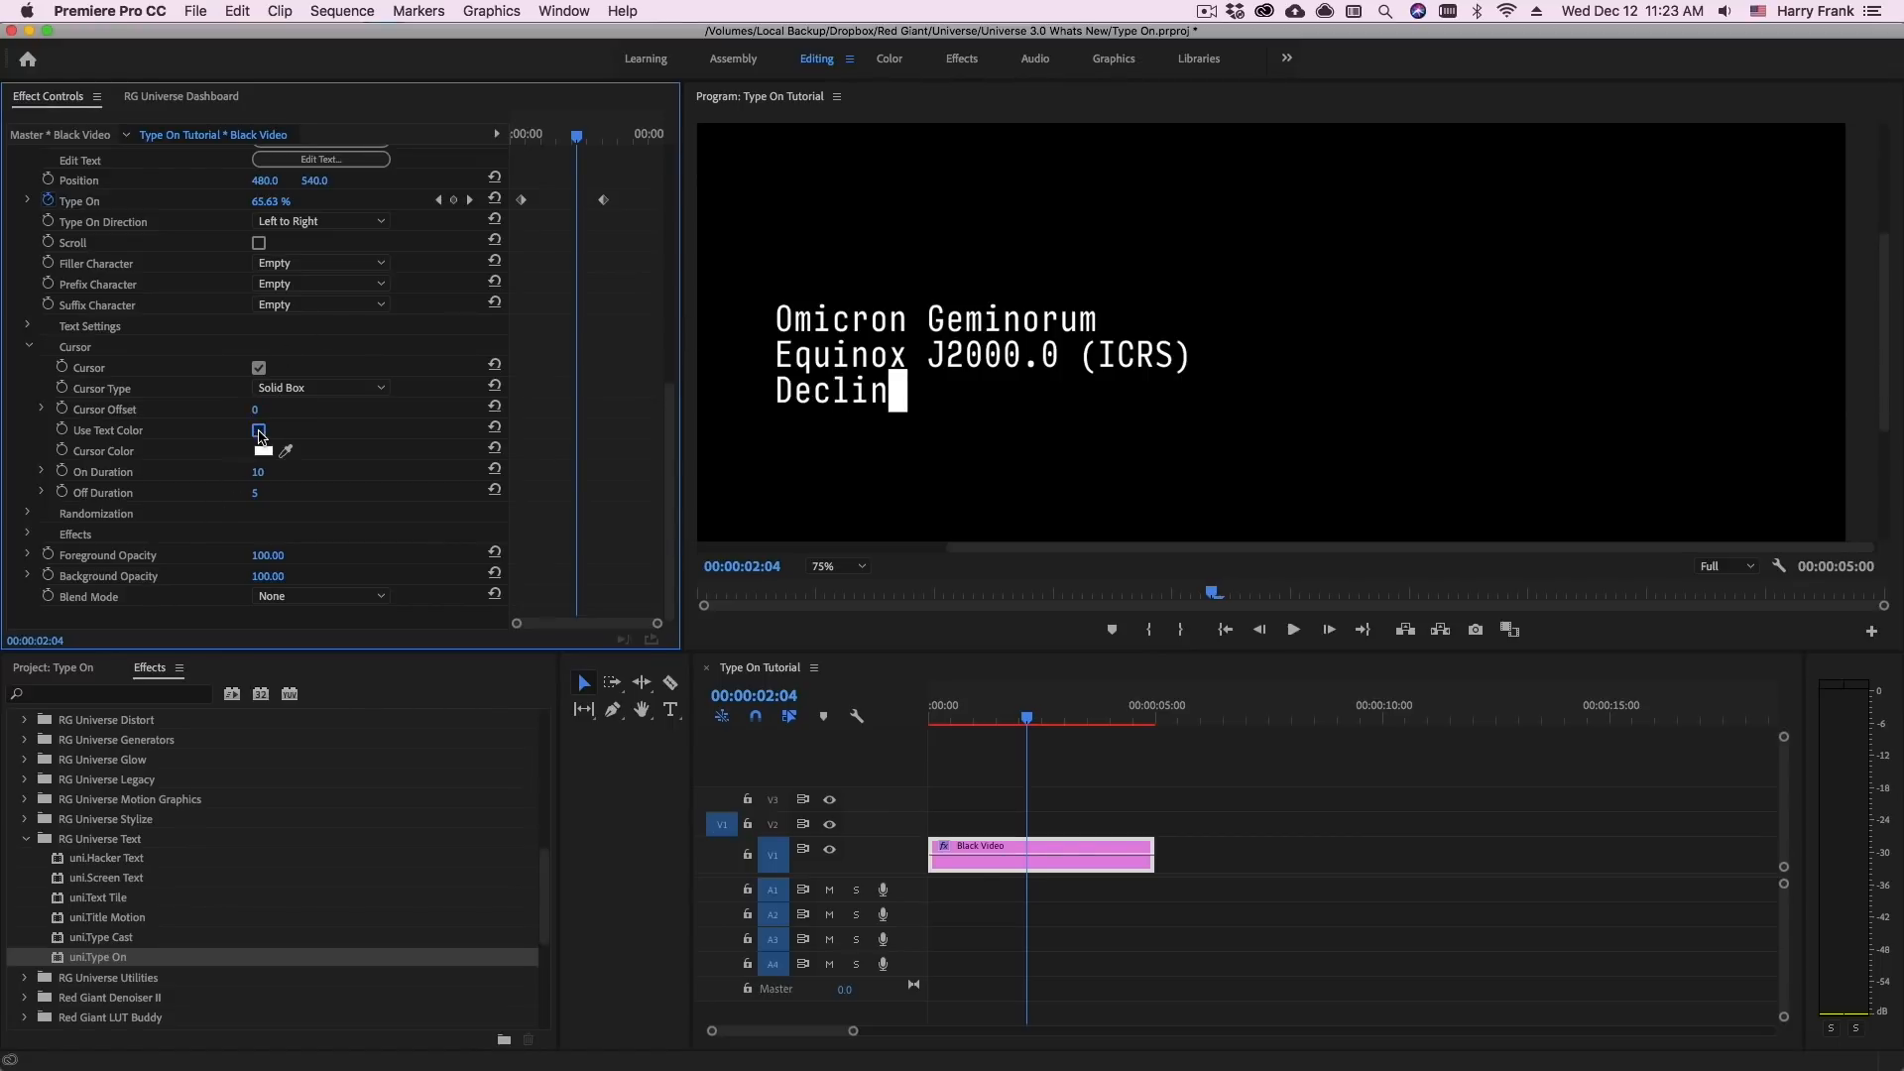
Make the cursor colour red and step the playhead forward to the fully typed declination line
left_click(264, 451)
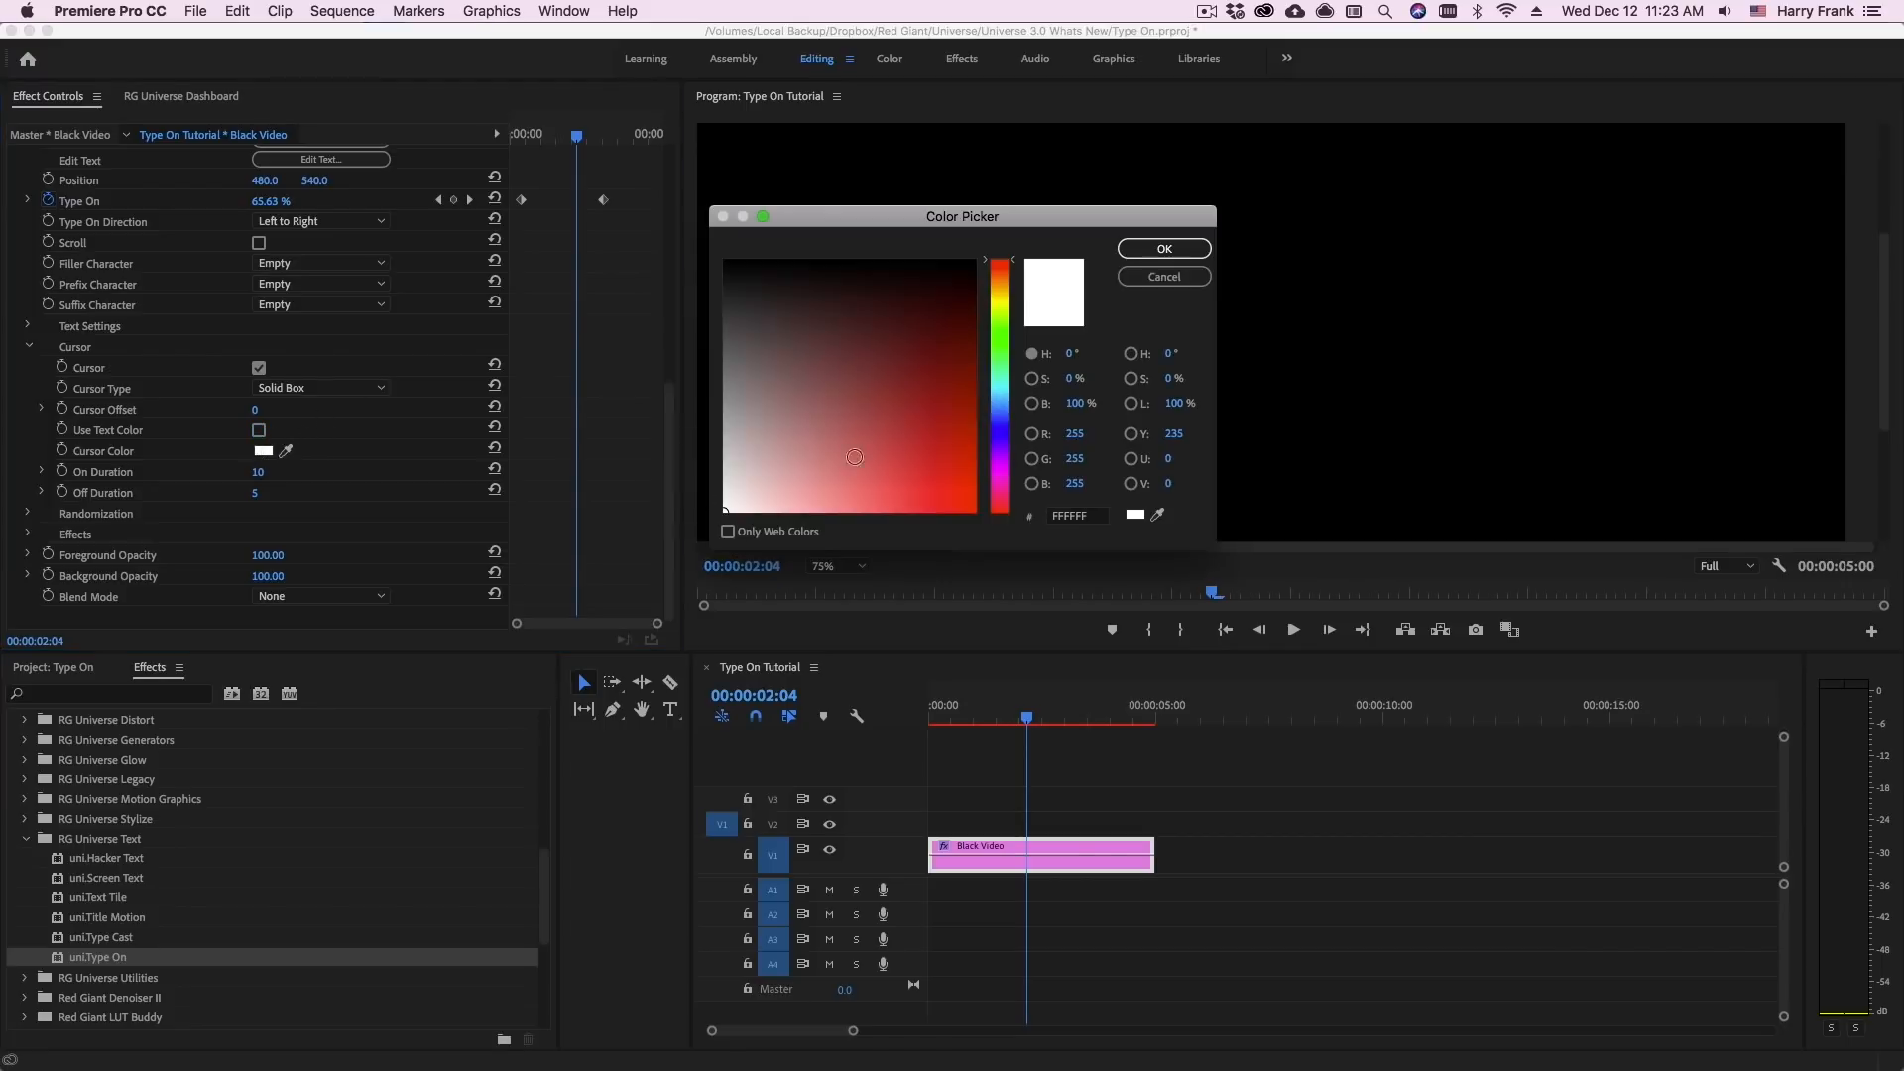
left_click(1160, 248)
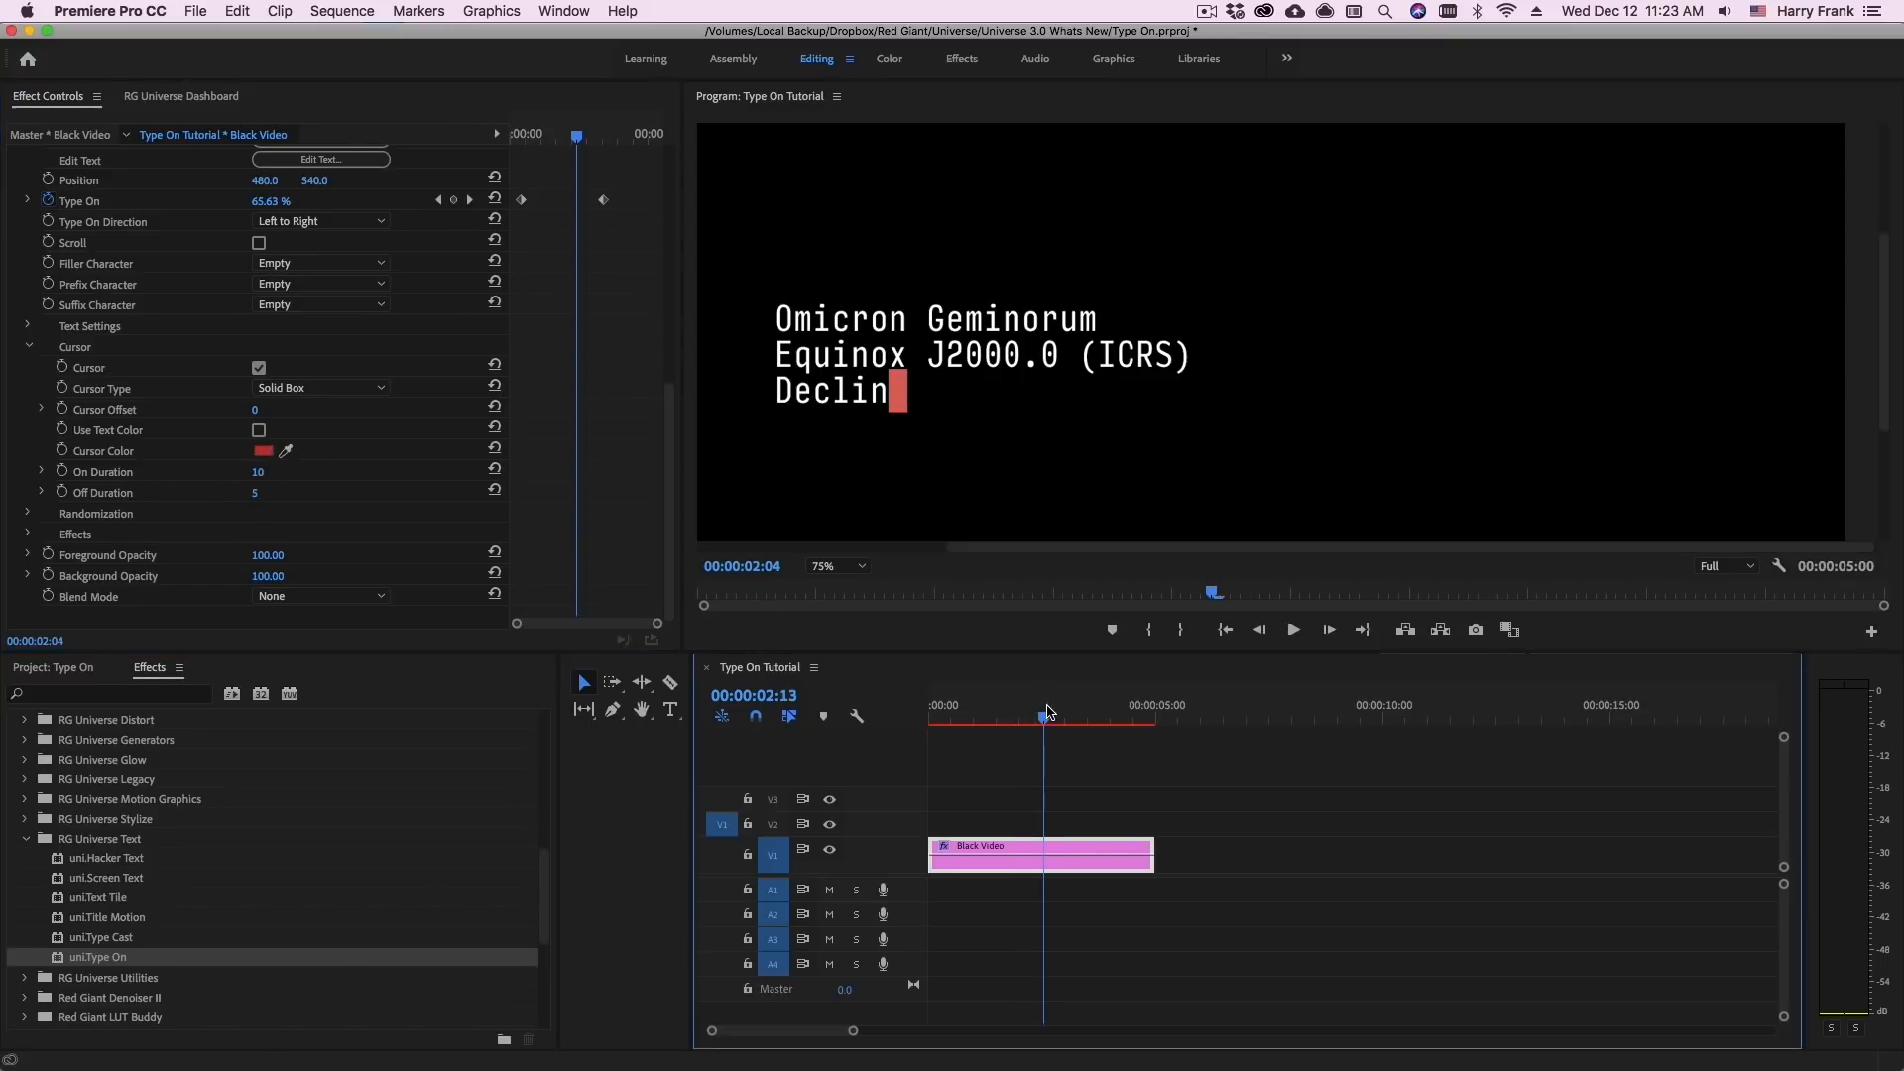
left_click(1291, 628)
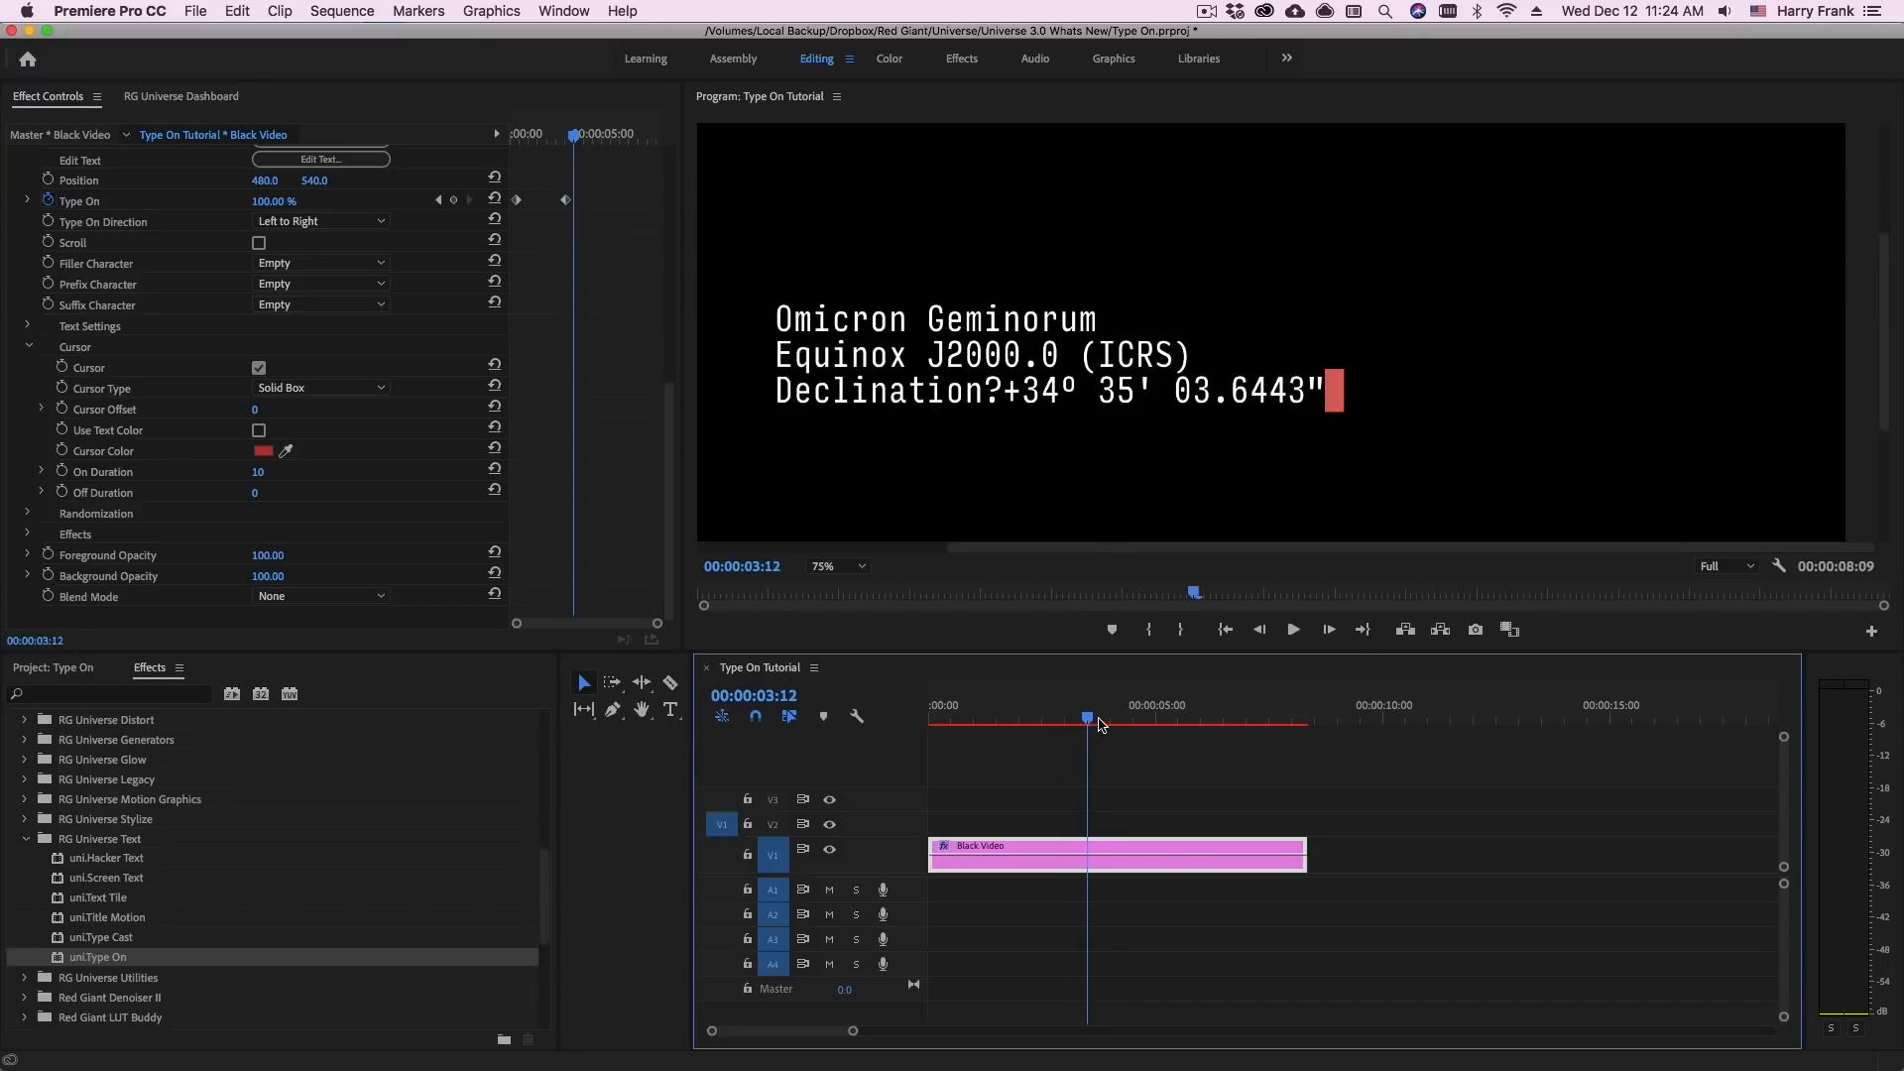
left_click(1291, 629)
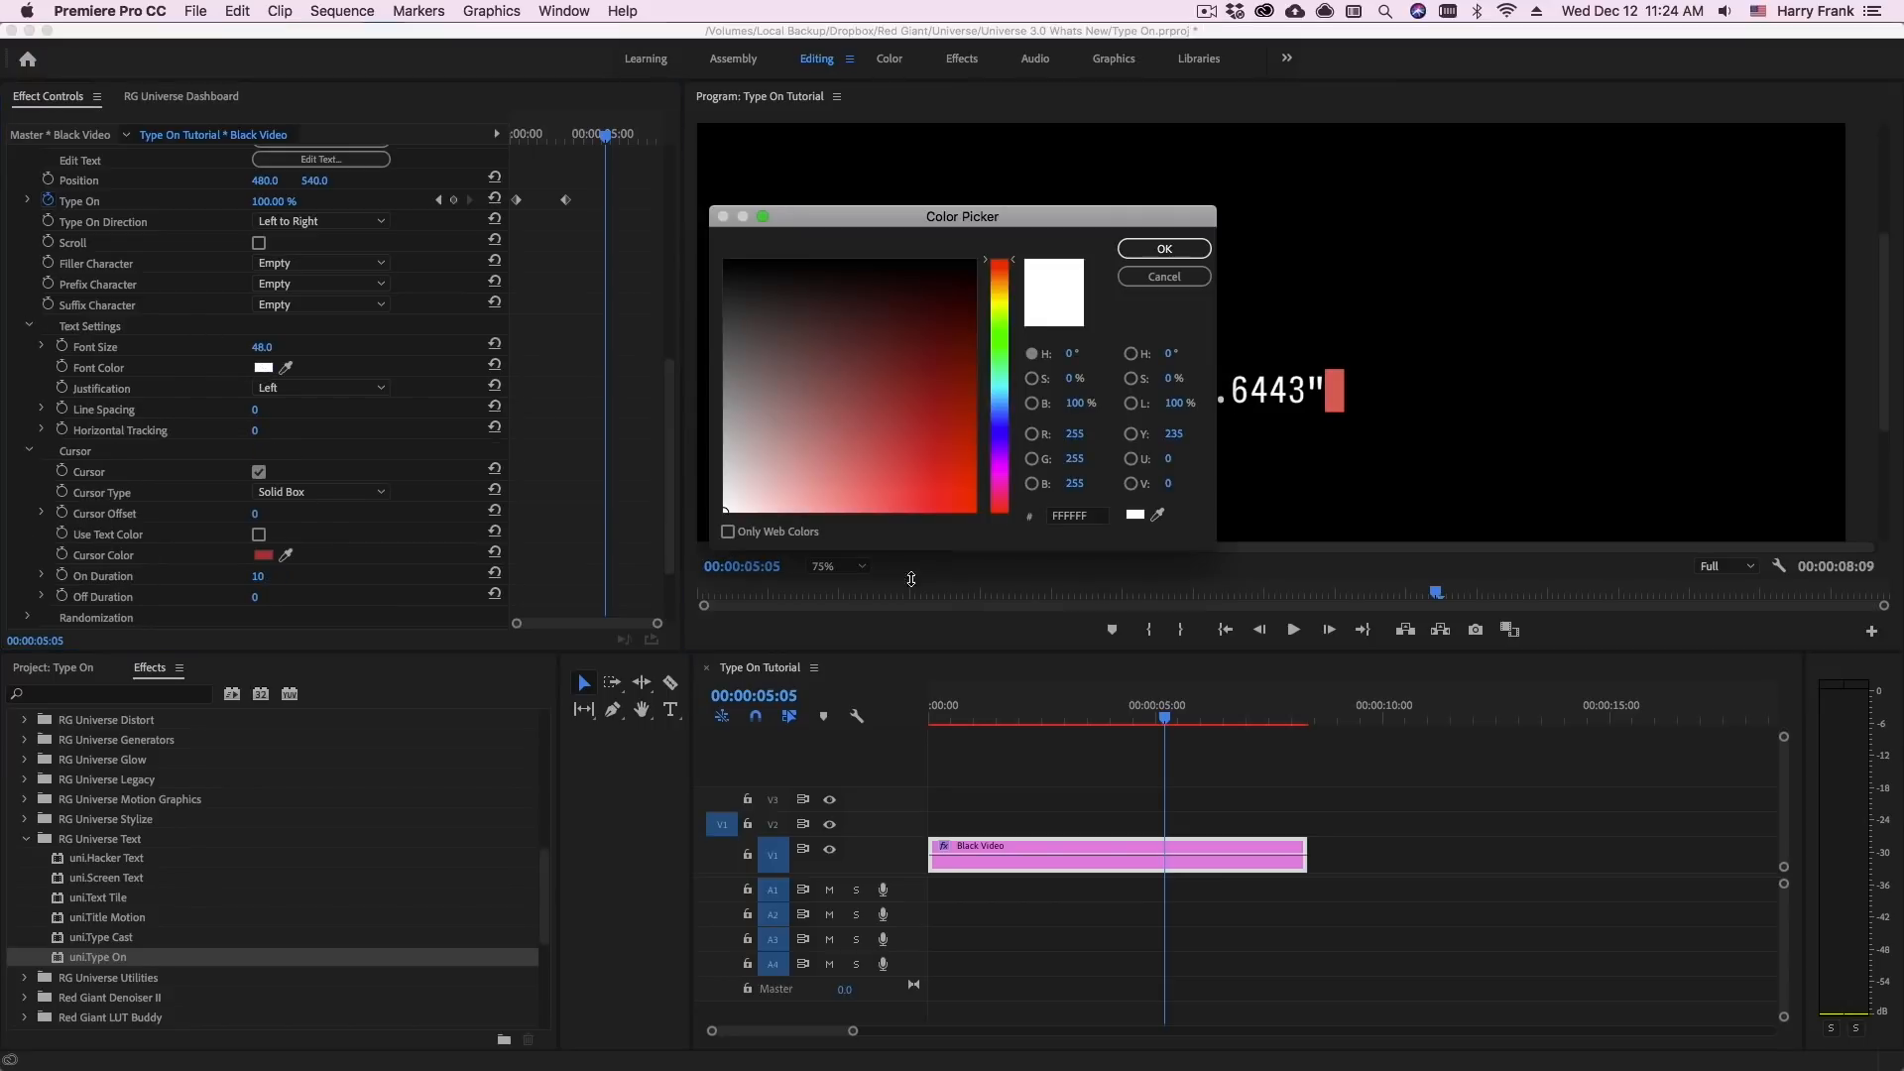
Set the font colour to a dark steel blue and reveal the glow and scan-line options
left_click(907, 396)
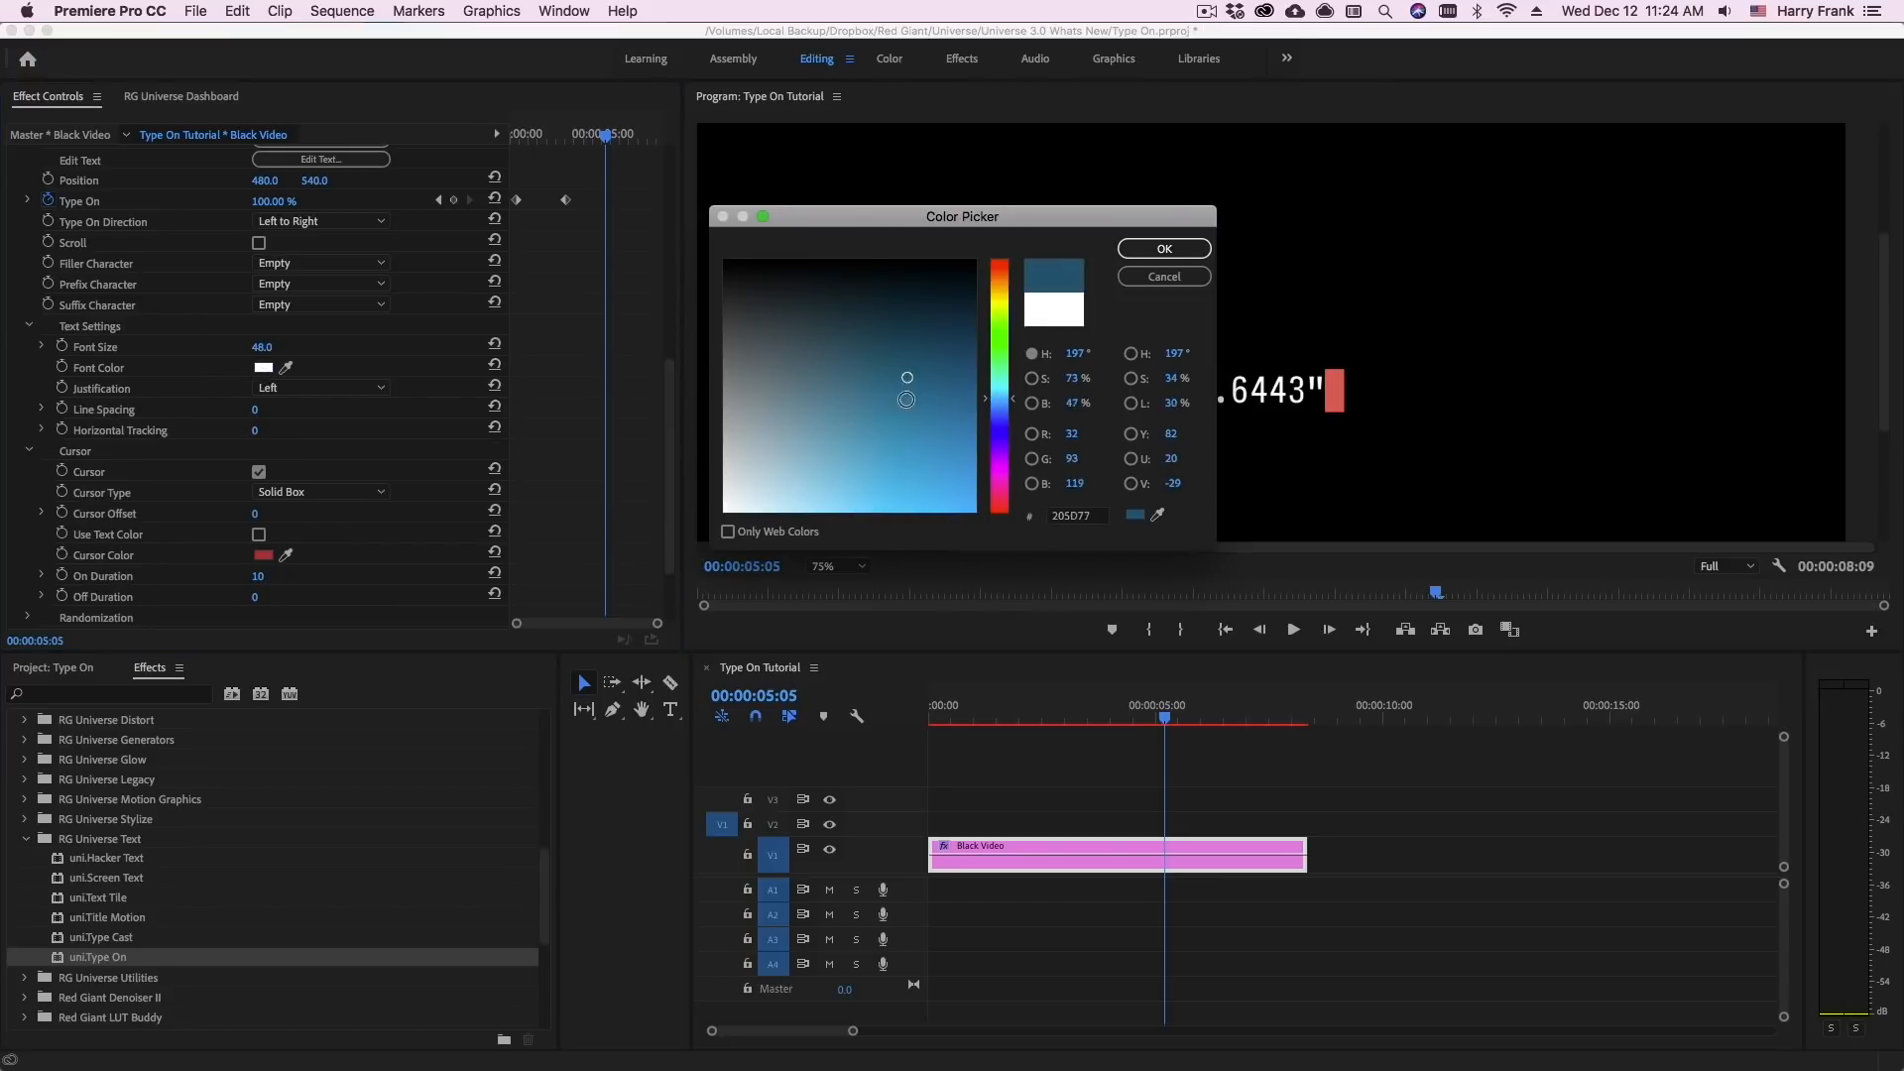
left_click(1162, 248)
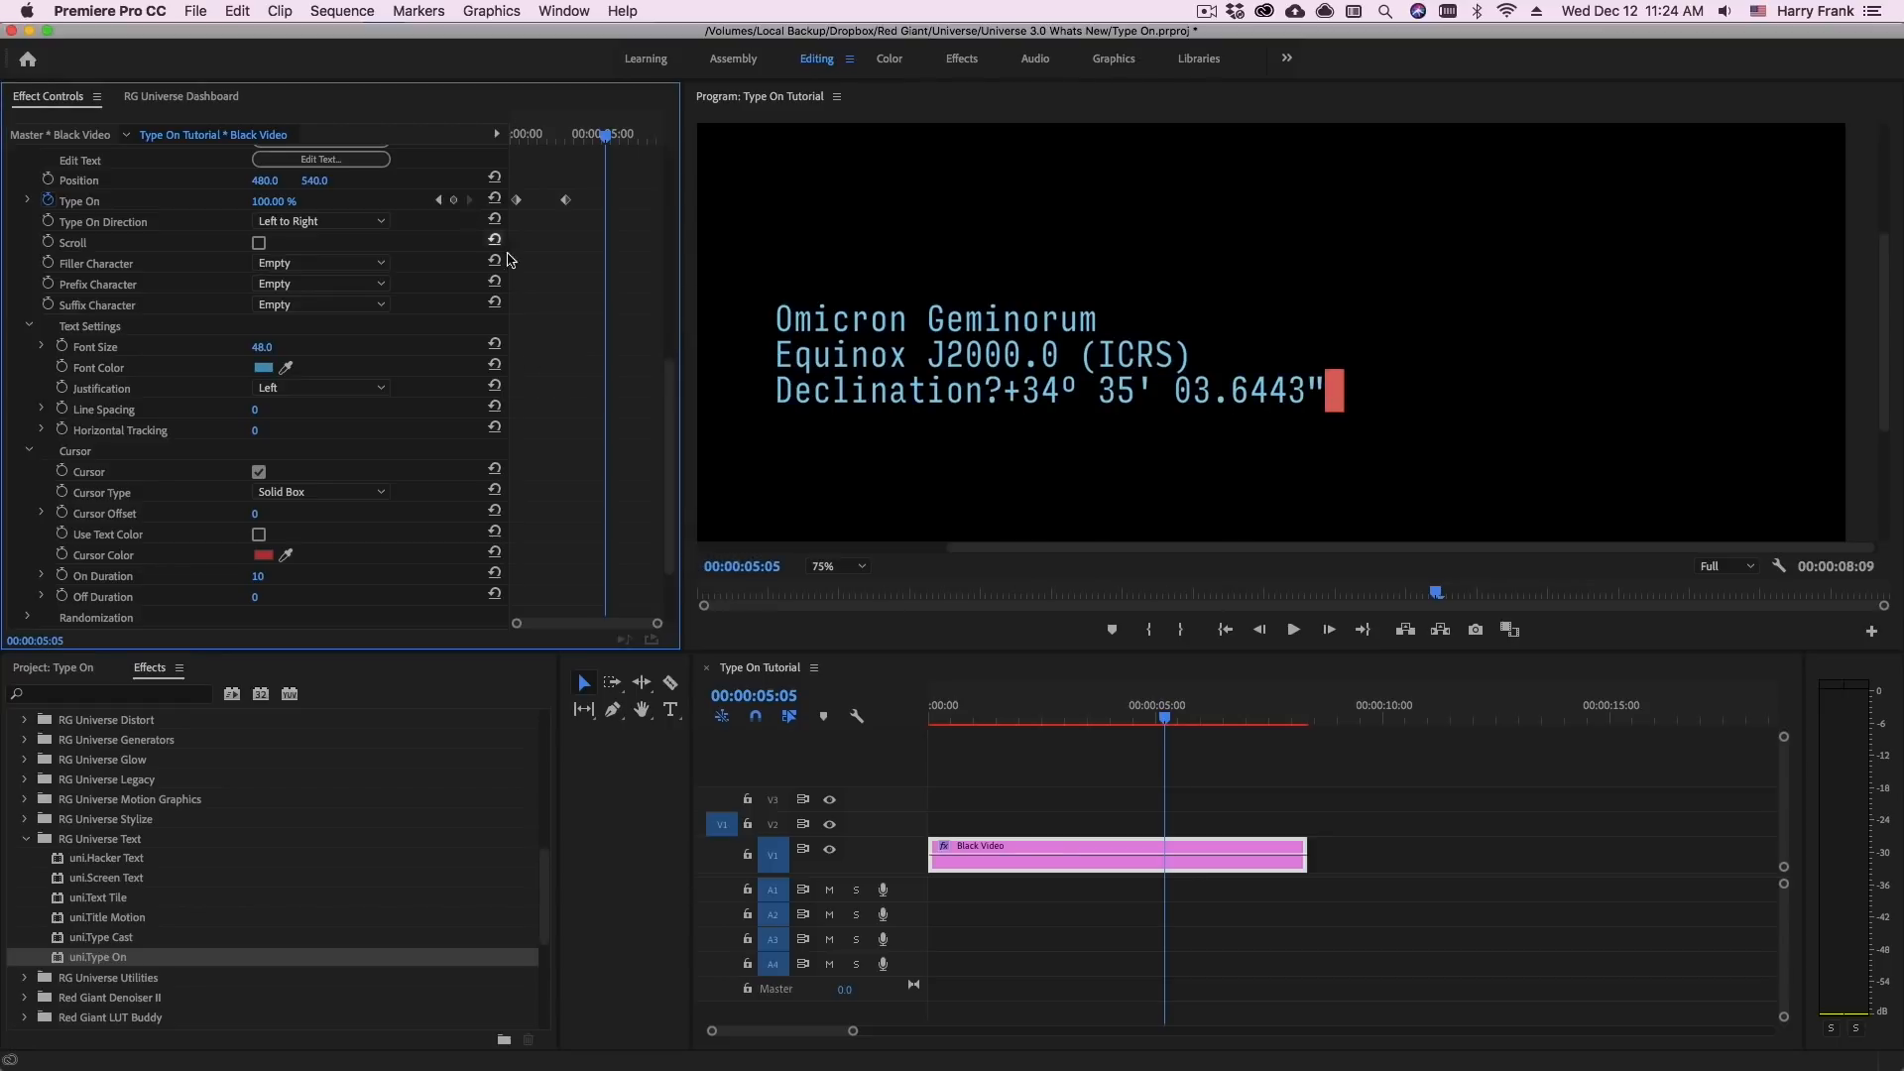
scroll("down", 3)
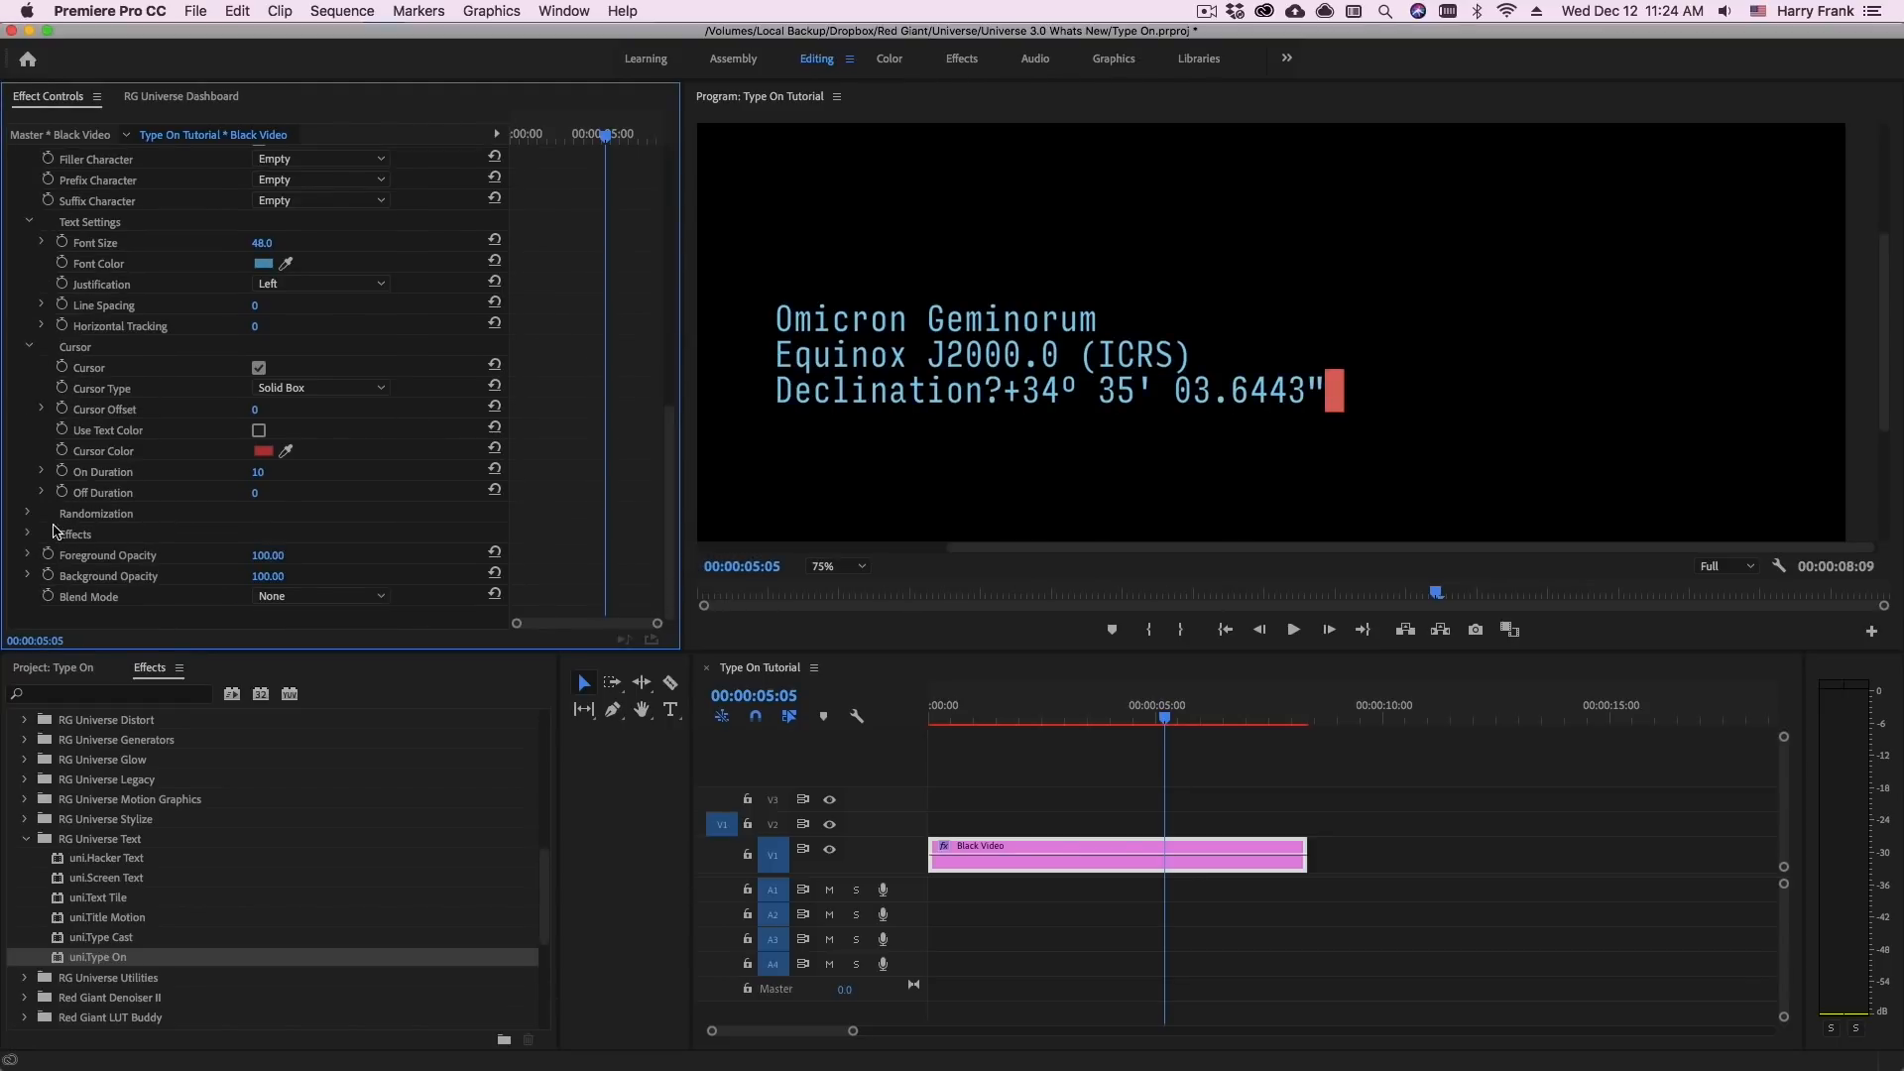
scroll("down", 3)
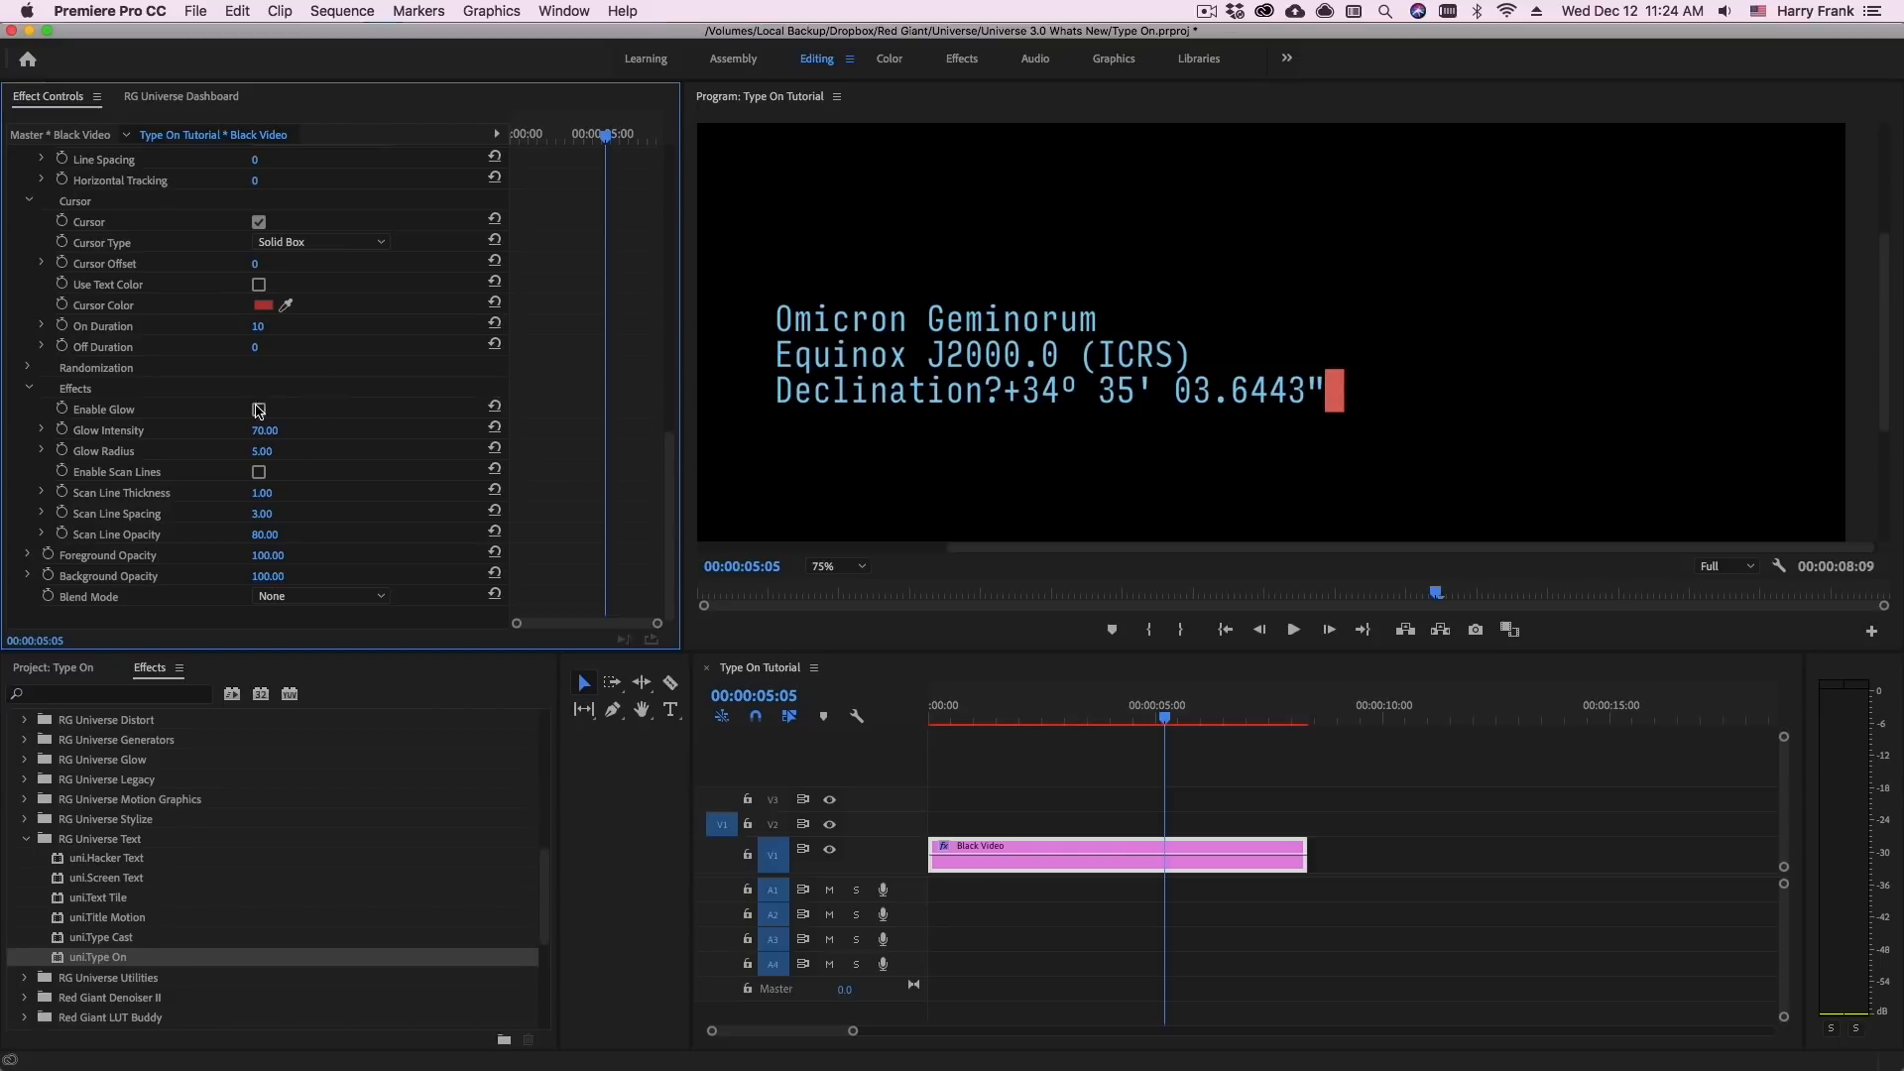
Tick Enable Glow and Enable Scan Lines for the text and cursor
left_click(258, 408)
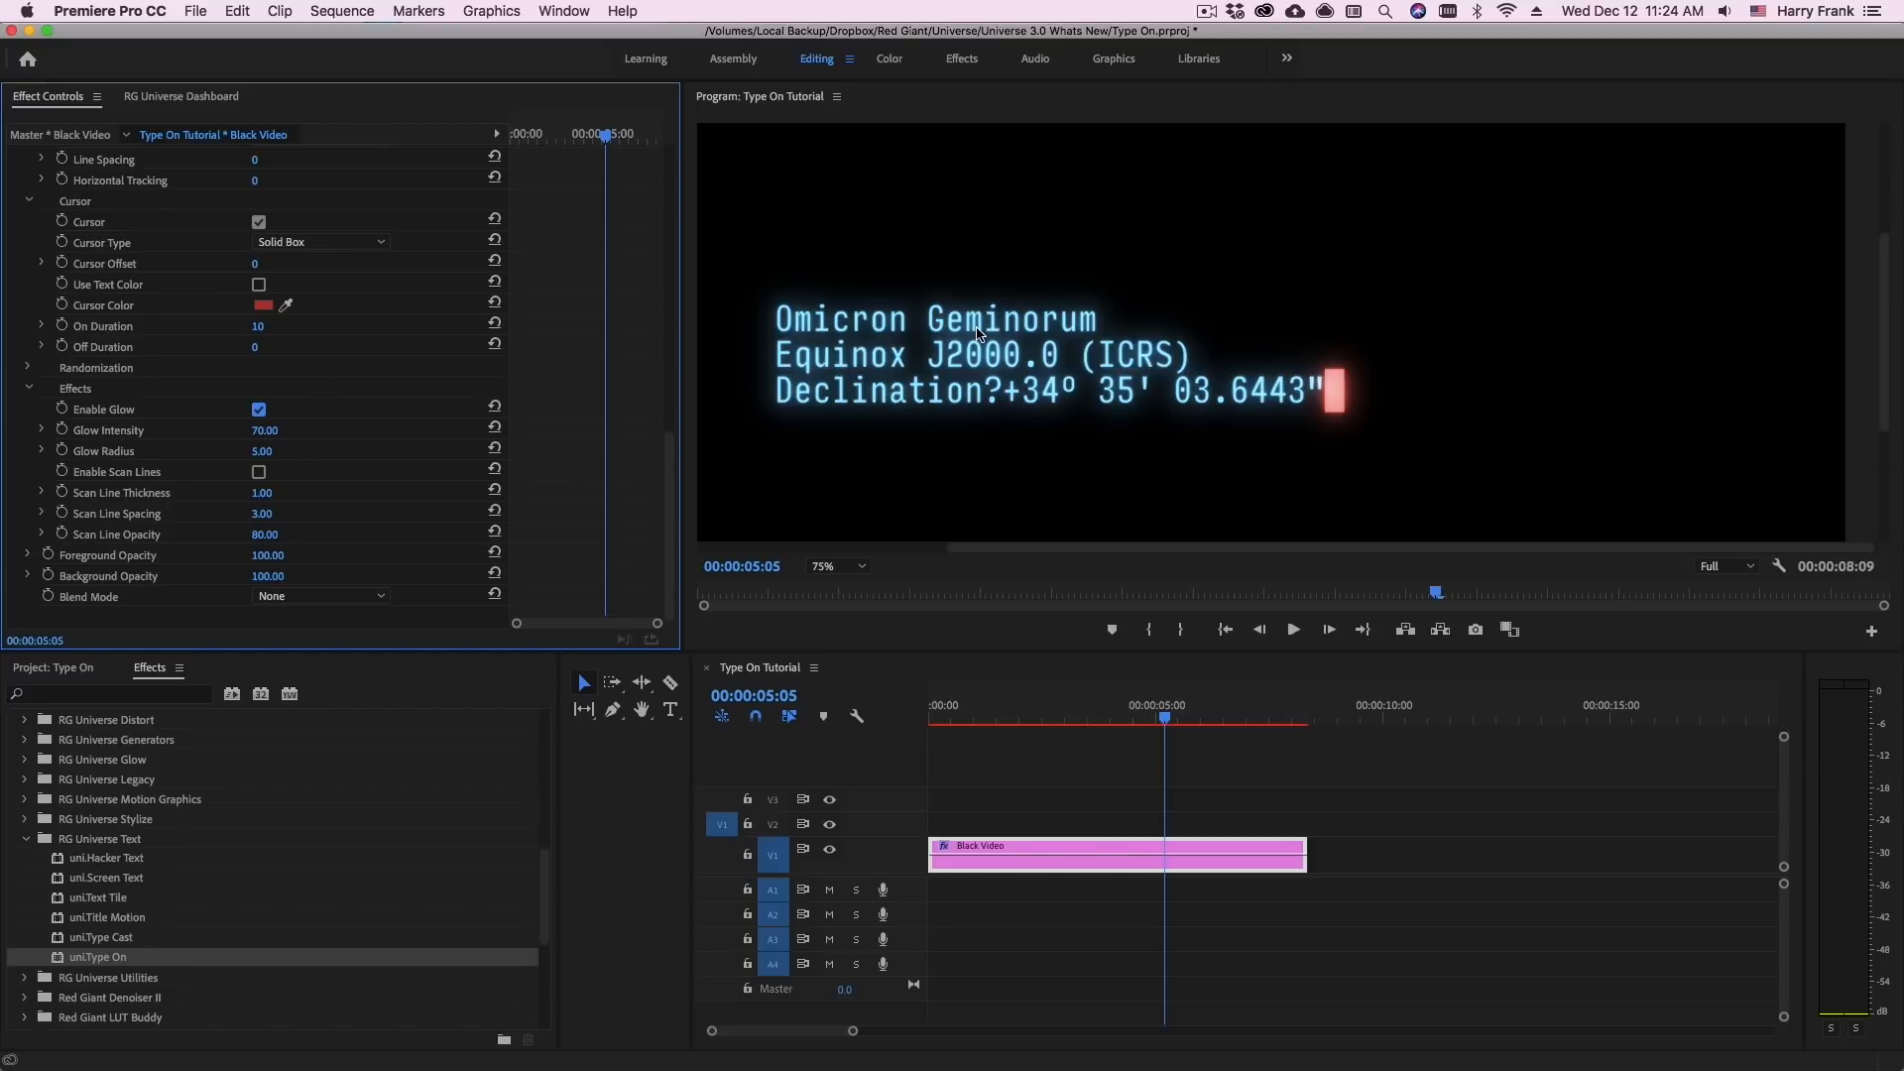
left_click(258, 472)
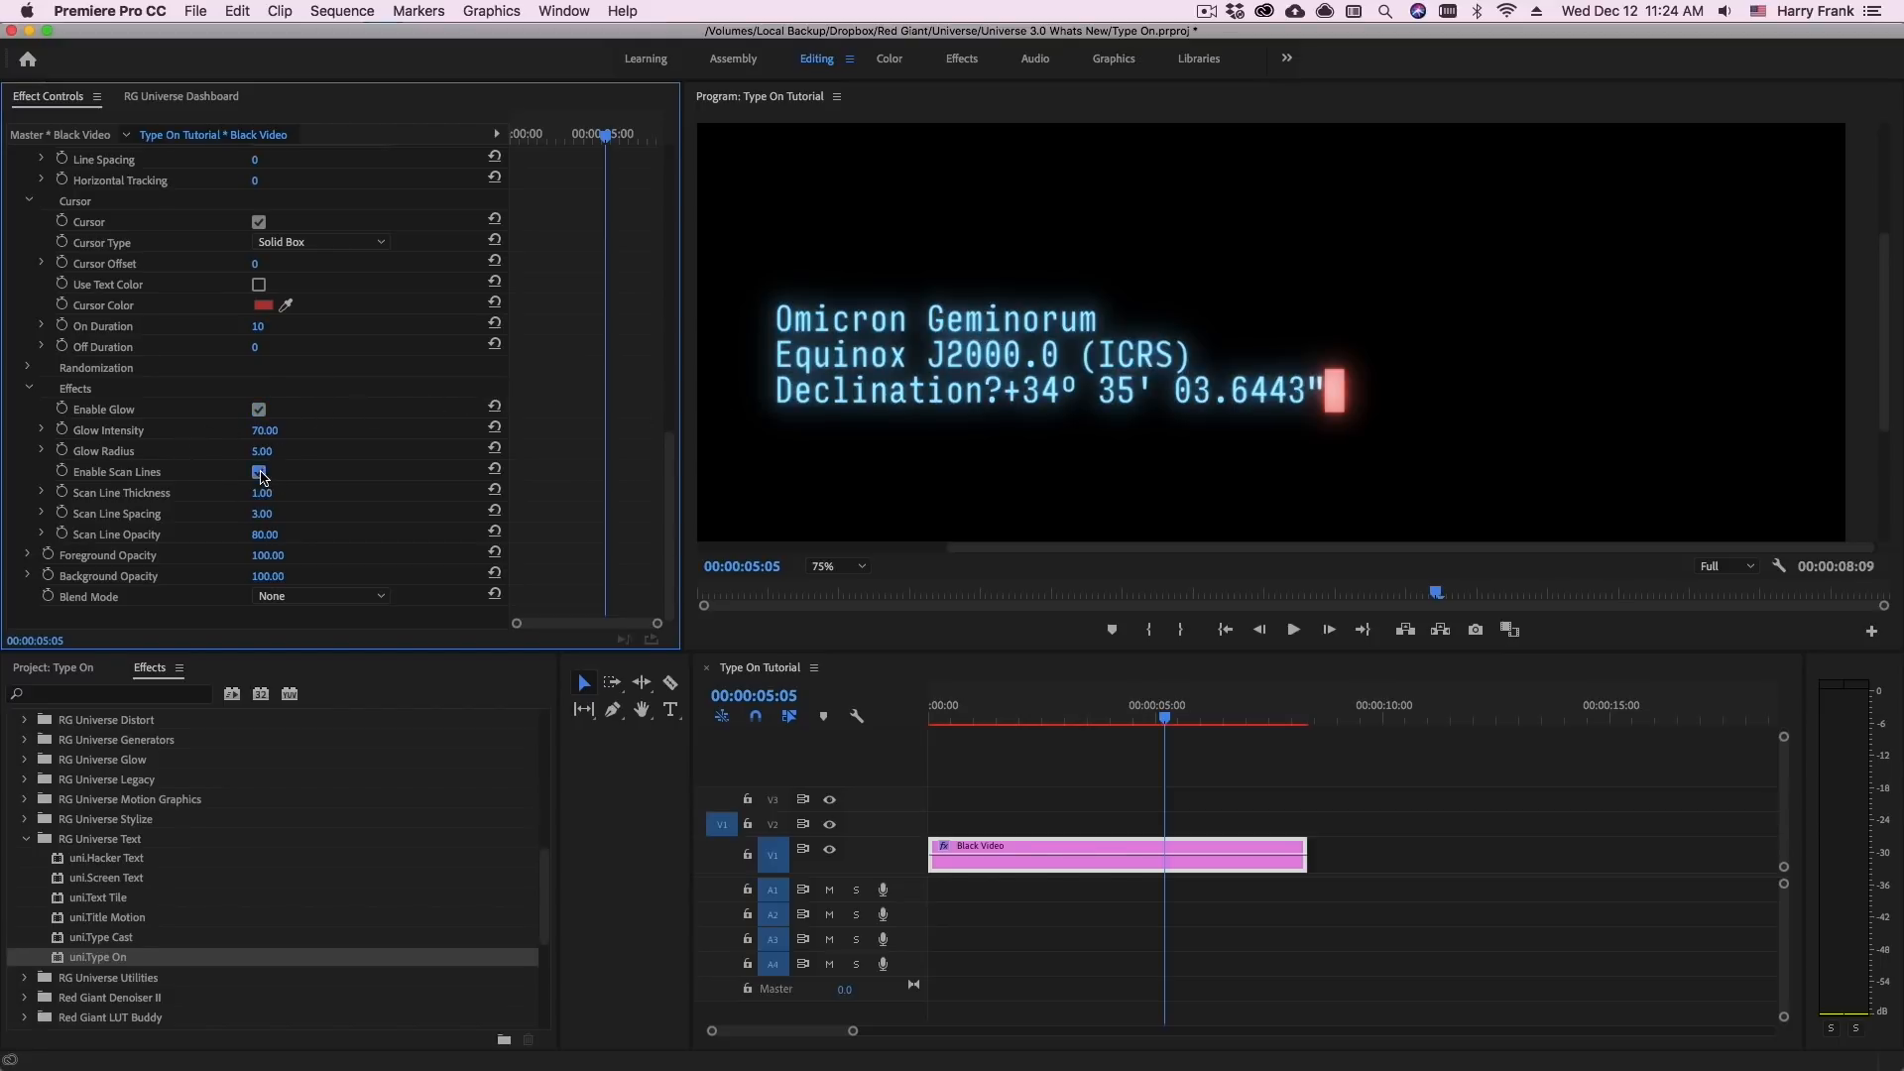
left_click(258, 472)
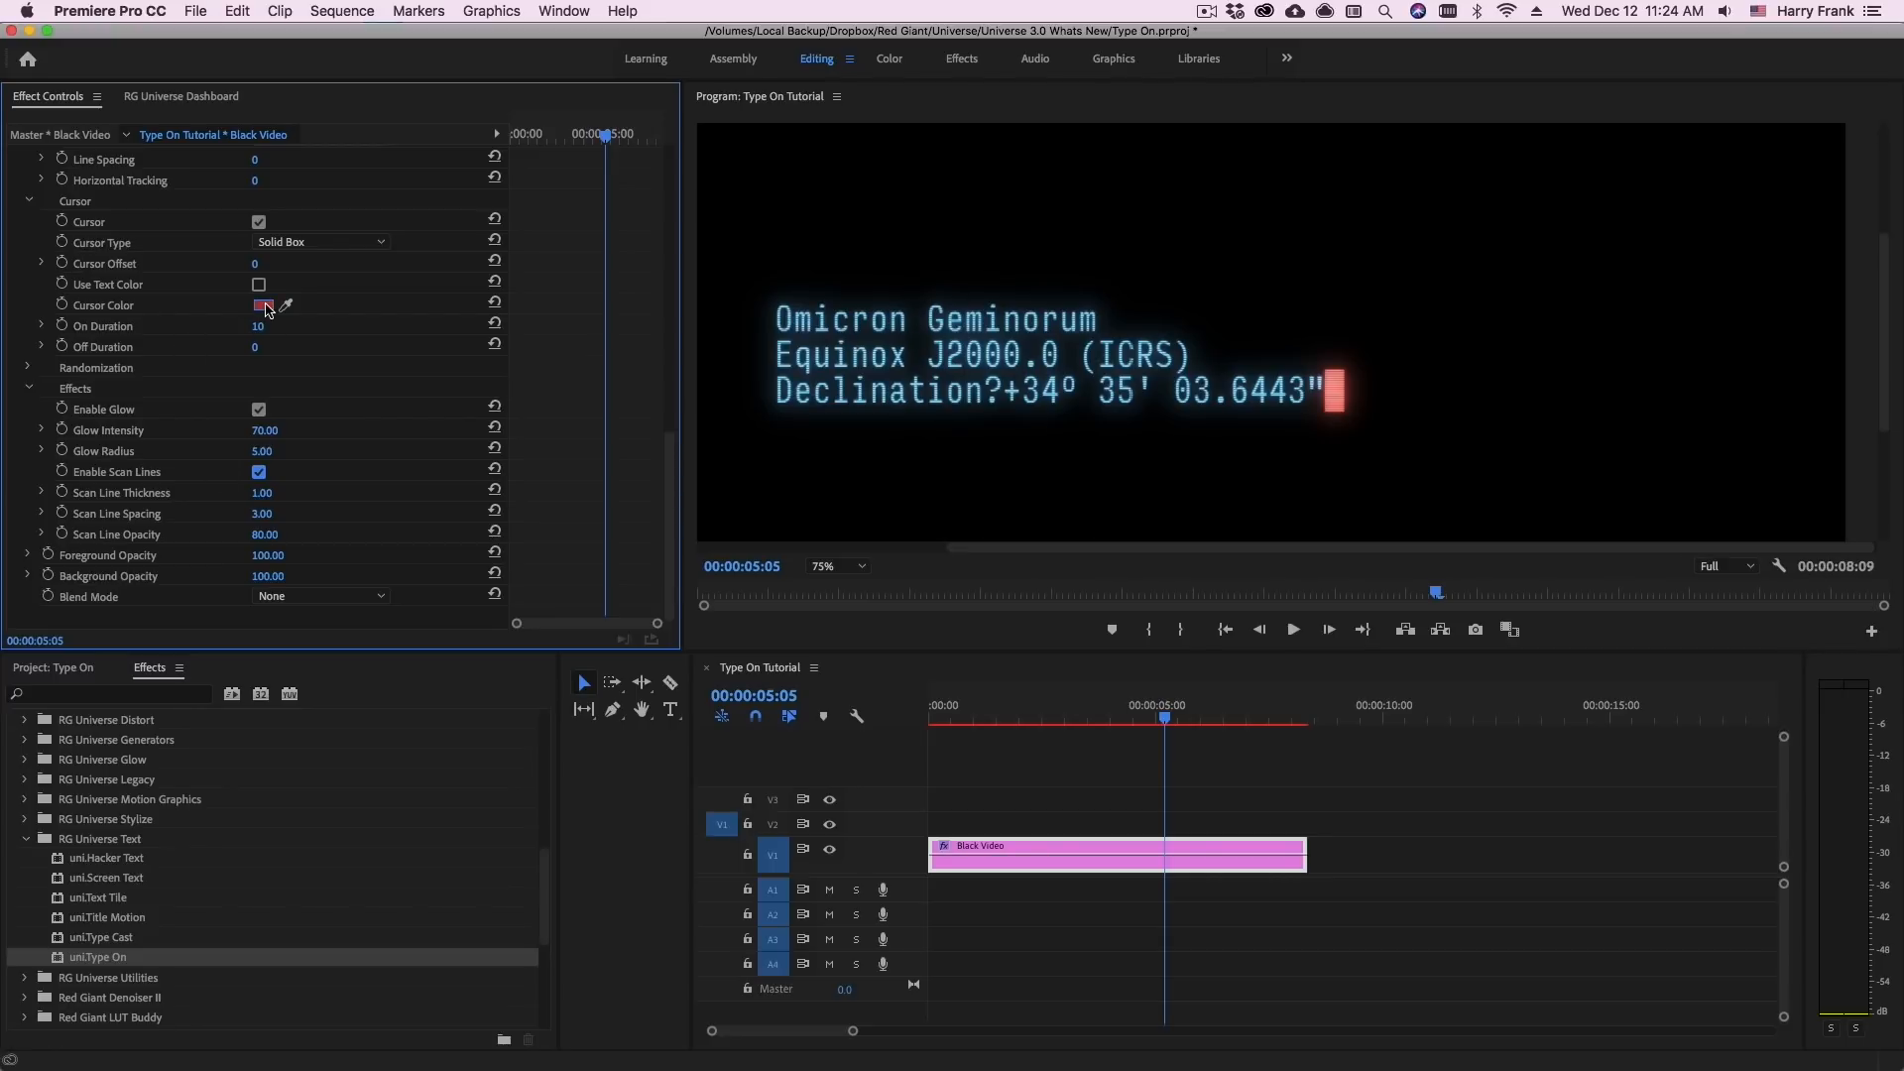
Change the cursor colour to green and scrub the playhead from the start through the type-on
left_click(258, 306)
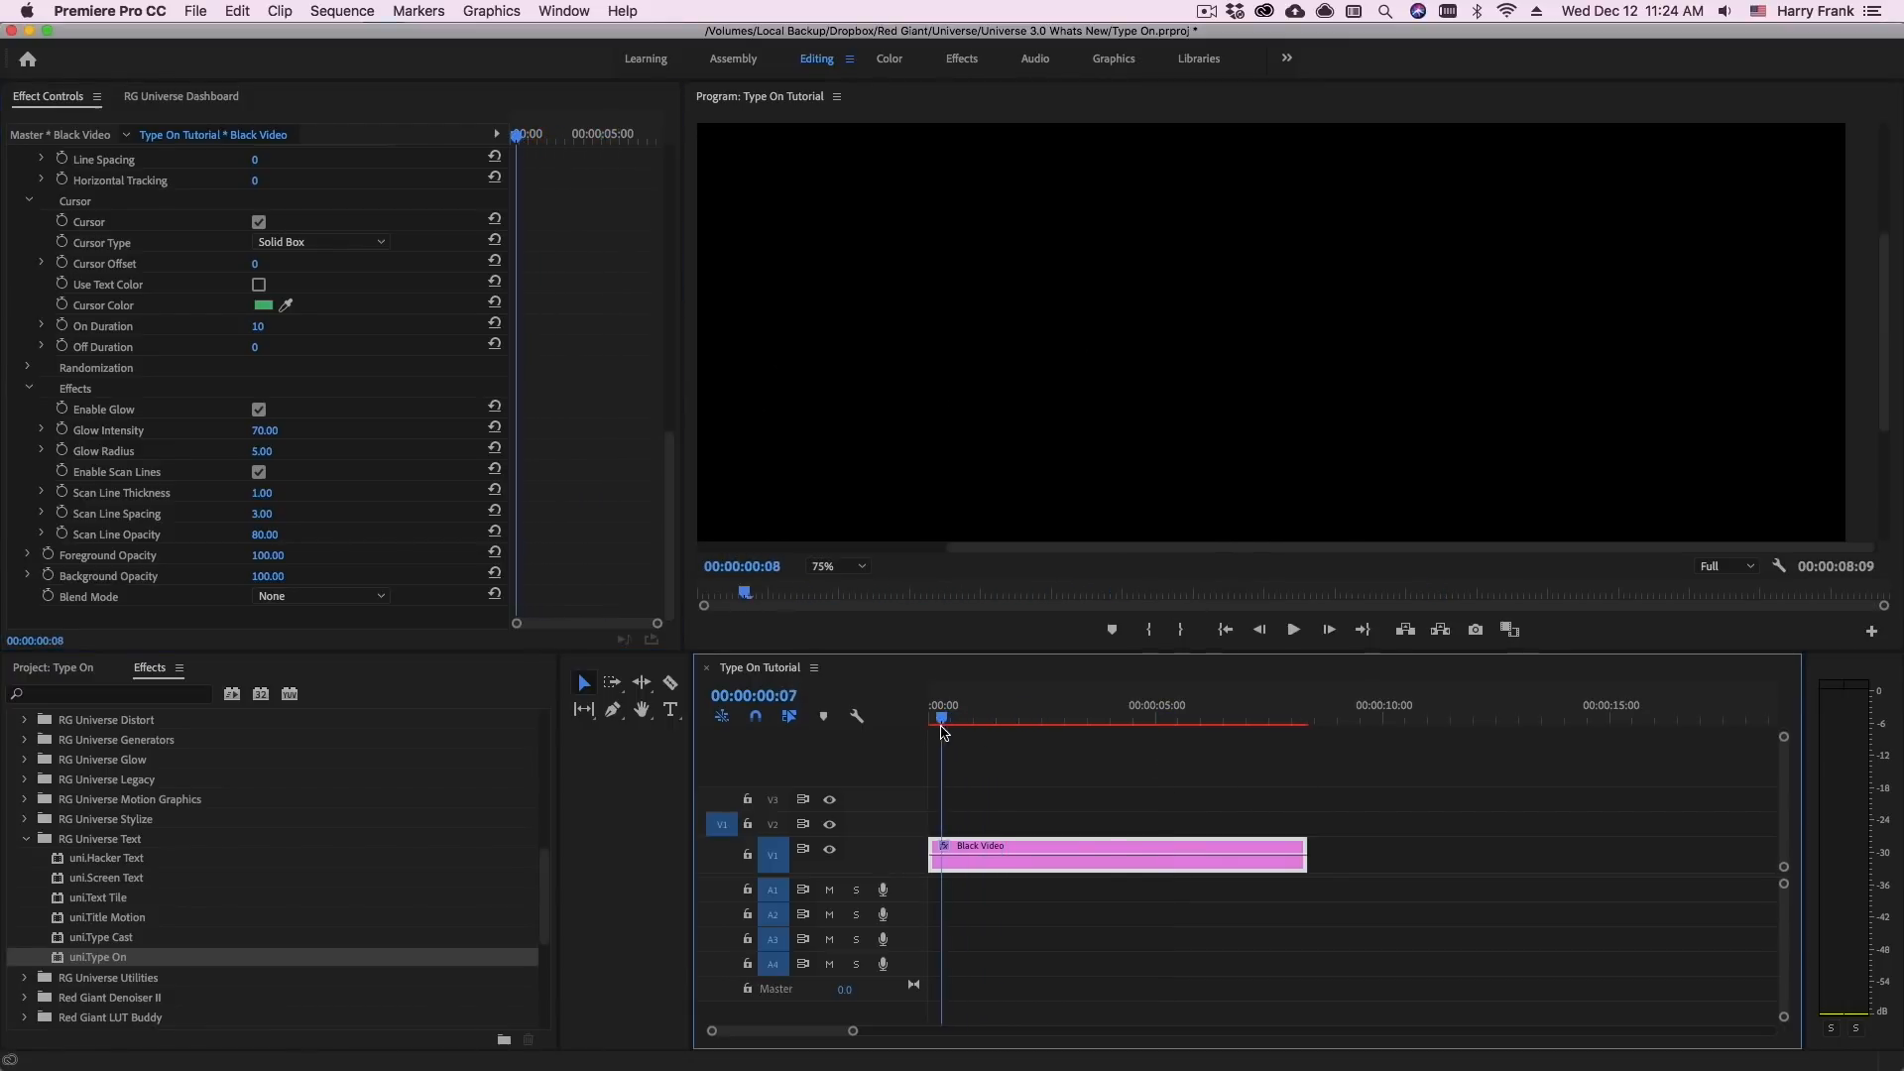
left_click(1291, 628)
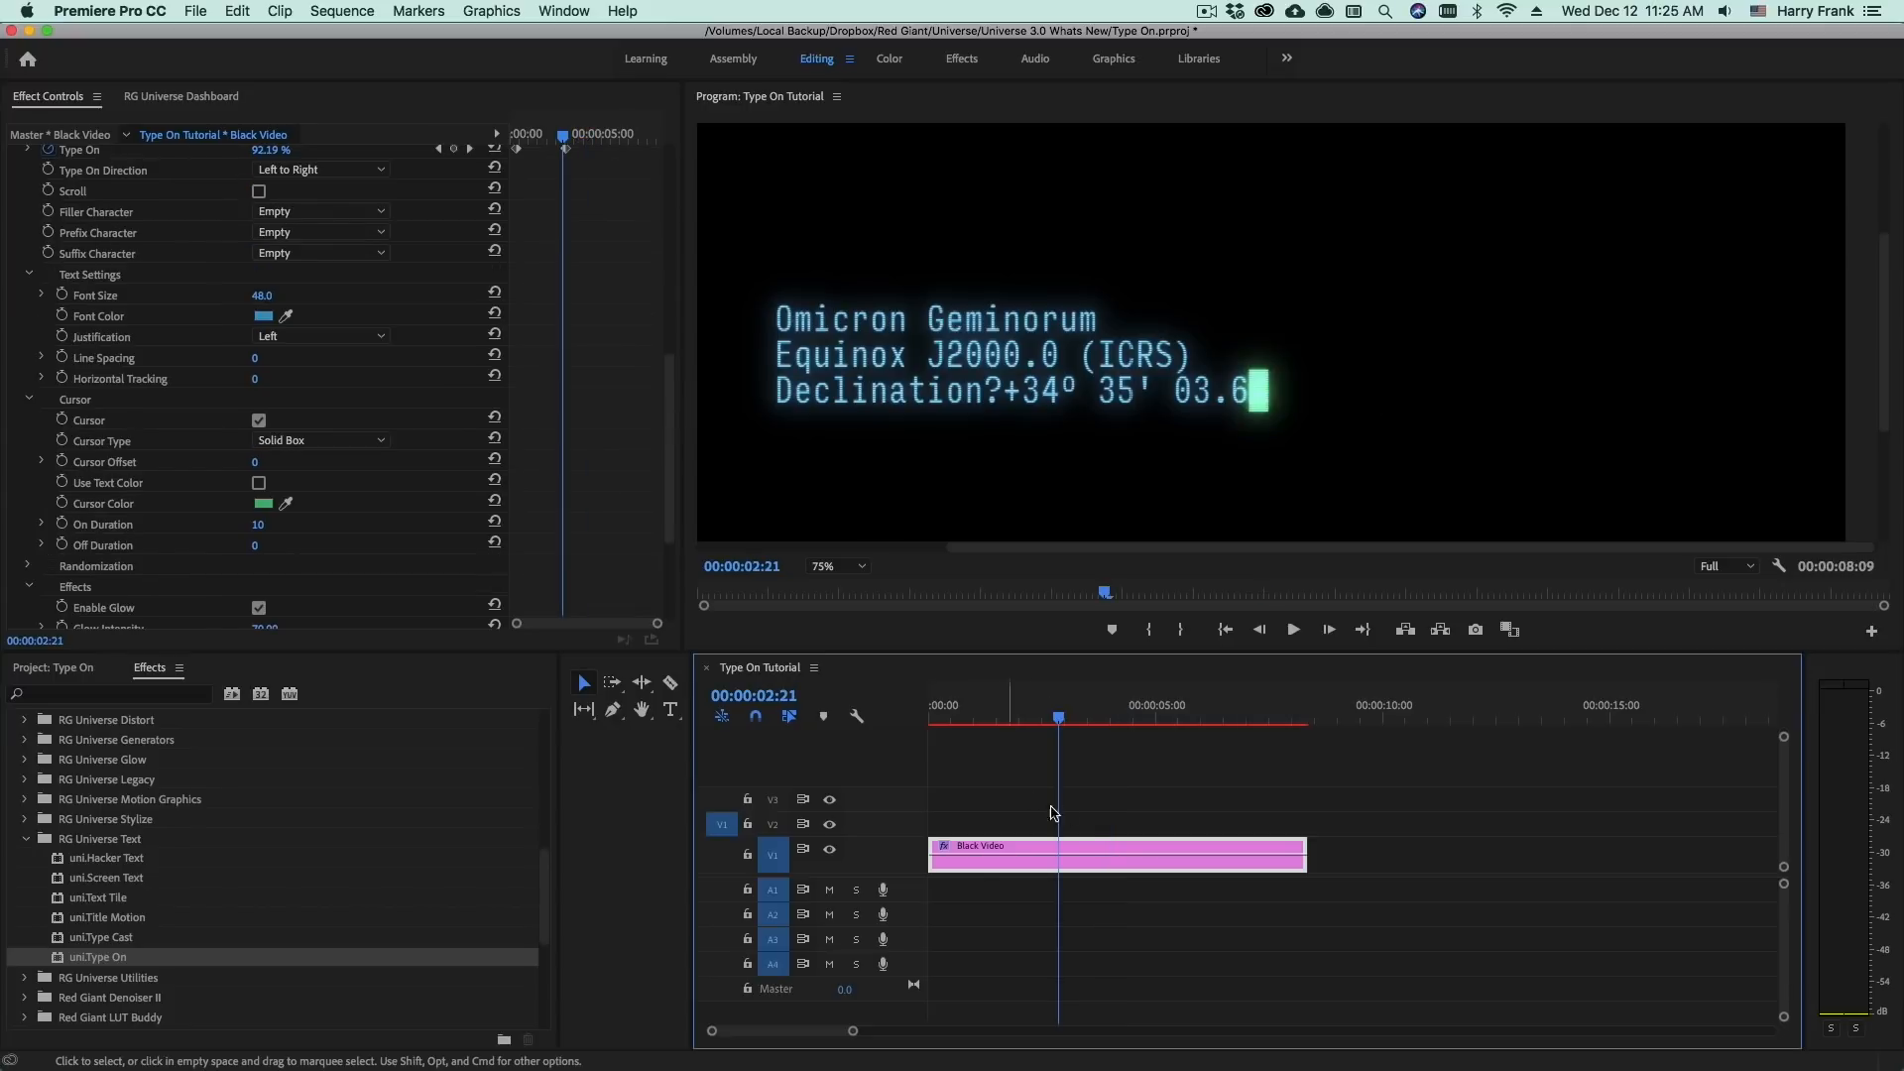
left_click_drag(1116, 855, 1517, 855)
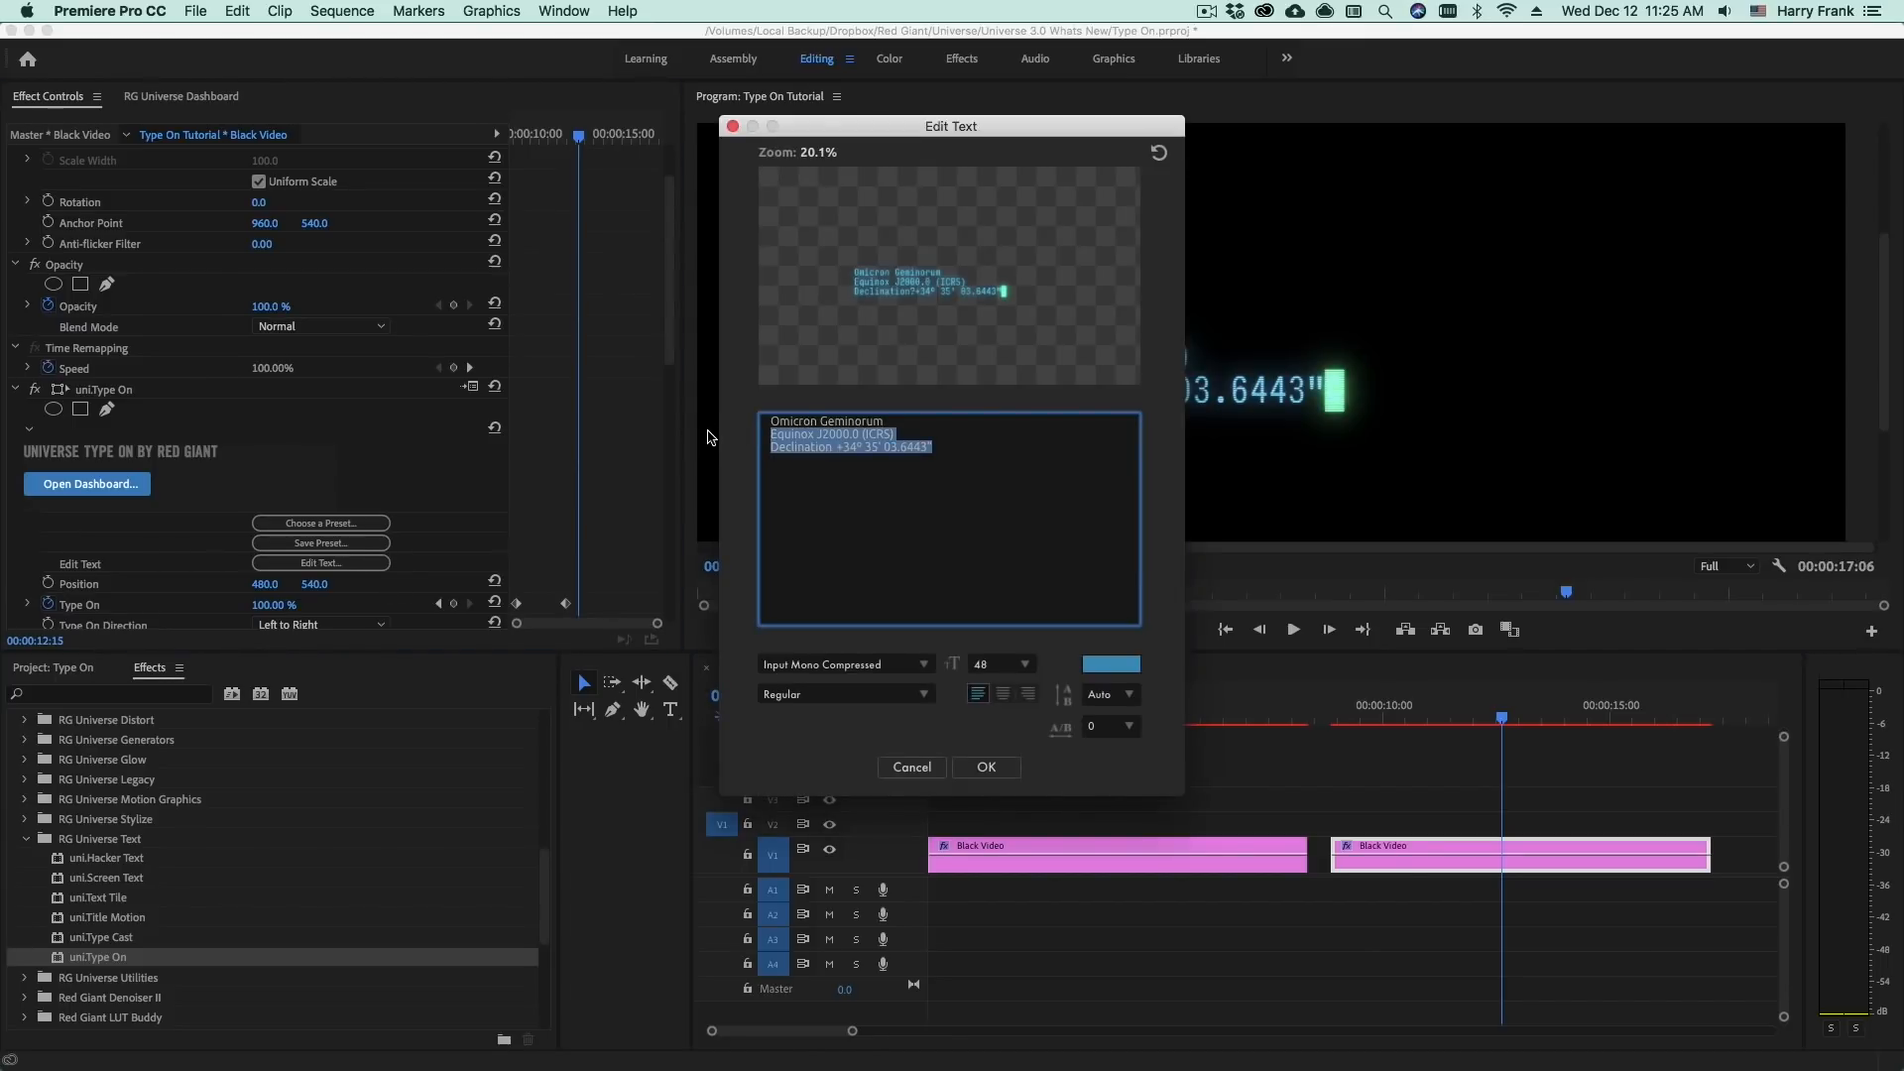
Confirm the one-line 'Omicron Geminorum' text, set Position X 832 and Font Size 64
left_click(986, 766)
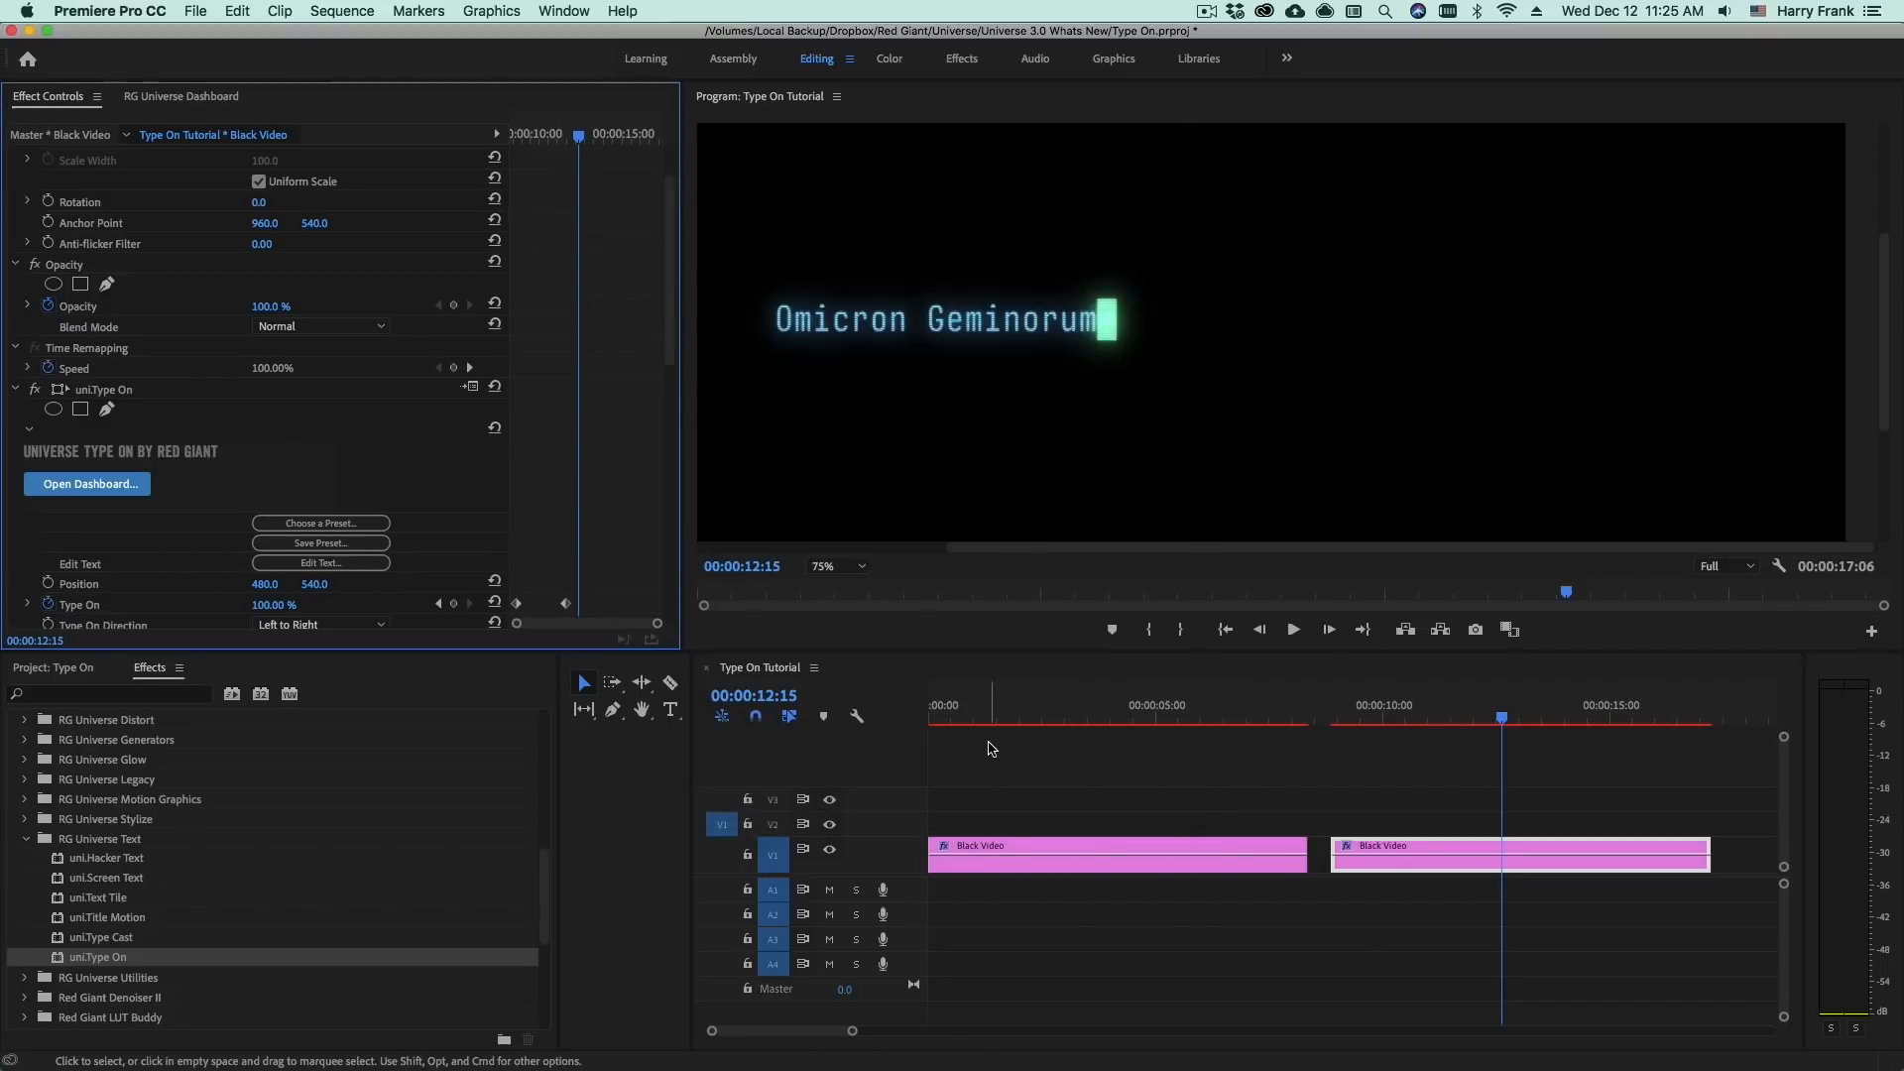
scroll("down", 3)
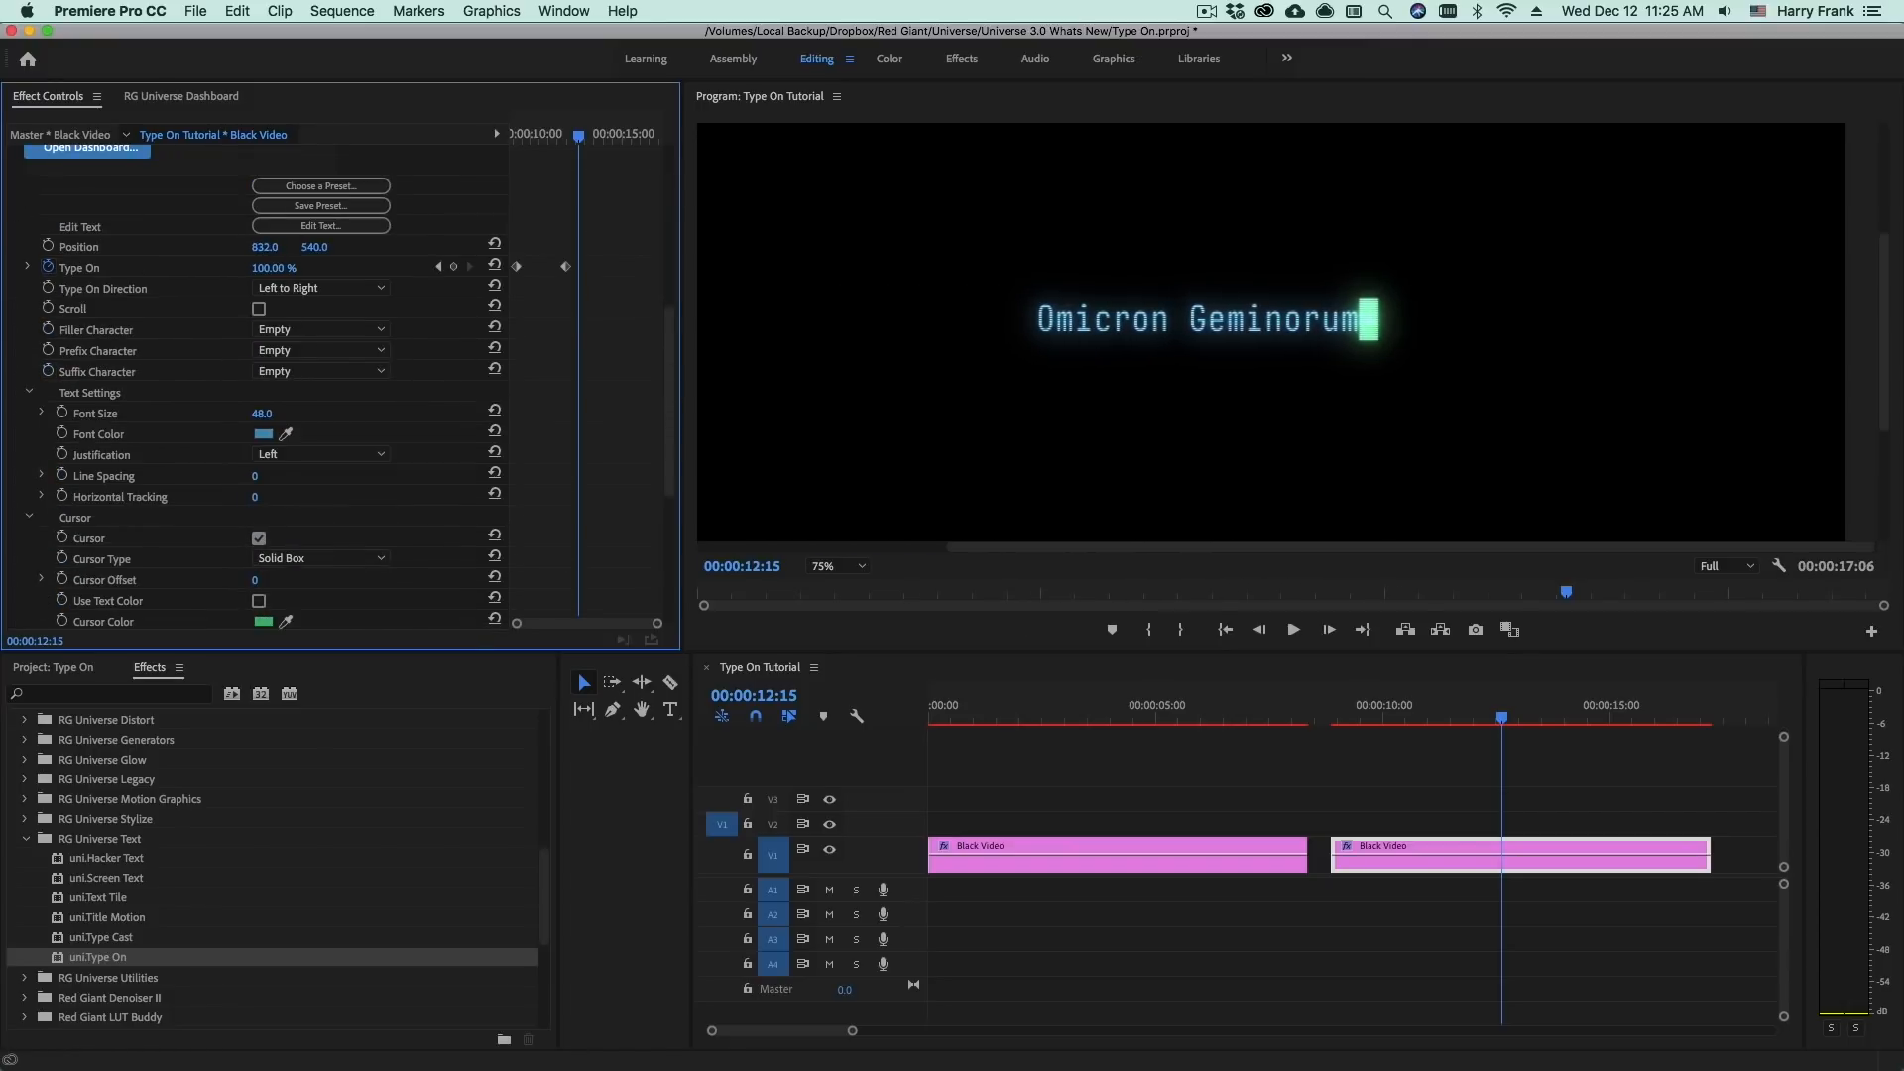
left_click(261, 412)
type("64")
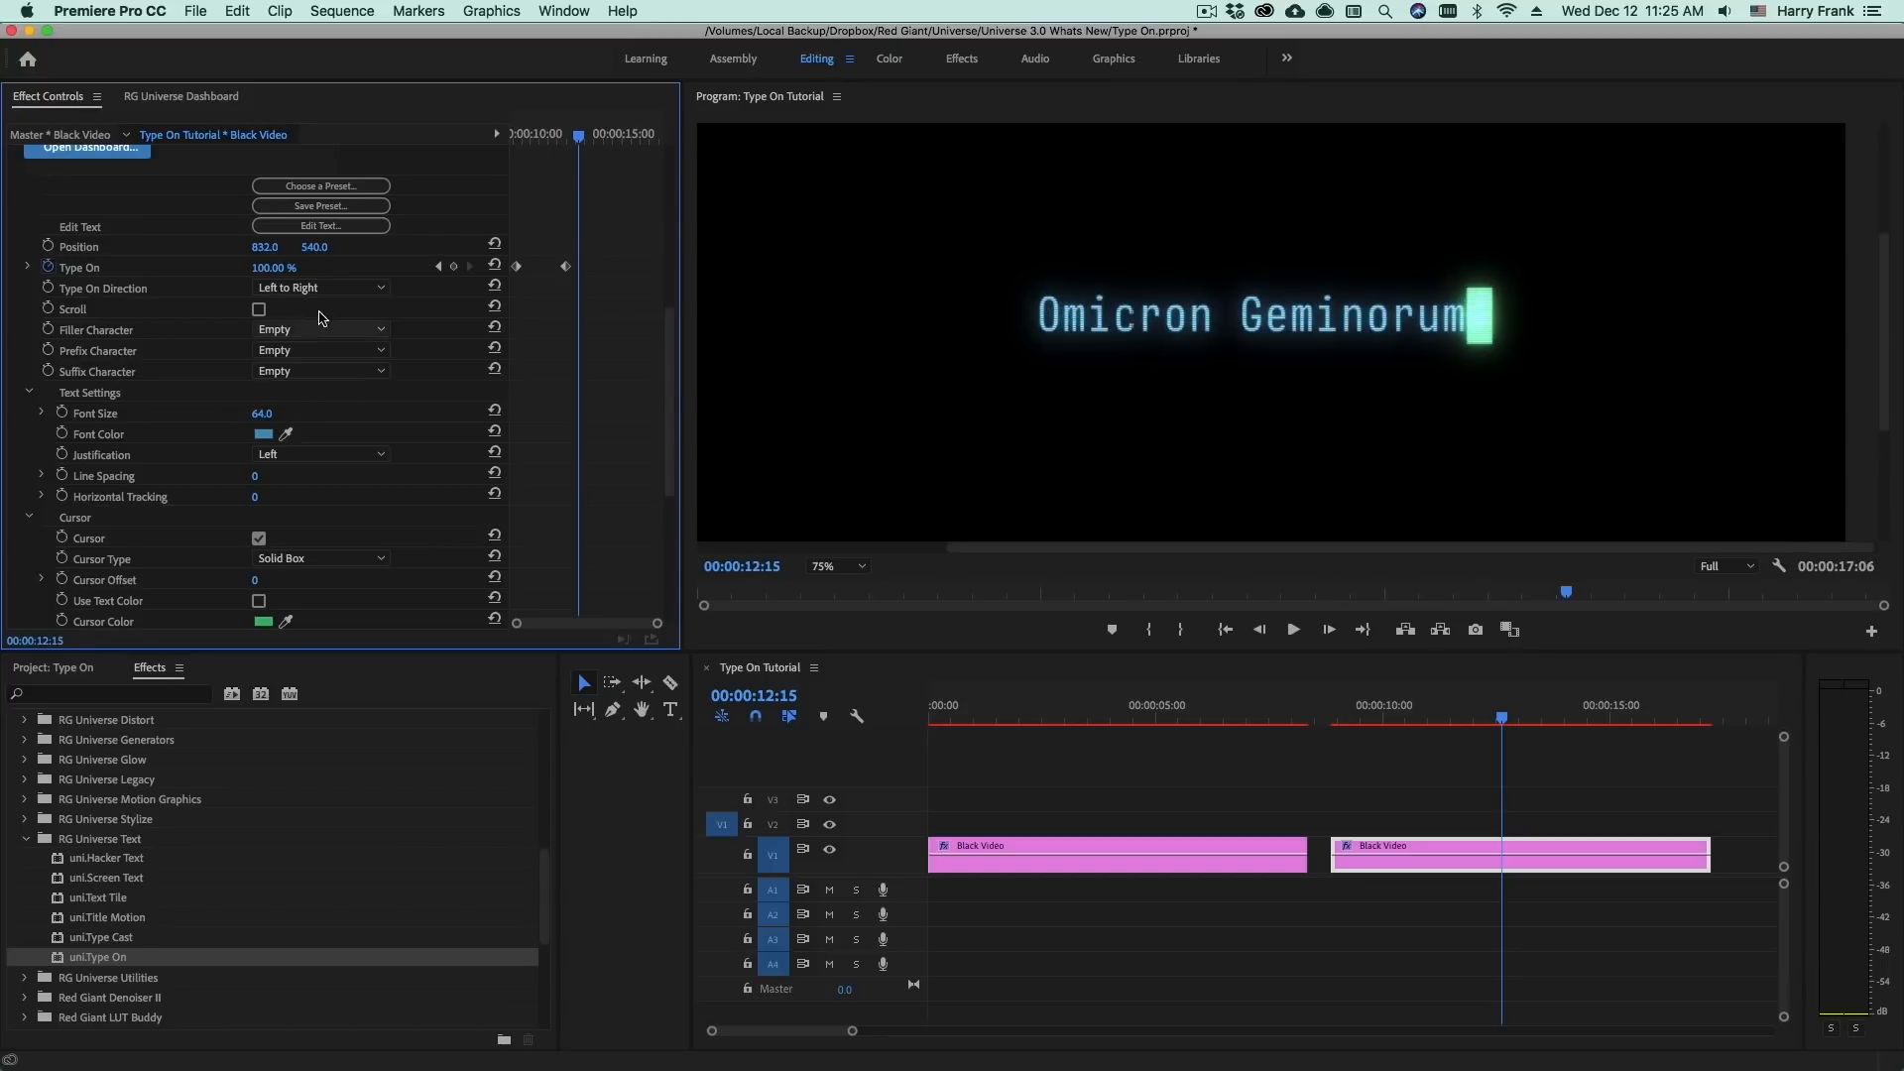
mouse_move(1360, 731)
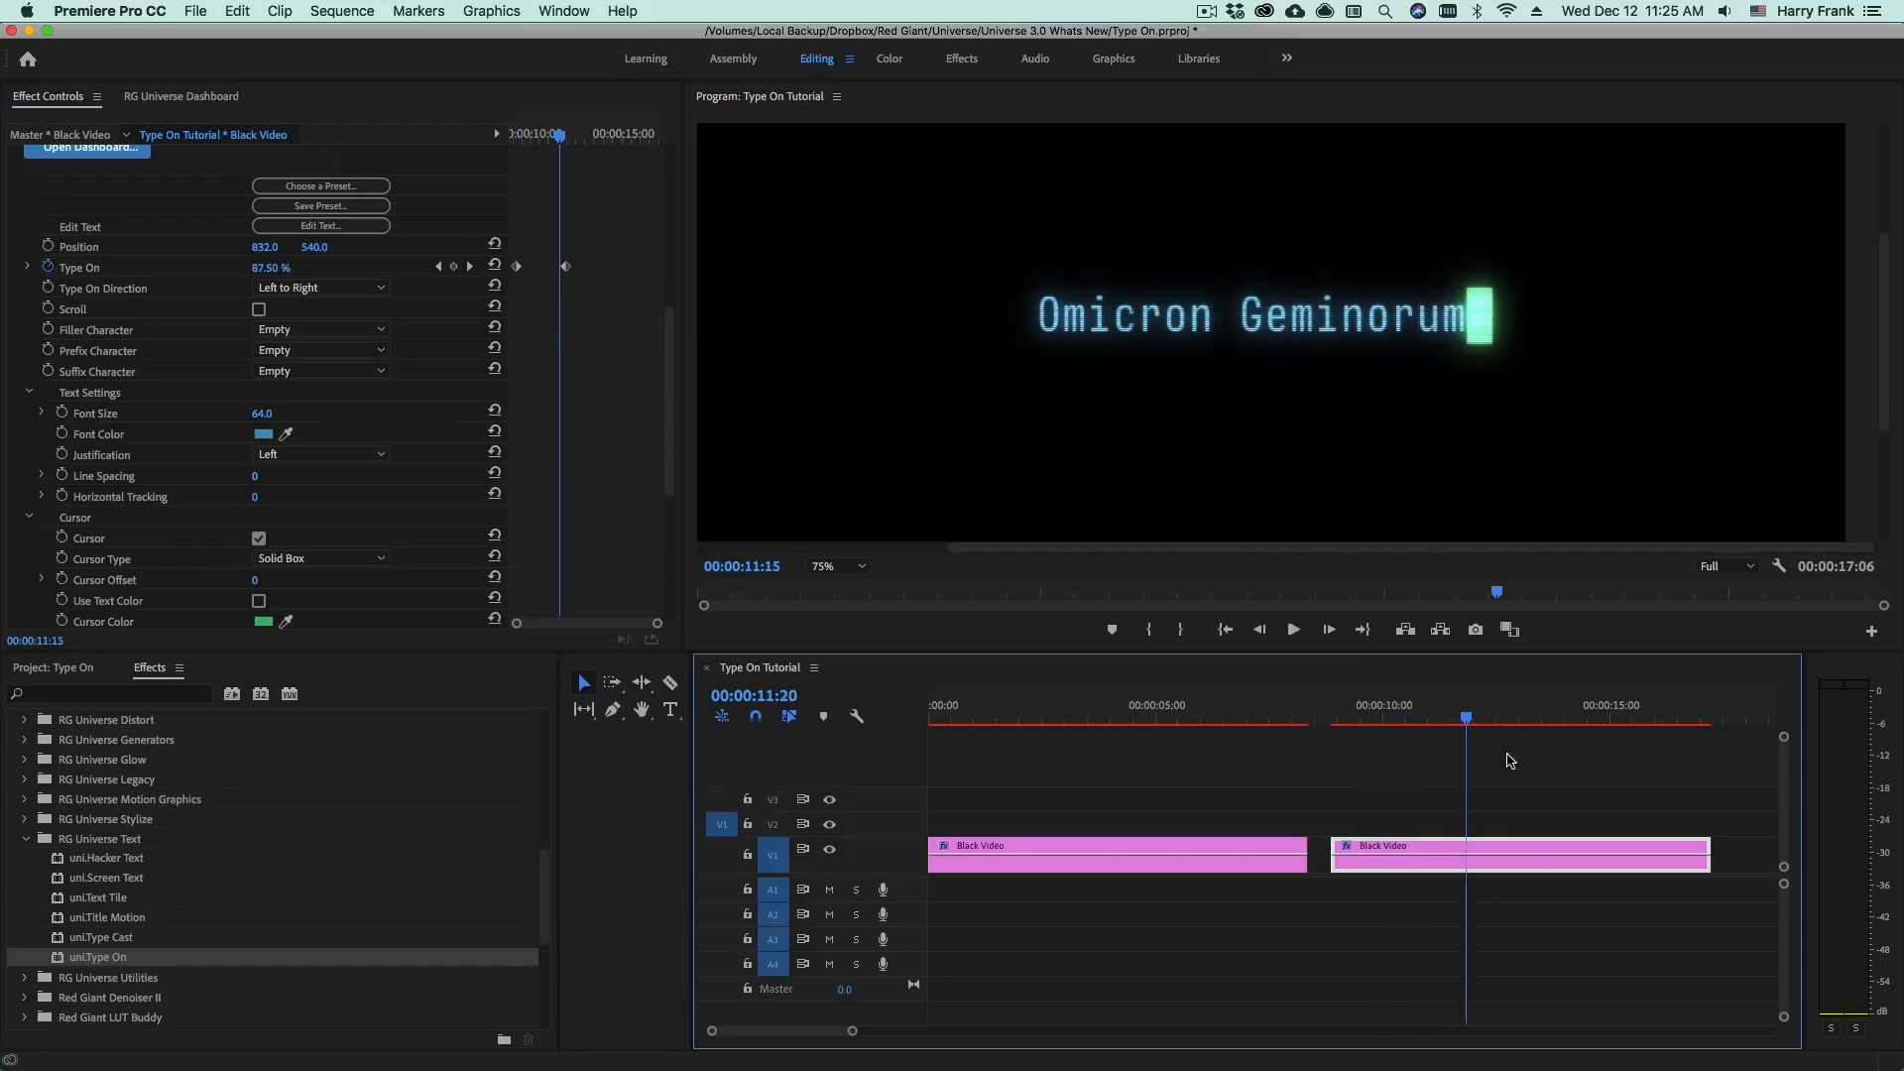
Set Type On Direction to Random and preview the scrambled letter order from the clip start
left_click(319, 288)
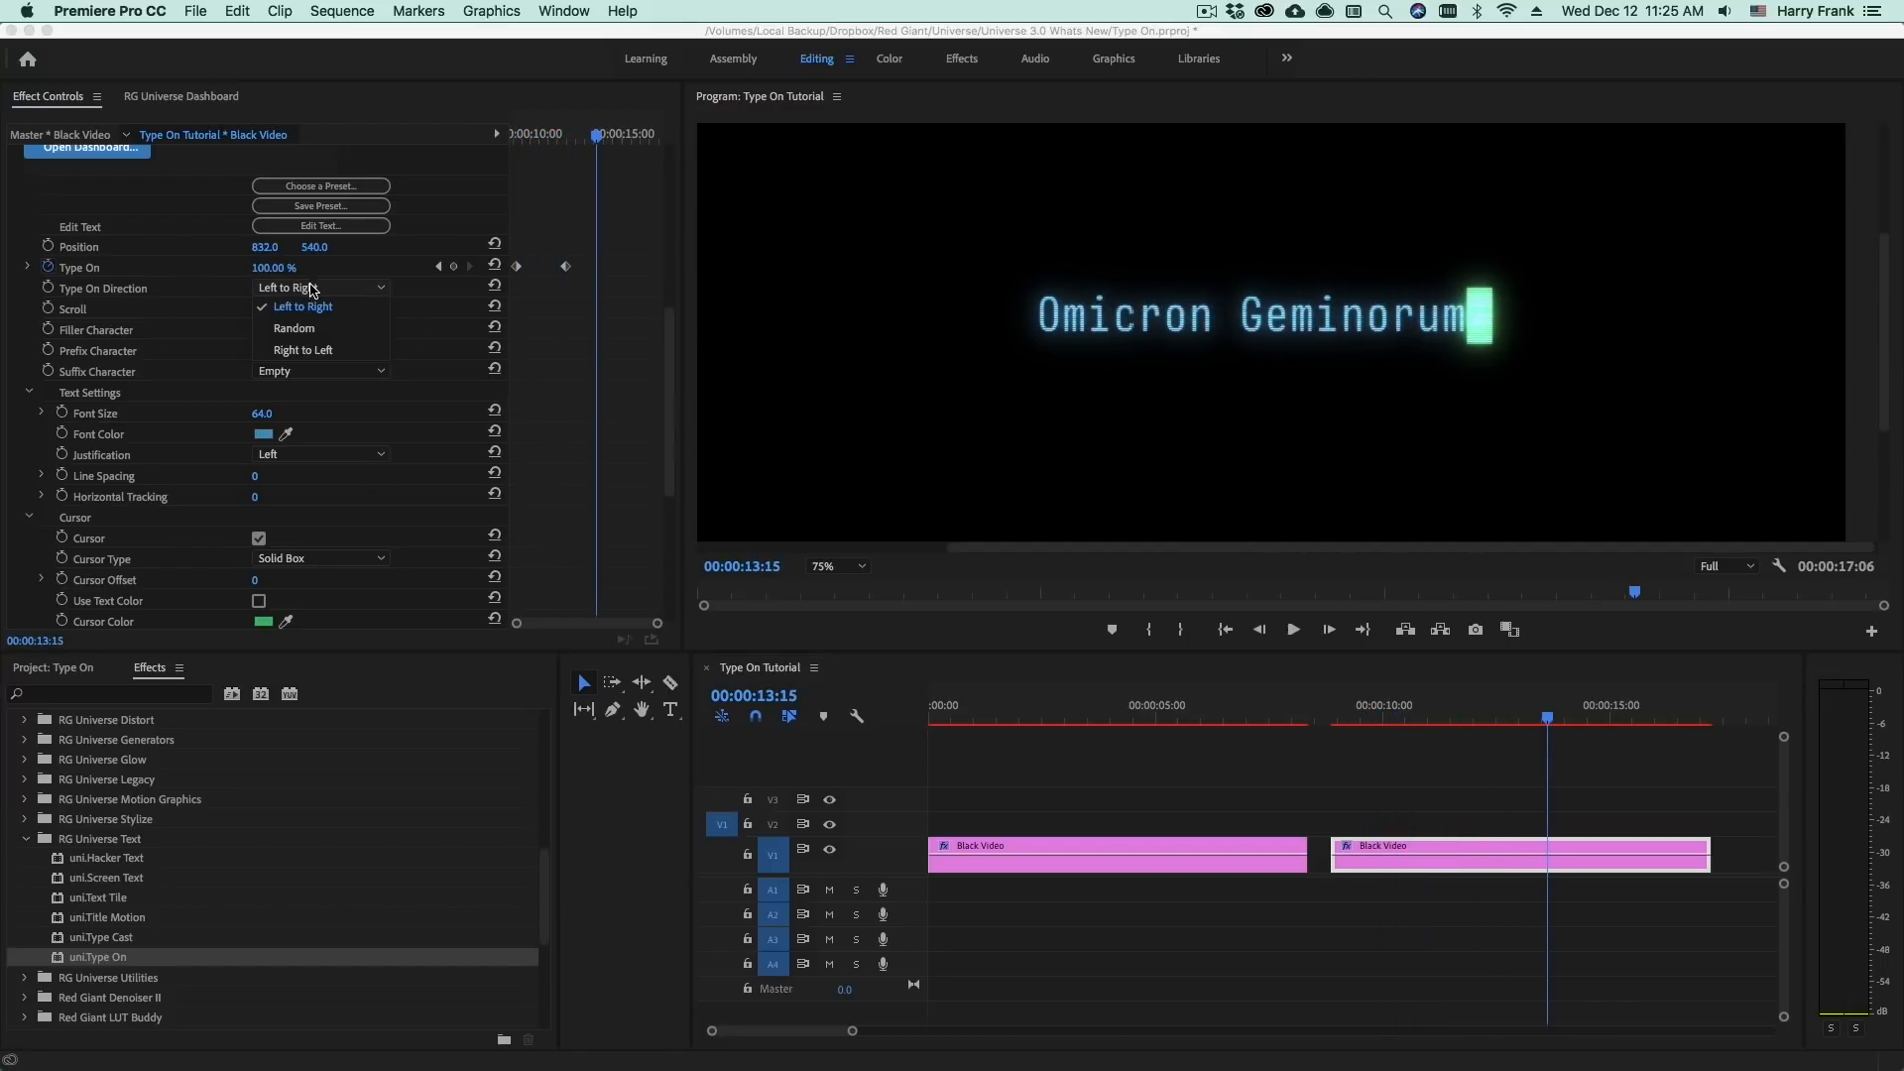
left_click(294, 327)
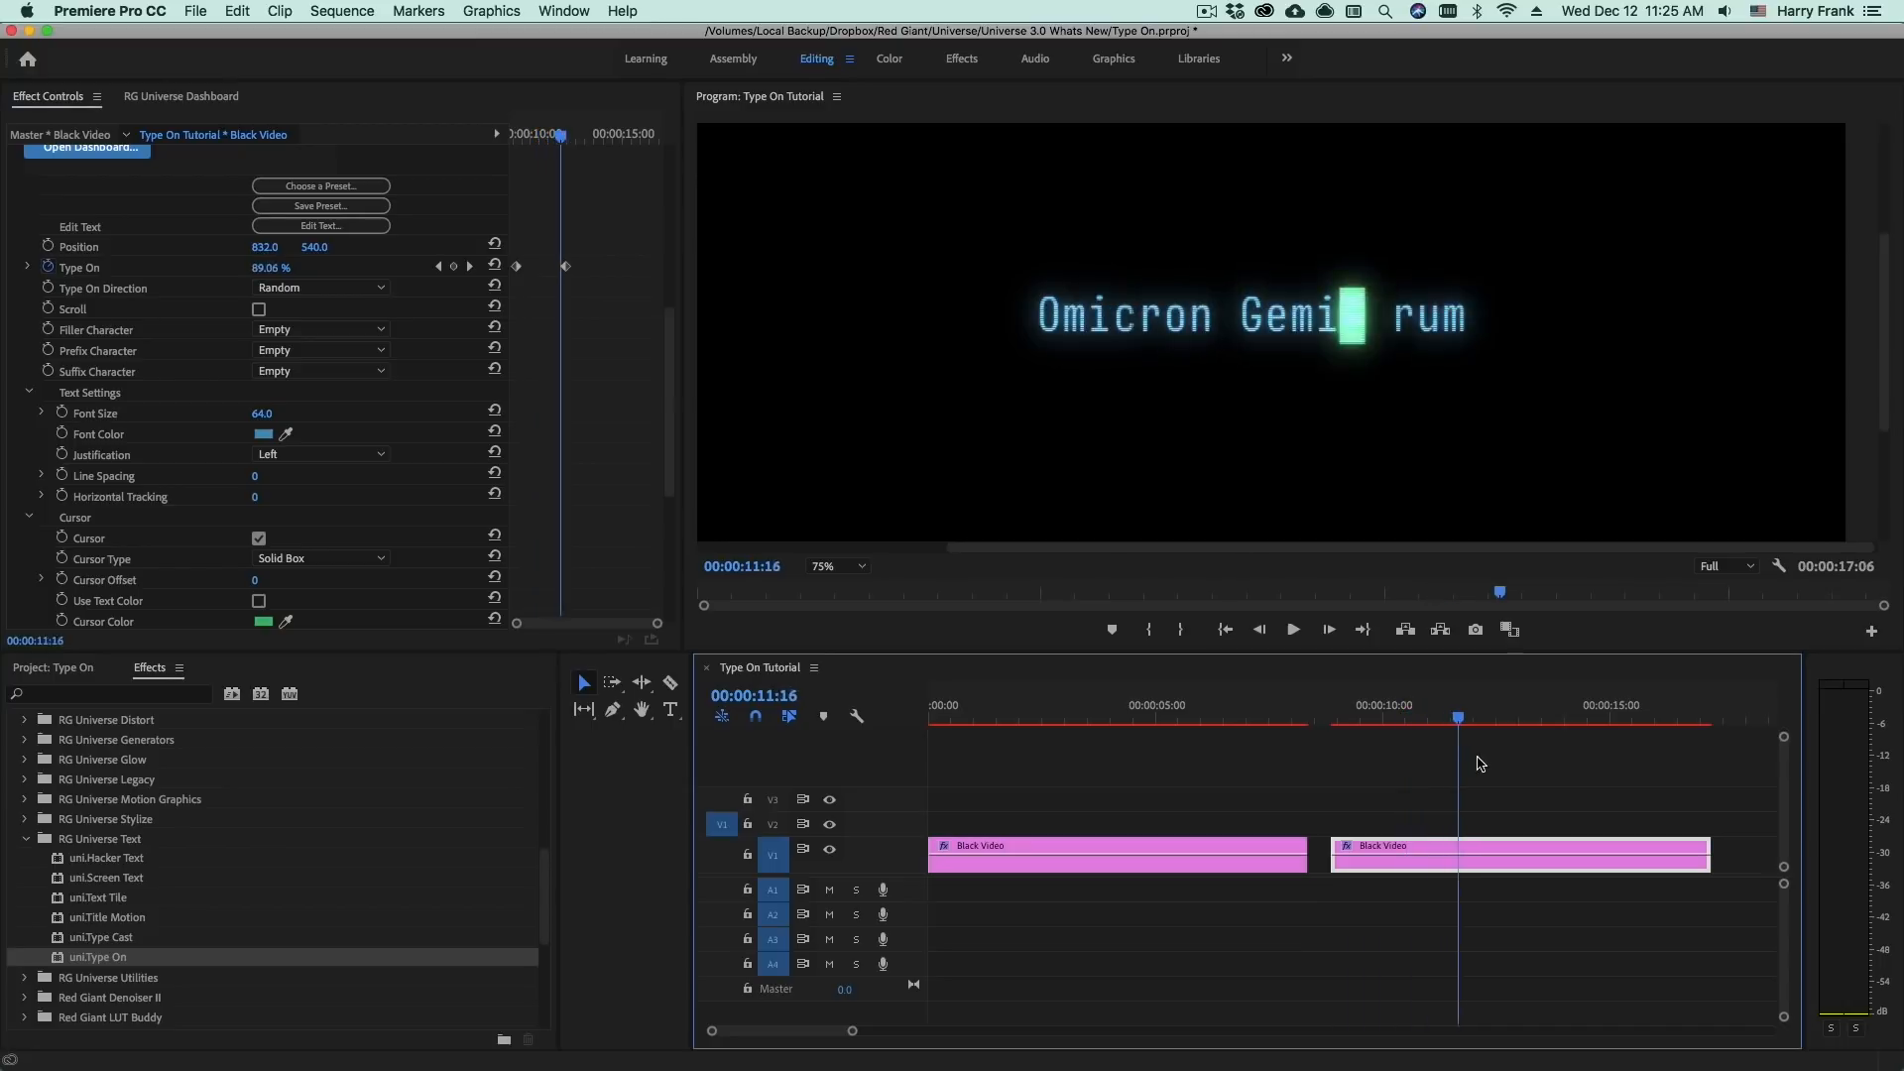
left_click(1335, 718)
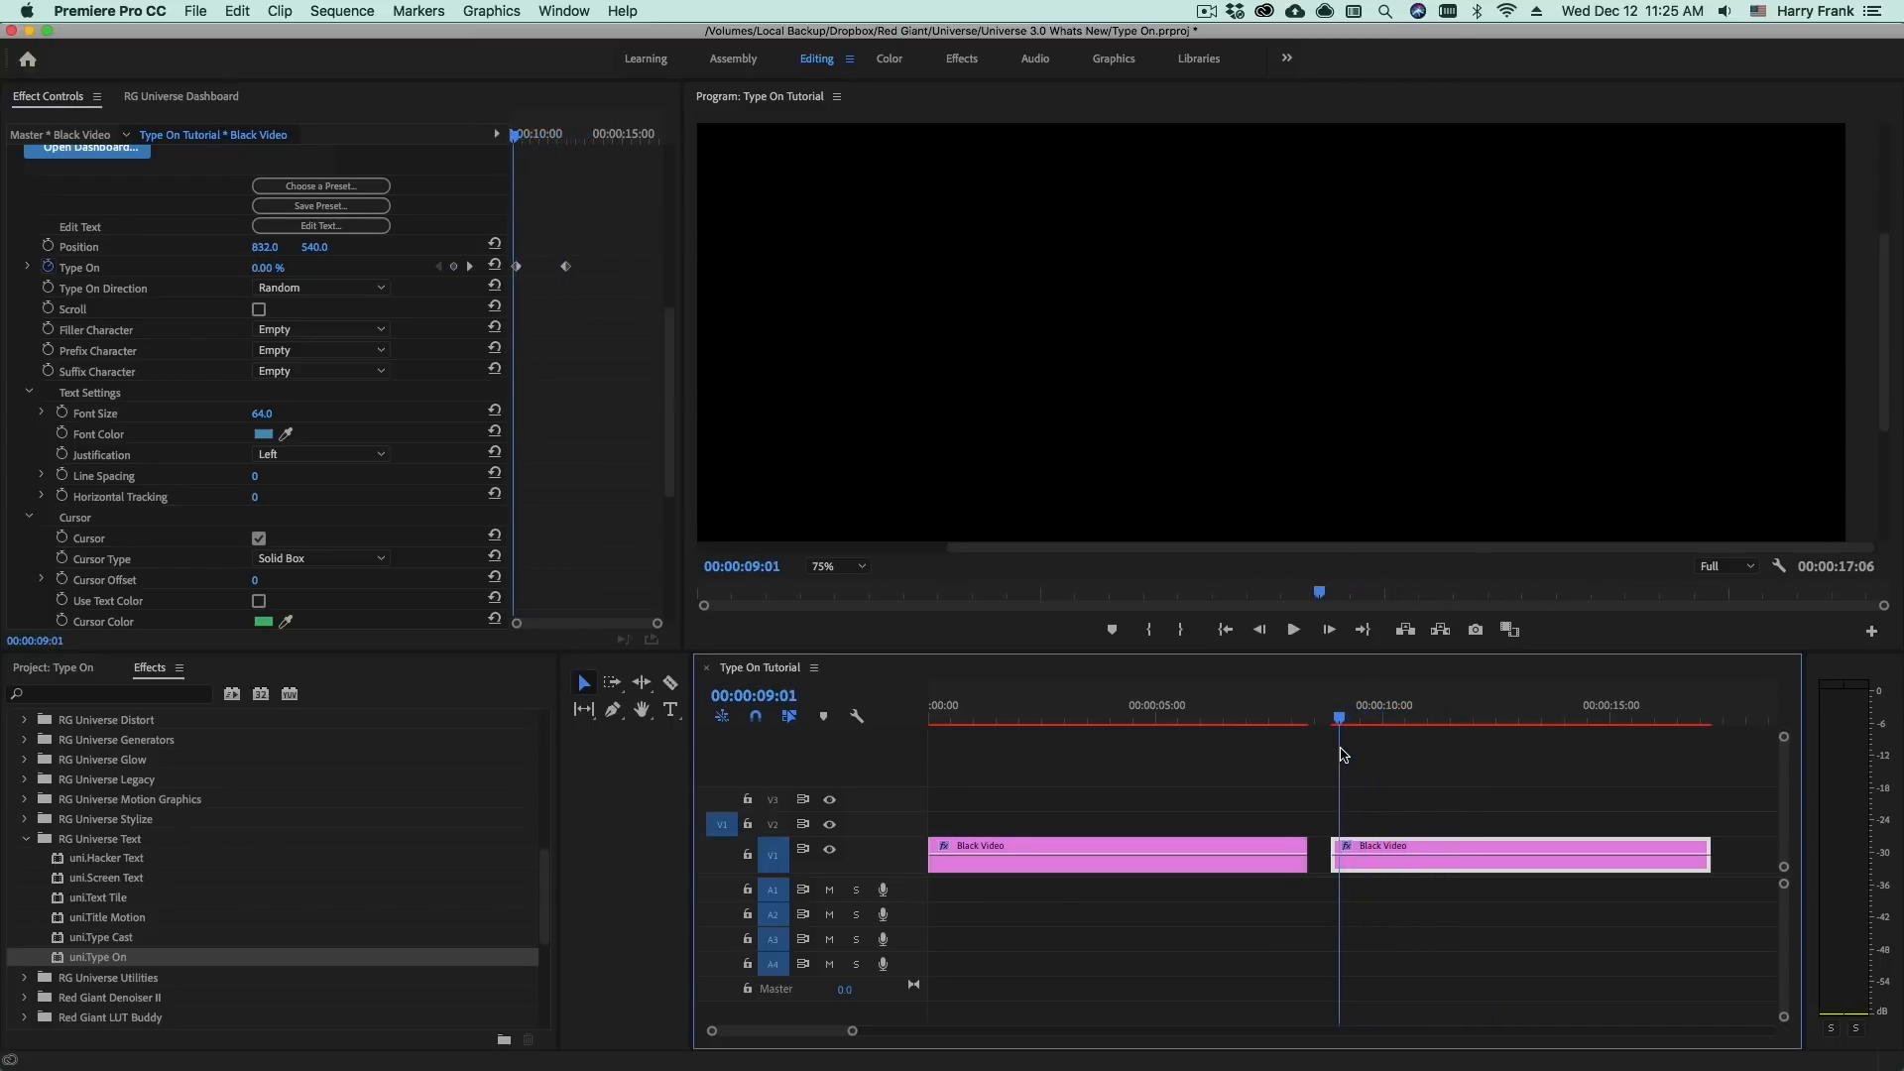
left_click(1291, 628)
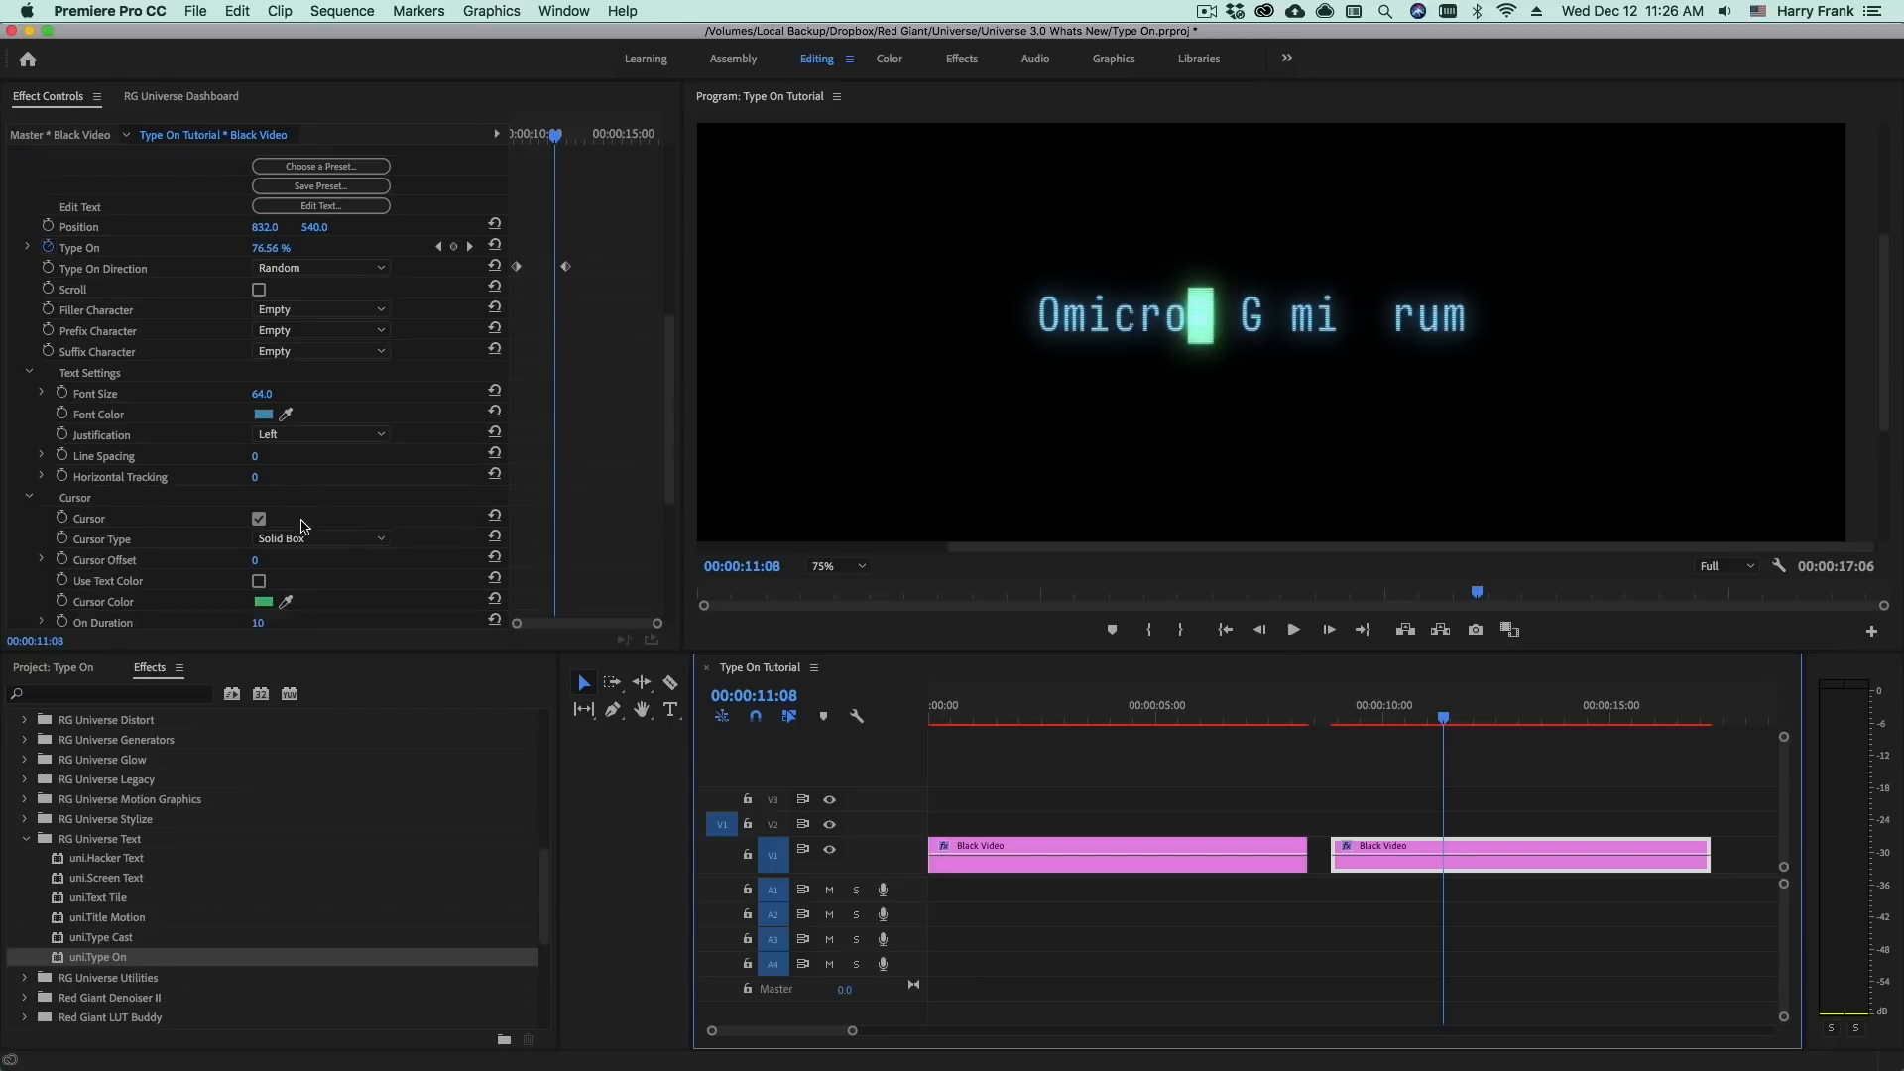
scroll("down", 3)
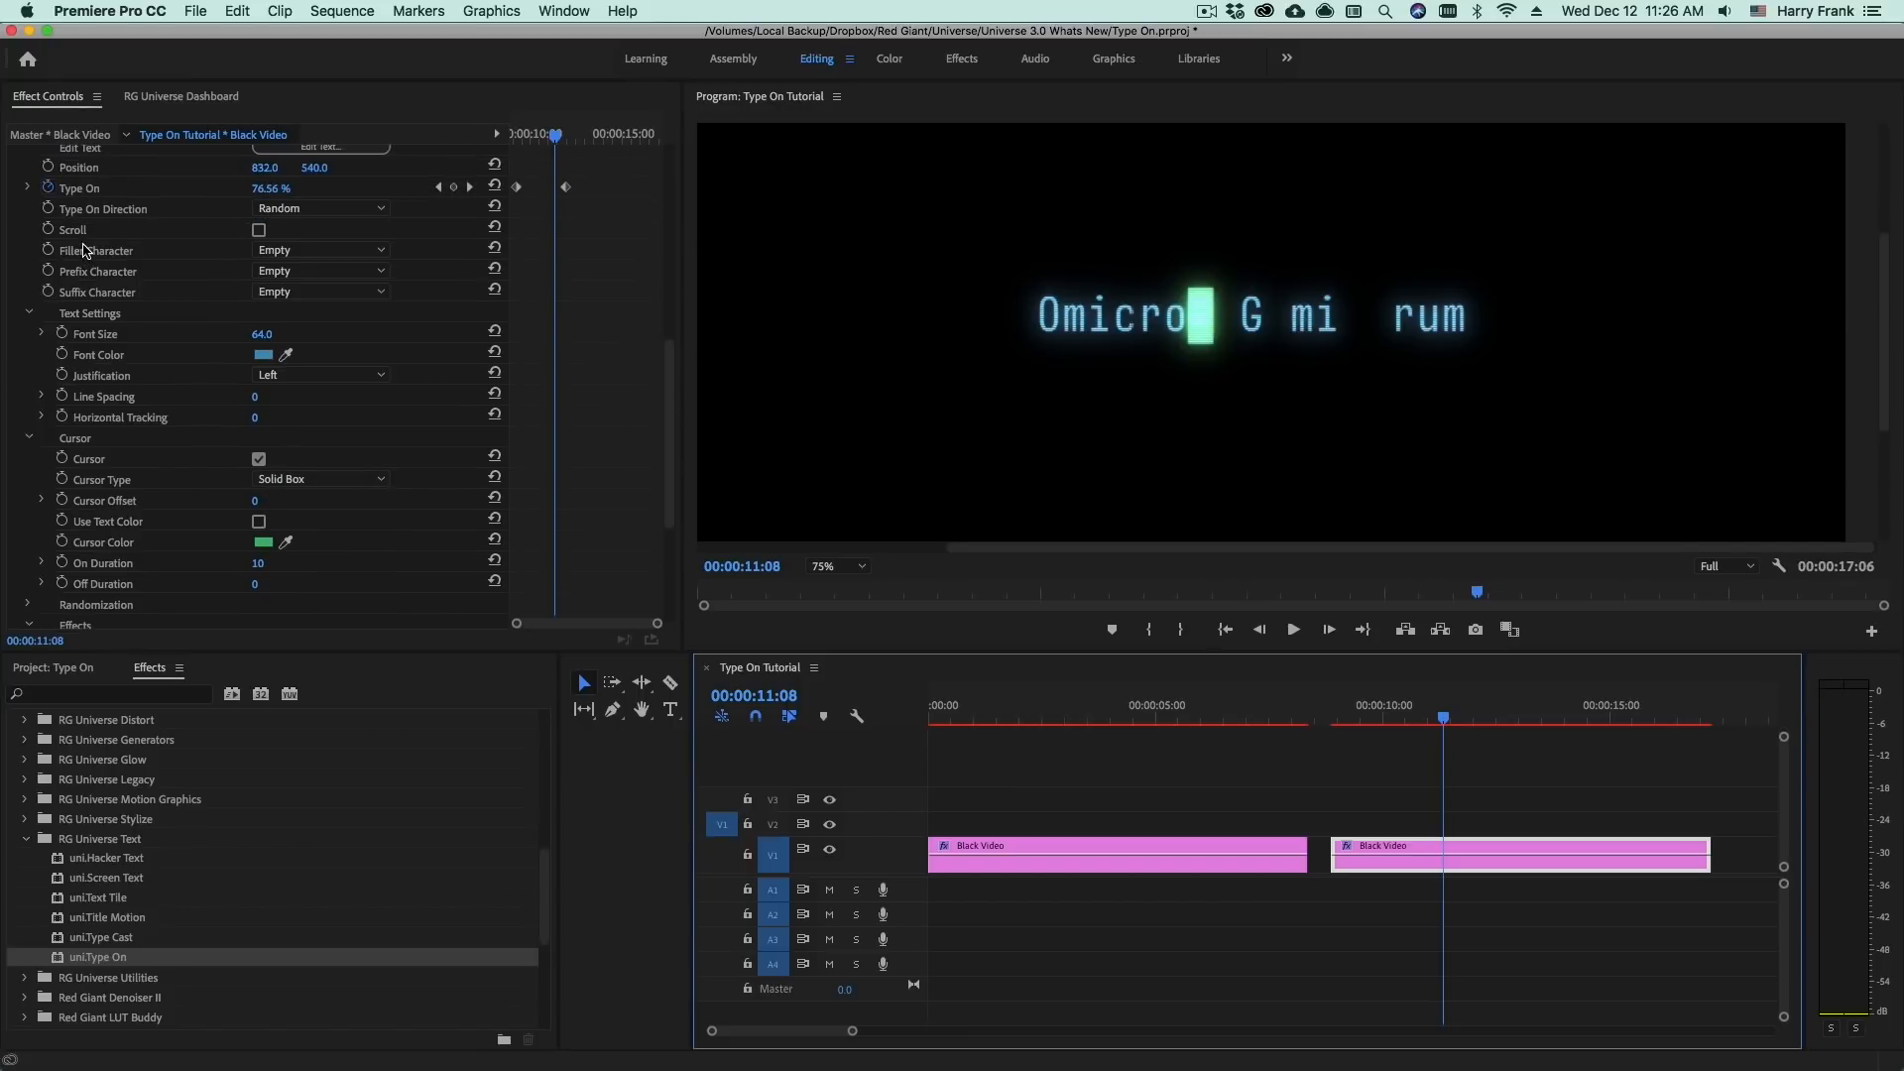
Use dashes as Filler Character with Left Bracket prefix and Right Bracket suffix, then preview
left_click(320, 250)
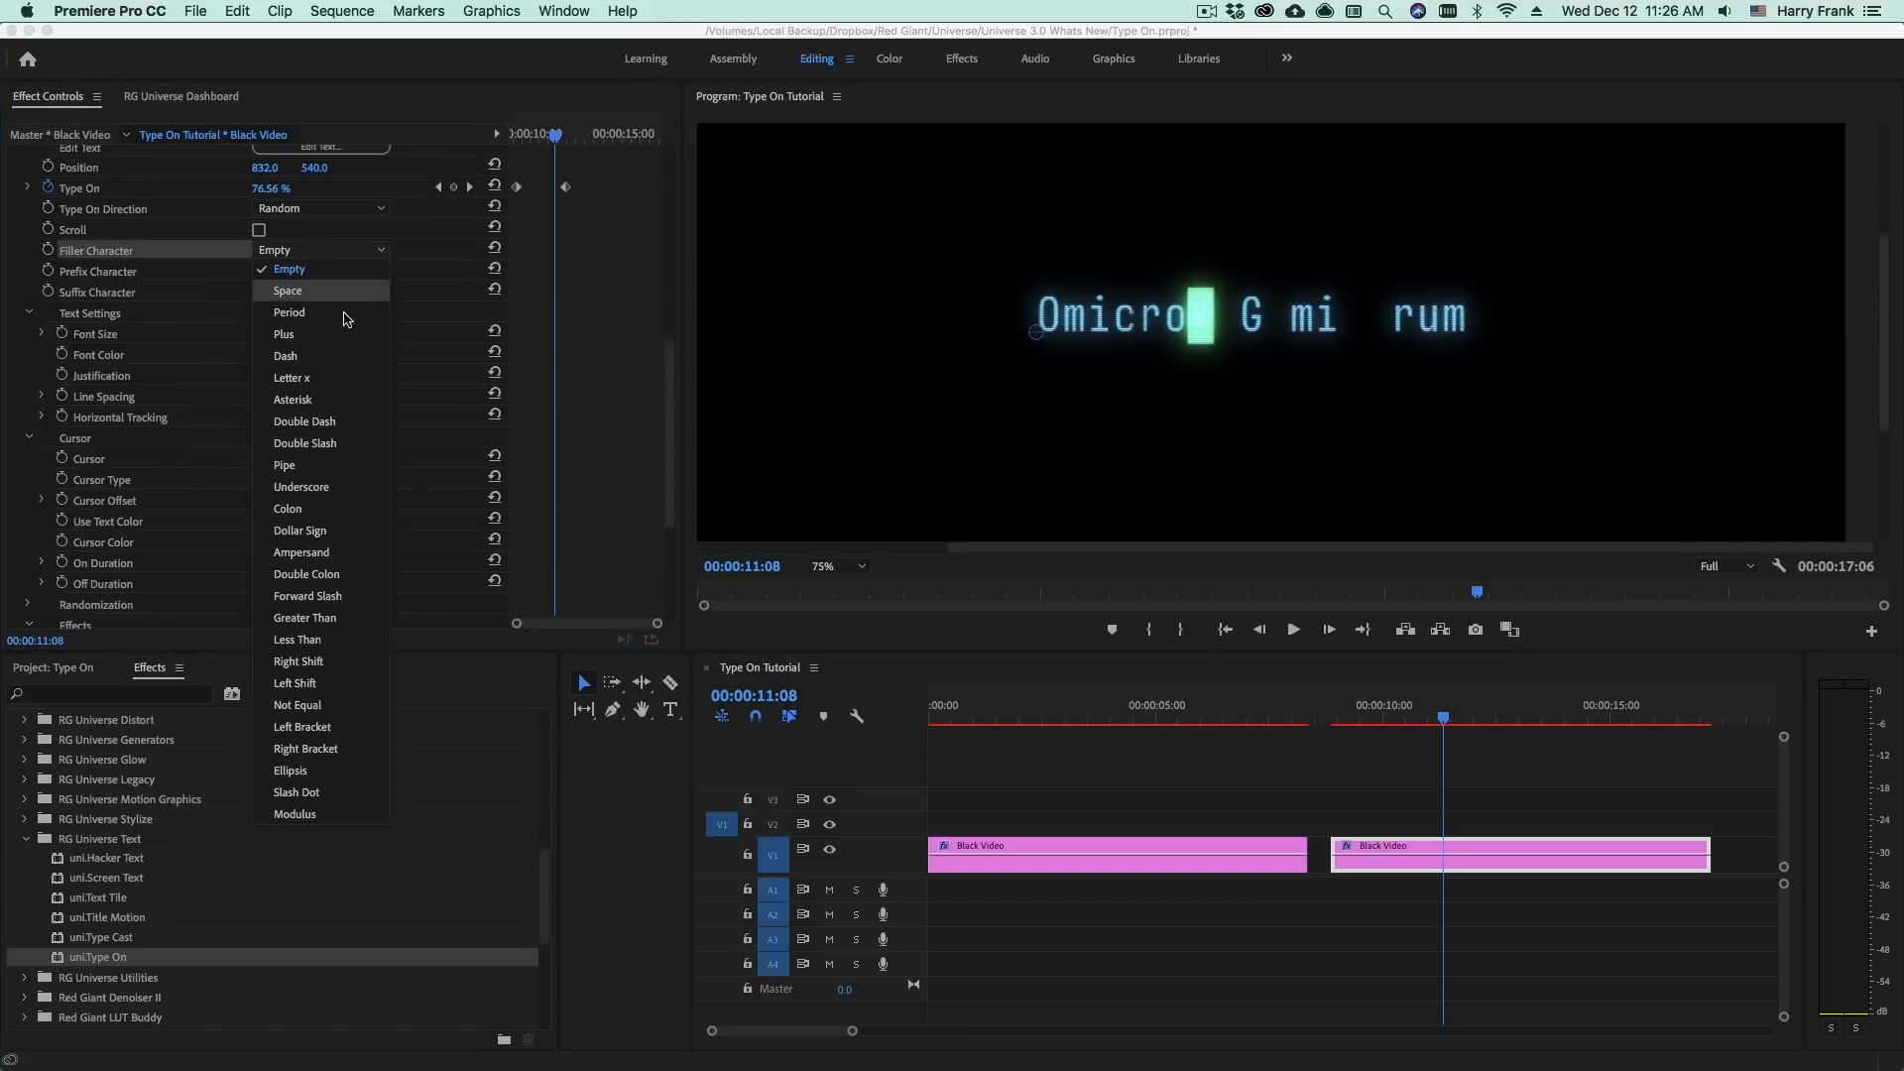
mouse_move(357, 355)
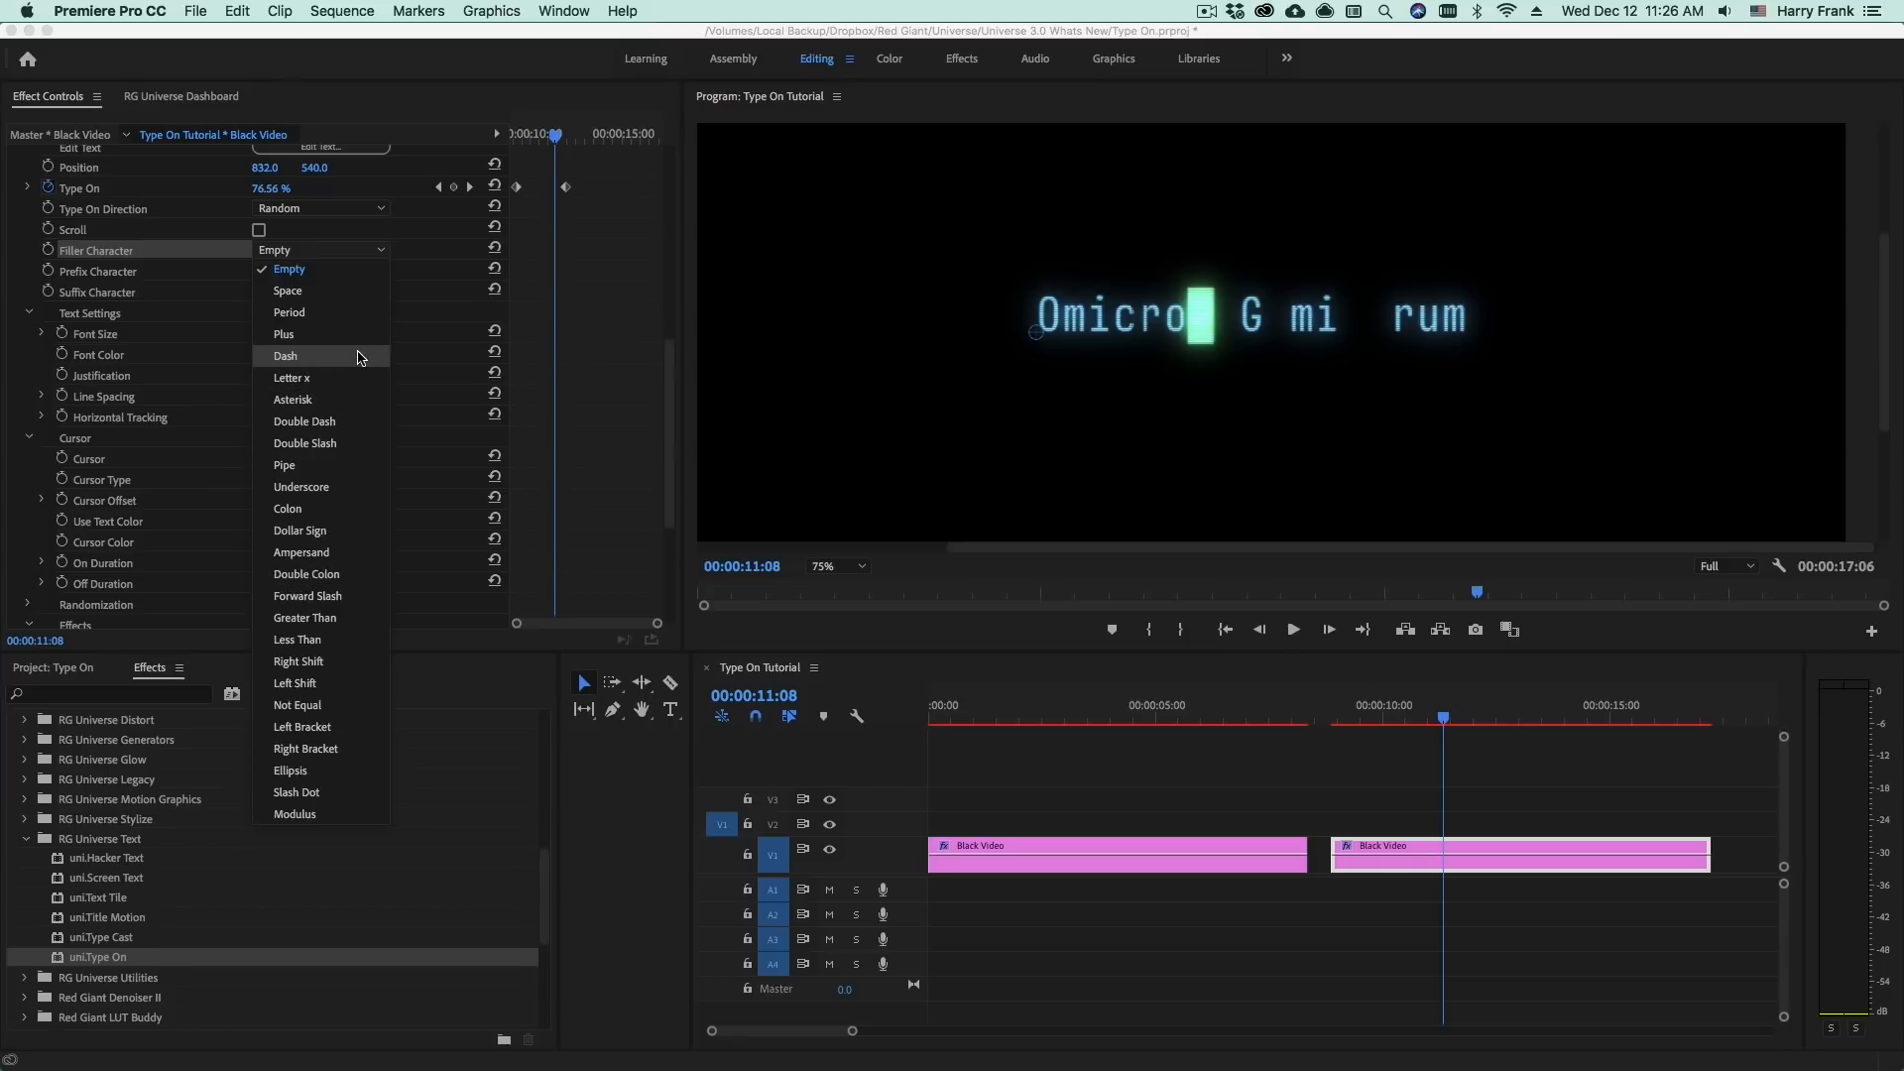
left_click(285, 355)
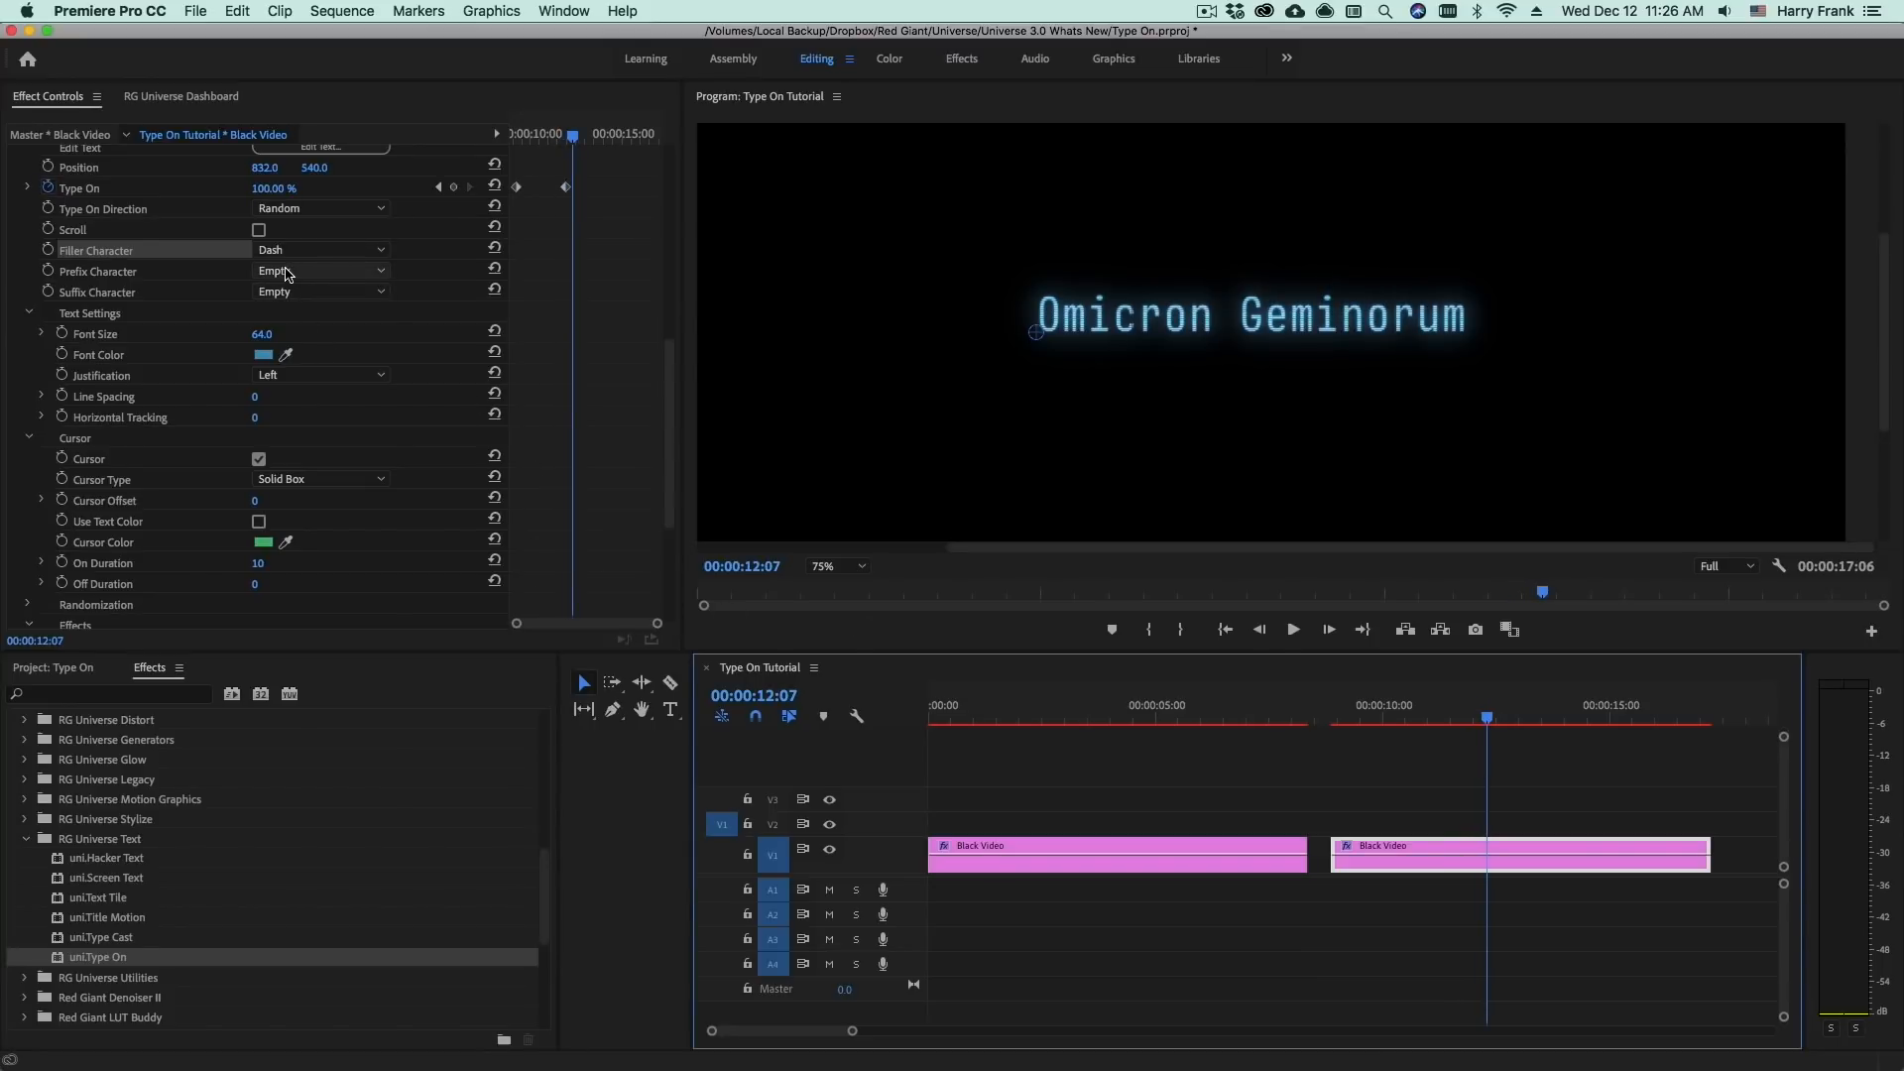
left_click(321, 270)
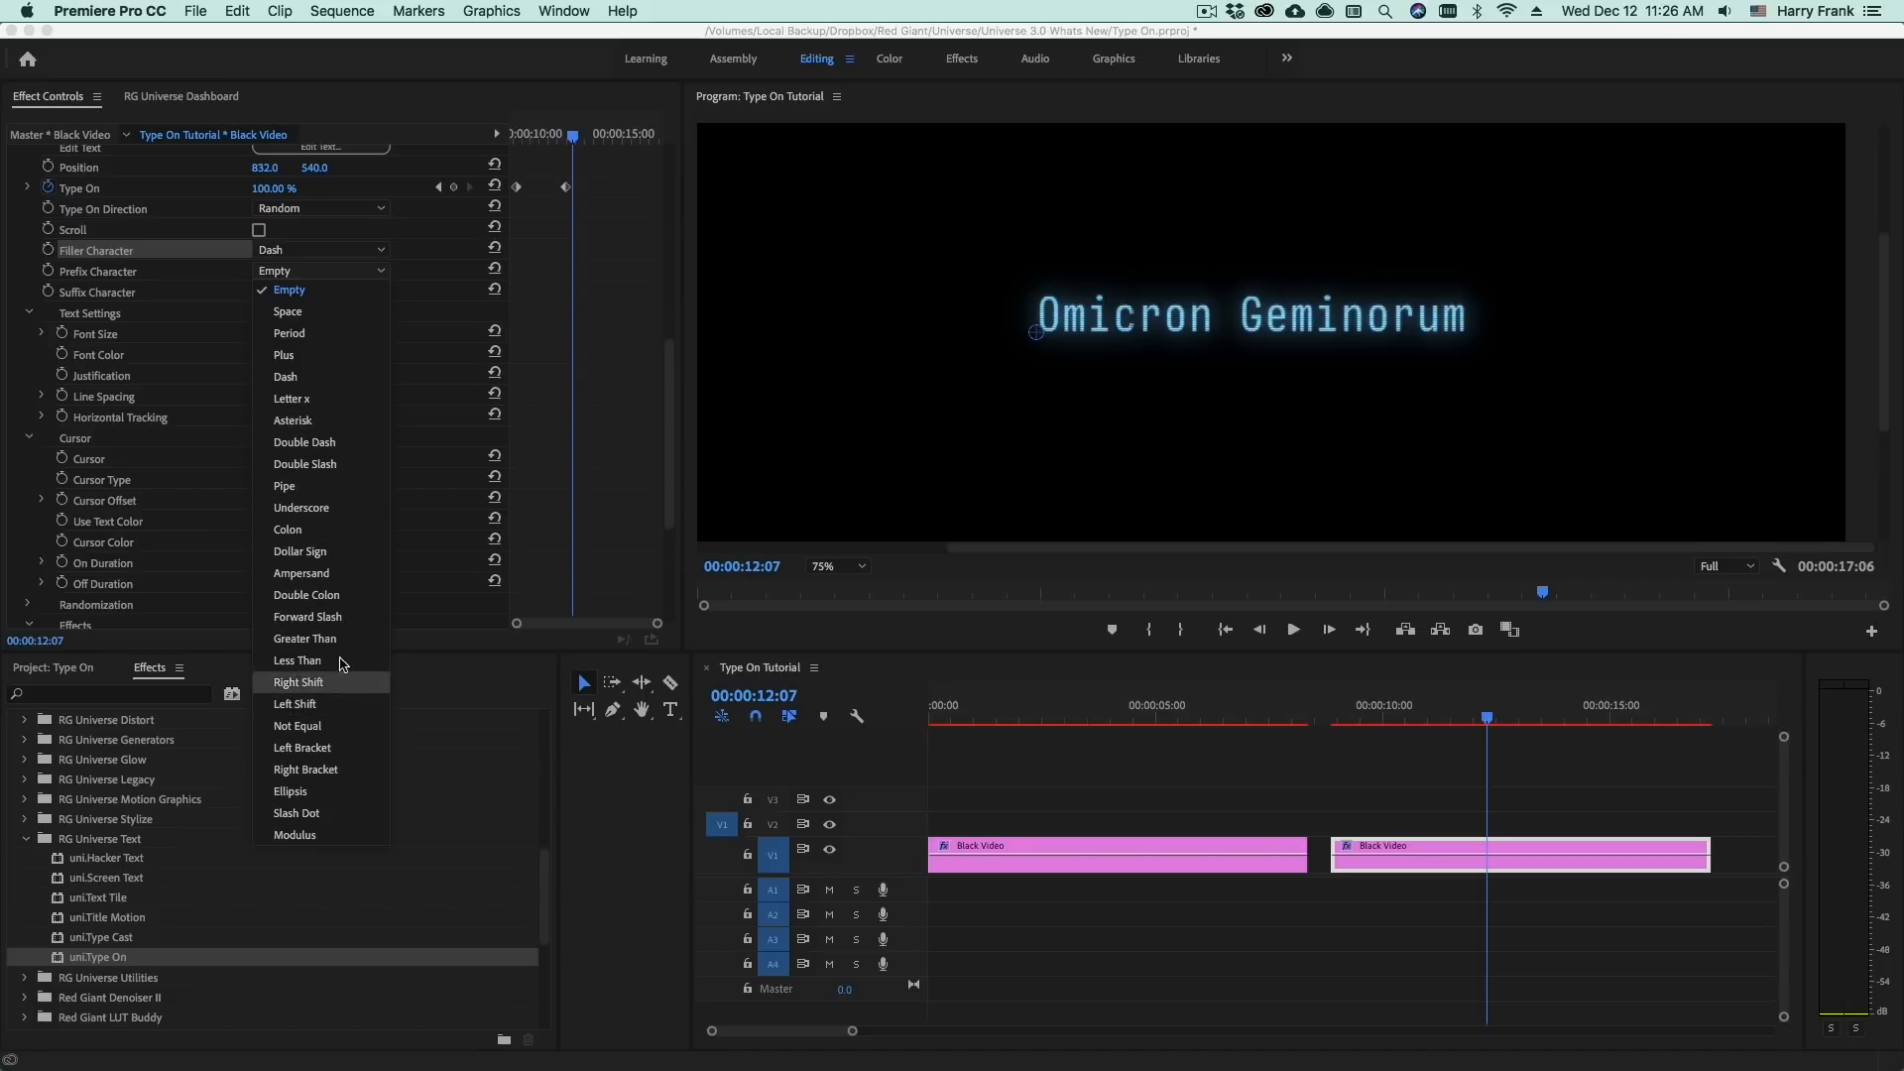
mouse_move(339, 702)
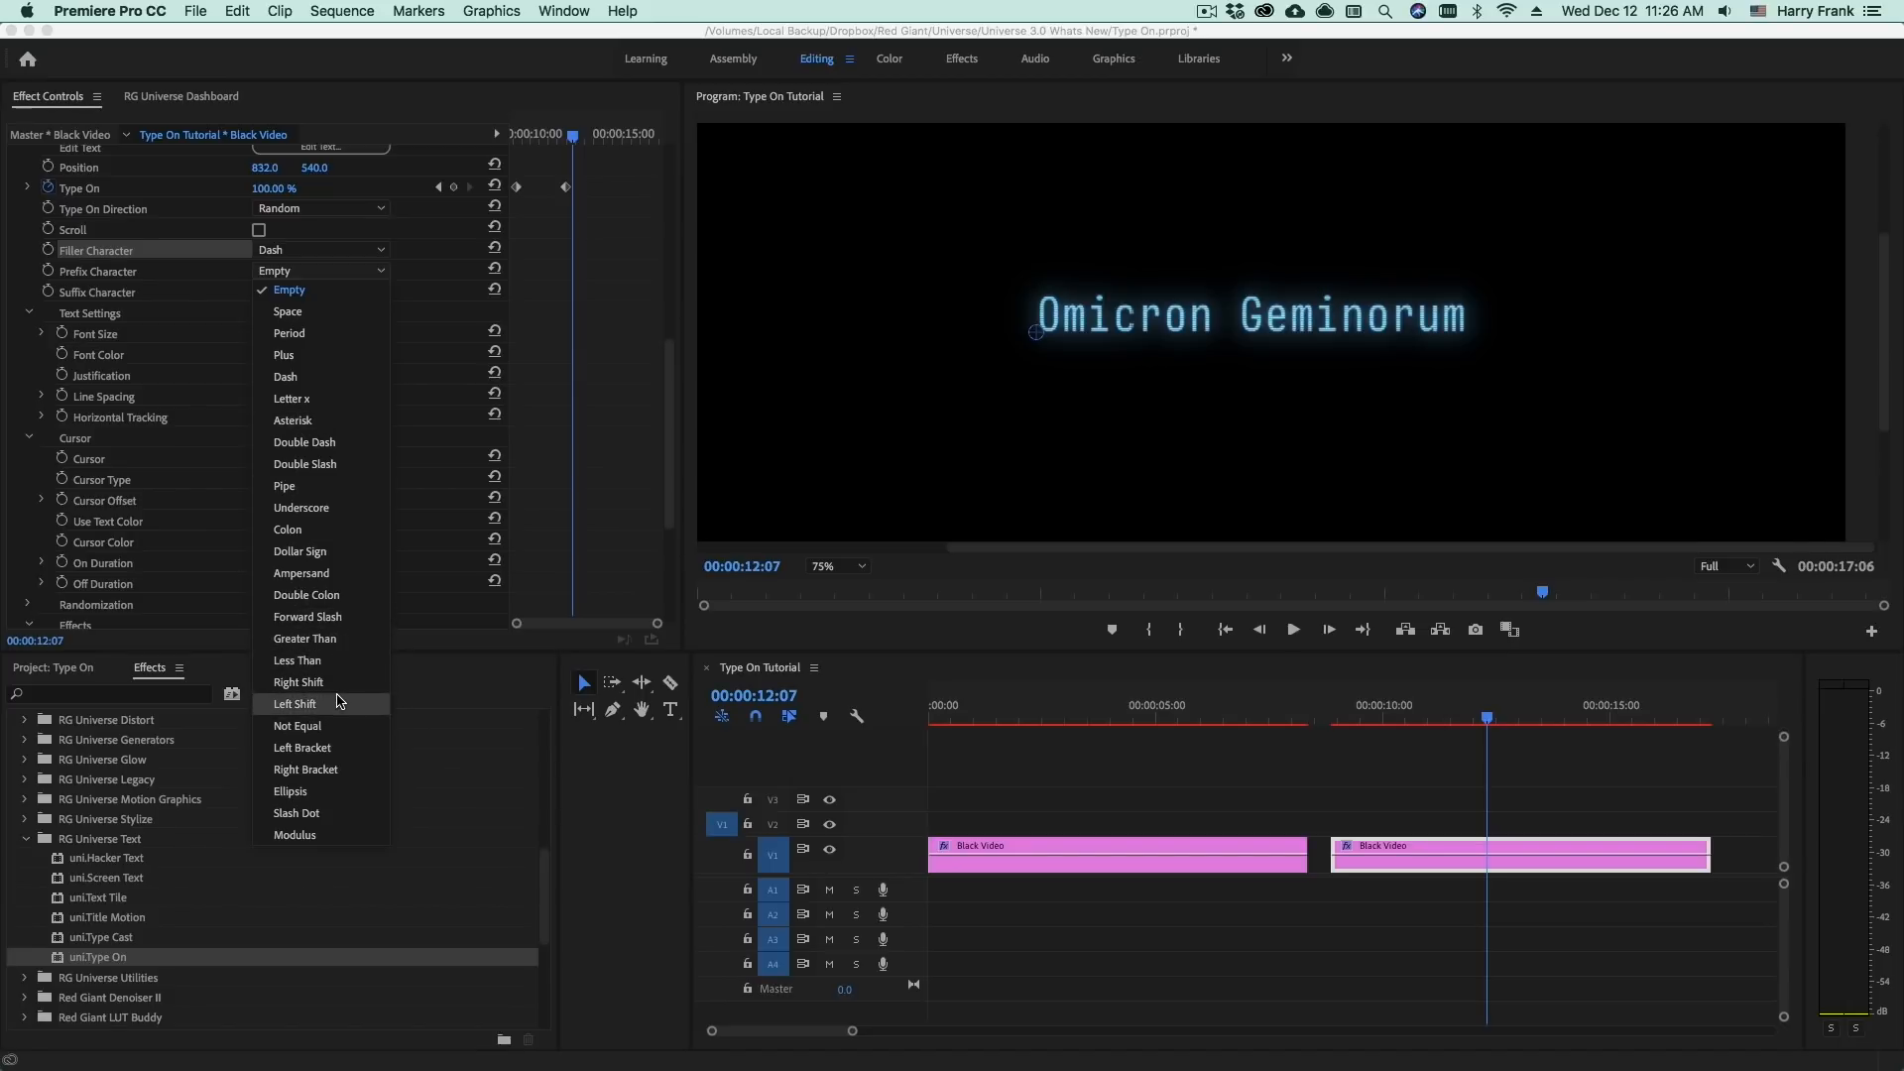
mouse_move(343, 718)
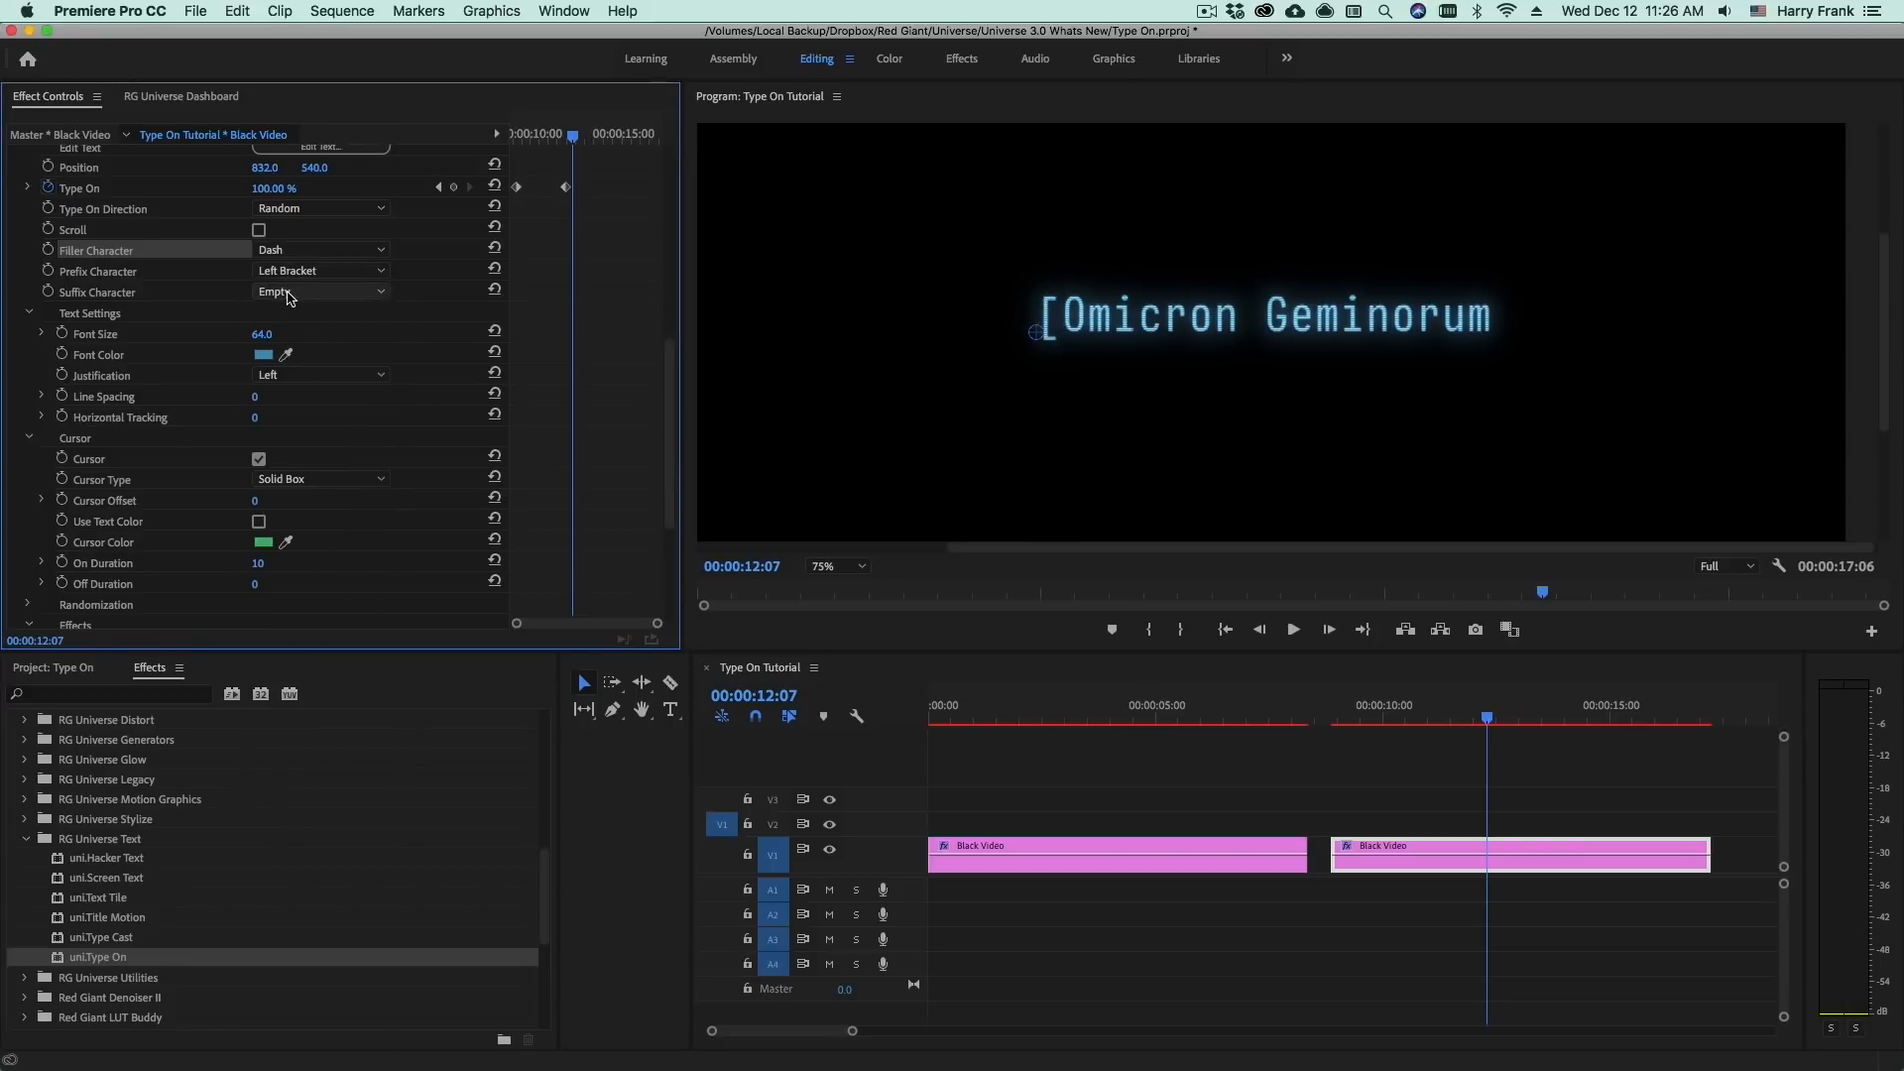
left_click(321, 292)
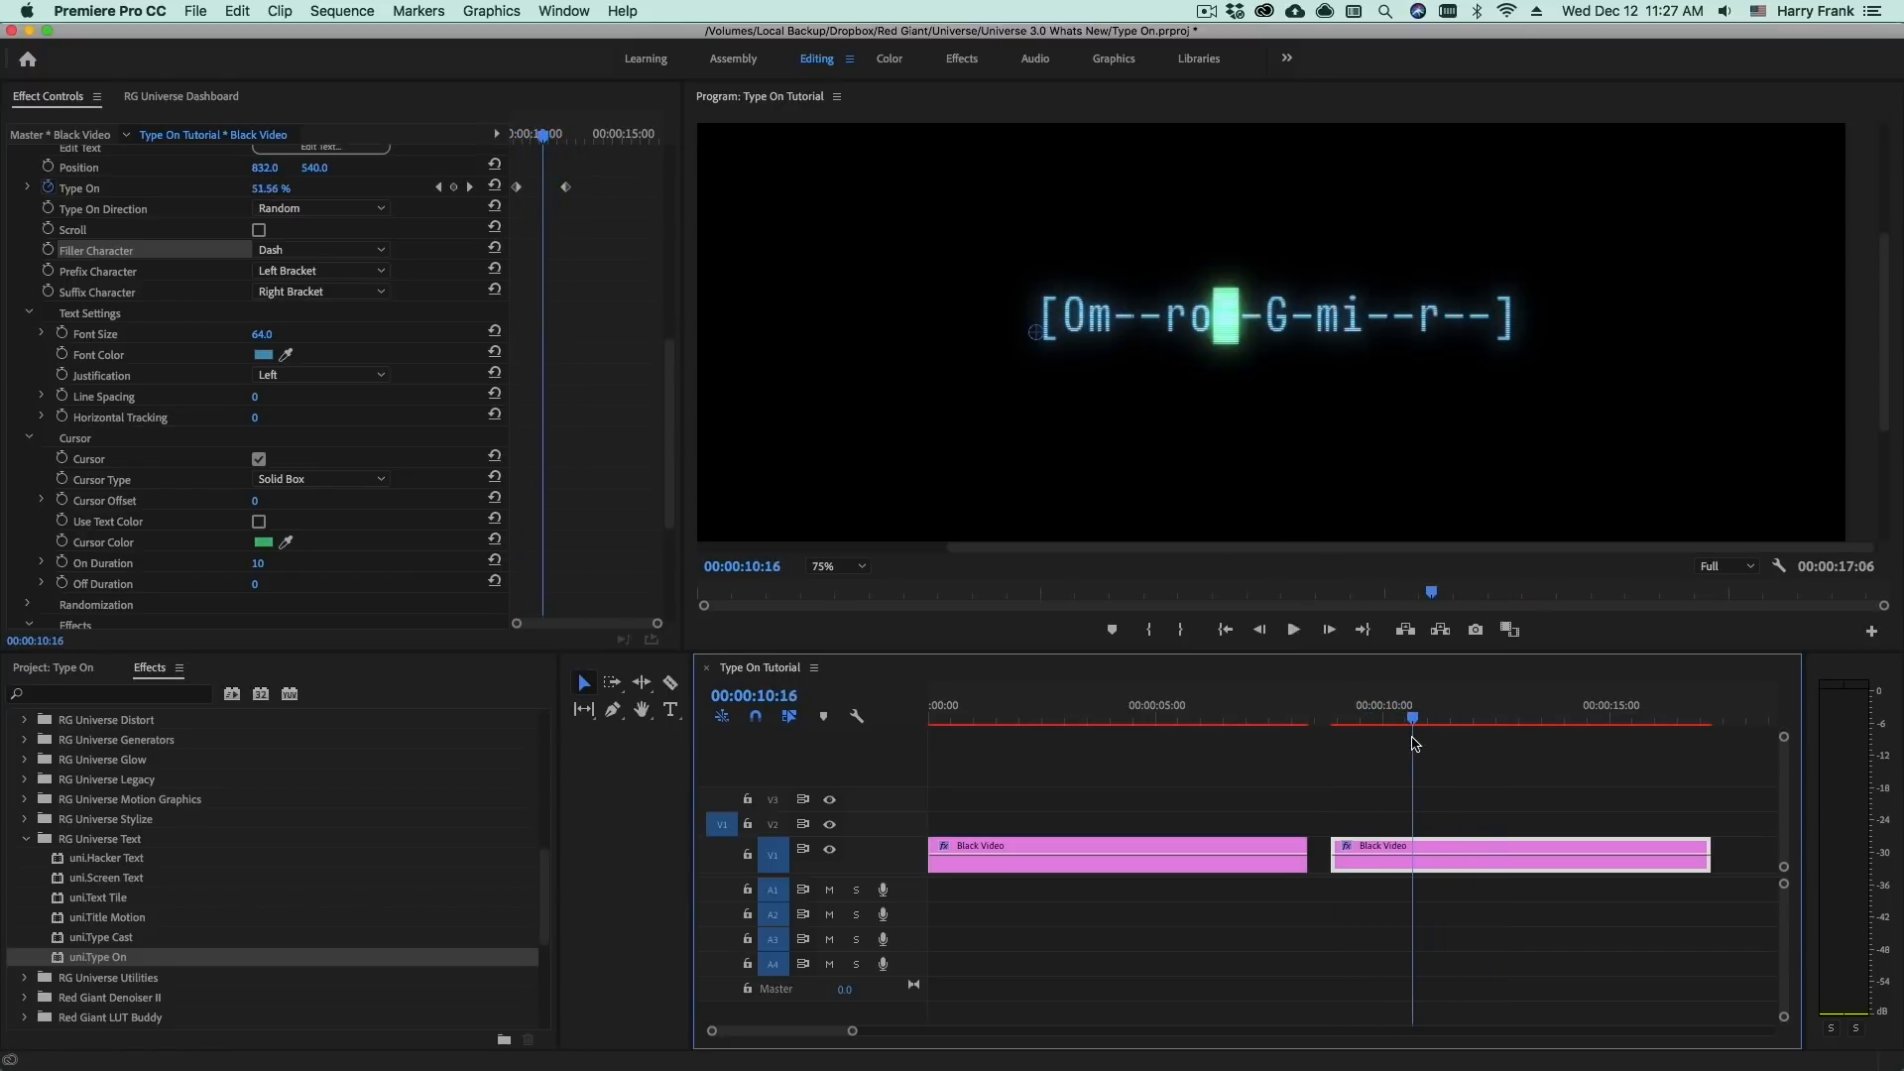
left_click_drag(1410, 718, 1442, 717)
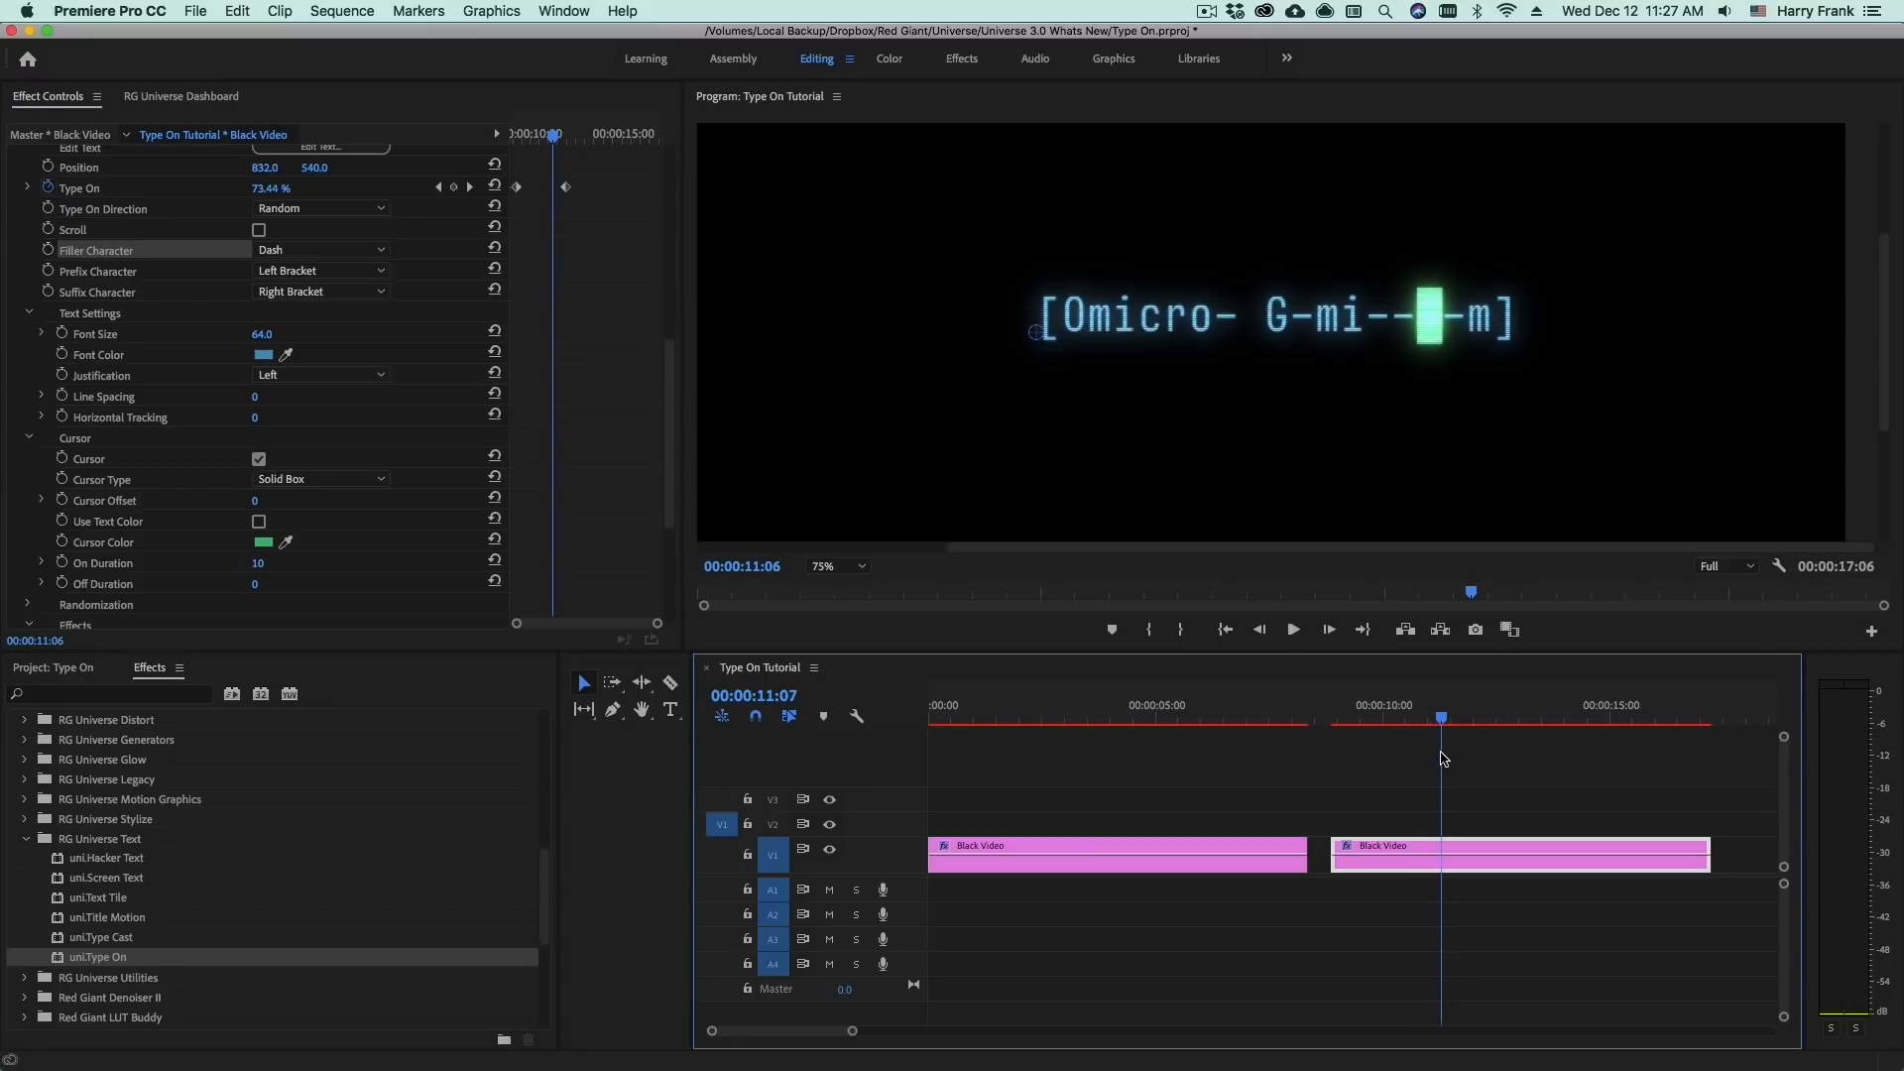
Set Random Characters to 90, preview it, and trigger the keyframe-deletion warning from its stopwatch
scroll("down", 3)
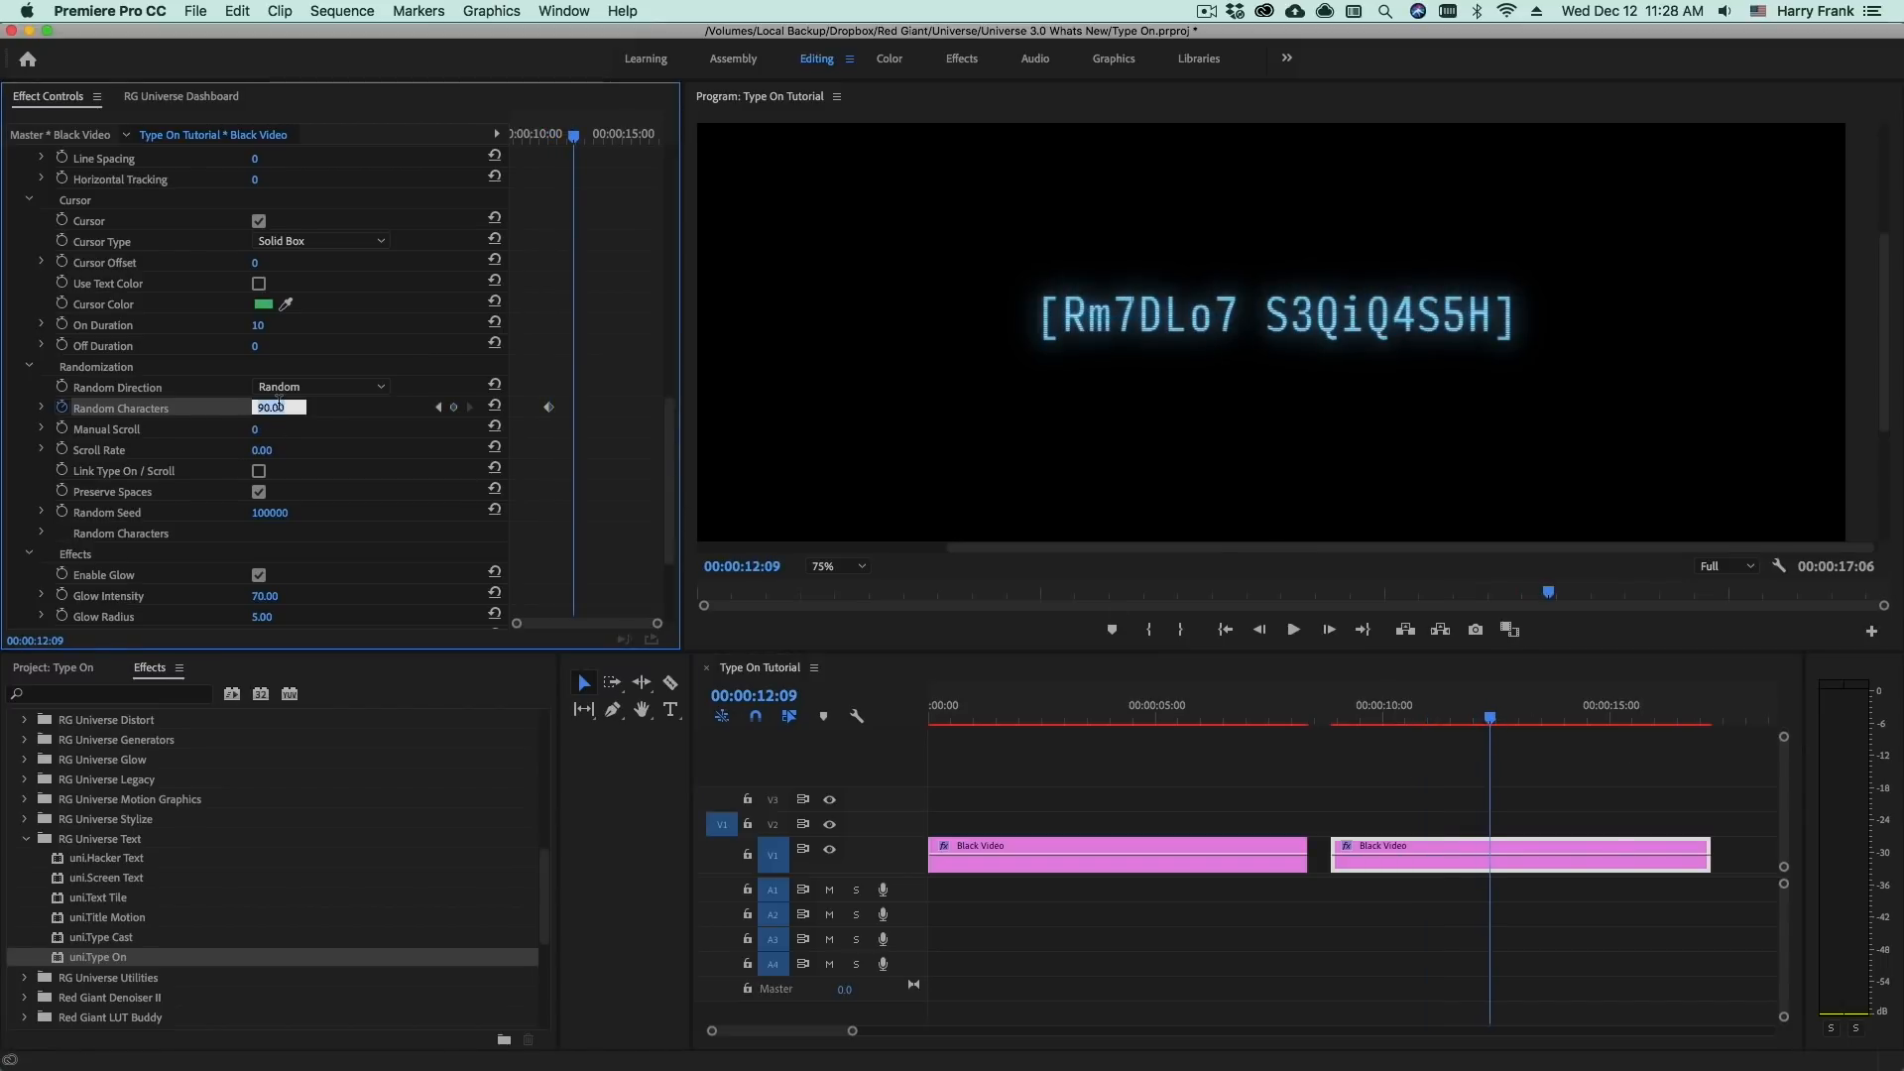
left_click(1357, 715)
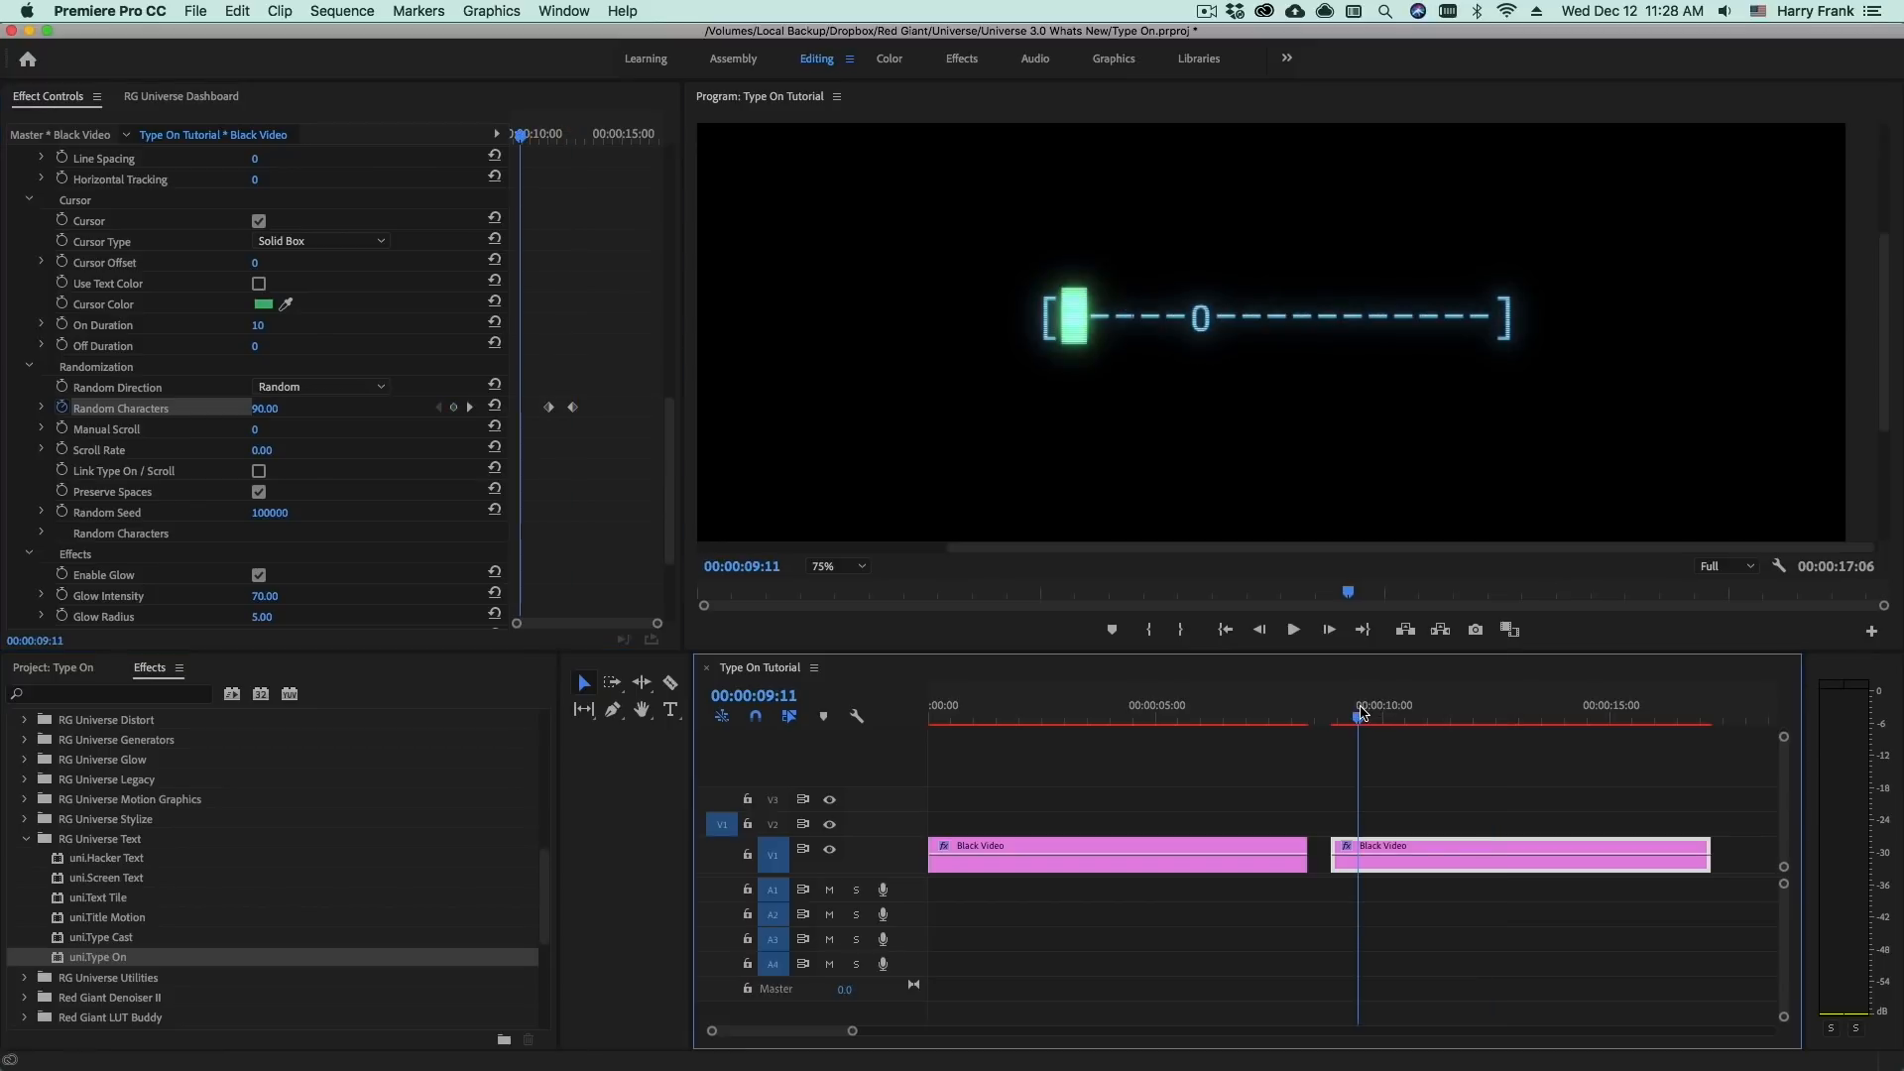
left_click(1291, 629)
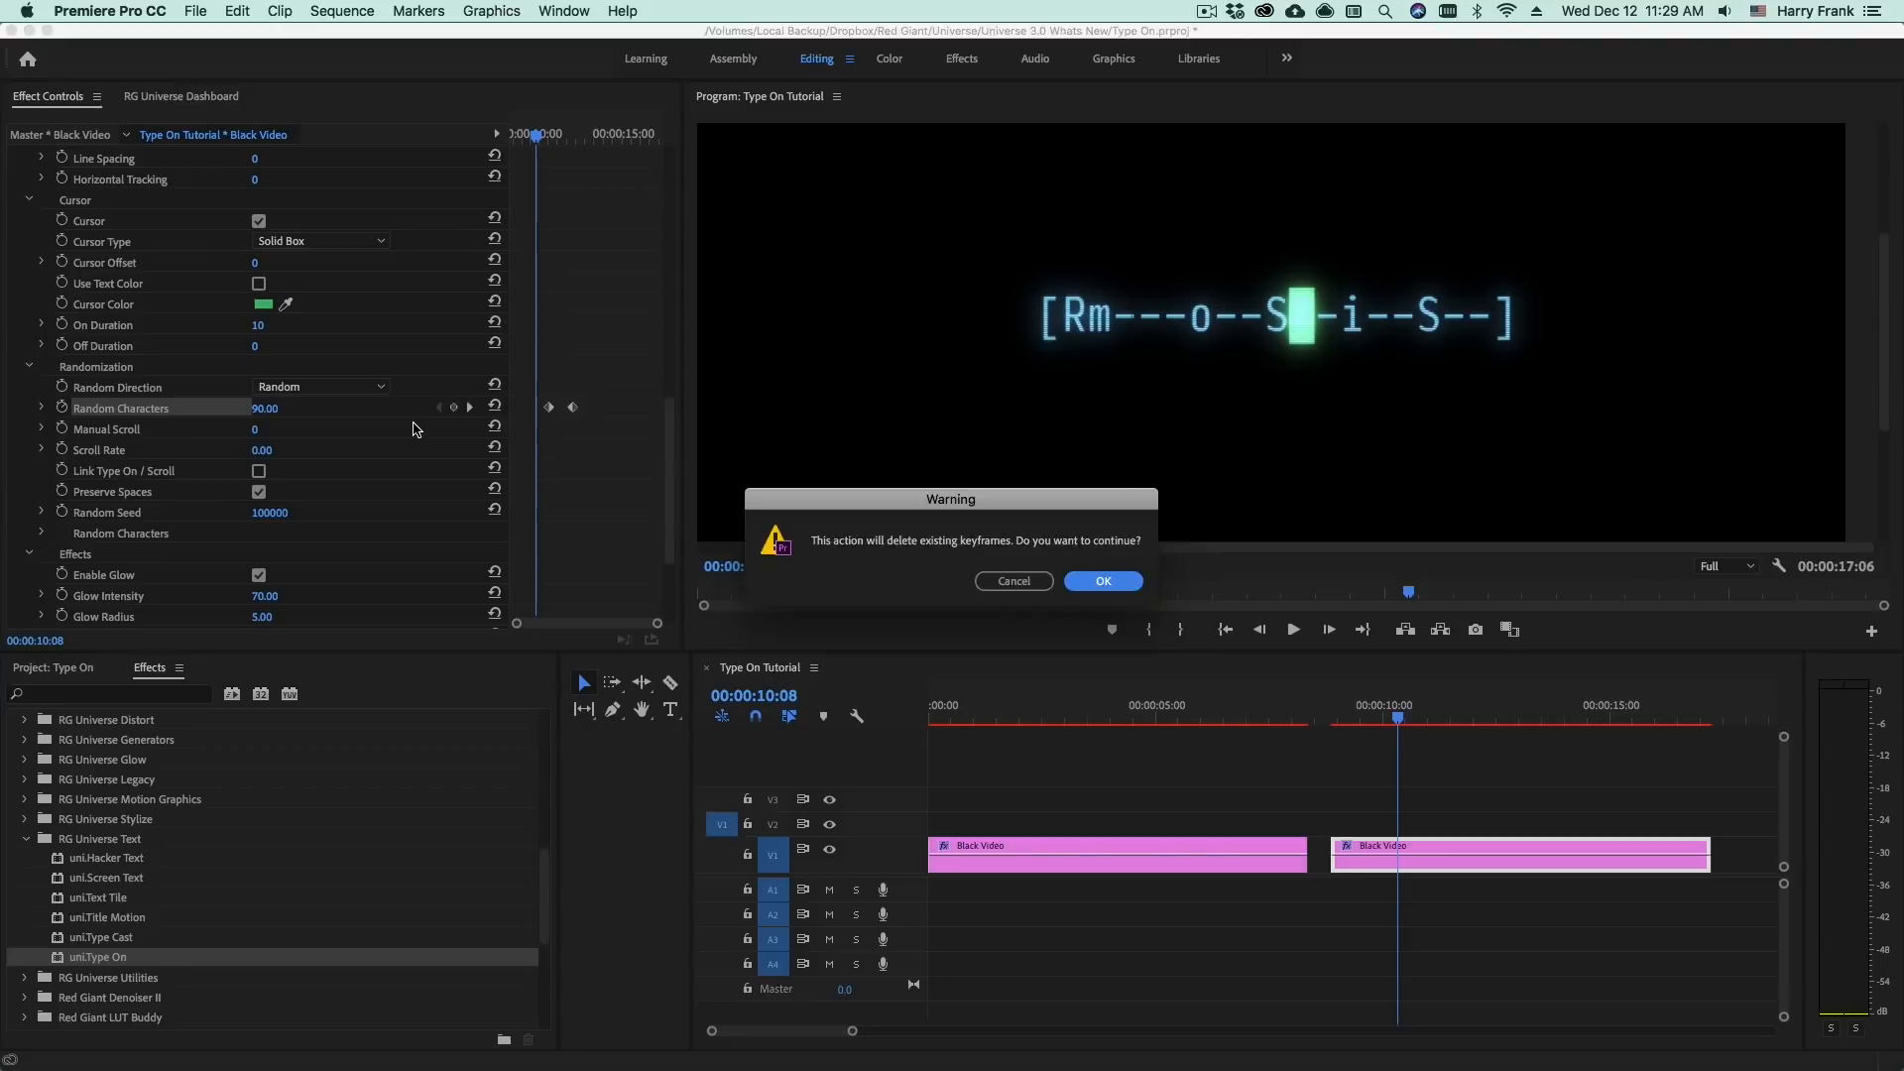
Confirm the warning, set Left to Right direction, Empty filler and Center justification, then preview
left_click(1100, 581)
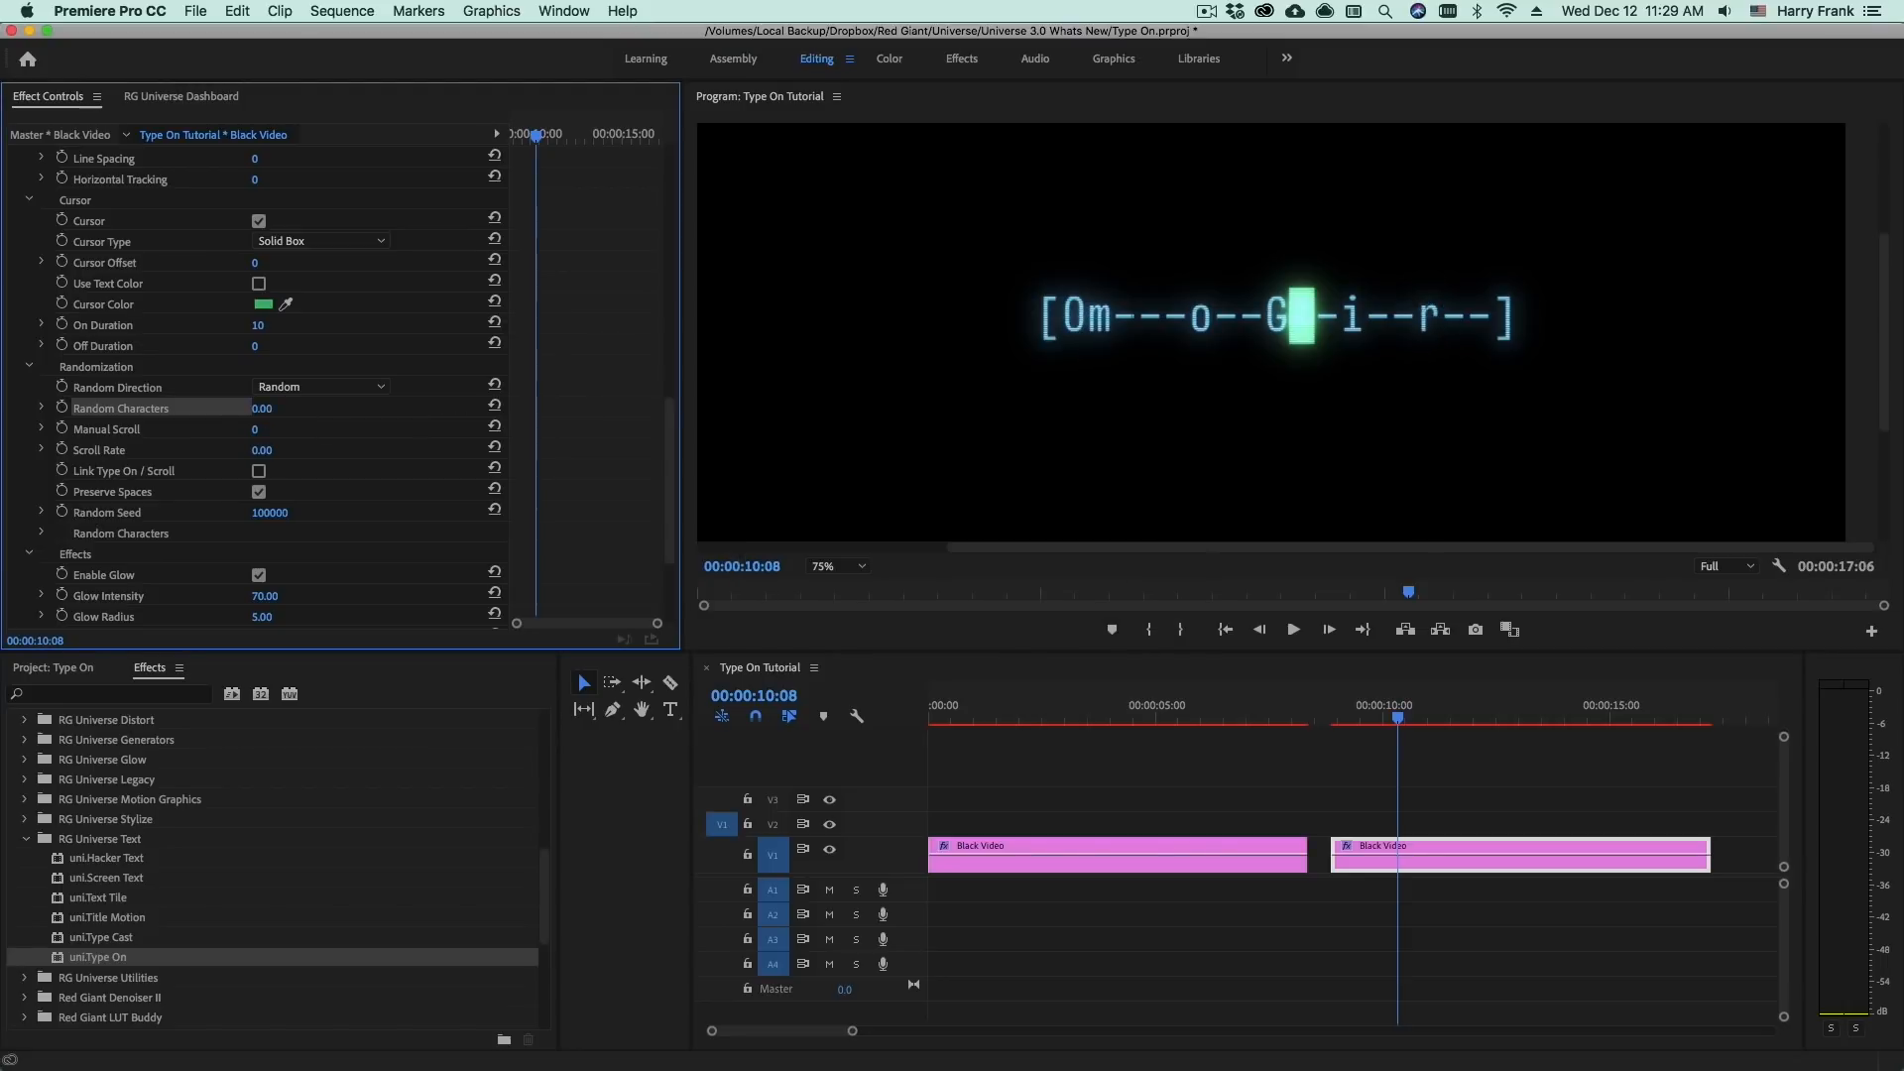
mouse_move(345, 354)
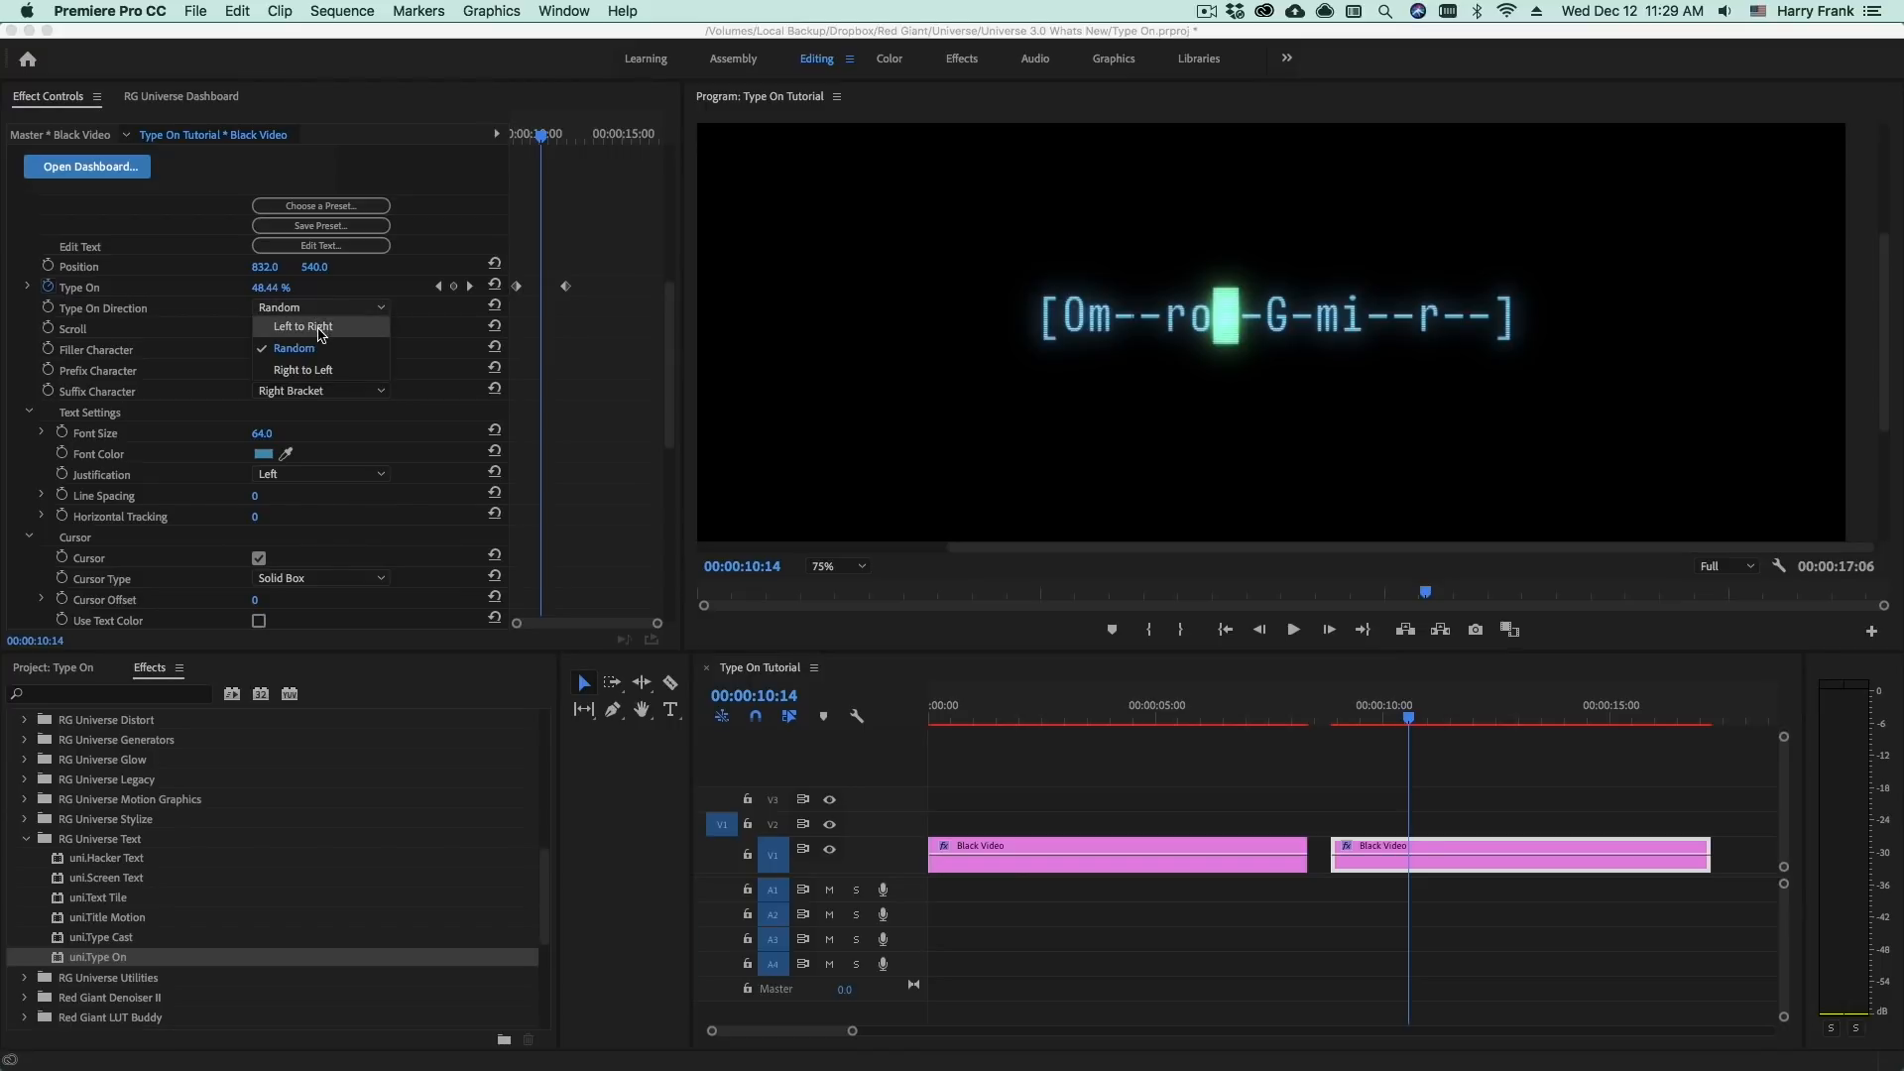
left_click(300, 325)
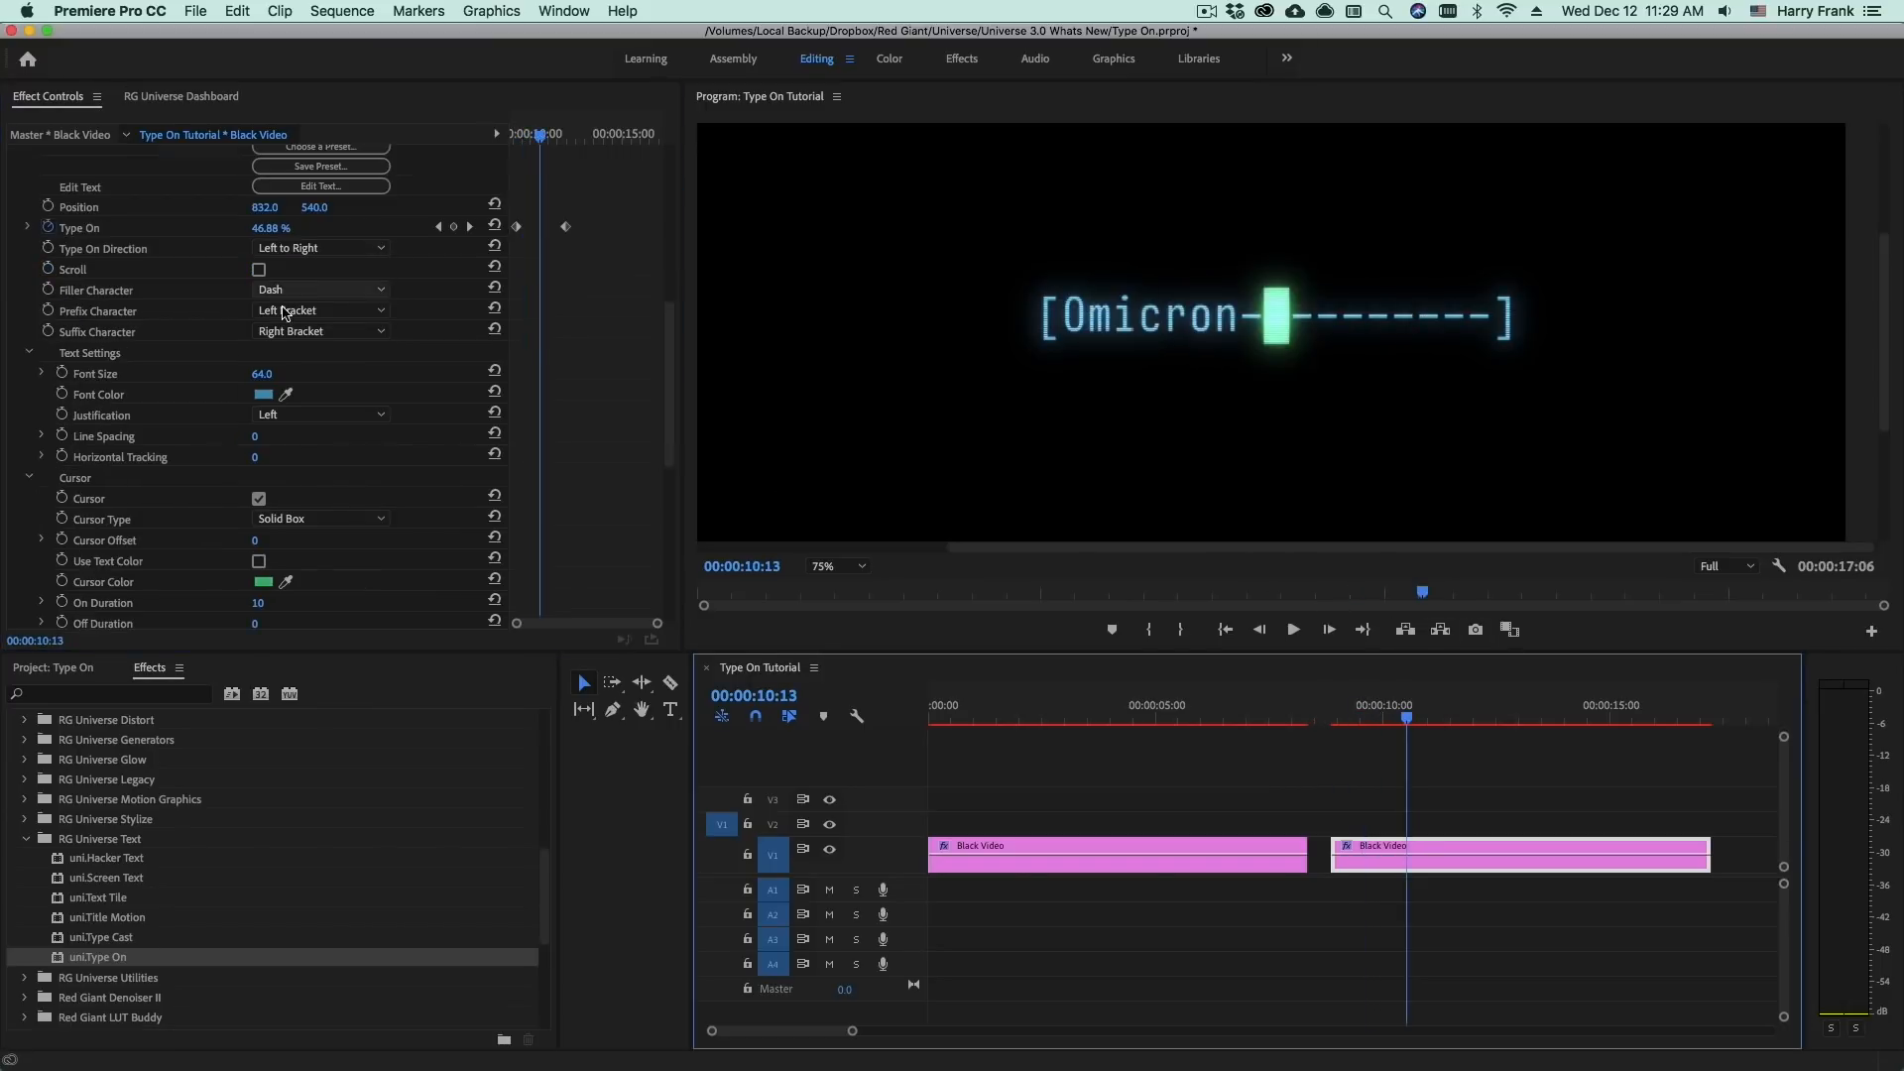
left_click(321, 290)
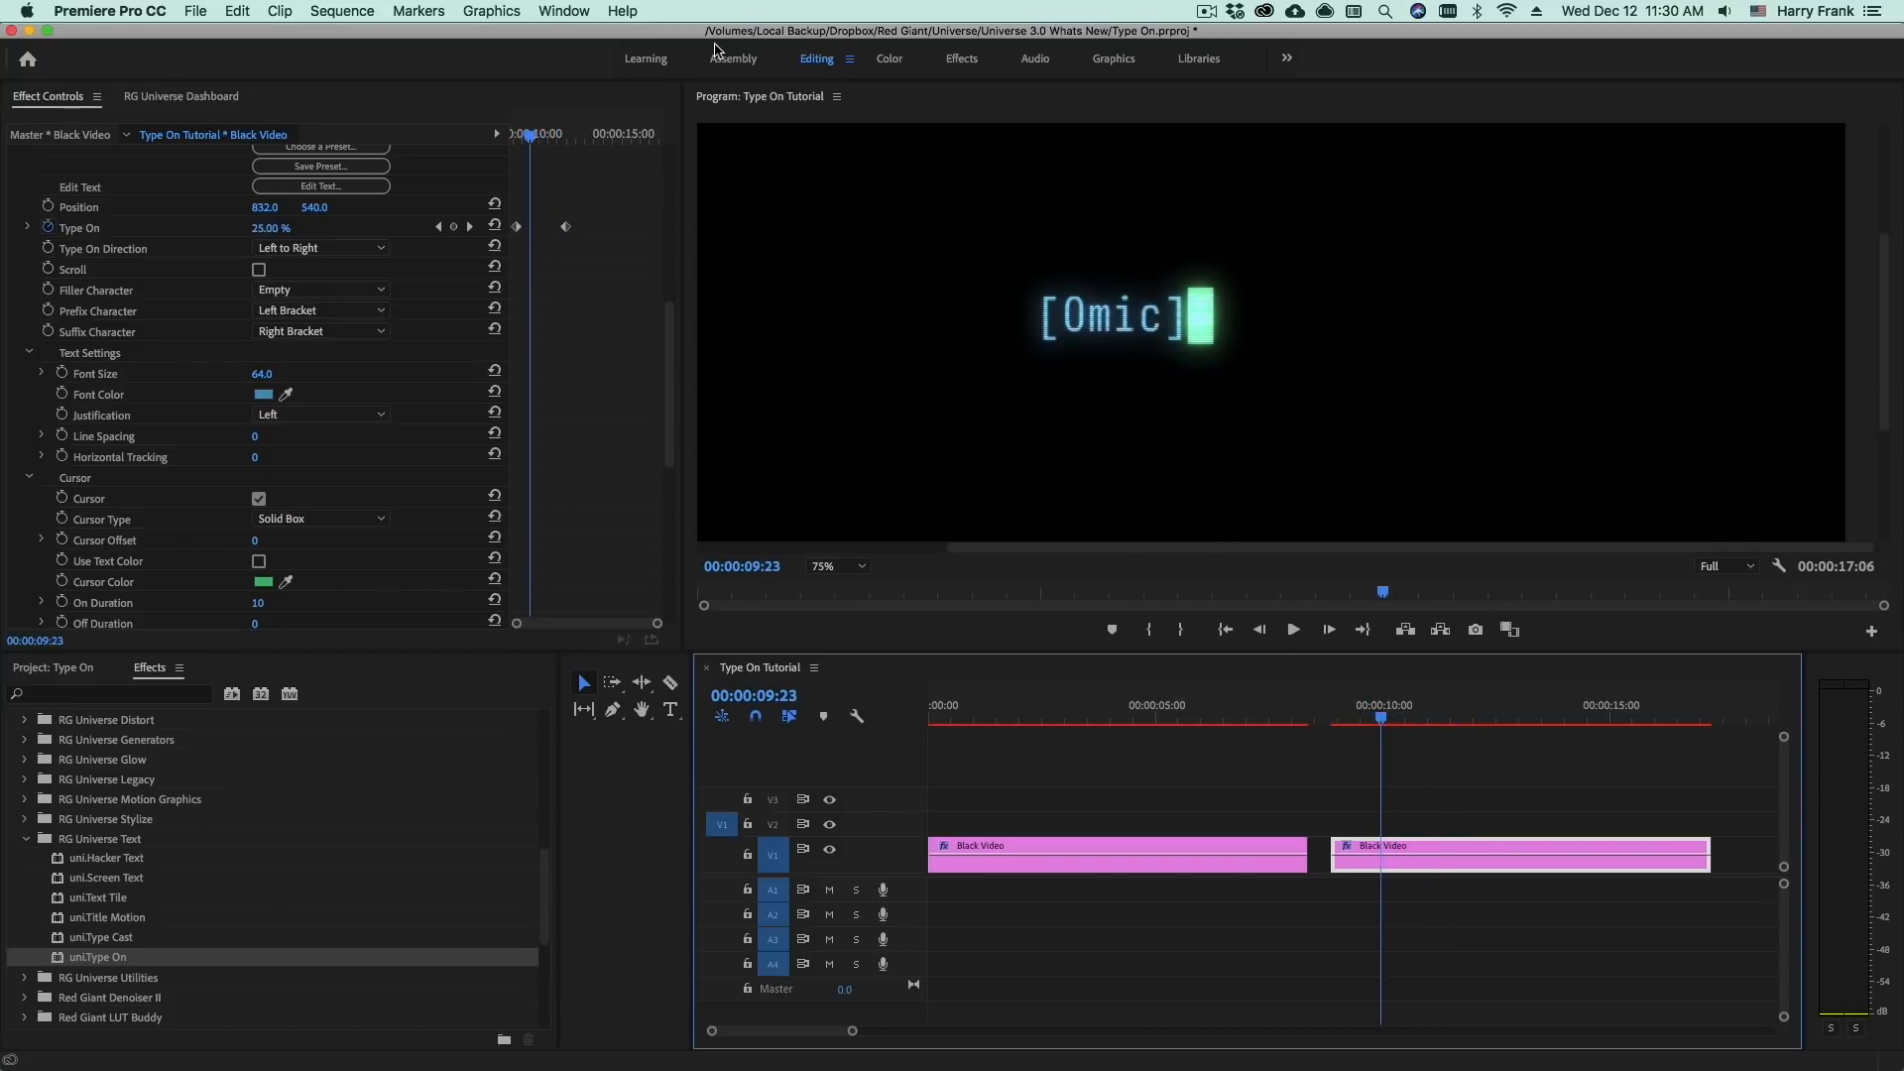
mouse_move(1527, 730)
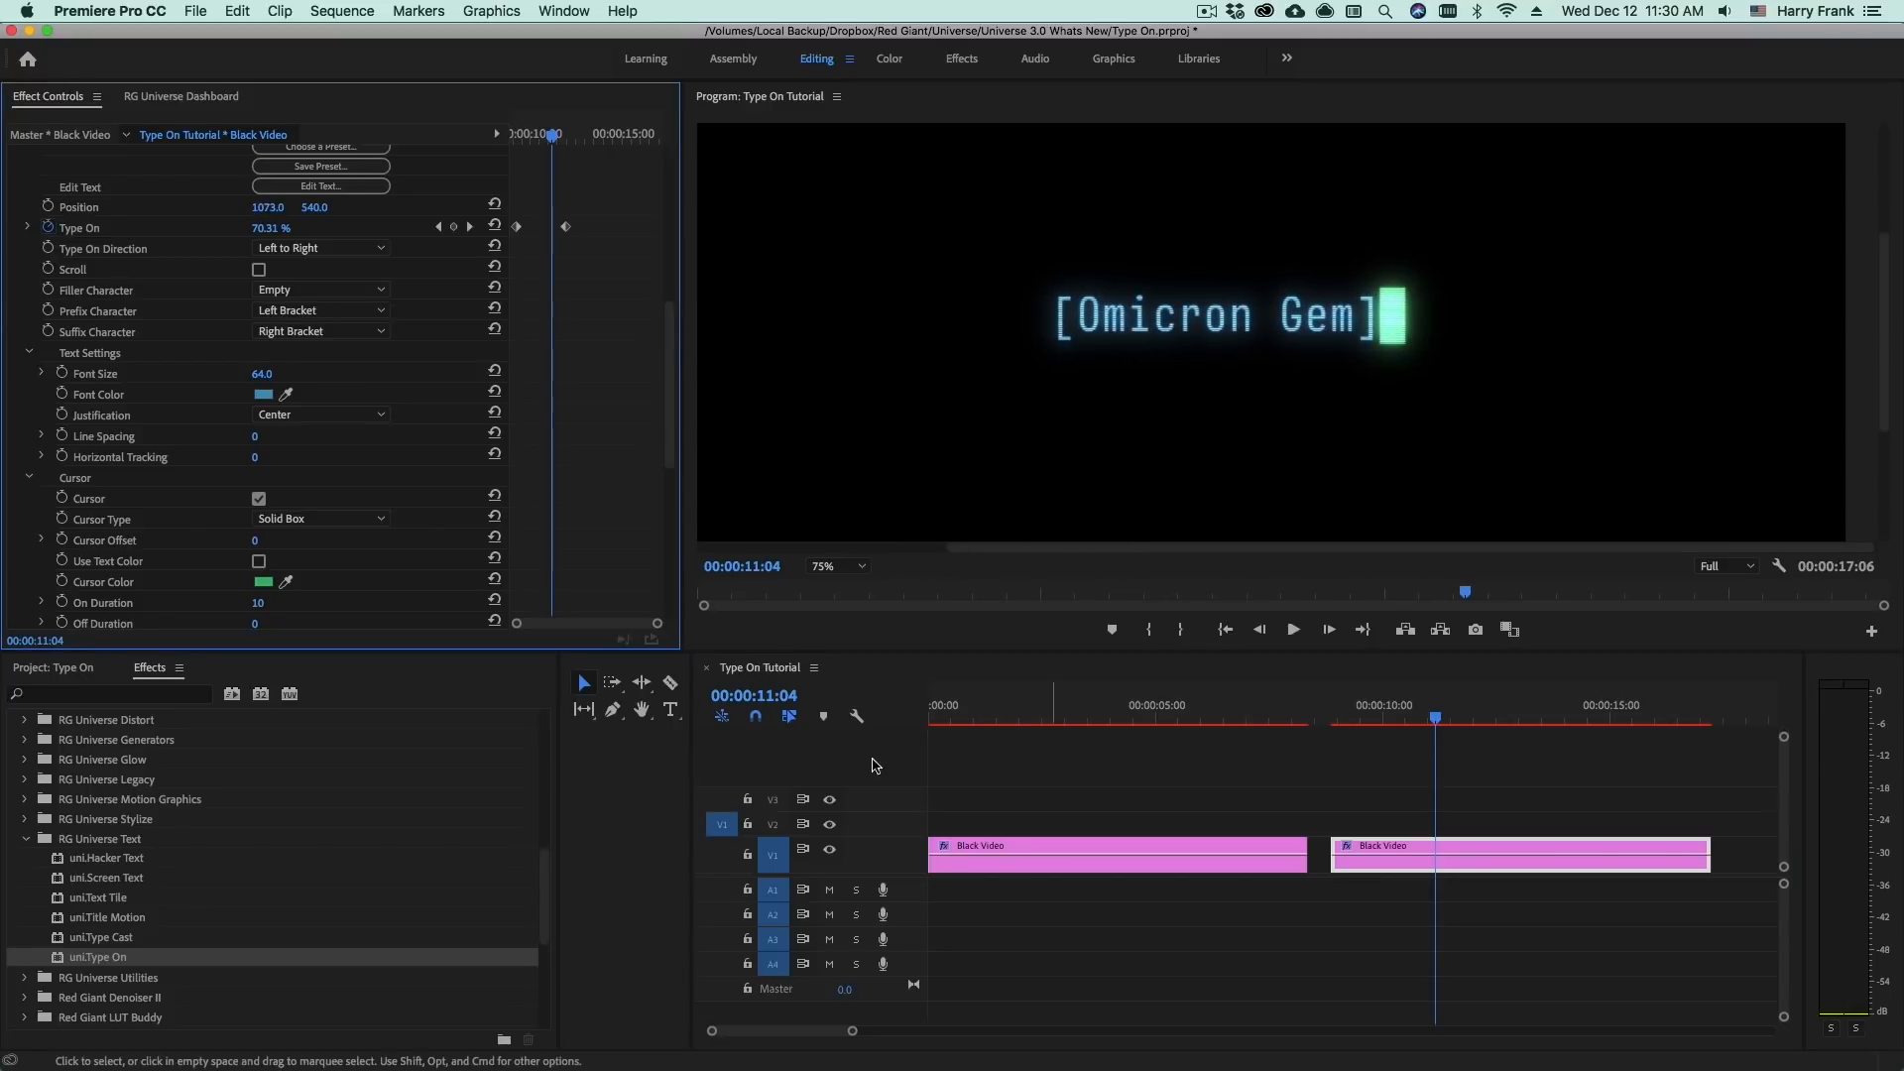
left_click(1441, 718)
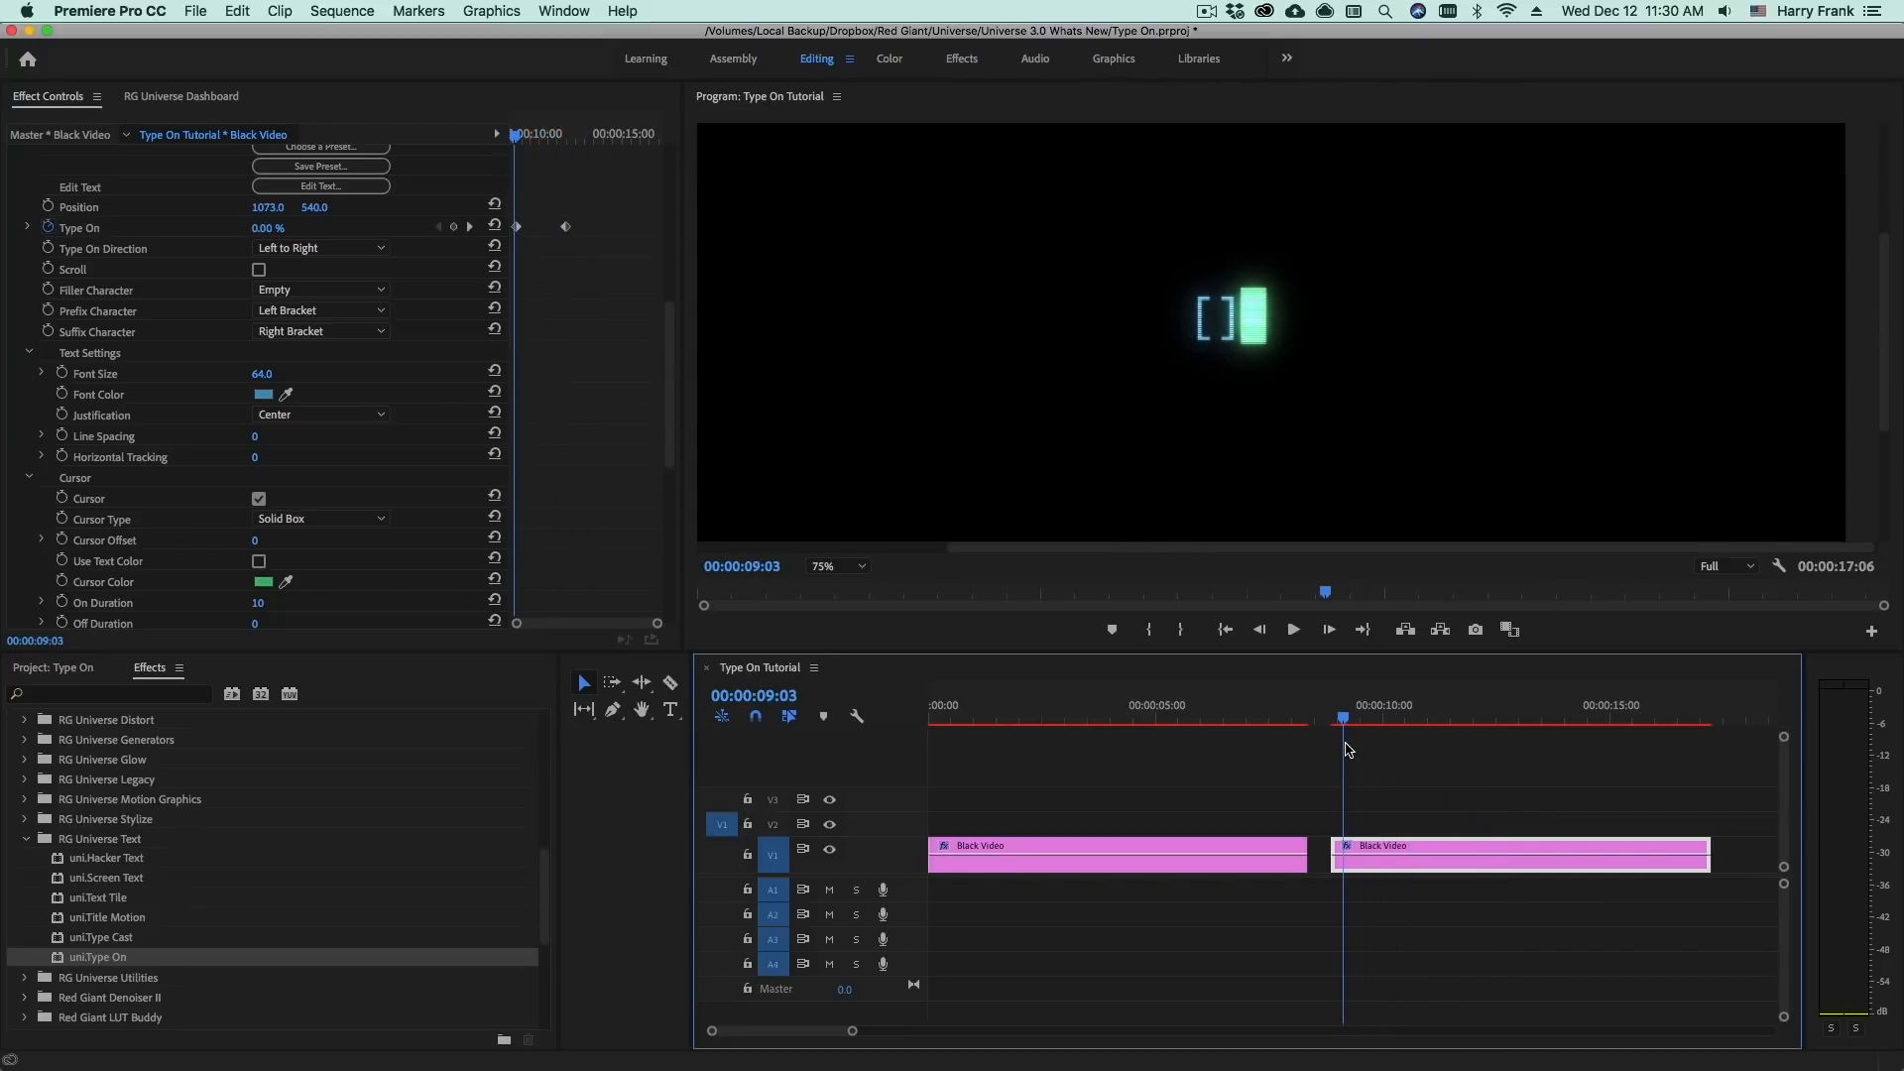
mouse_move(1327, 708)
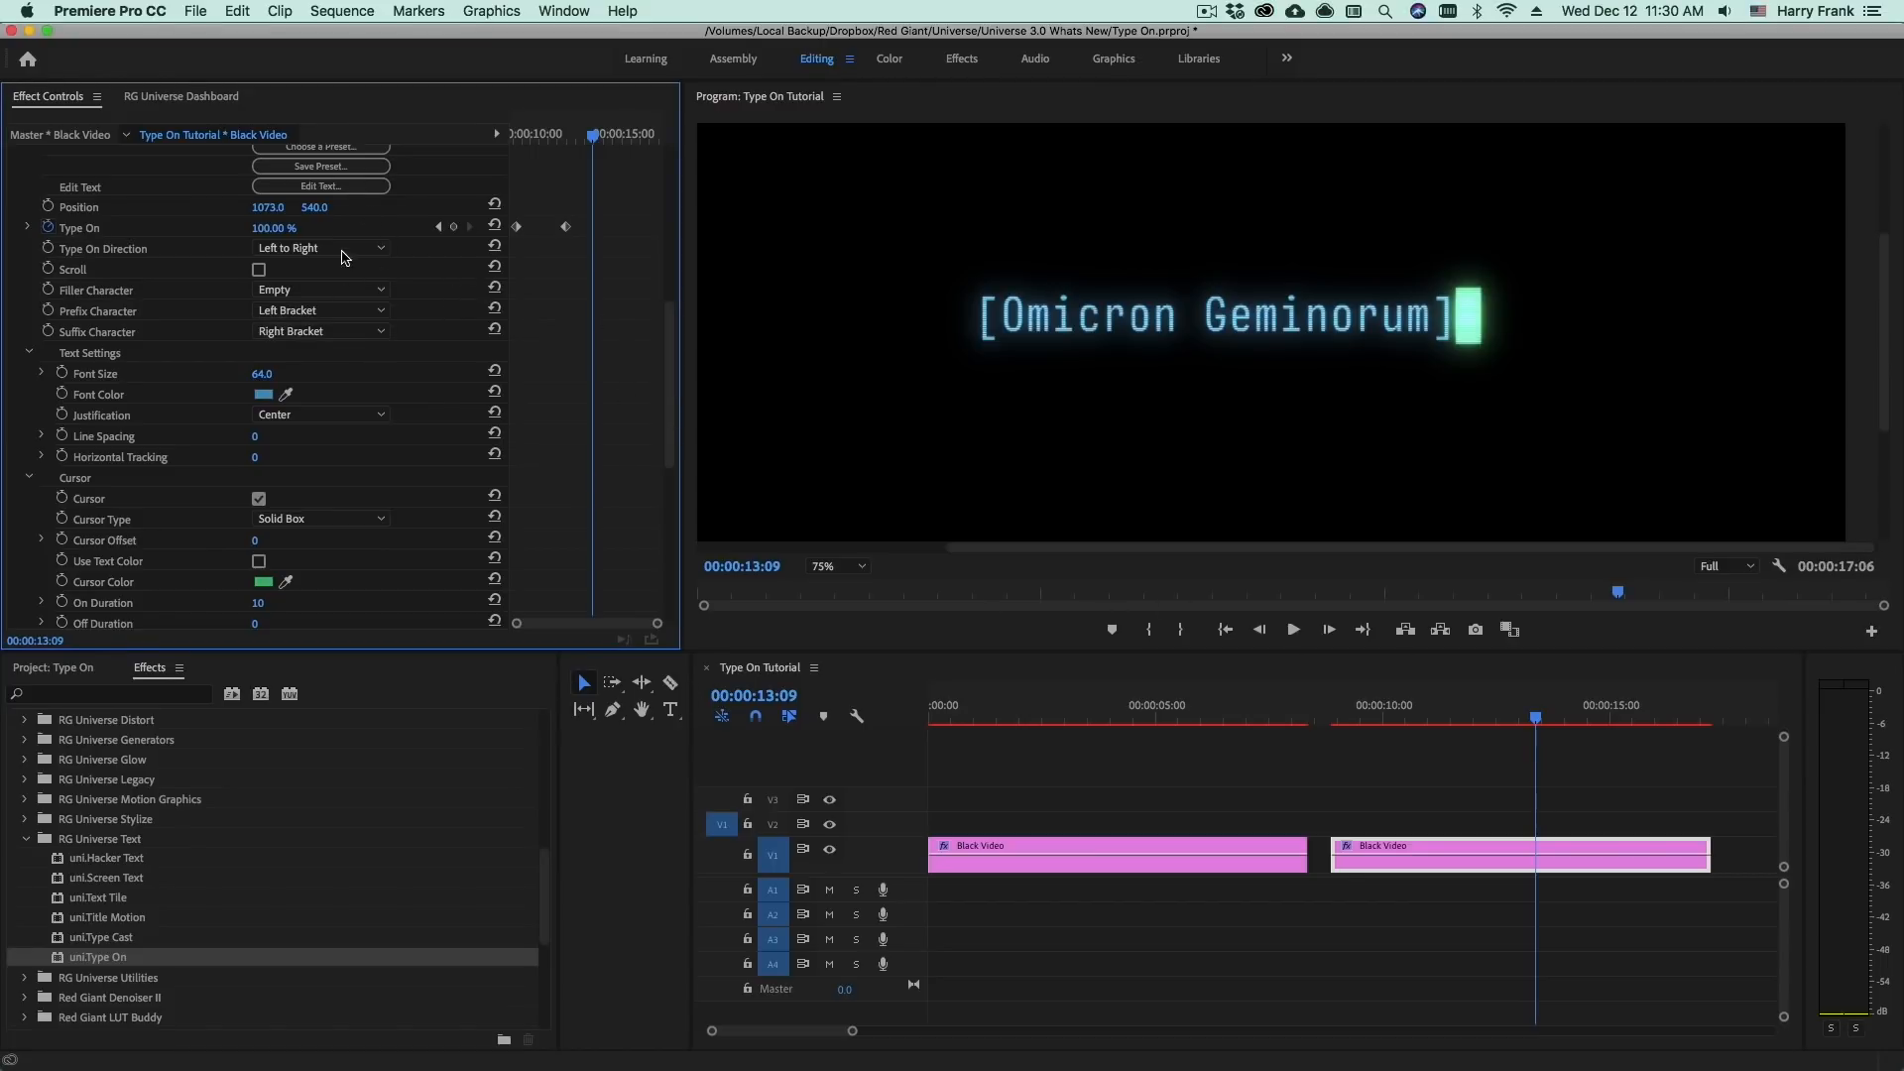
Enter the three coordinate lines, set Filler Character to Space, and reopen the text editor
left_click(319, 186)
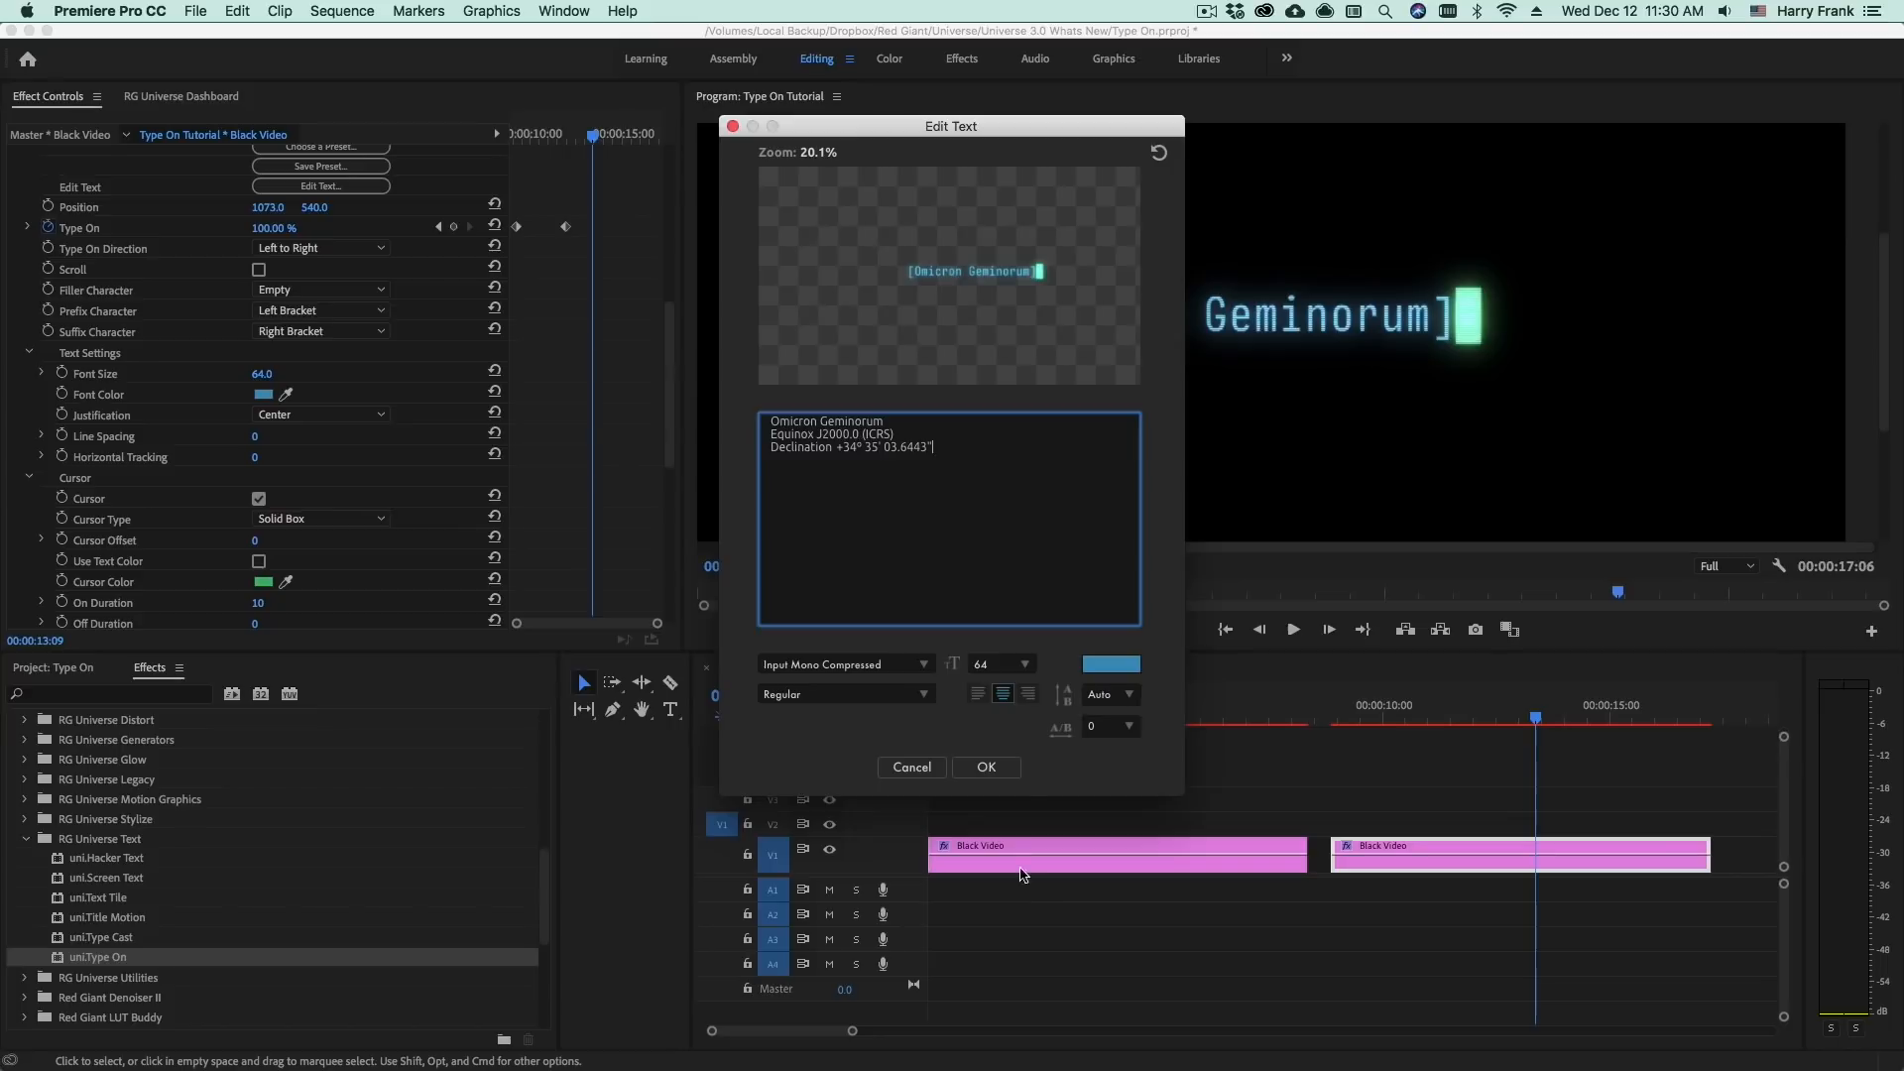
left_click(985, 766)
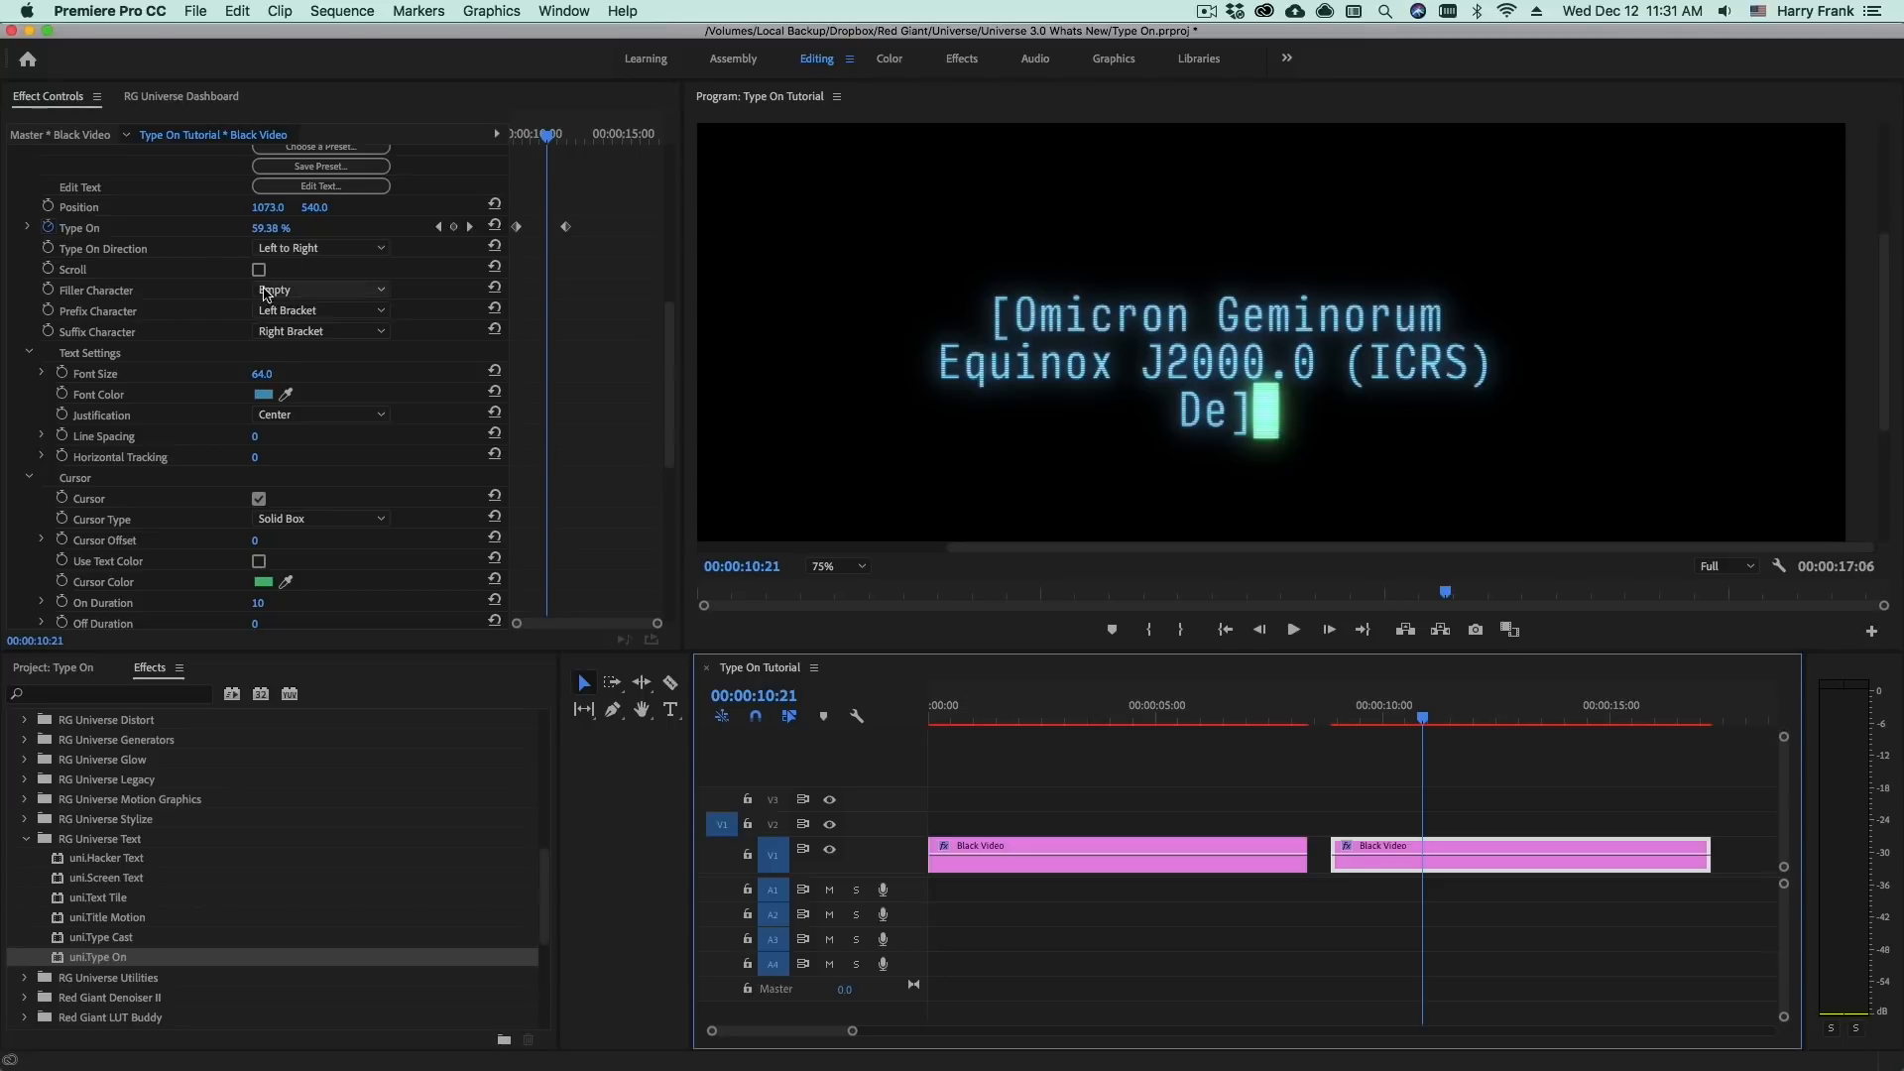
left_click(322, 290)
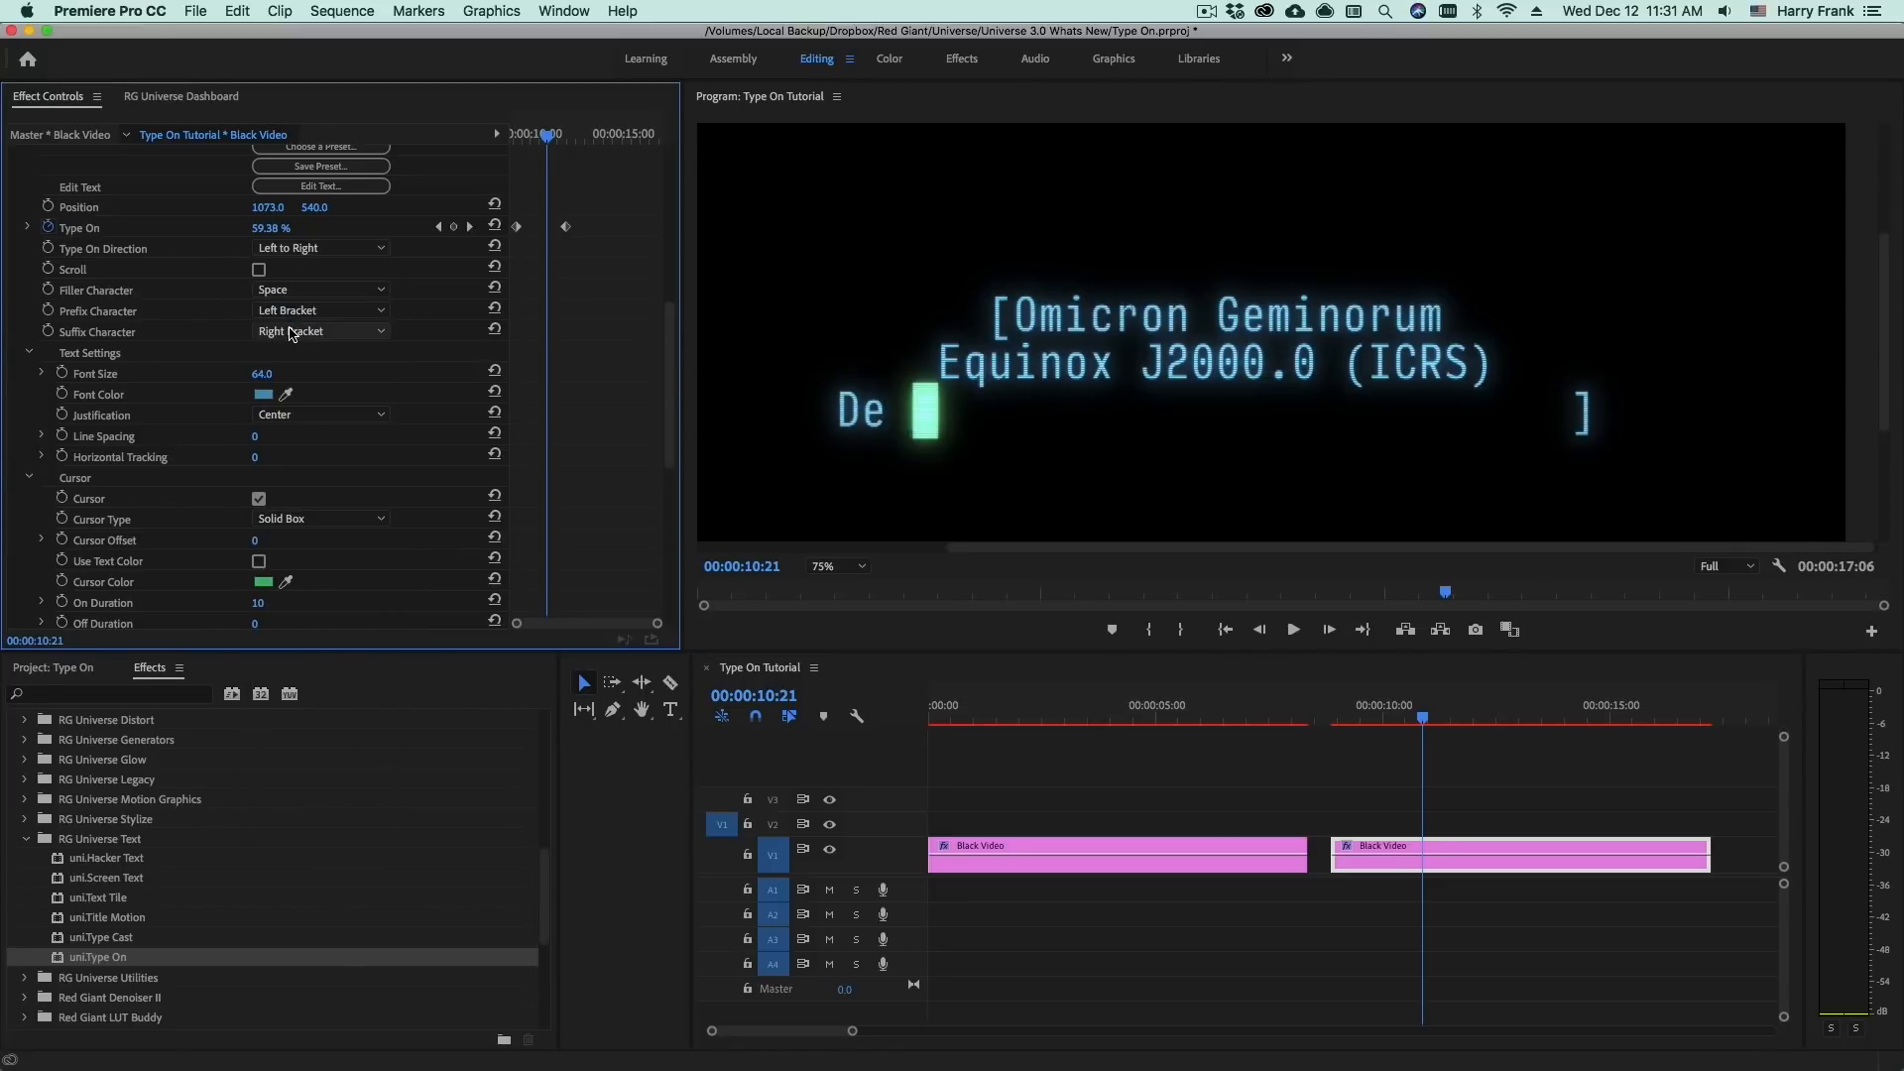
mouse_move(1469, 714)
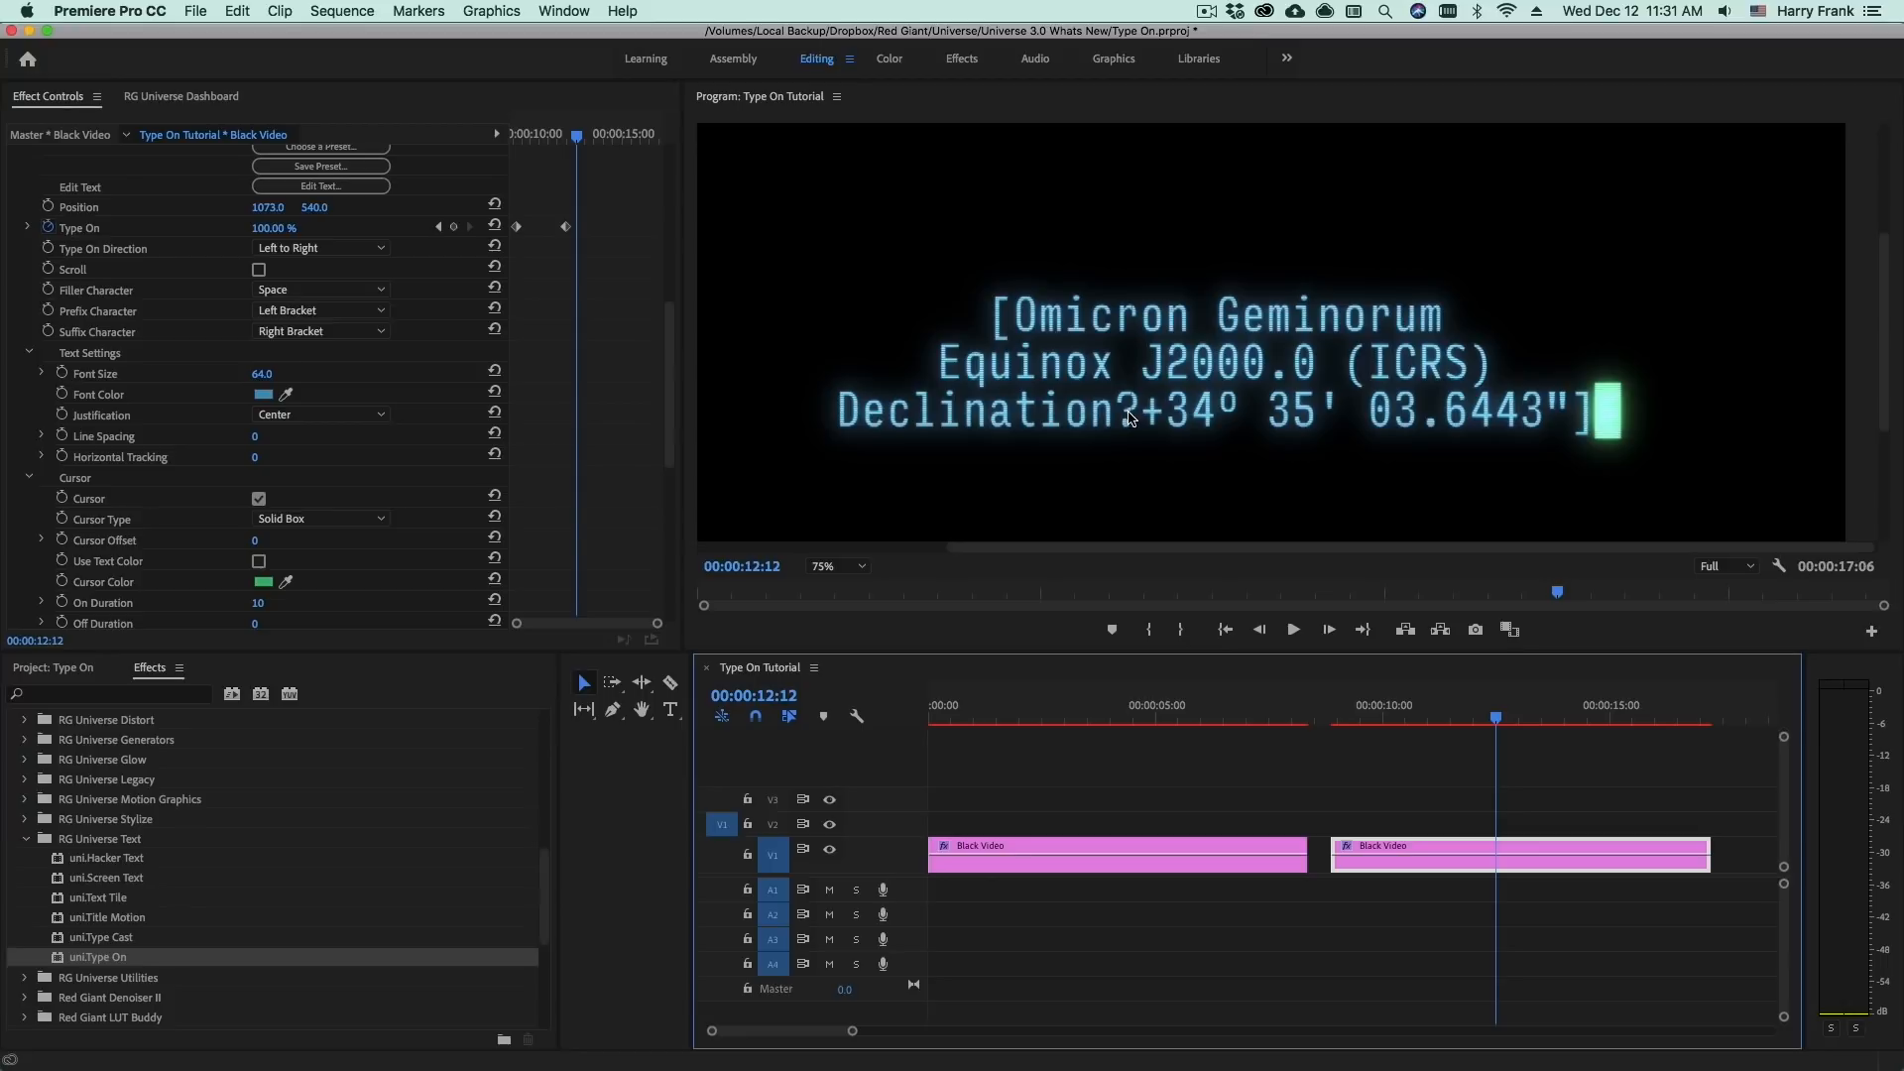
mouse_move(1454, 425)
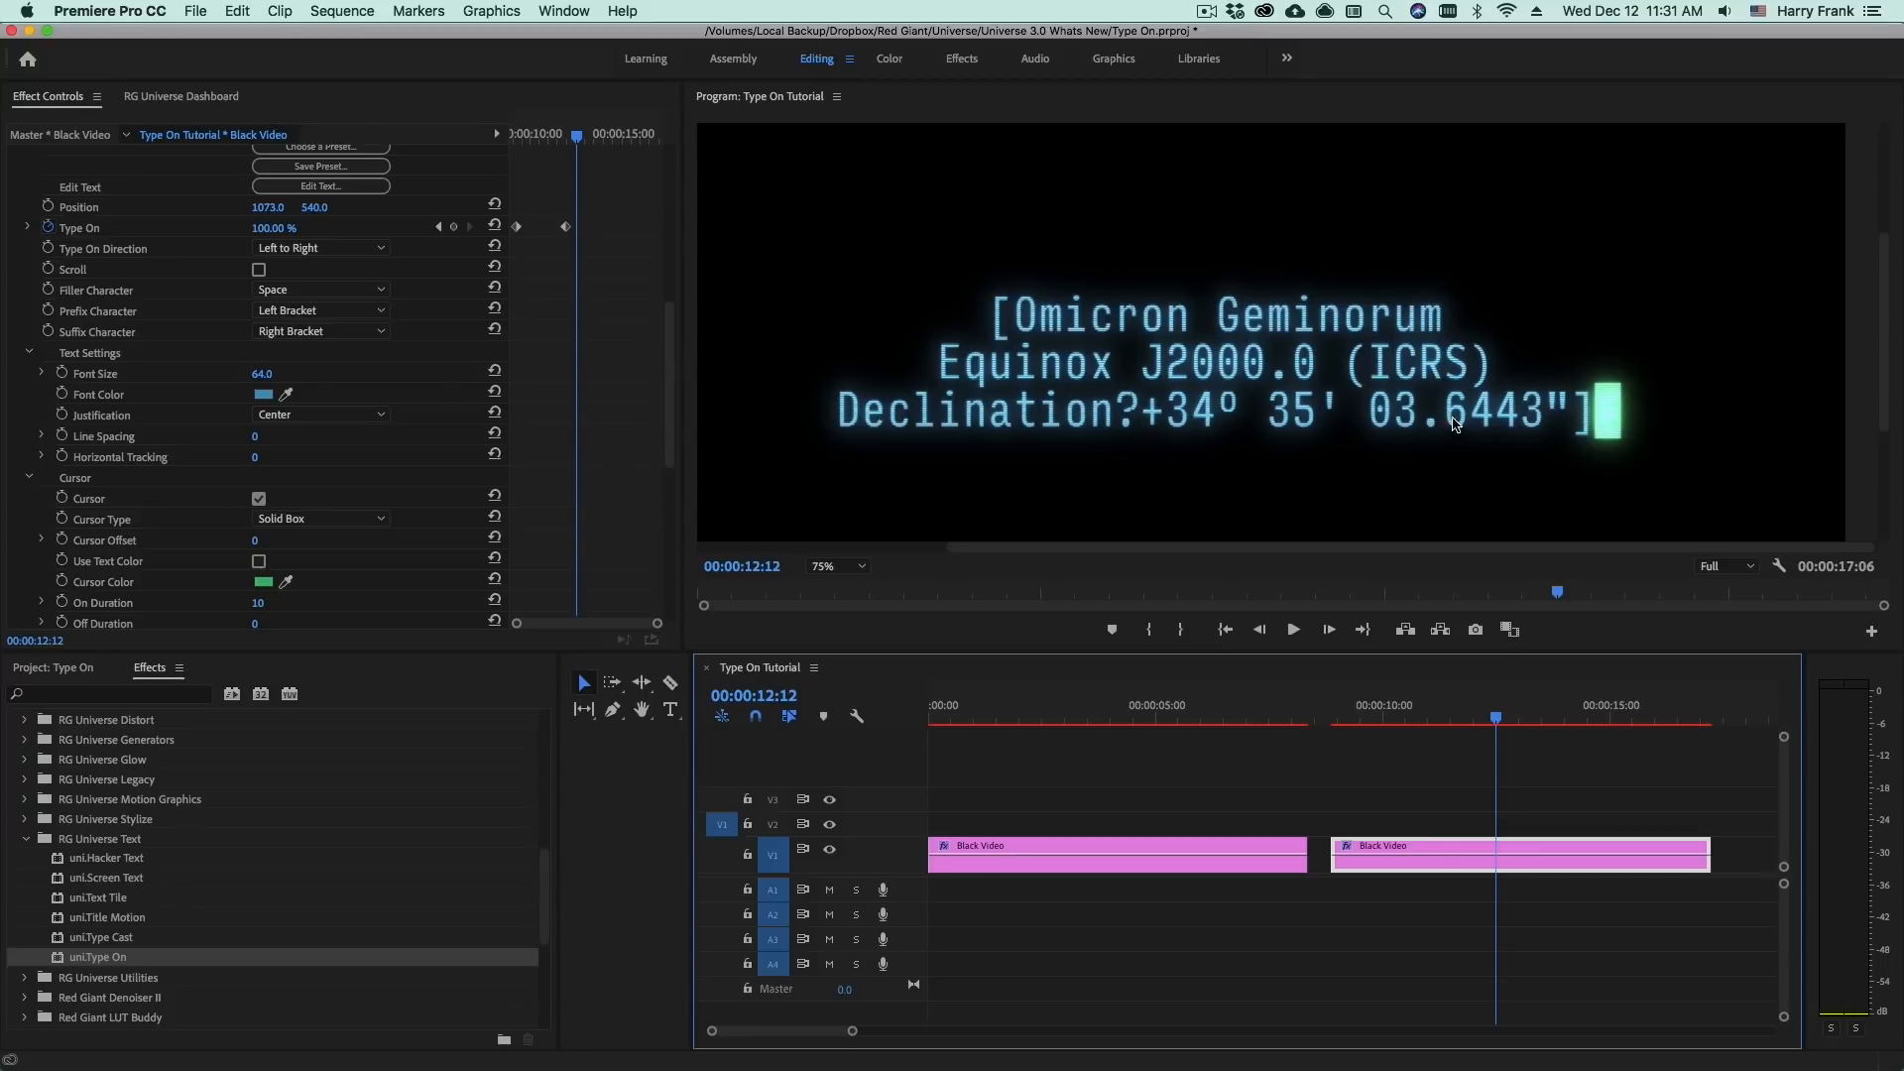
mouse_move(1126, 412)
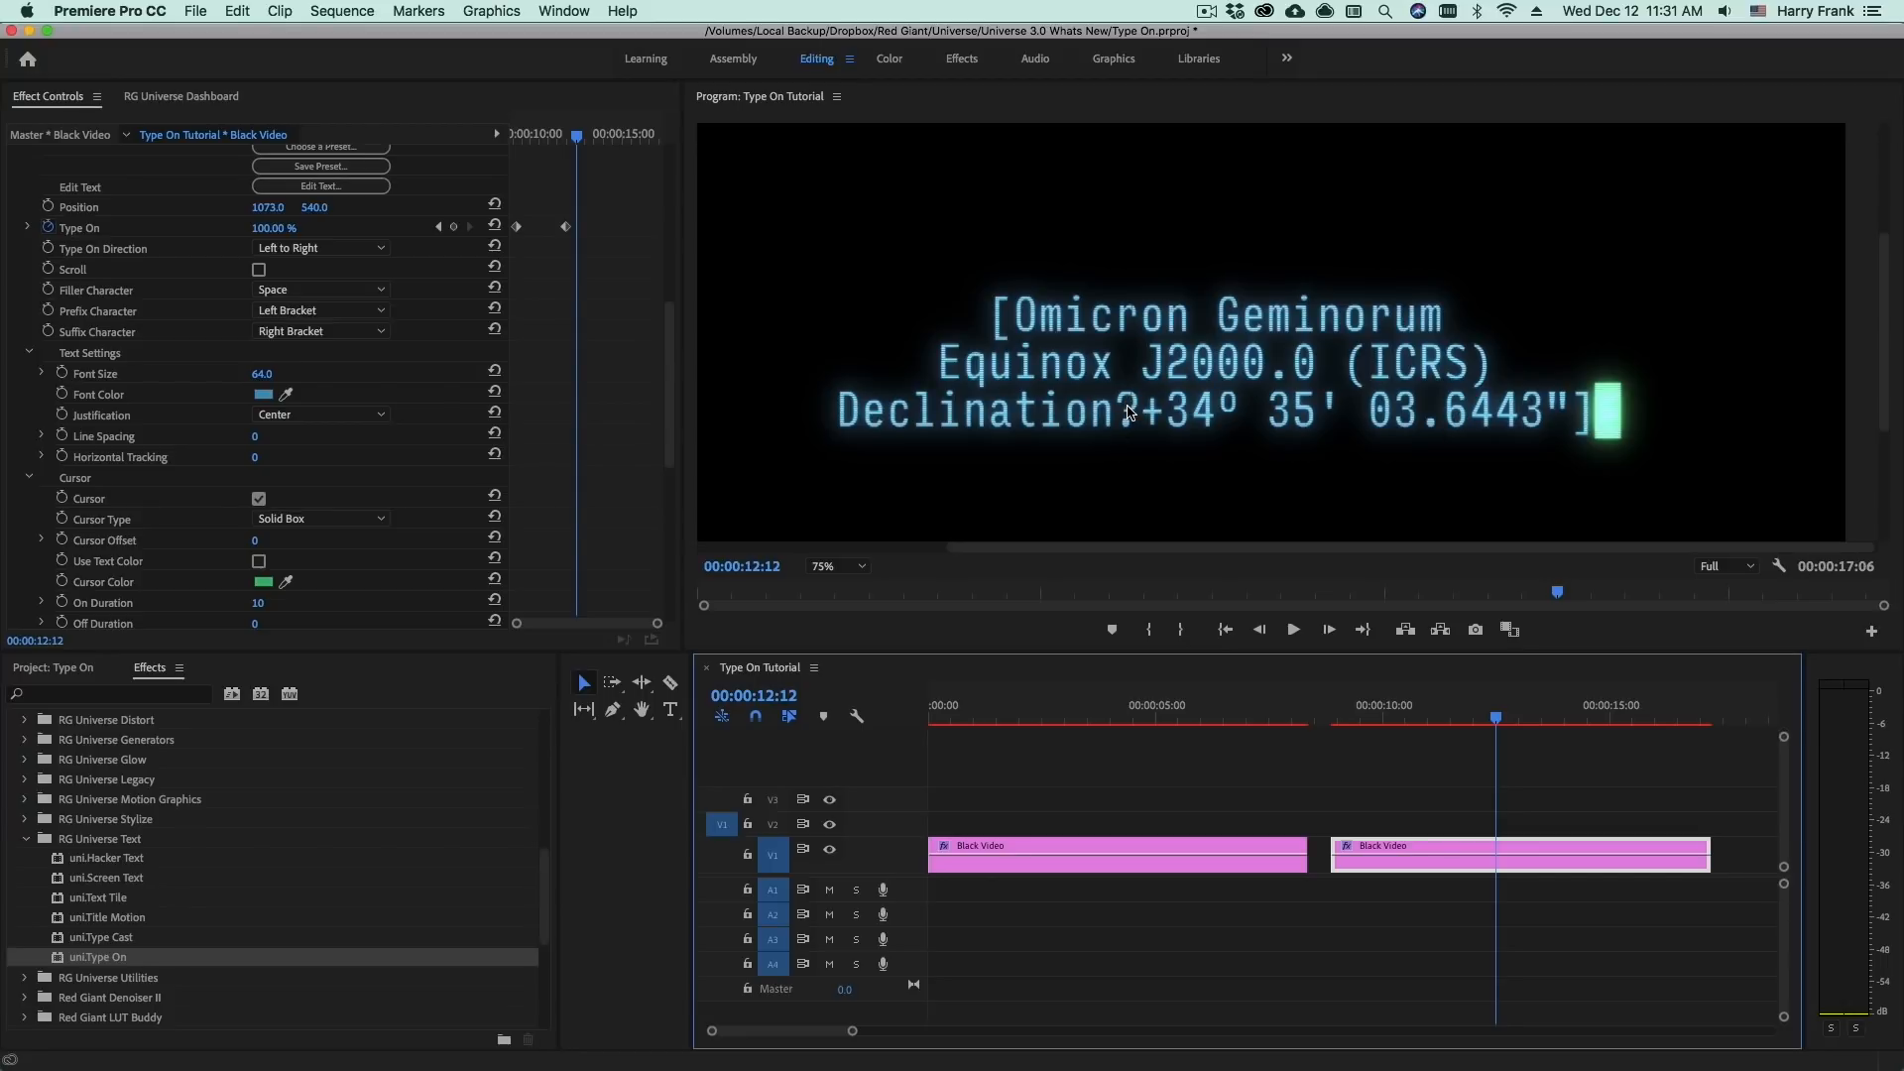
left_click(320, 187)
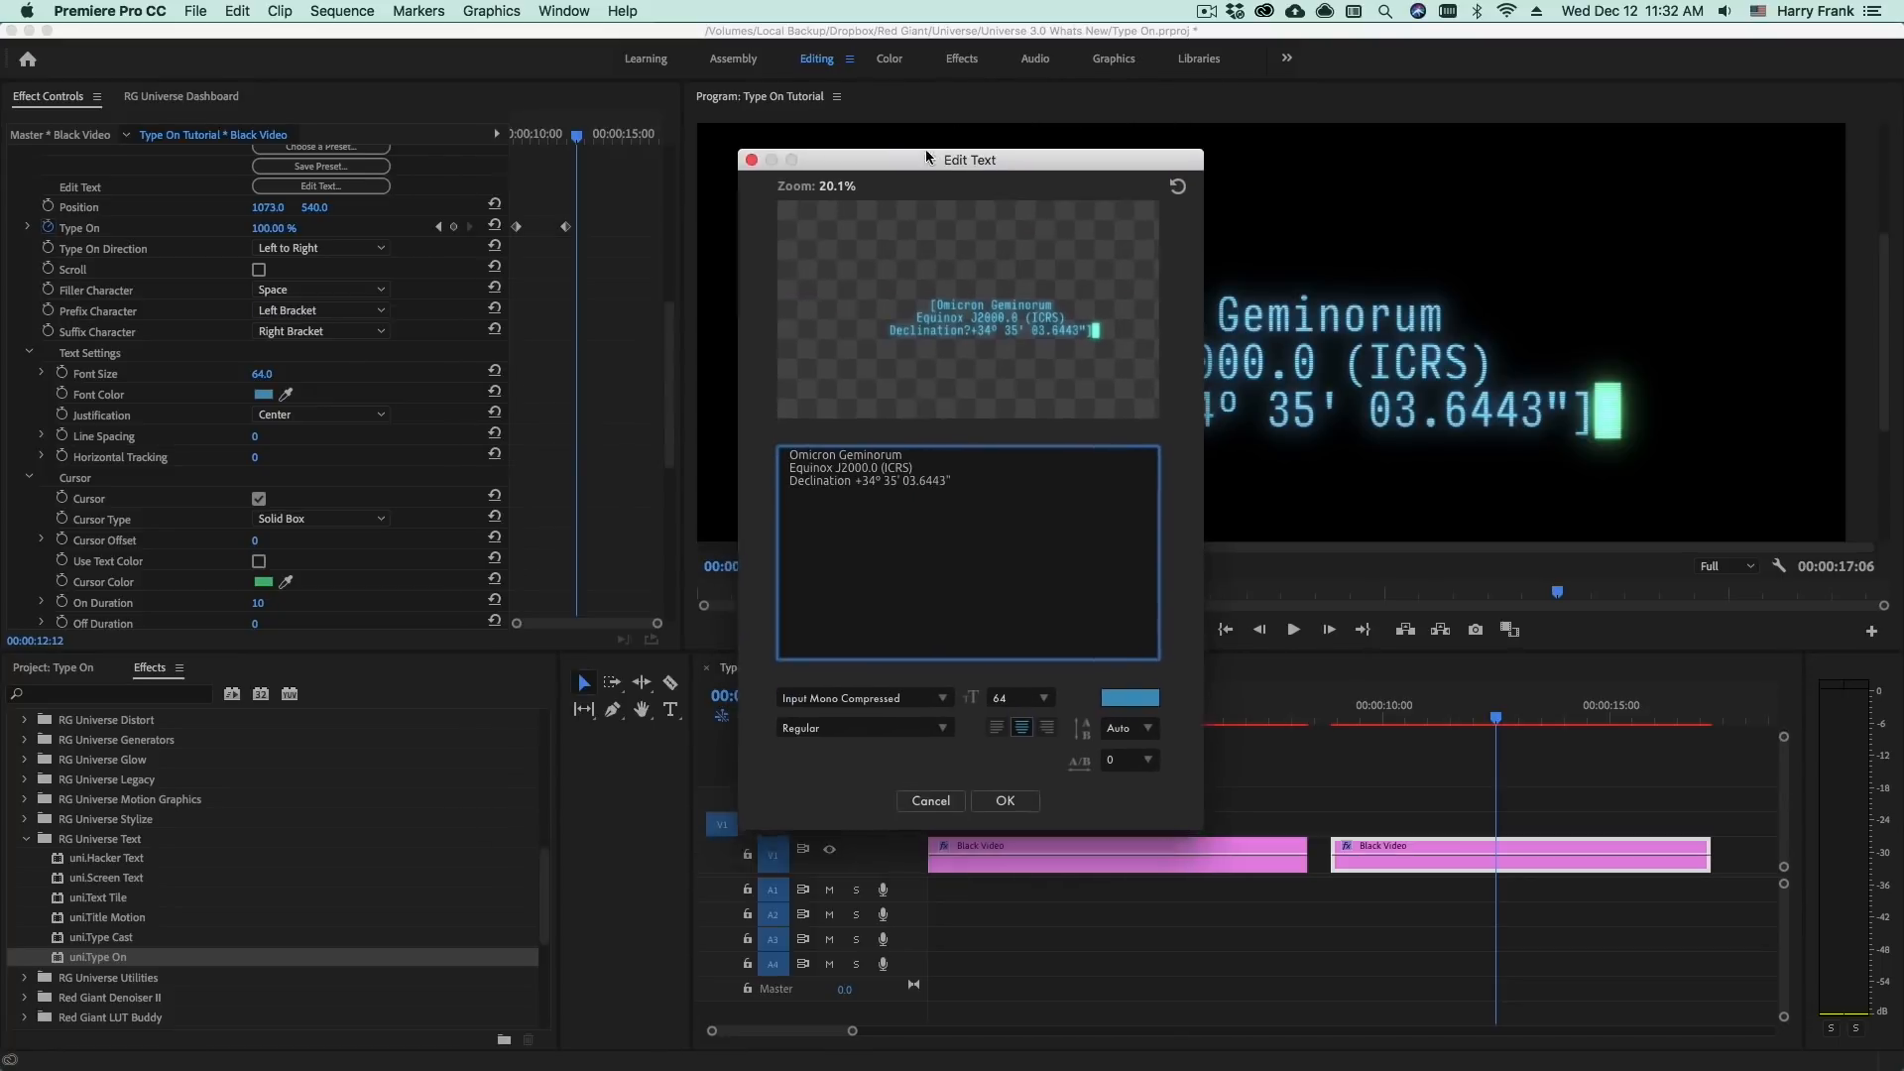
Correct the stray character after Declination and set Prefix and Suffix Character to Empty
left_click_drag(968, 159, 853, 145)
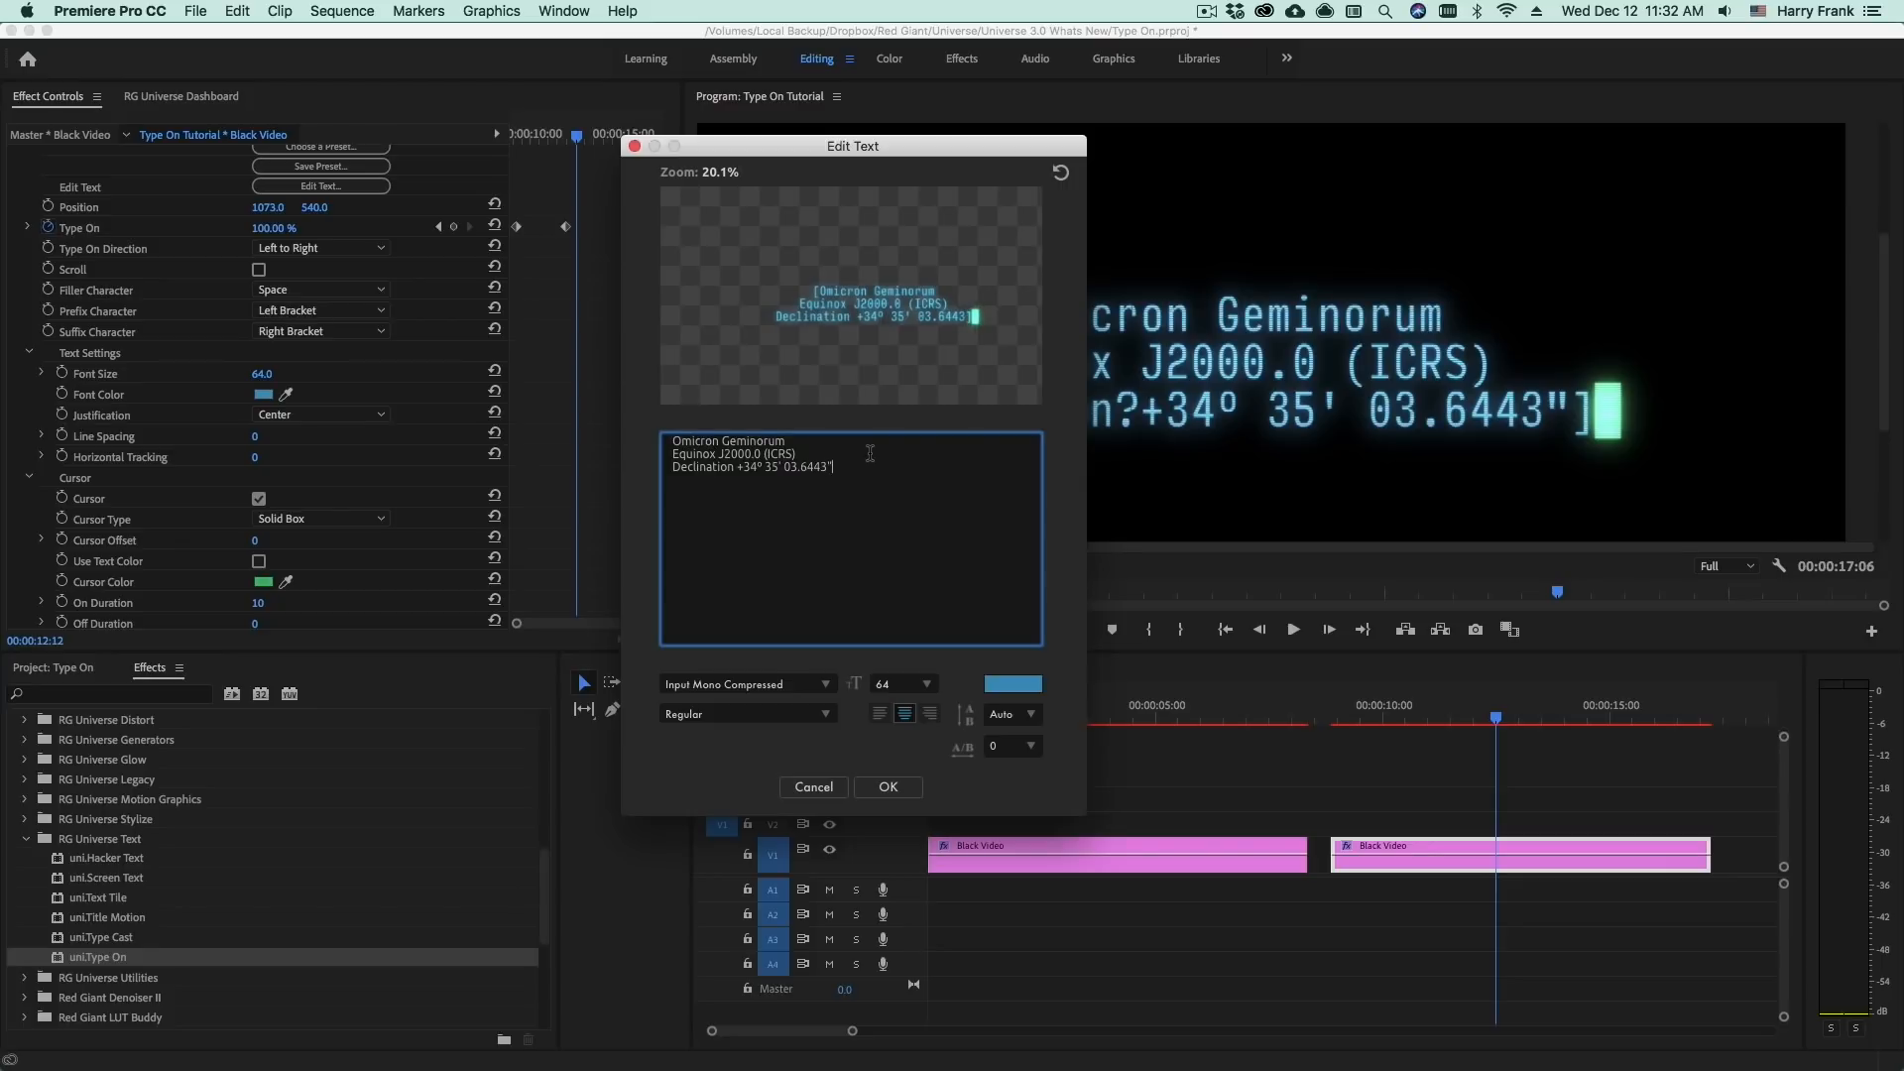
left_click(887, 787)
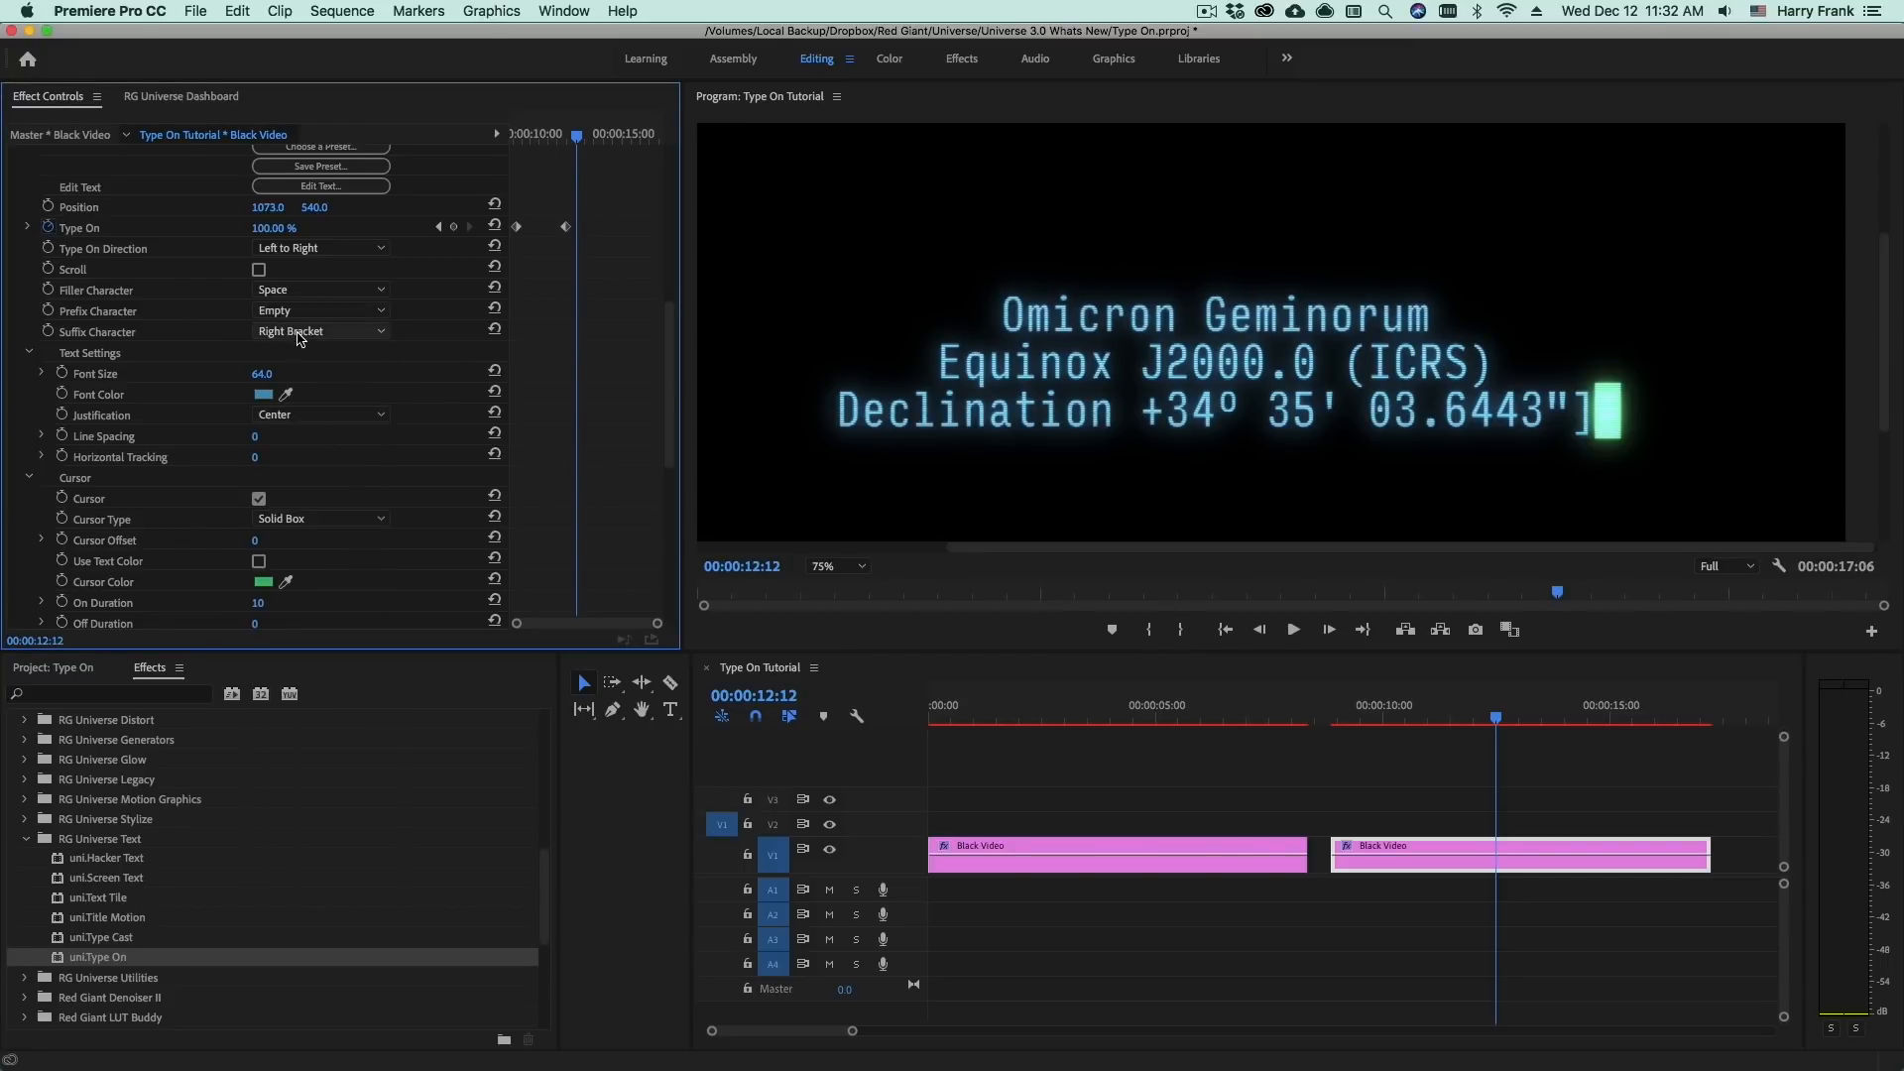
left_click(321, 332)
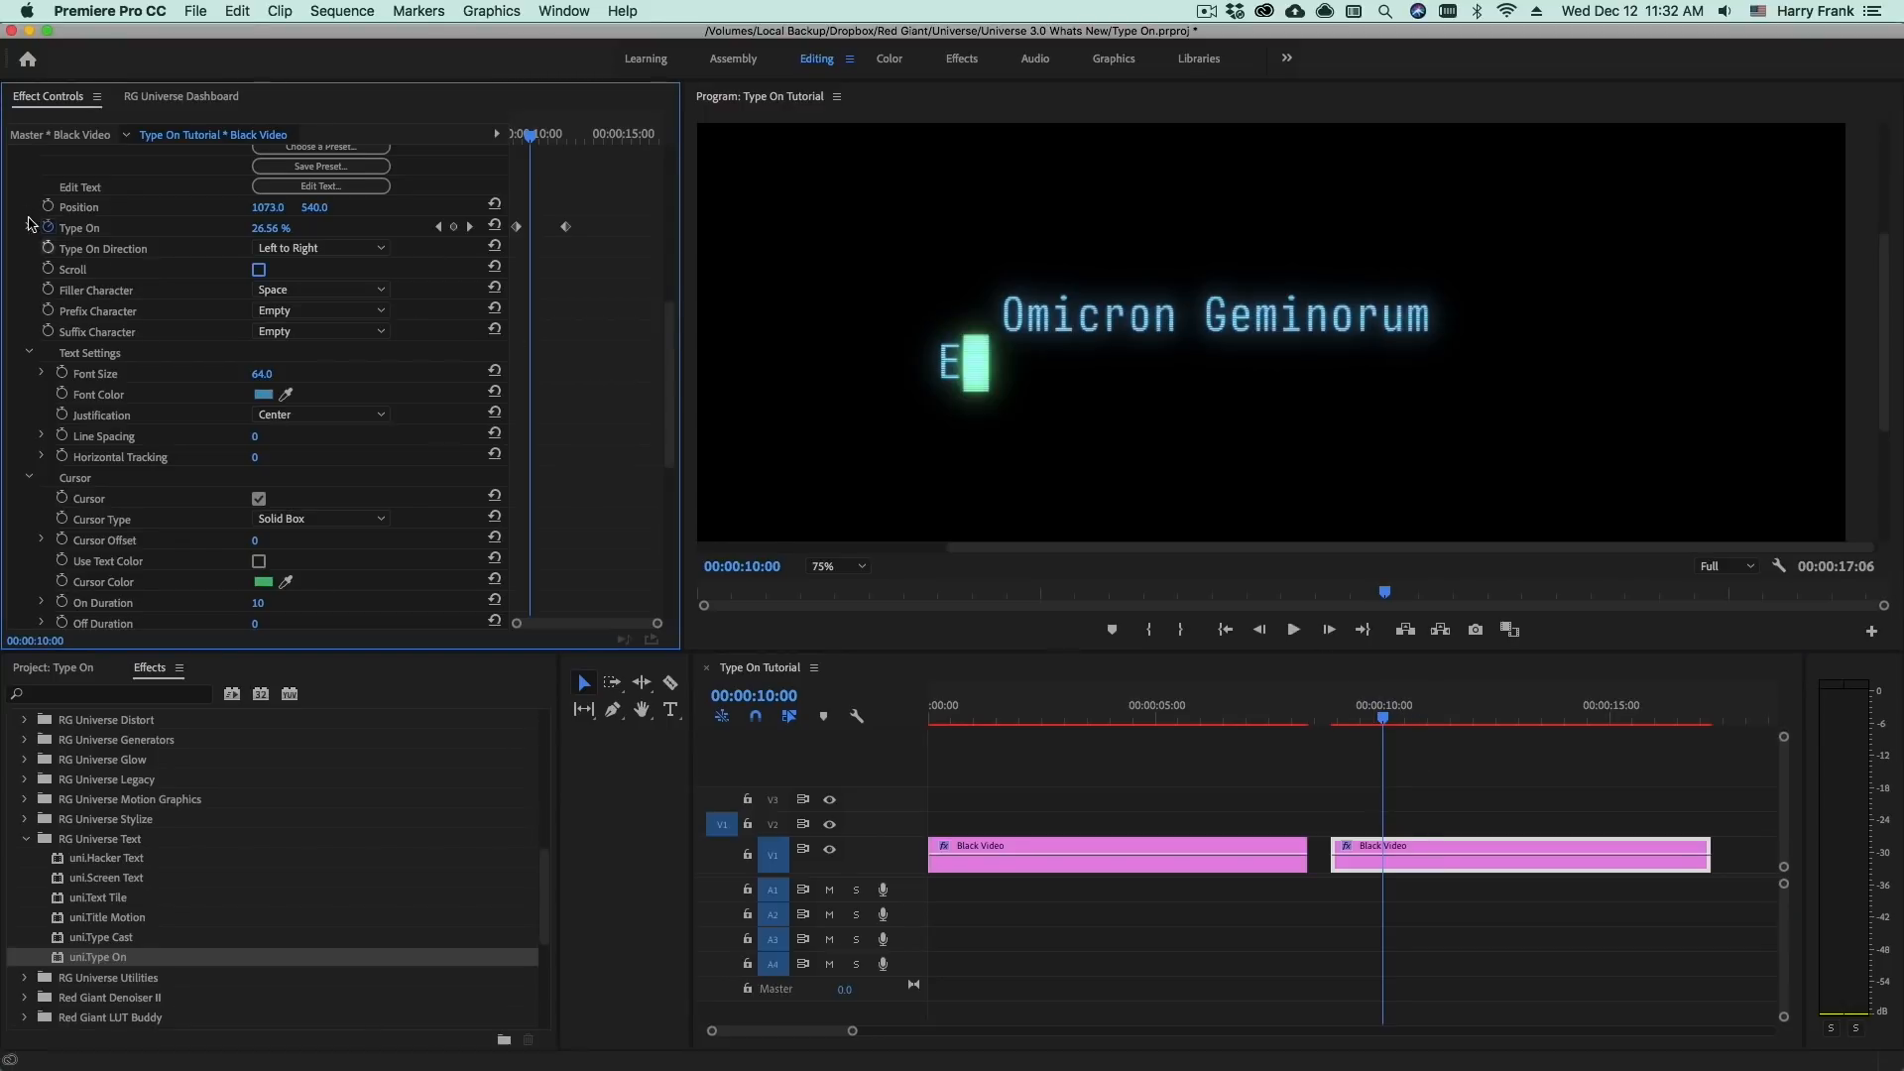
Enable the Scroll checkbox and scrub to preview the three lines scrolling upward
left_click(257, 268)
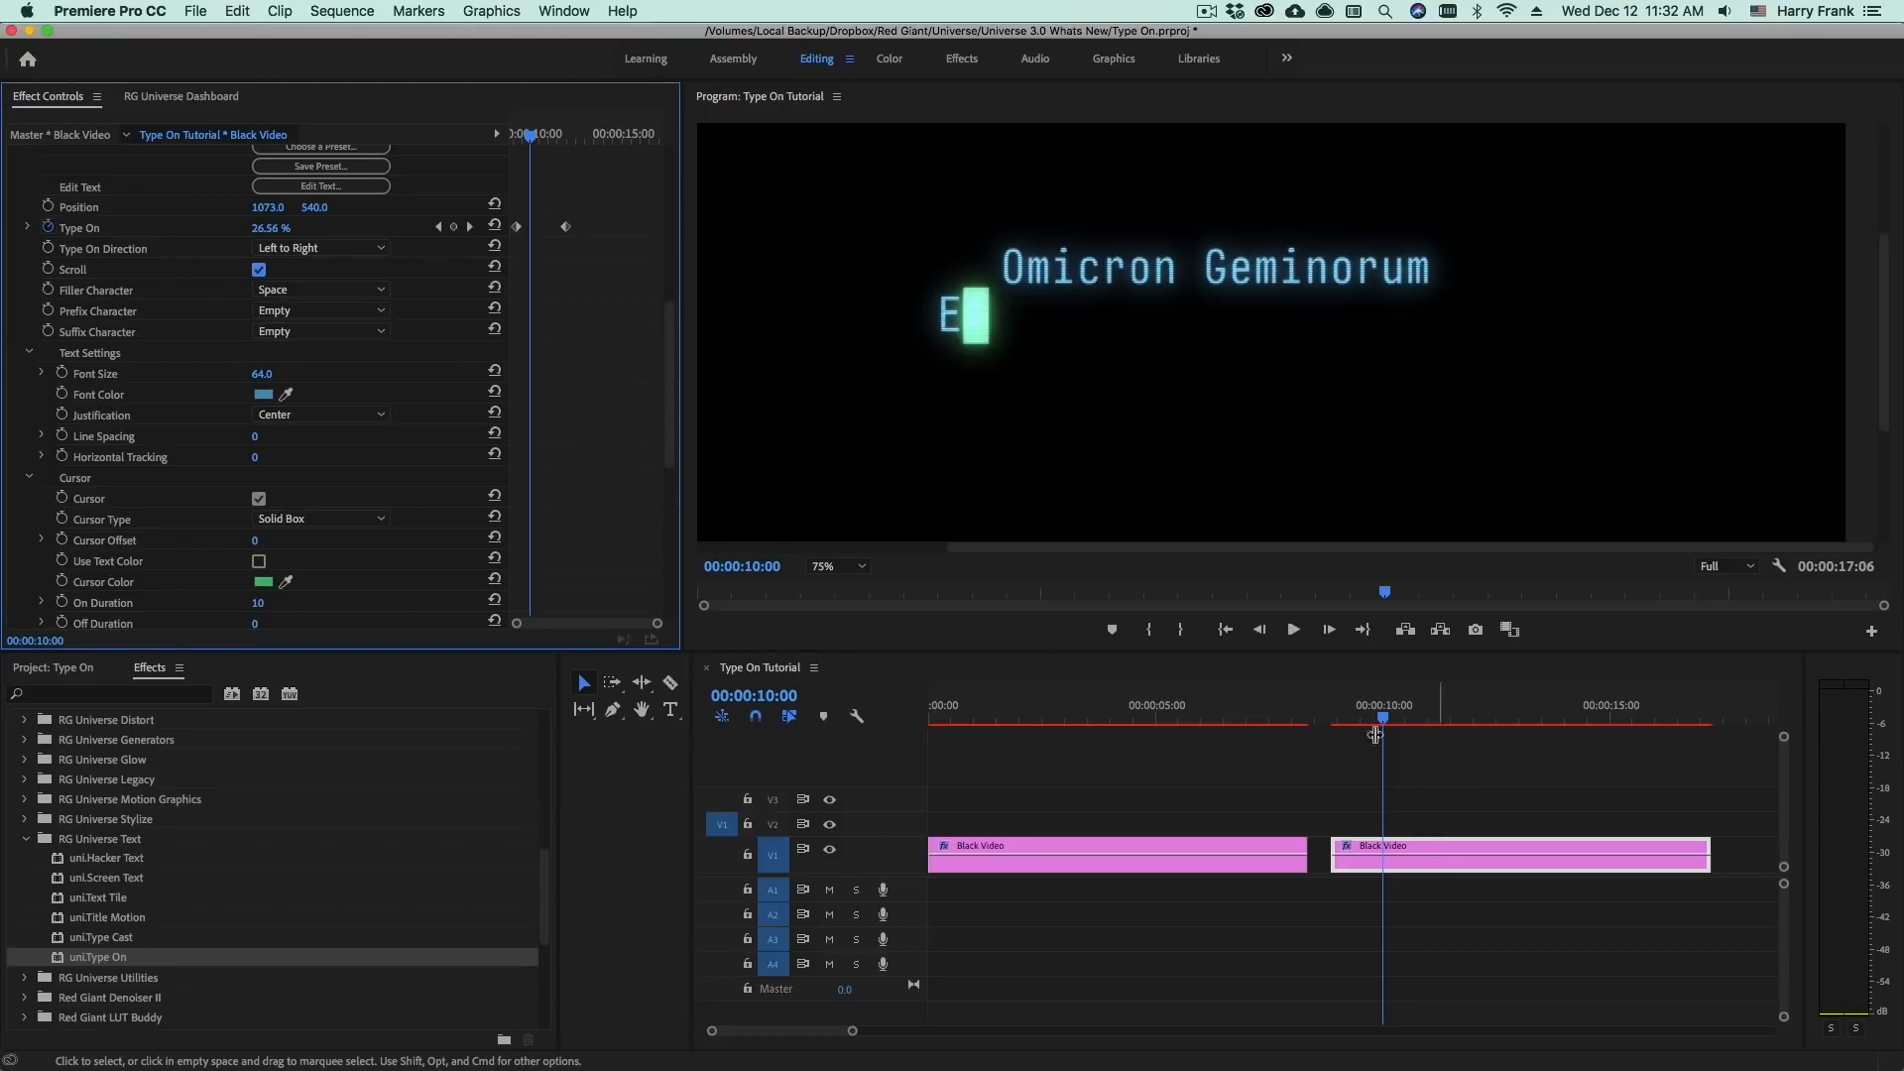
left_click_drag(1382, 716, 1351, 716)
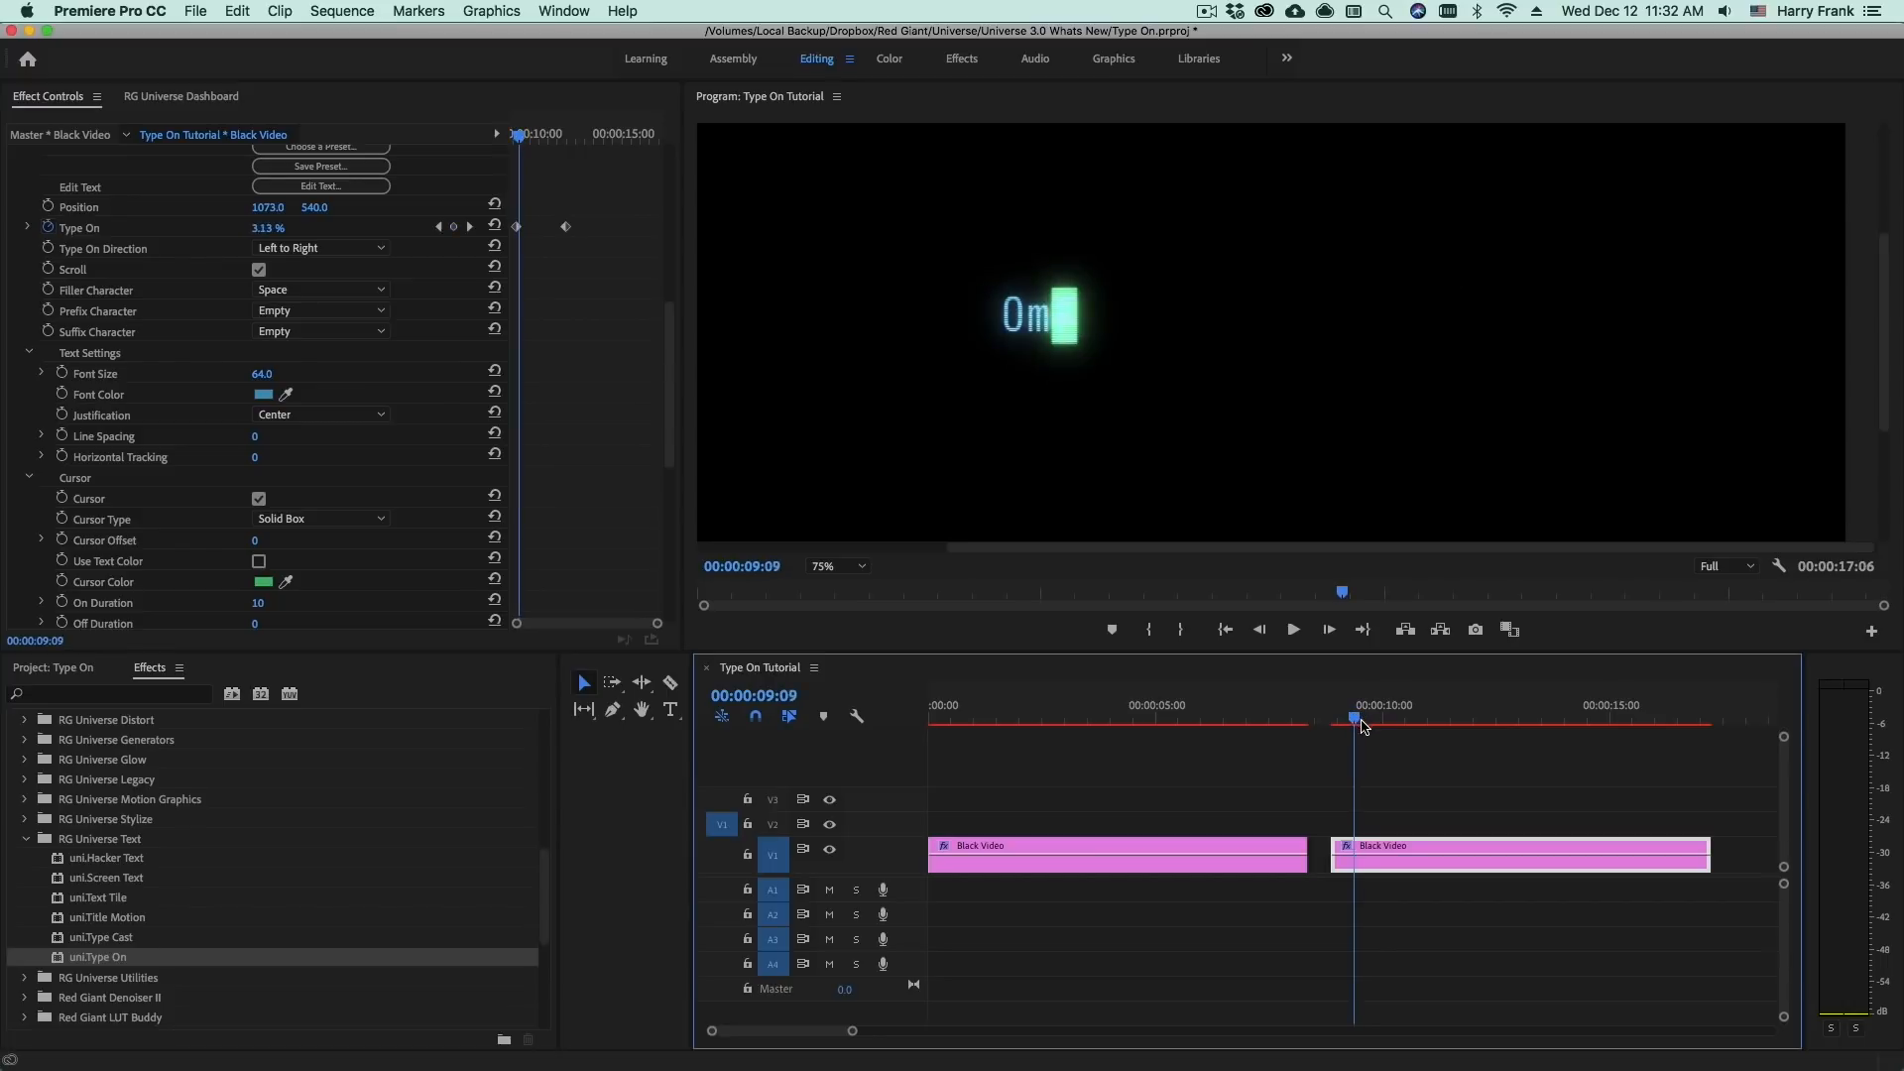
left_click_drag(1350, 718, 1396, 718)
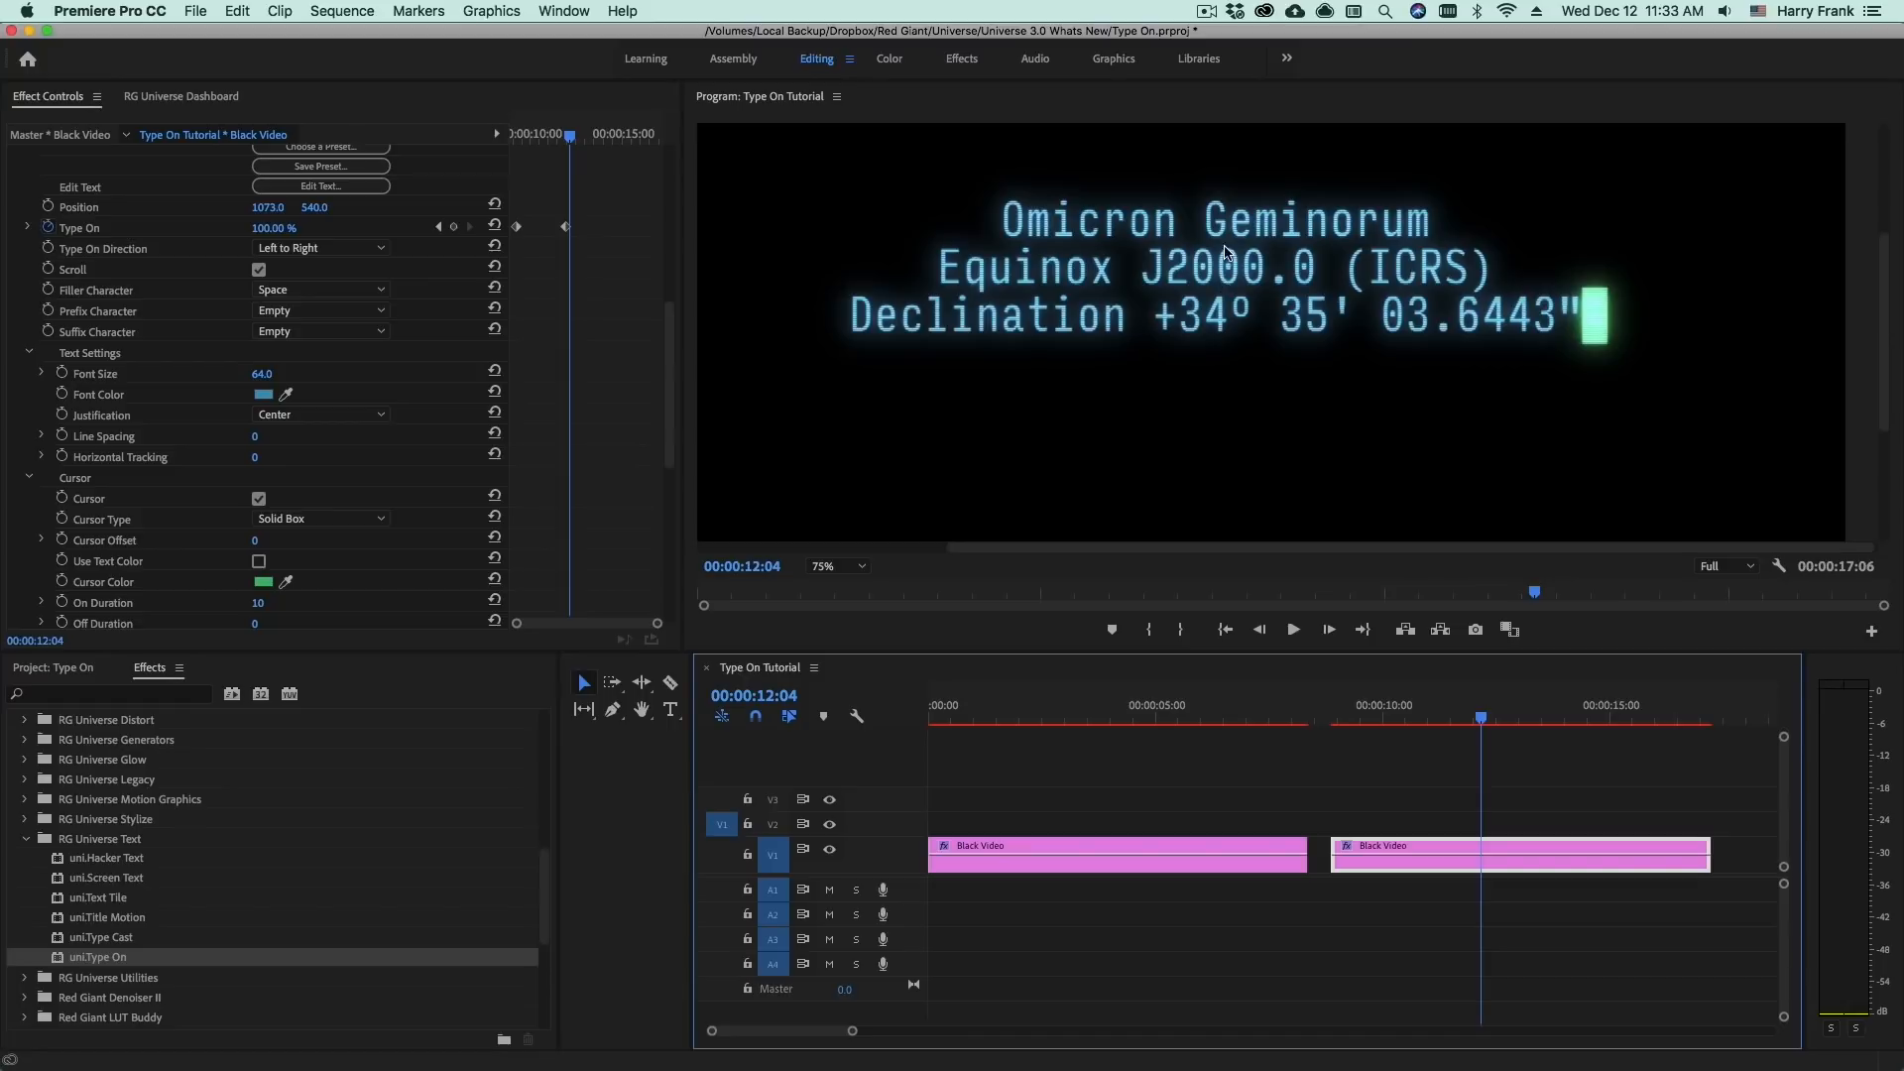
mouse_move(1274, 256)
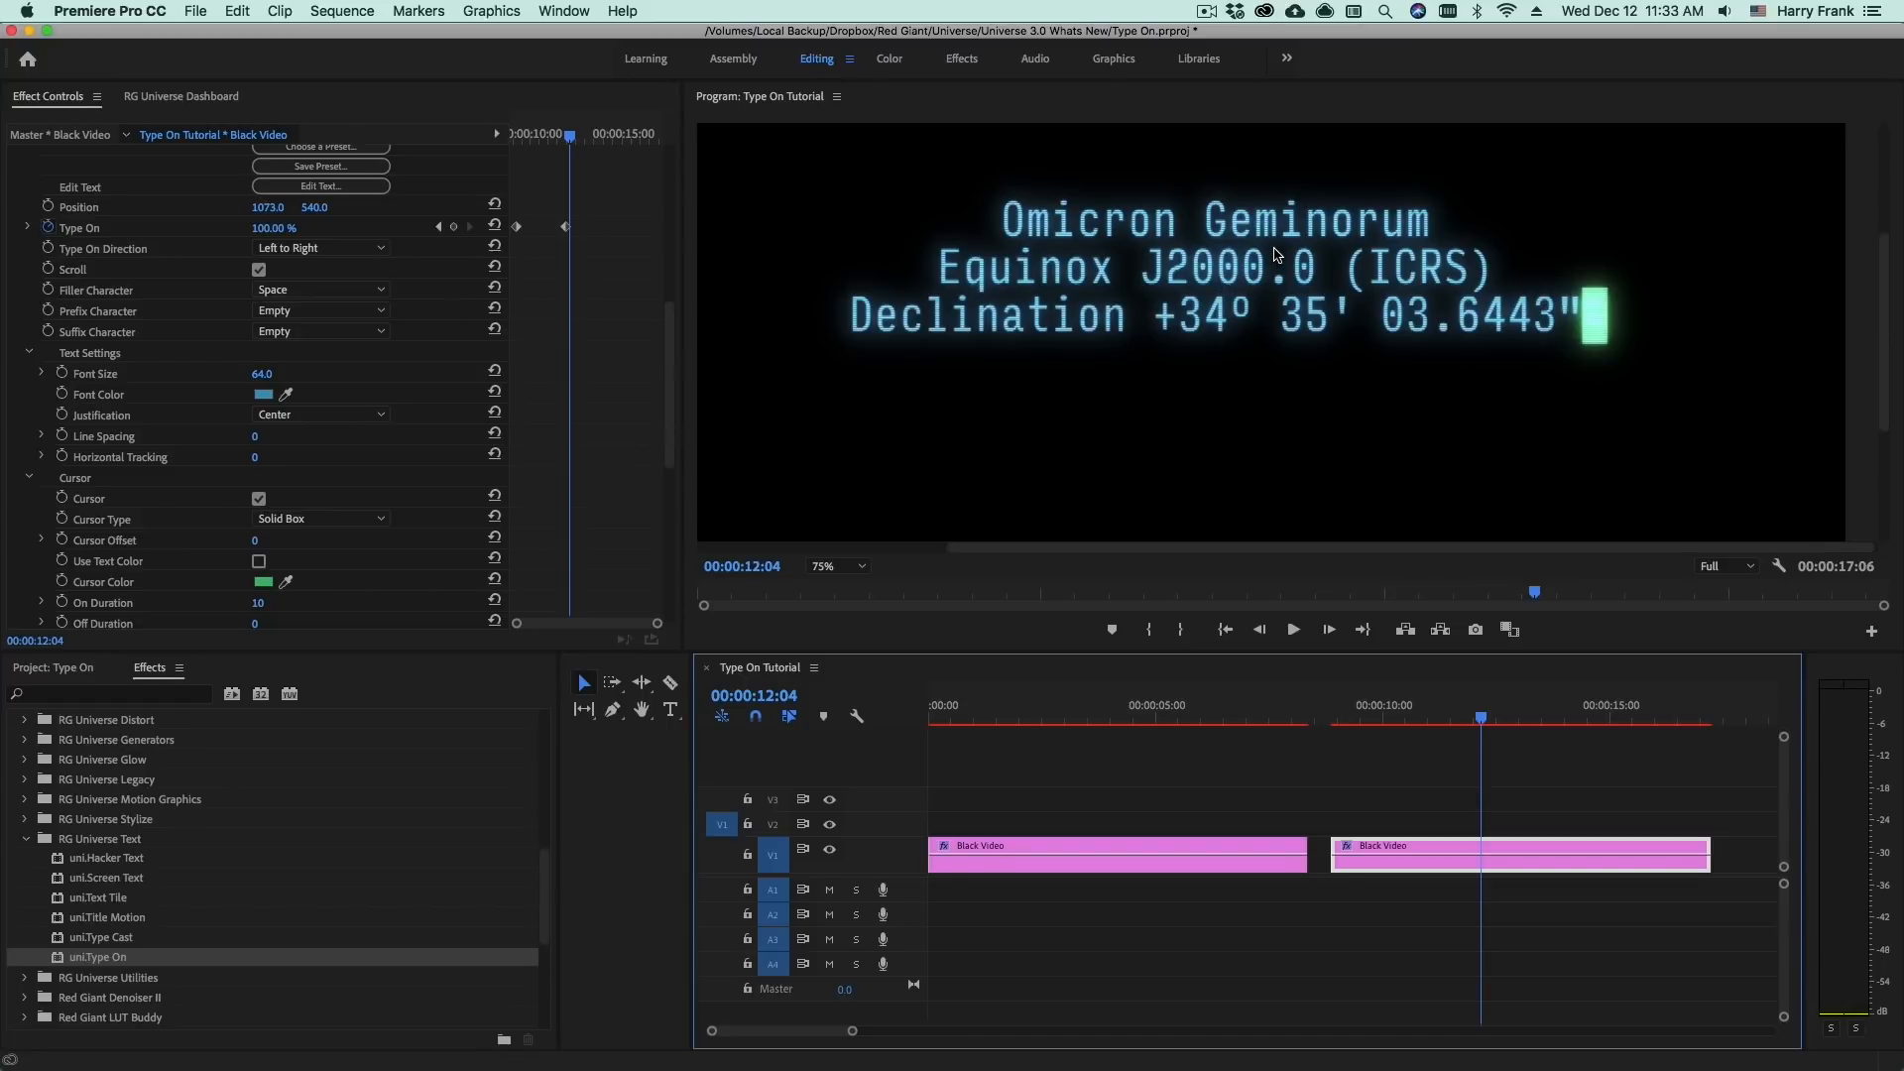
mouse_move(1242, 468)
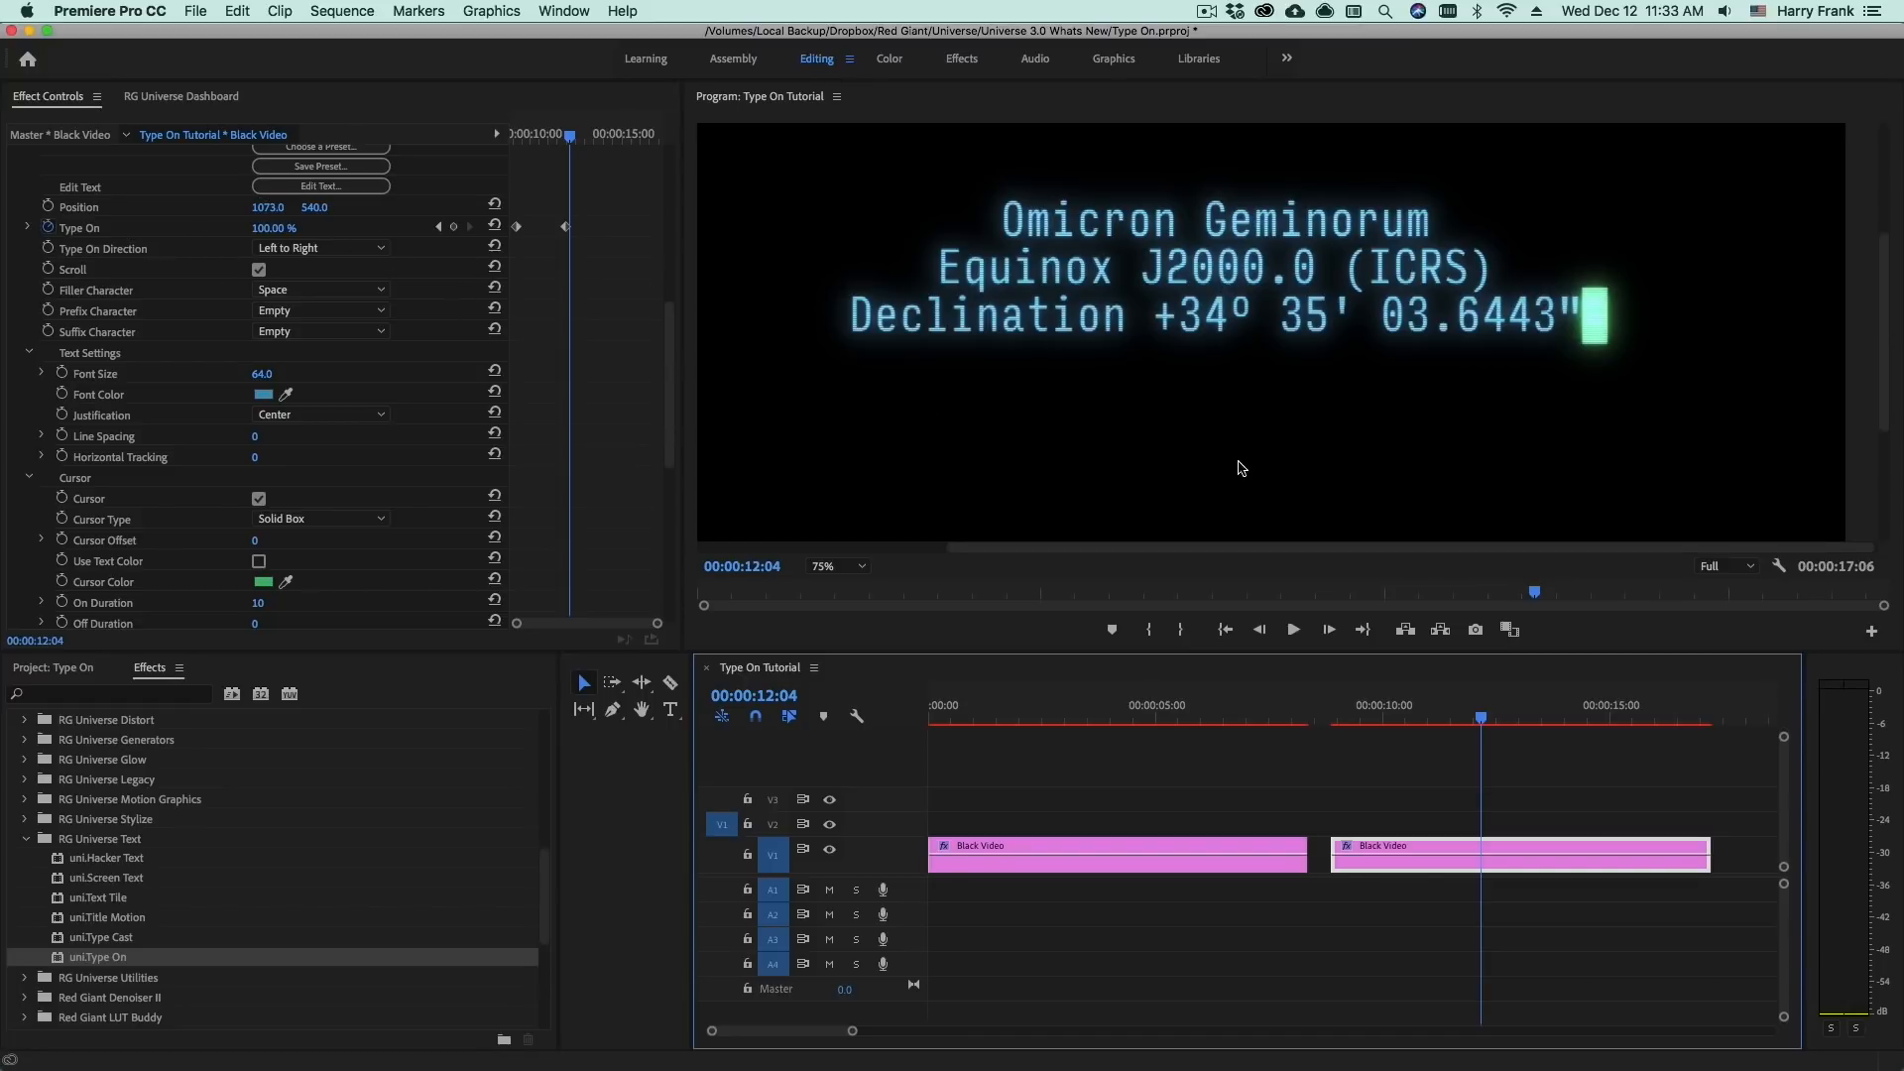